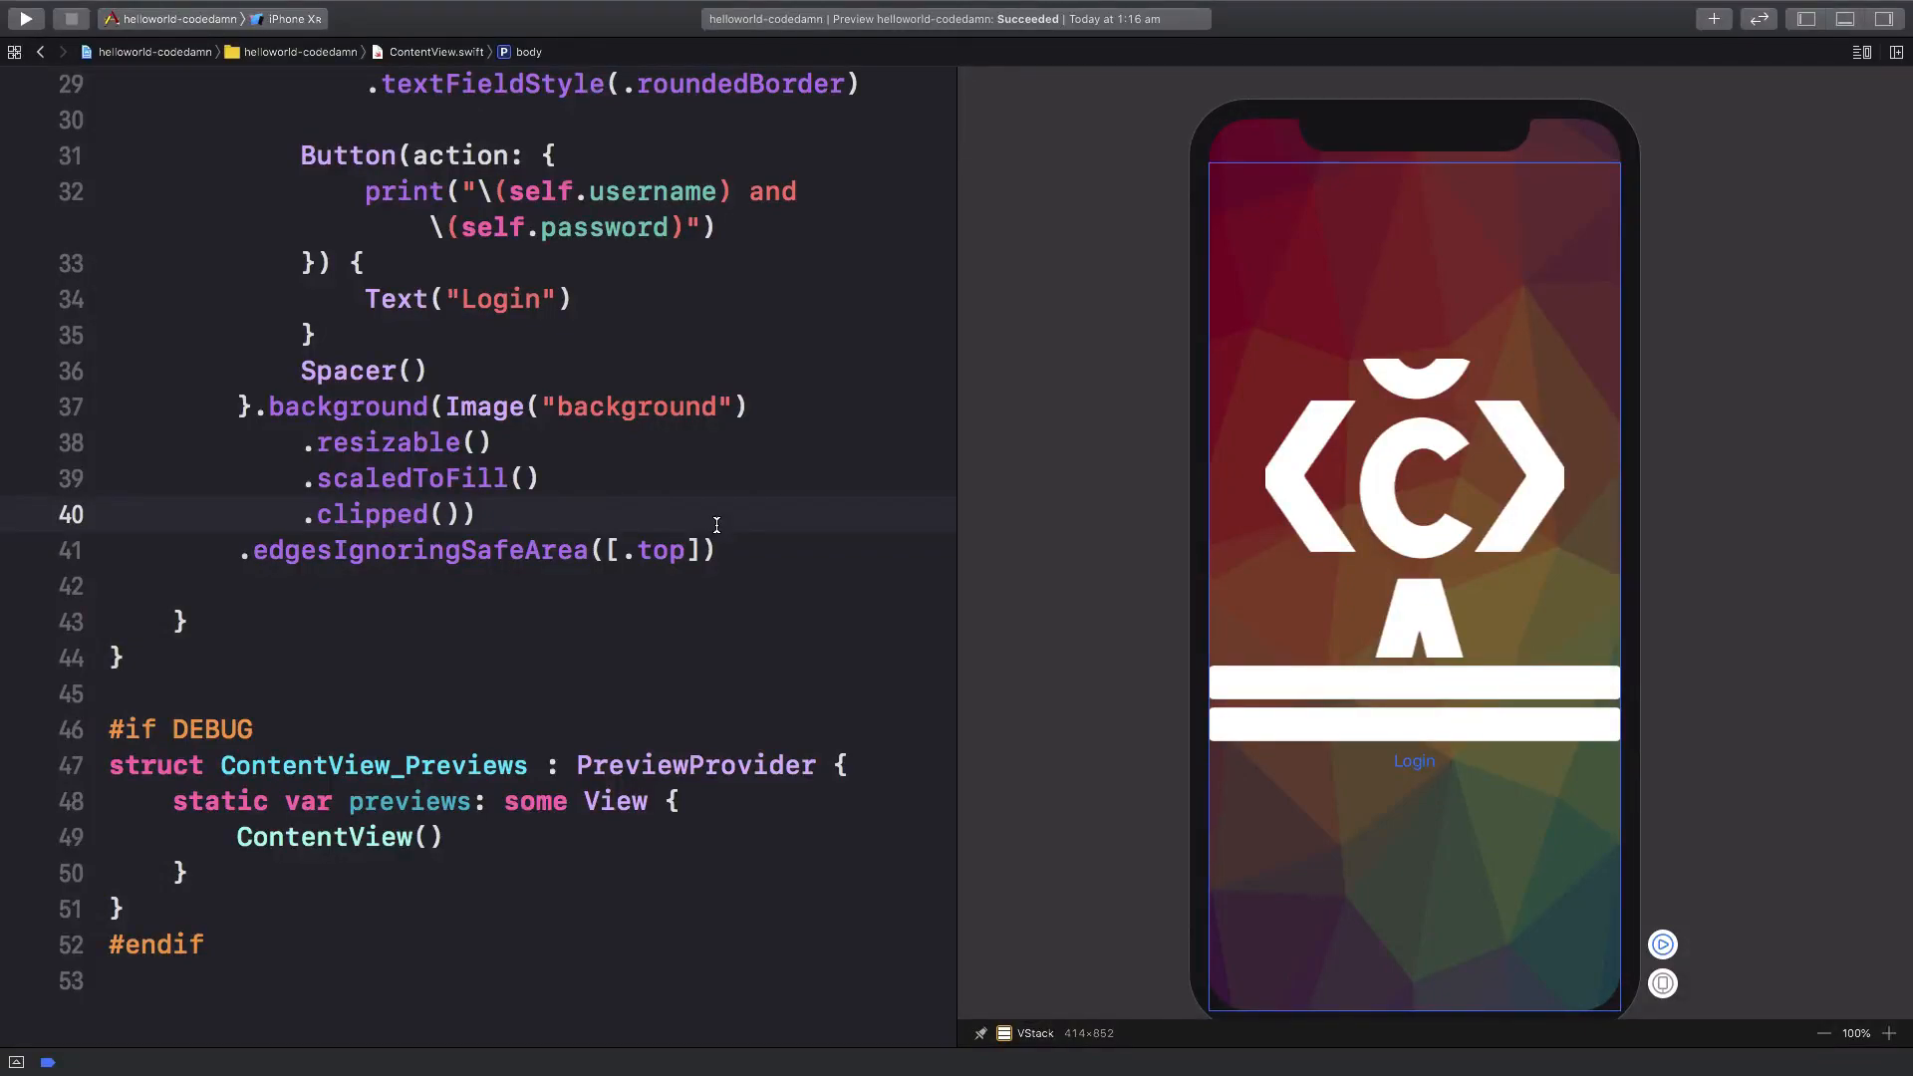
# Replace the logo's old modifiers with .resizable() and a 94 by 150 frame.
pyautogui.click(476, 513)
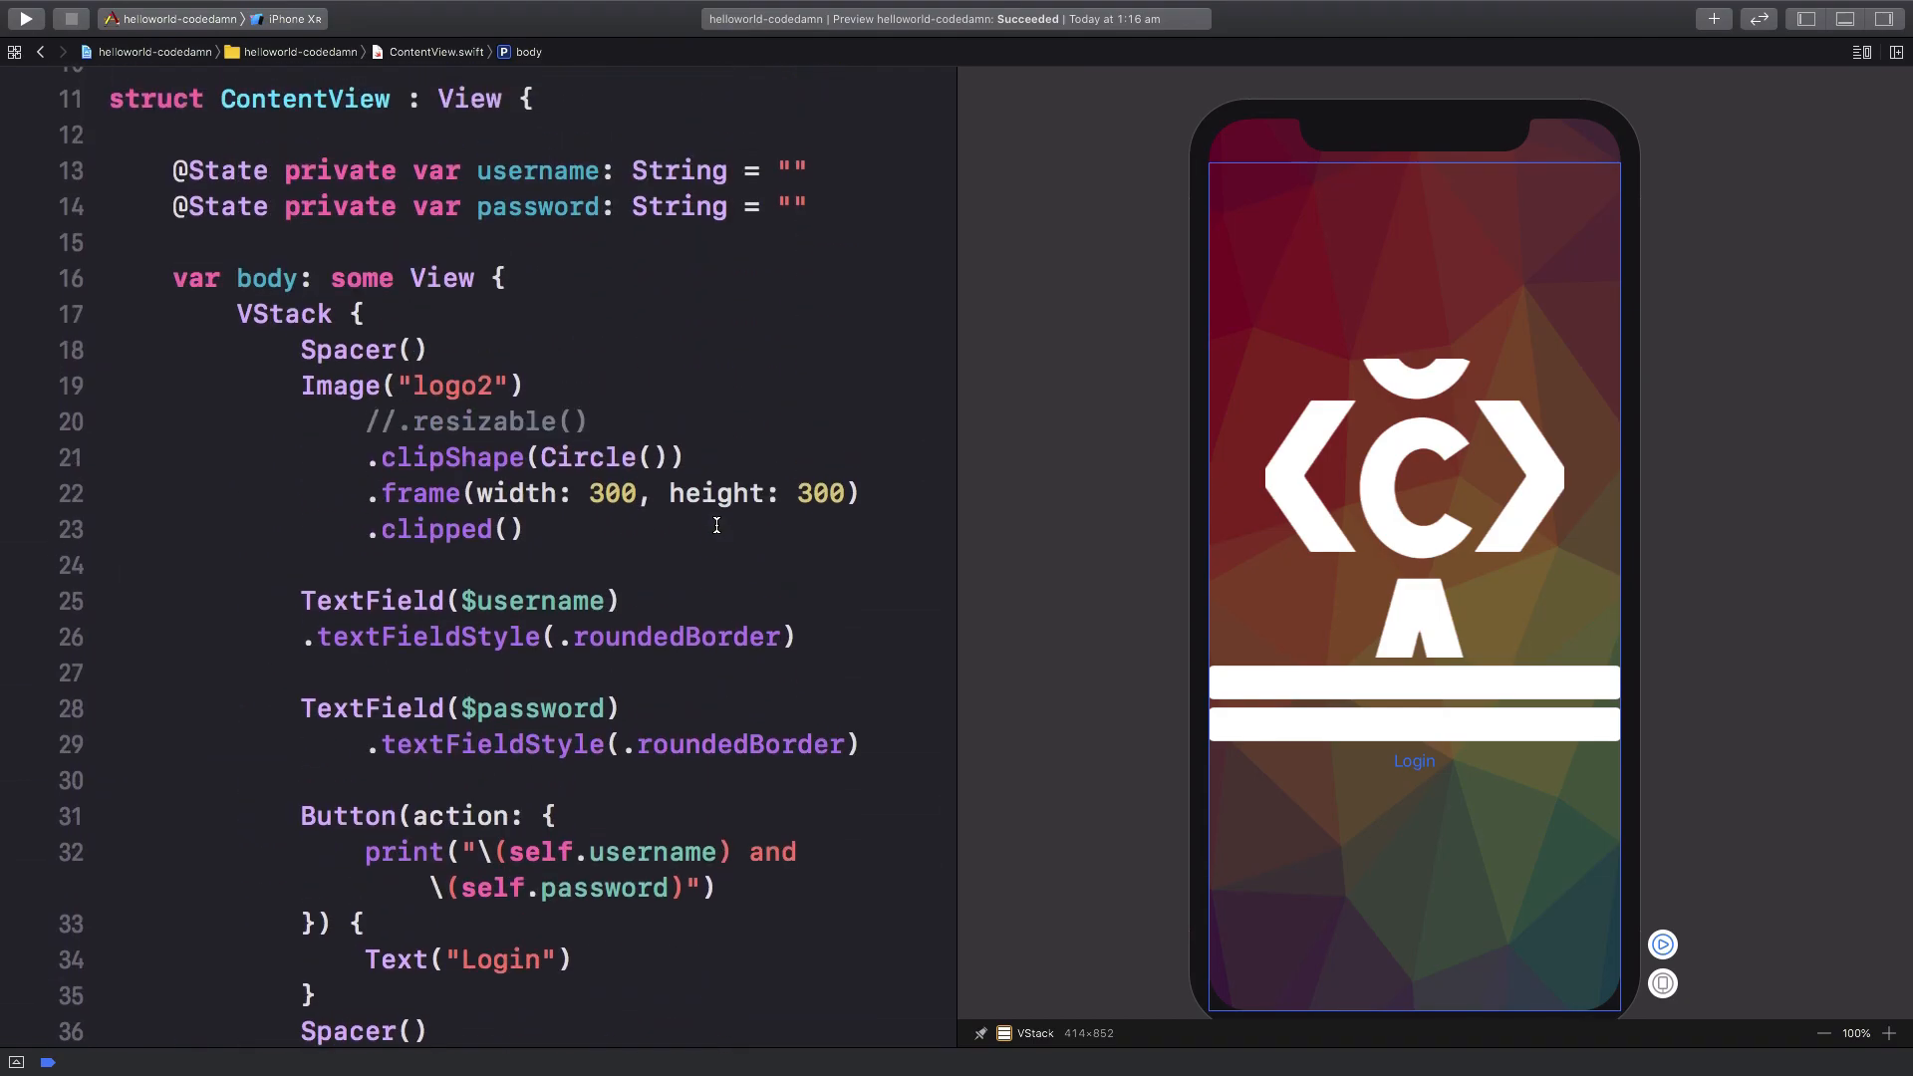
pyautogui.moveTo(1835, 475)
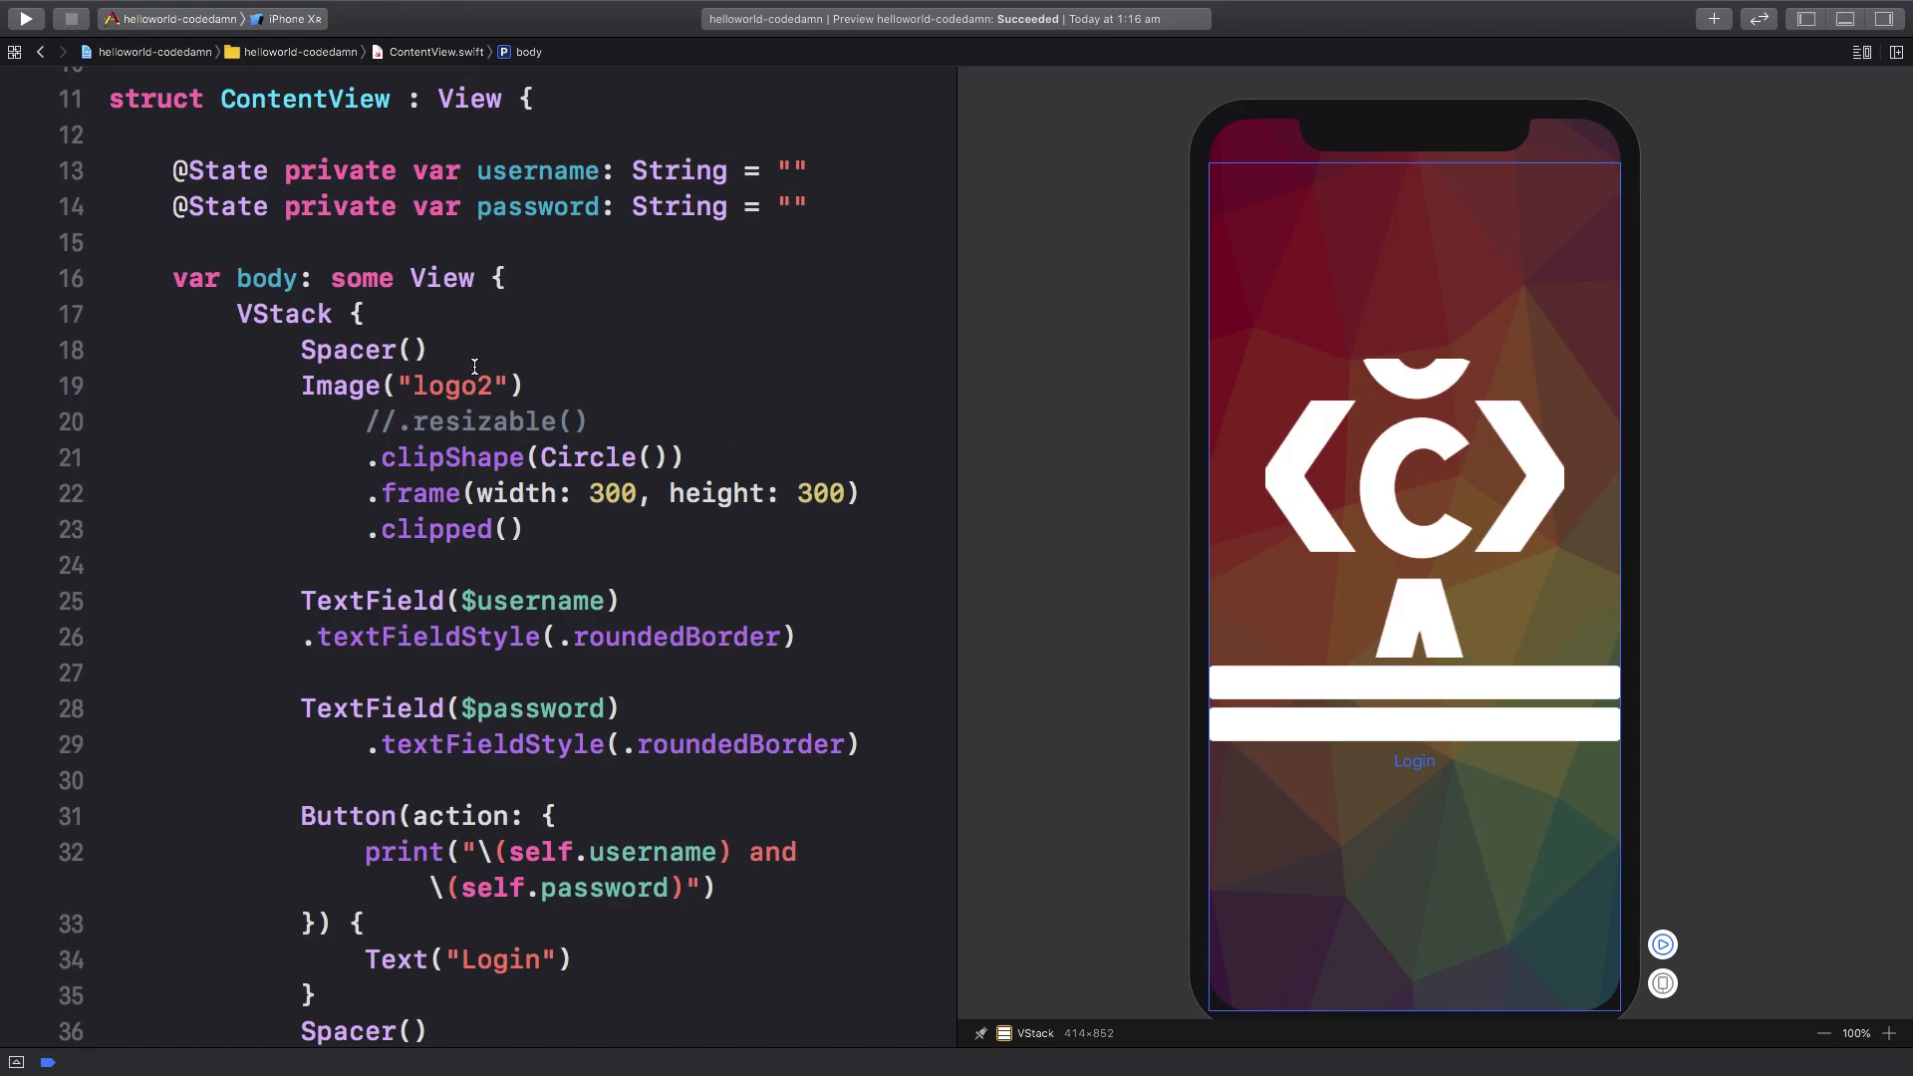
pyautogui.click(430, 351)
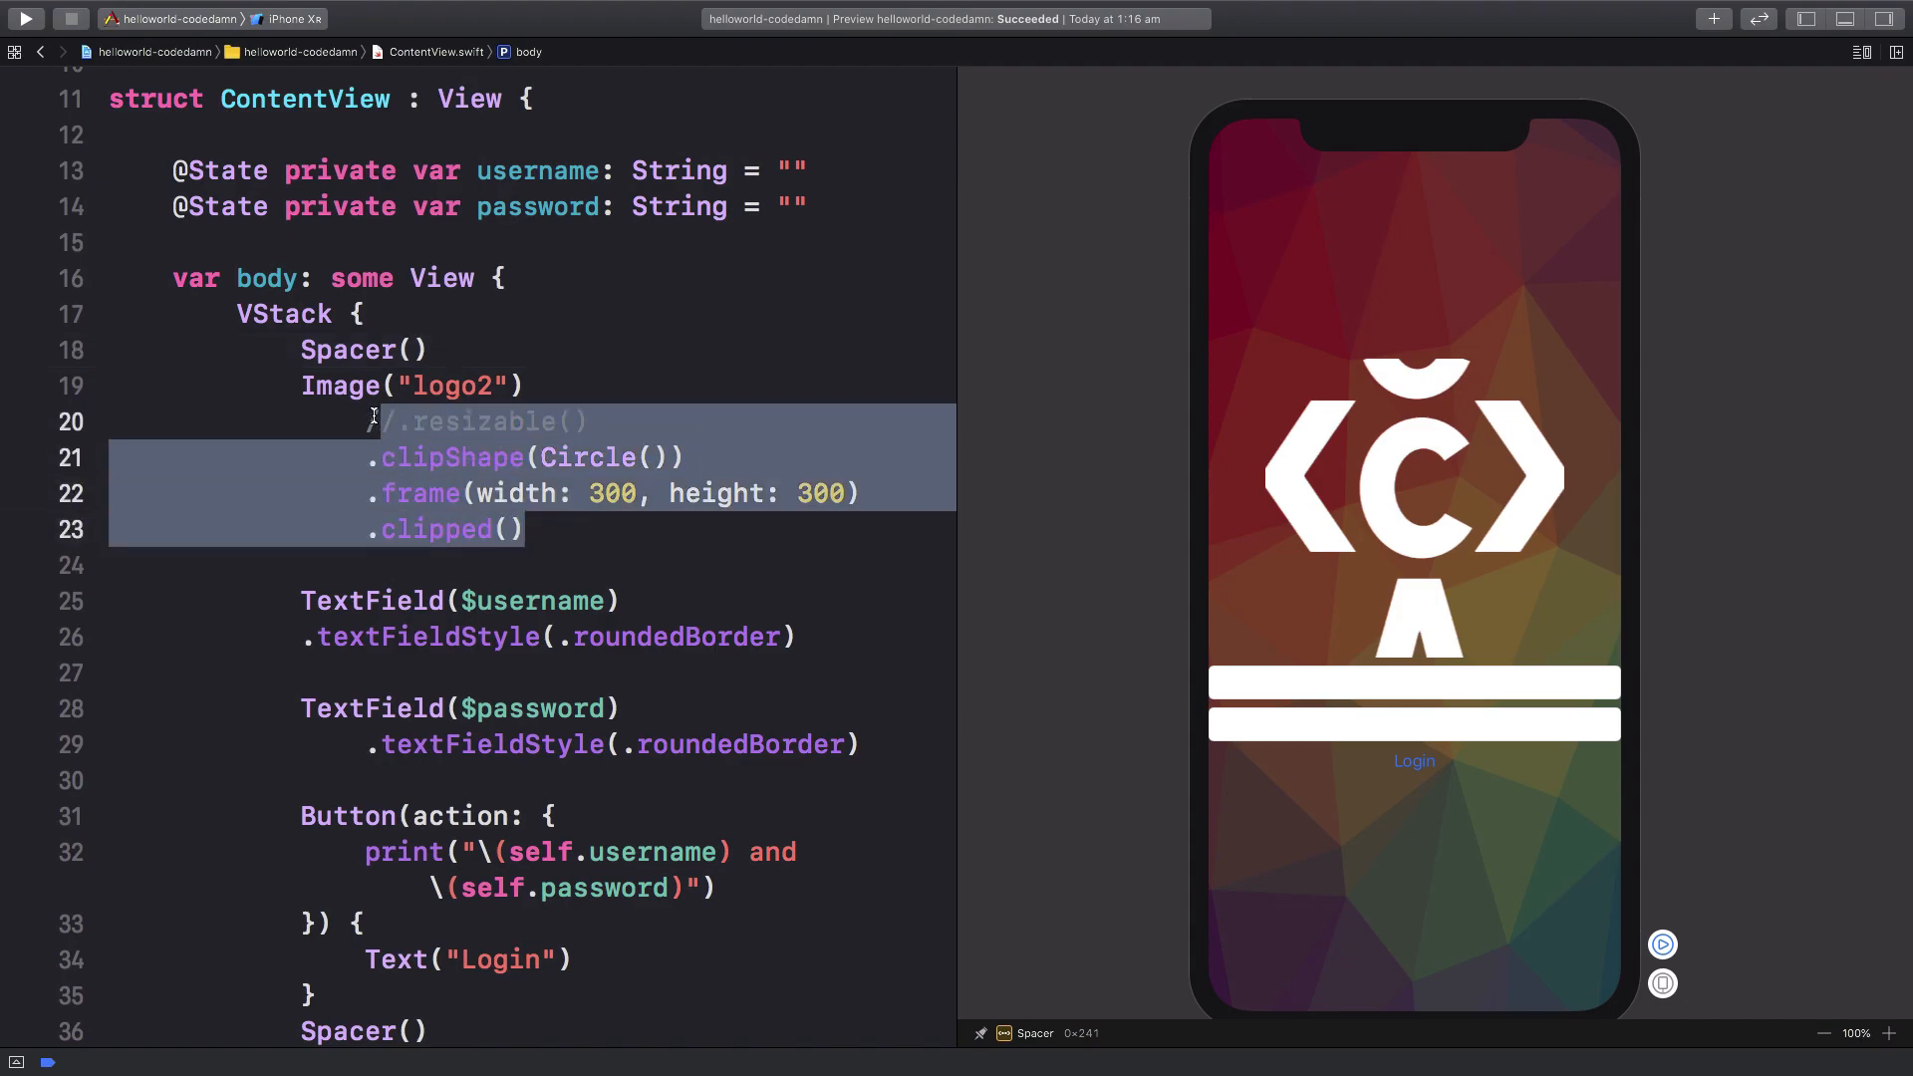
pyautogui.press('Delete')
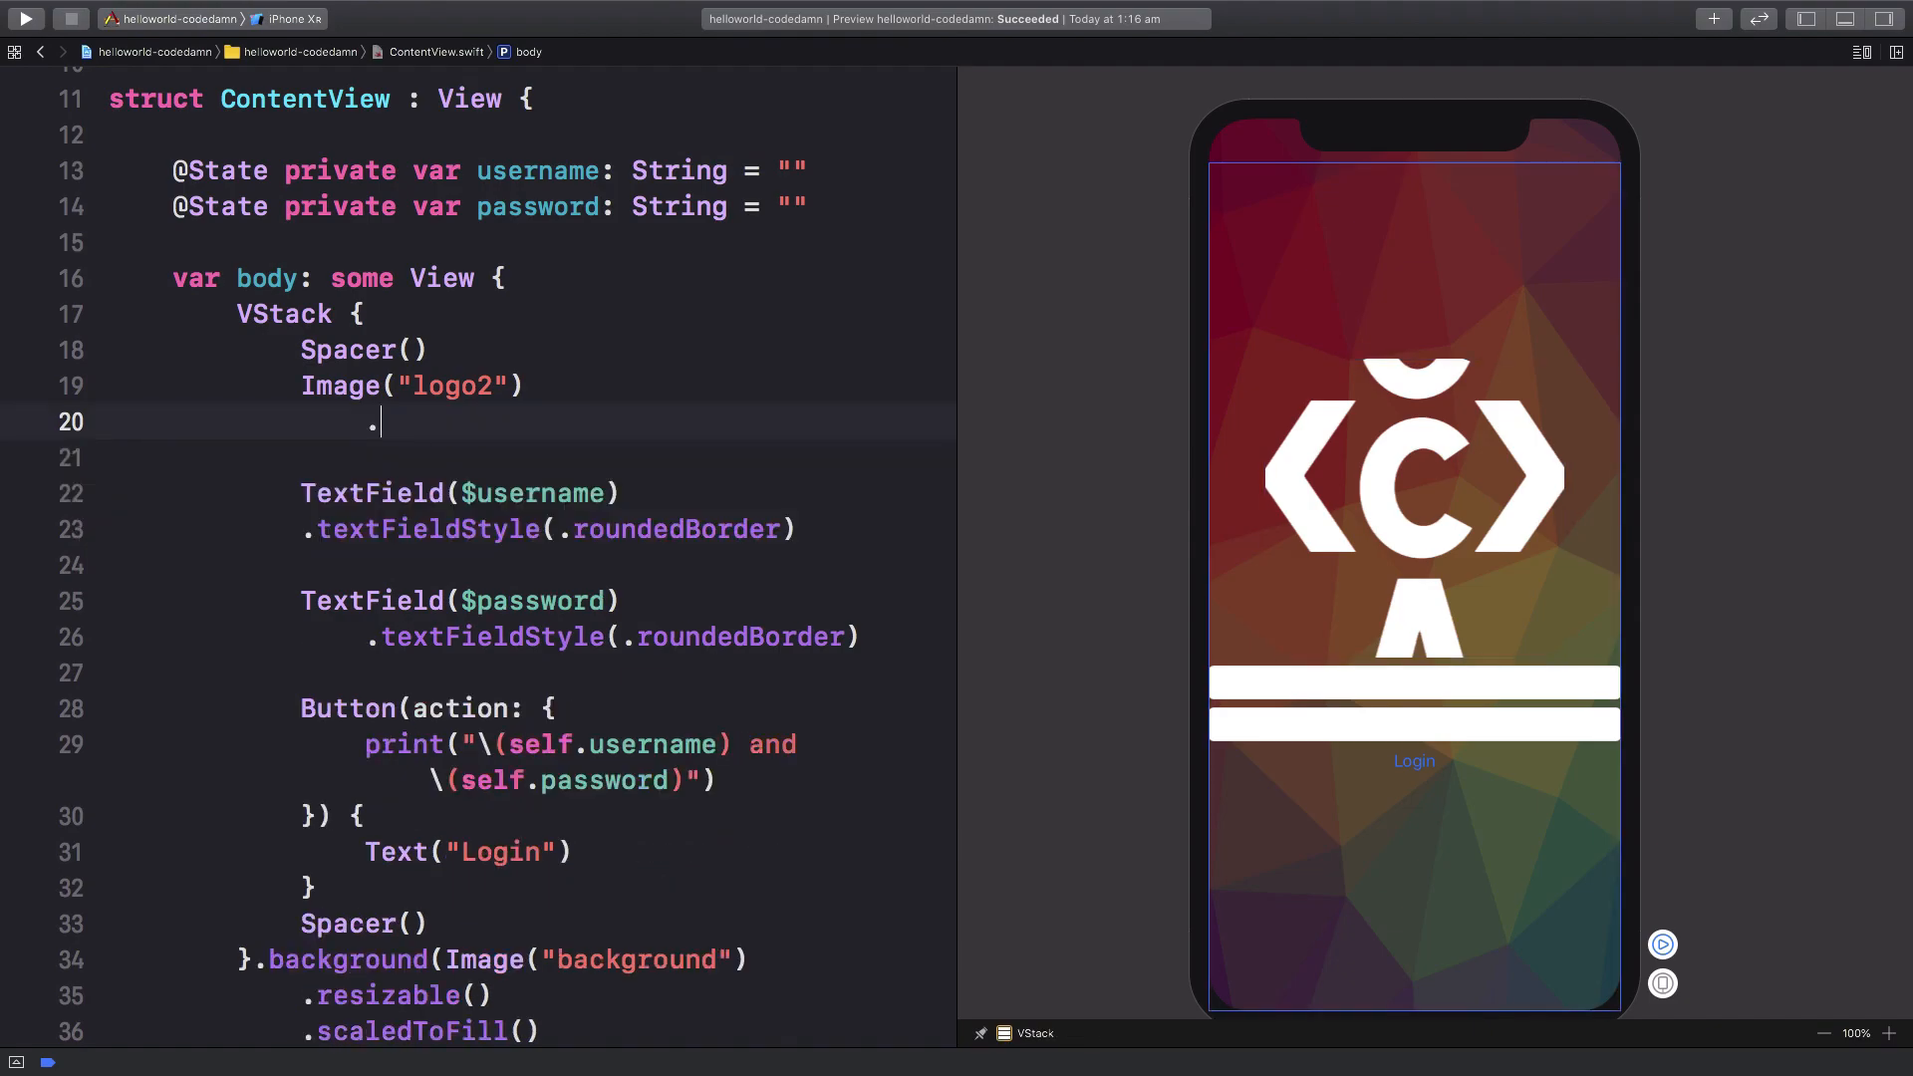
pyautogui.write('.resizable(')
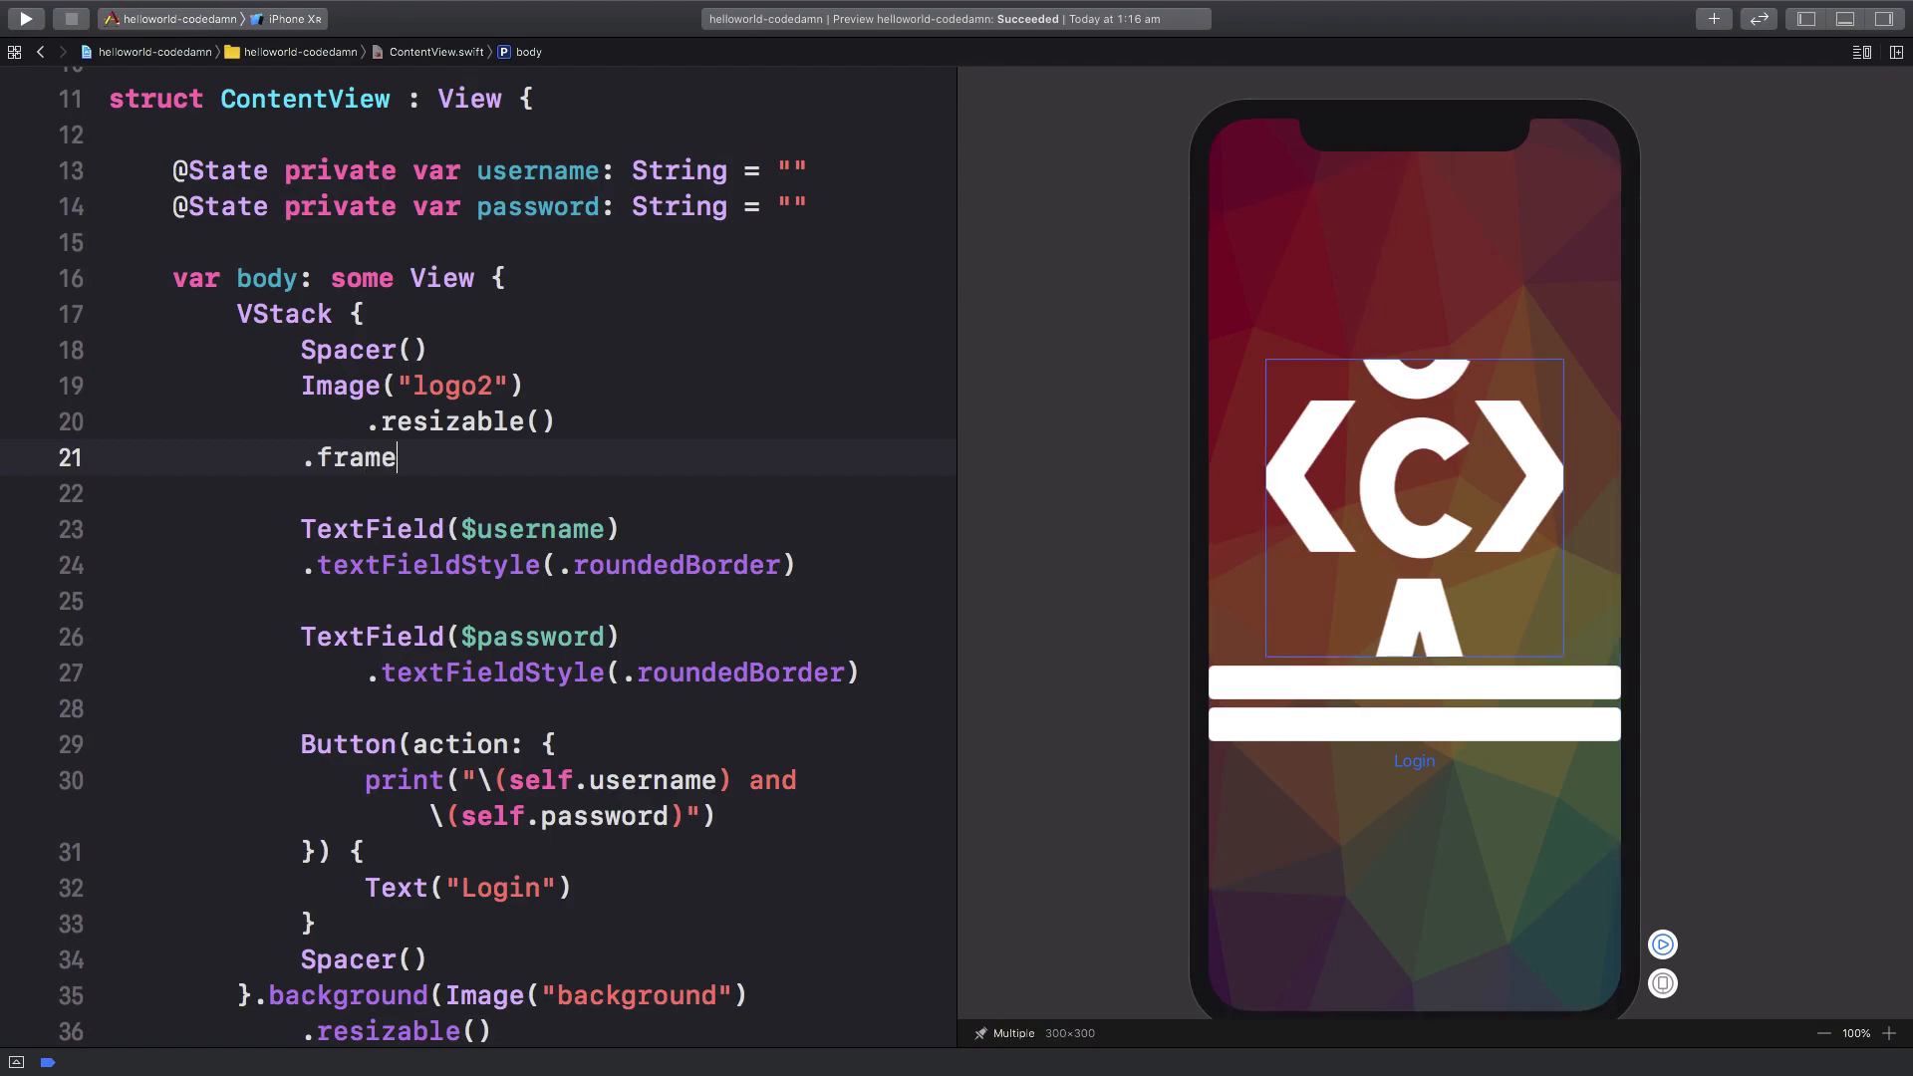
pyautogui.write('(width: 94')
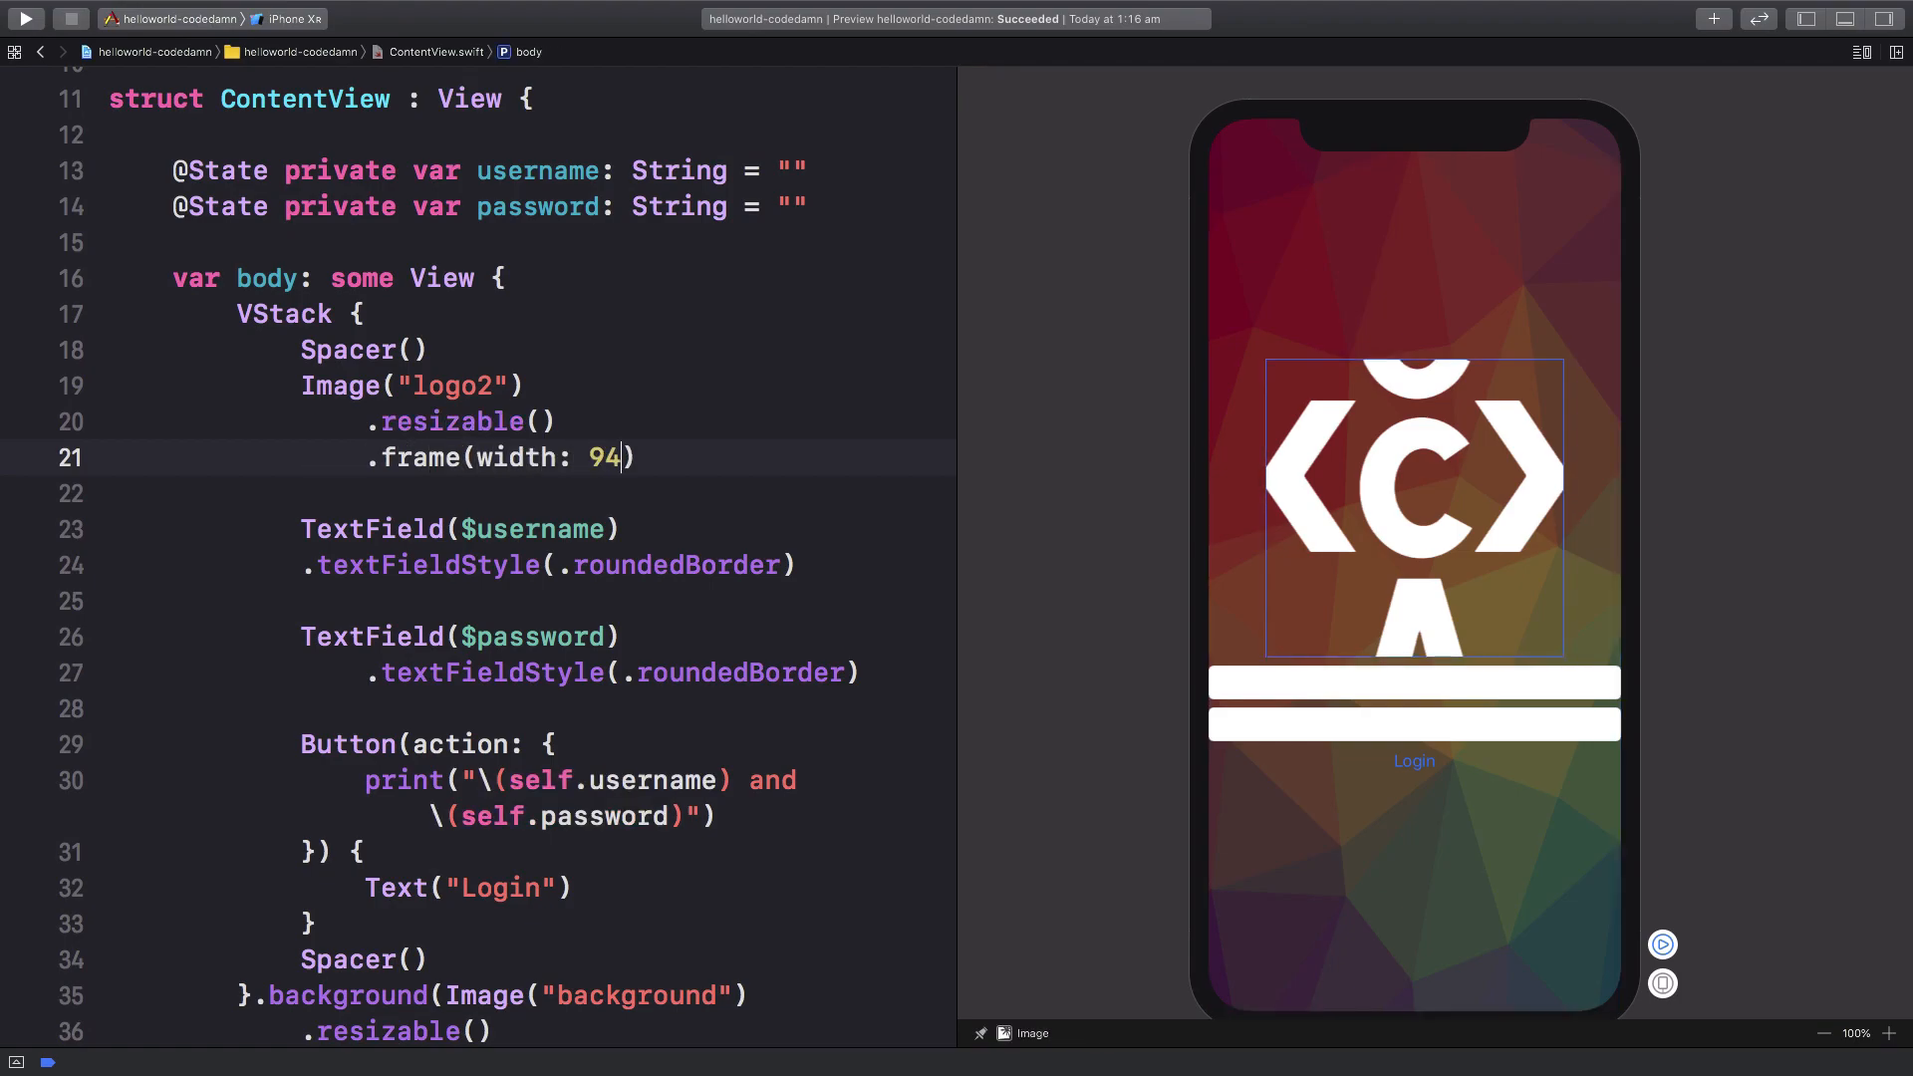
pyautogui.write(', height: 150')
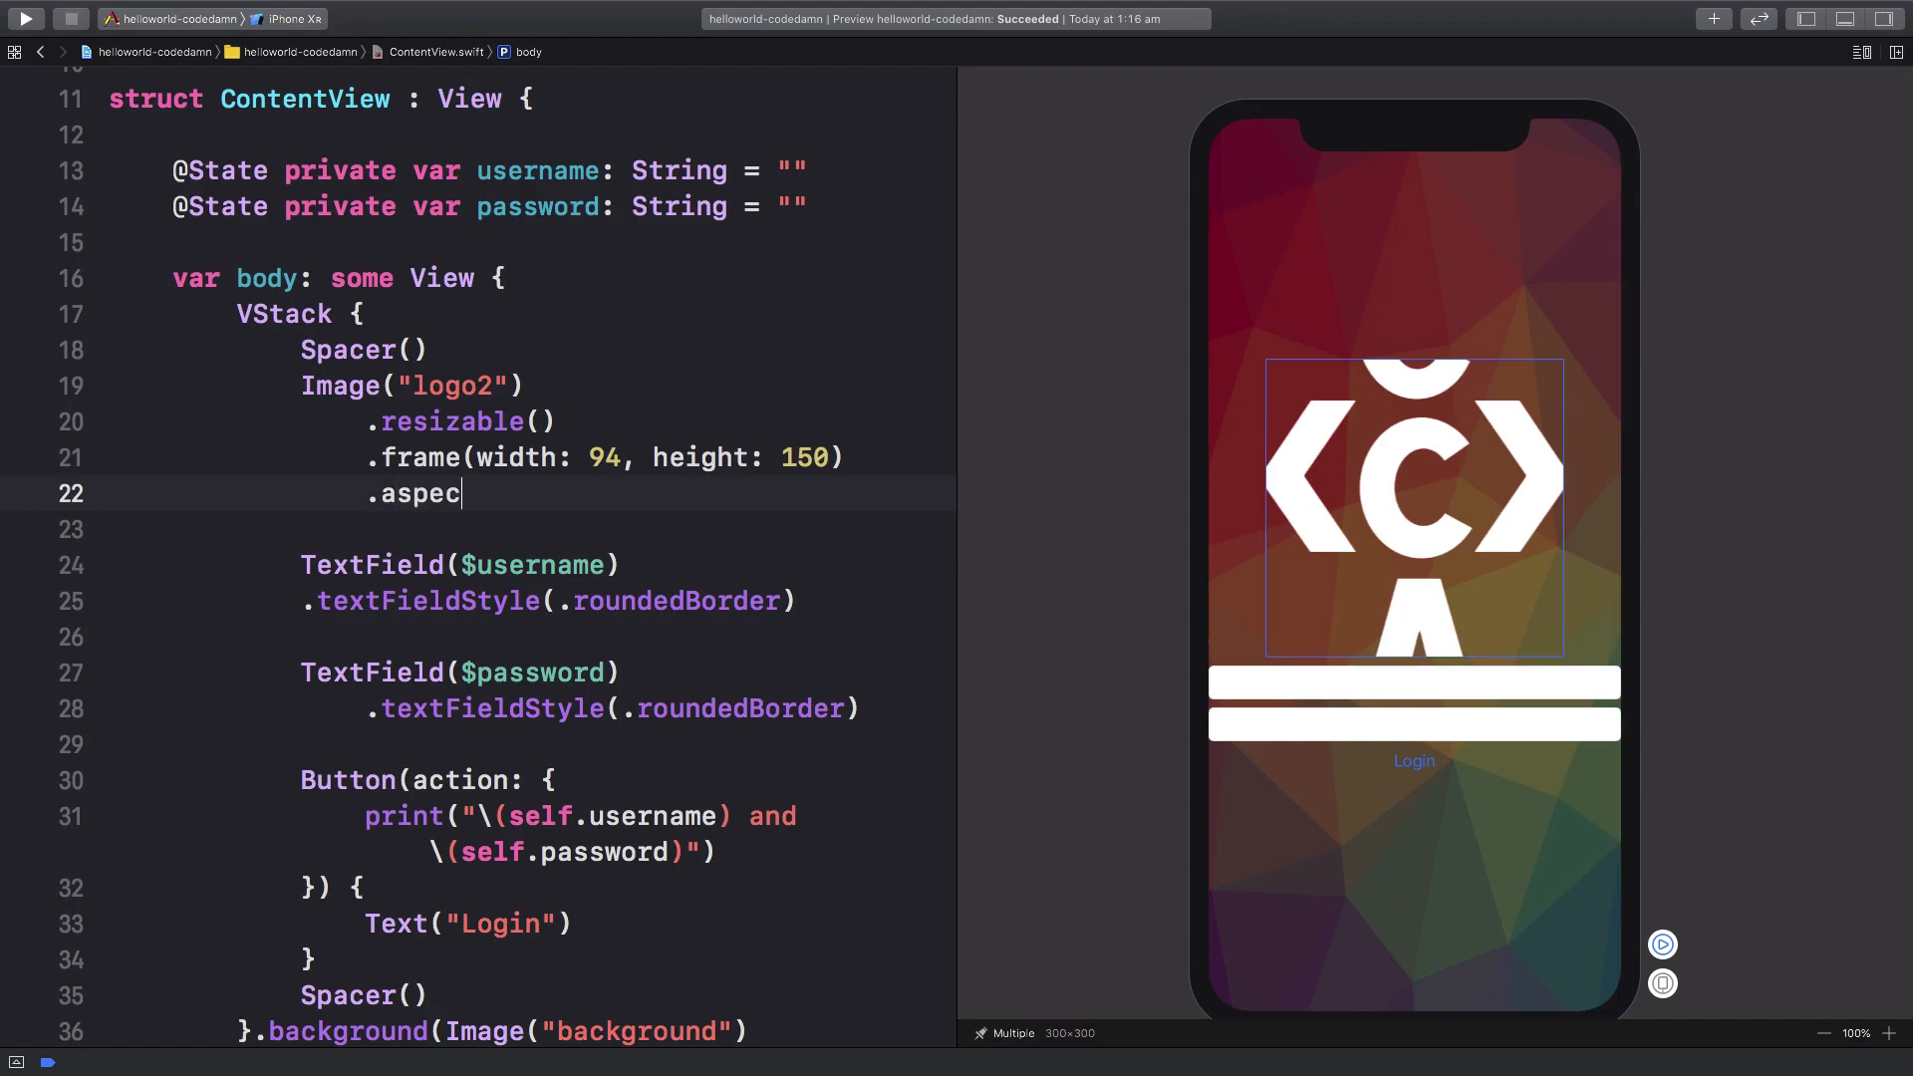
# Add .aspectRatio(CGSize(width: 315, height: 502), contentMode: .fit) to the logo.
pyautogui.write('tRatio(')
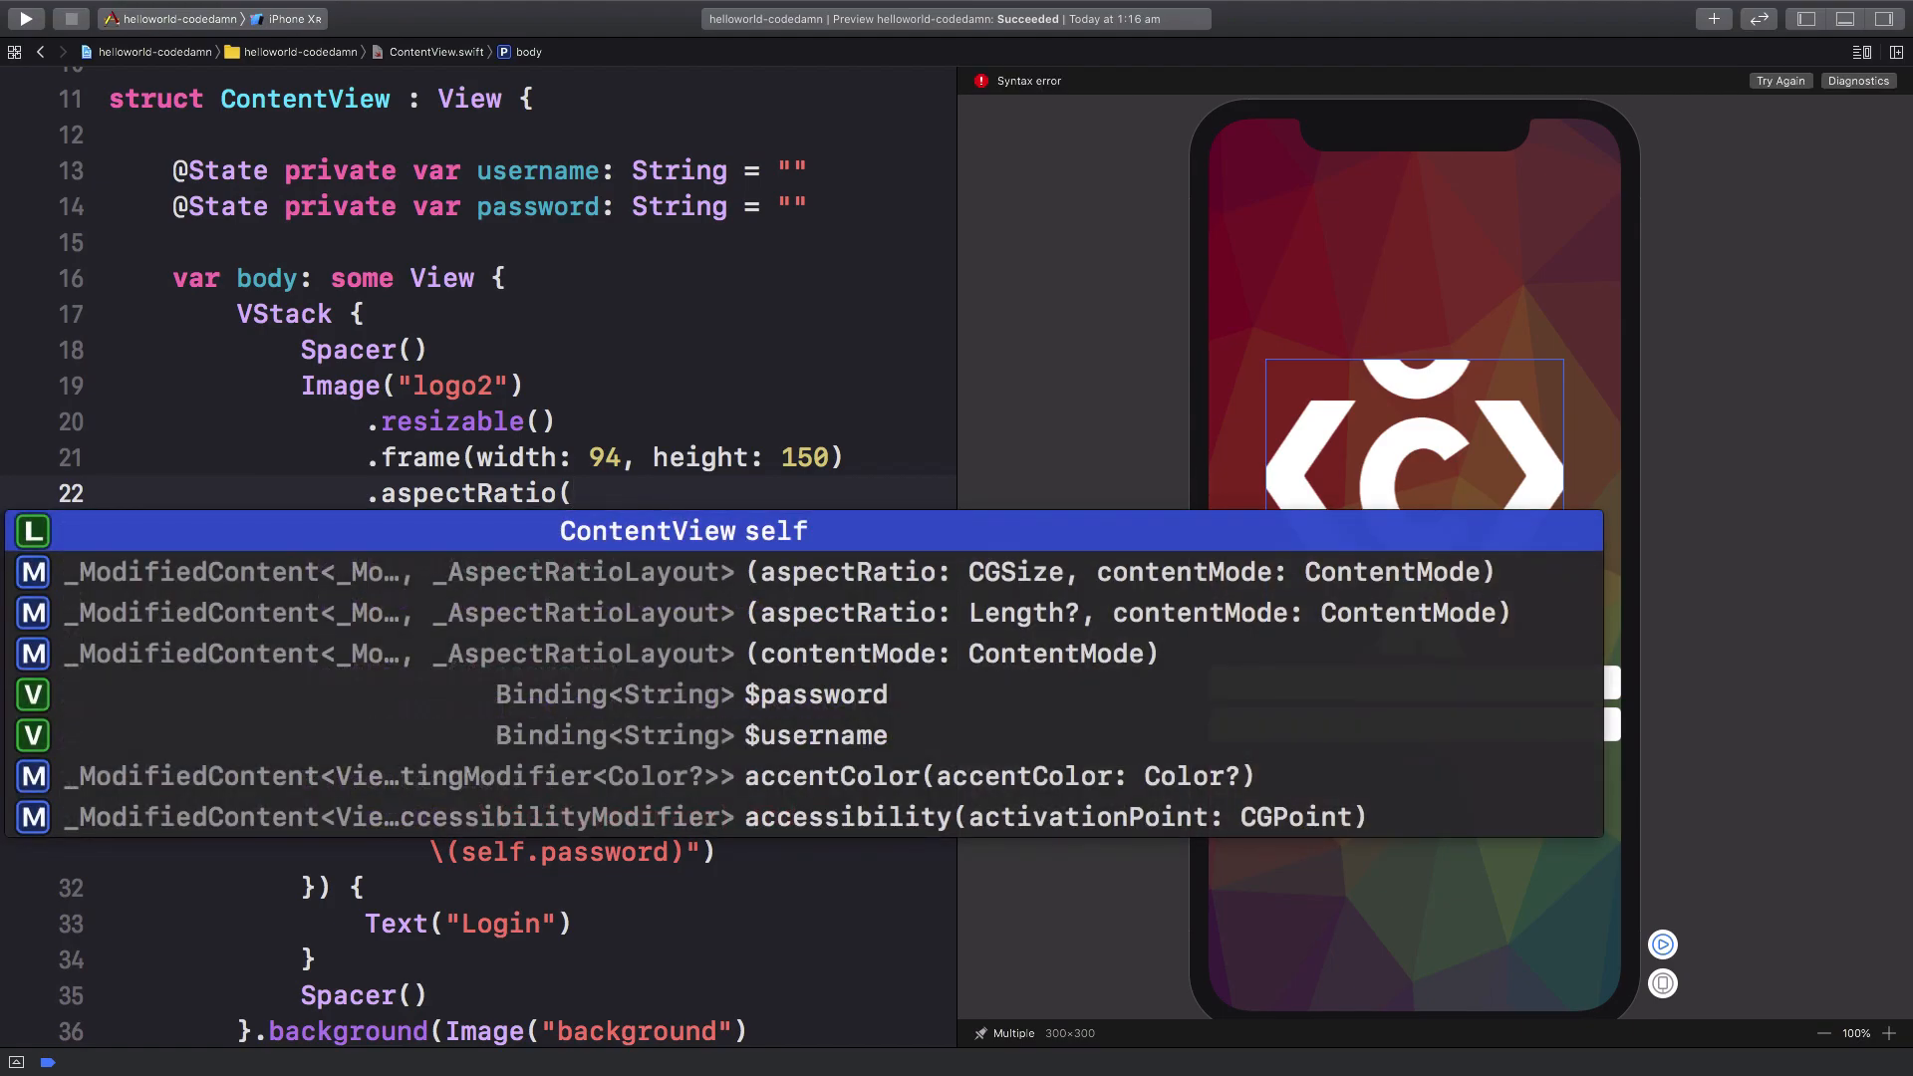
pyautogui.write('CGS')
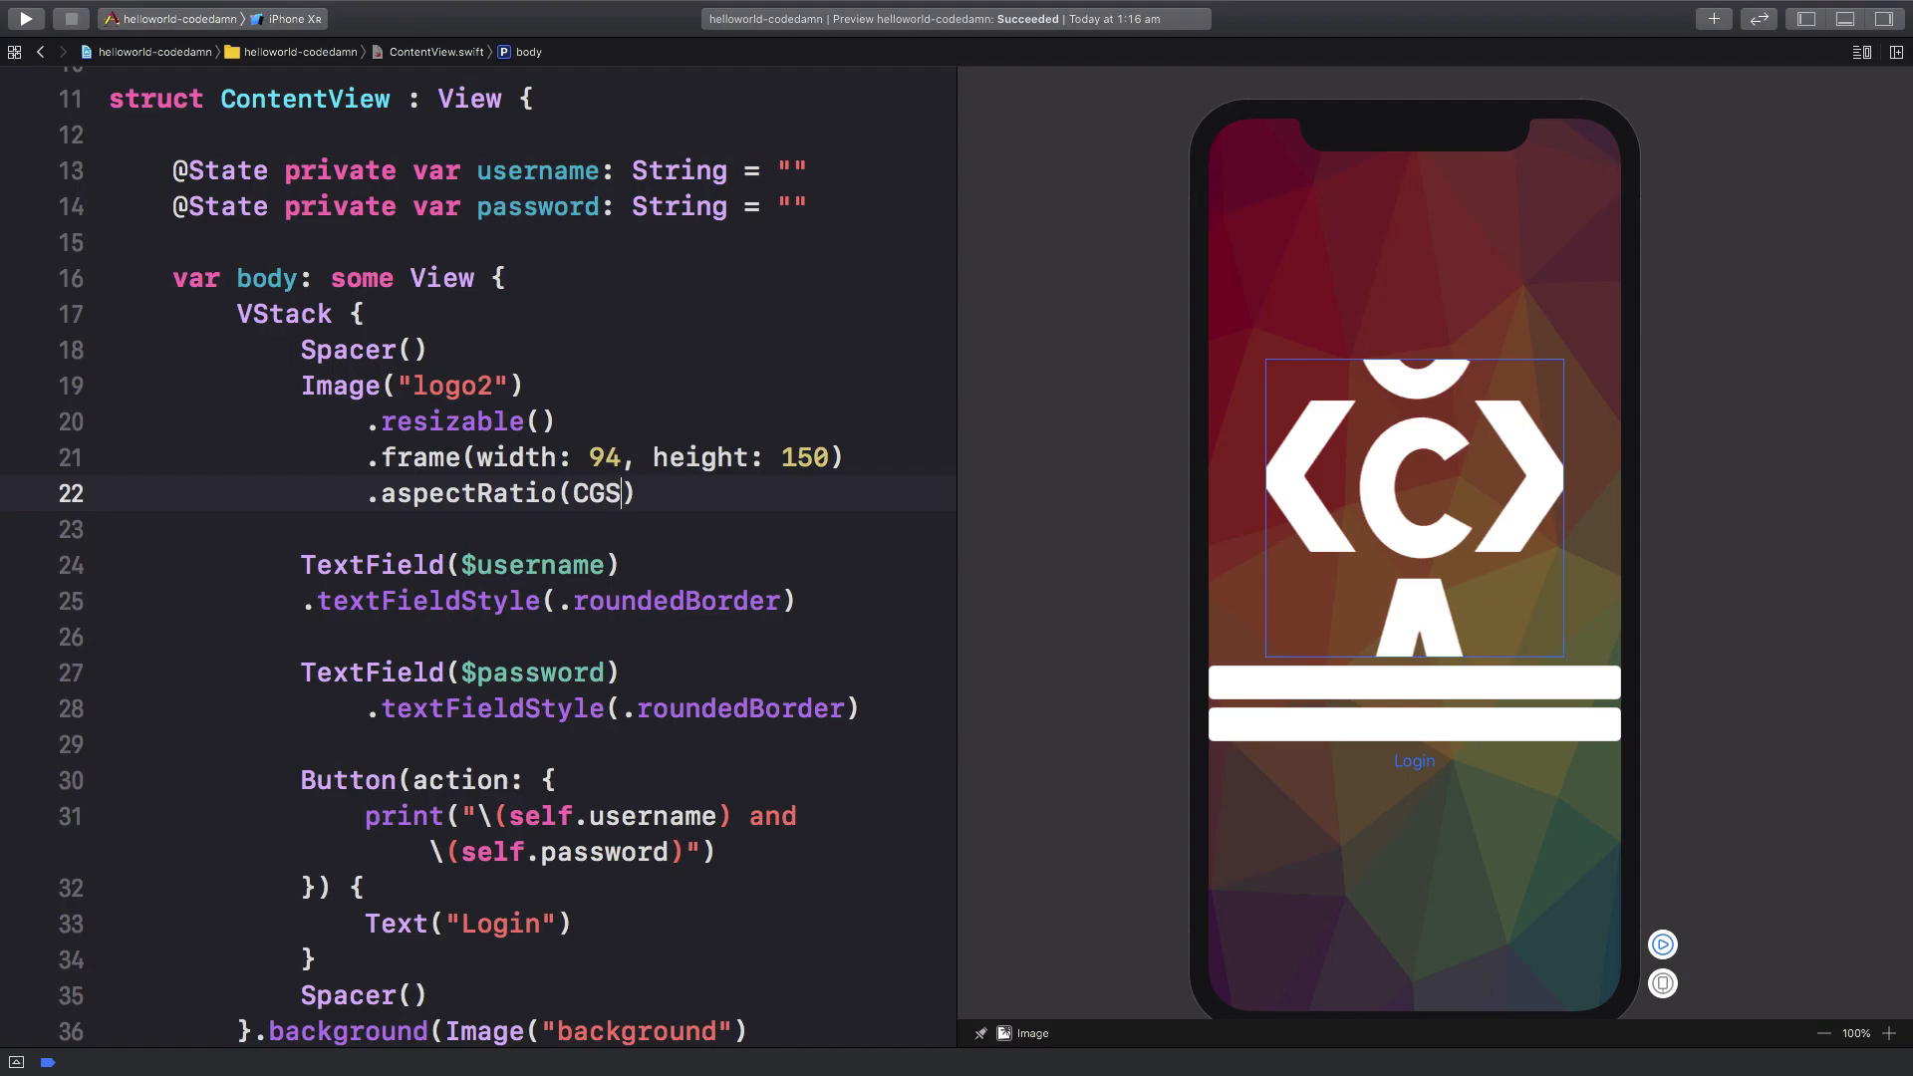
pyautogui.write('ize(')
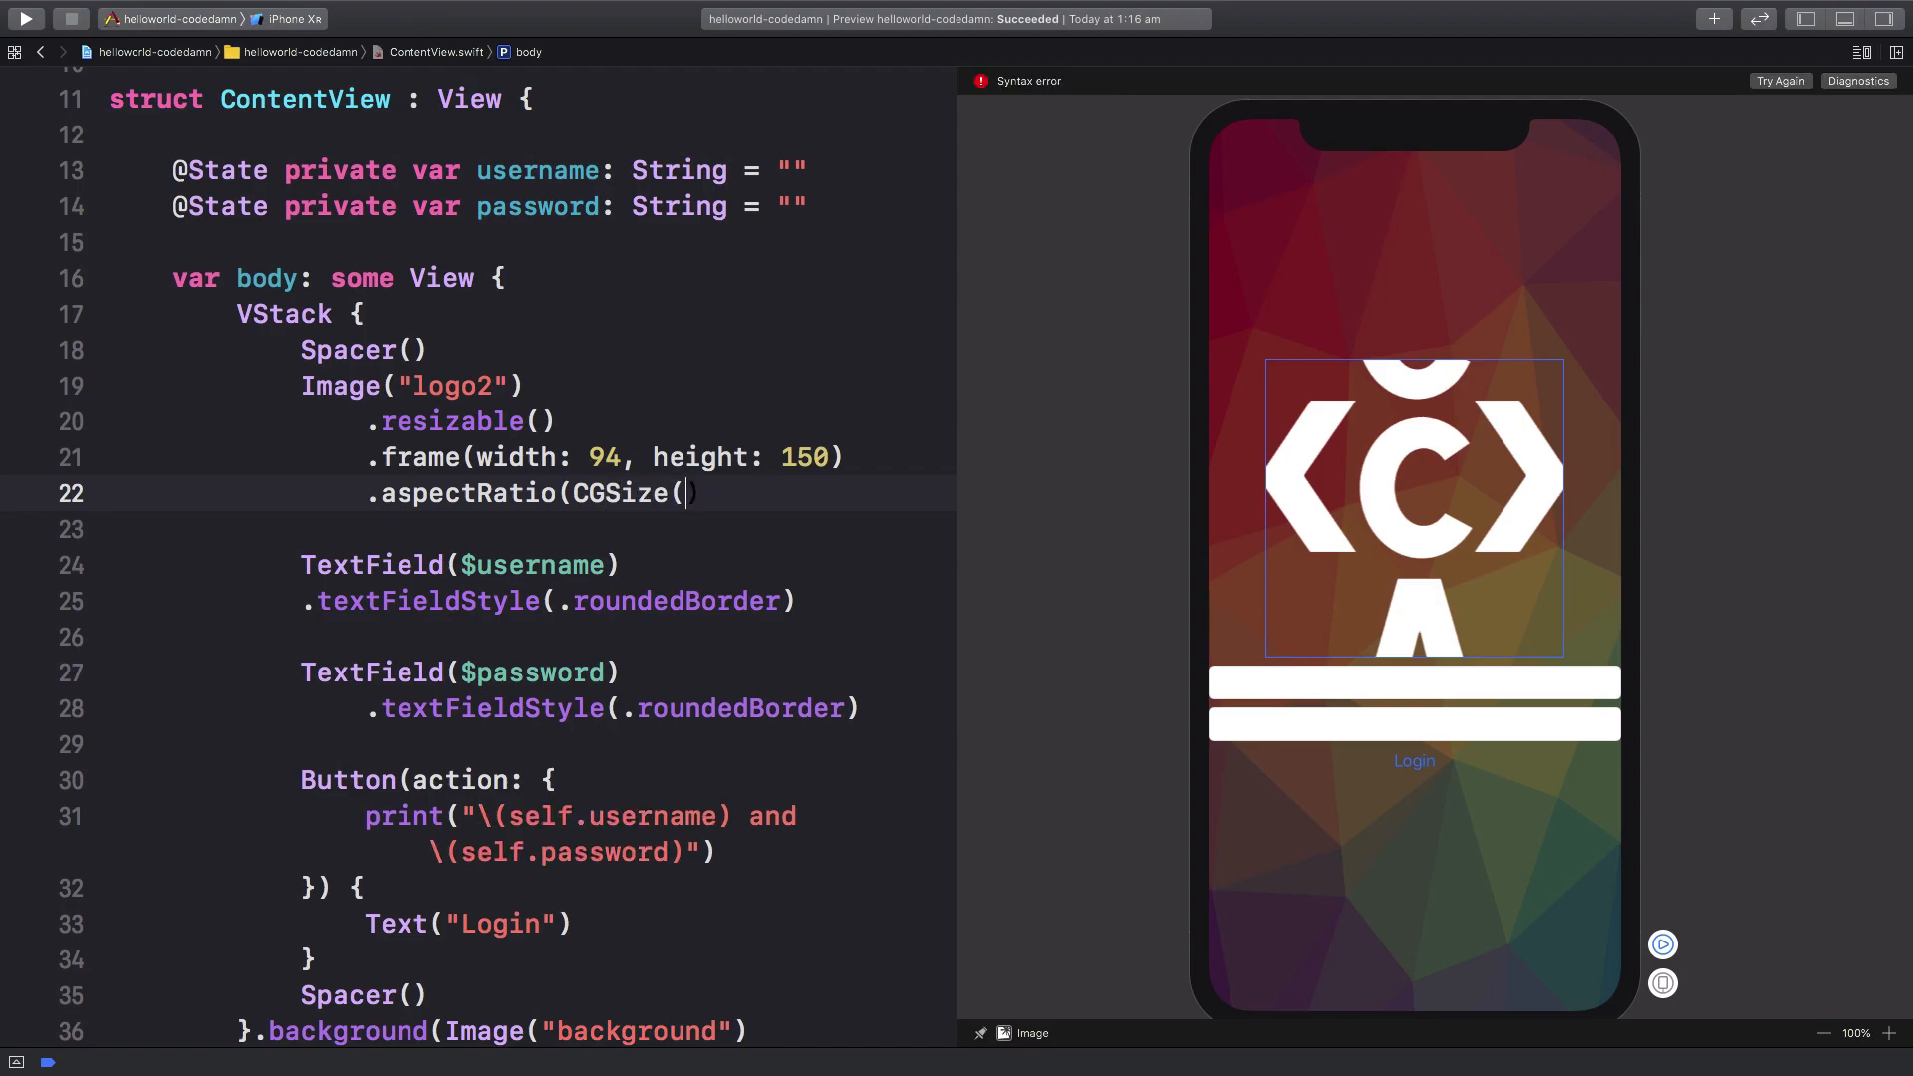
pyautogui.write('(')
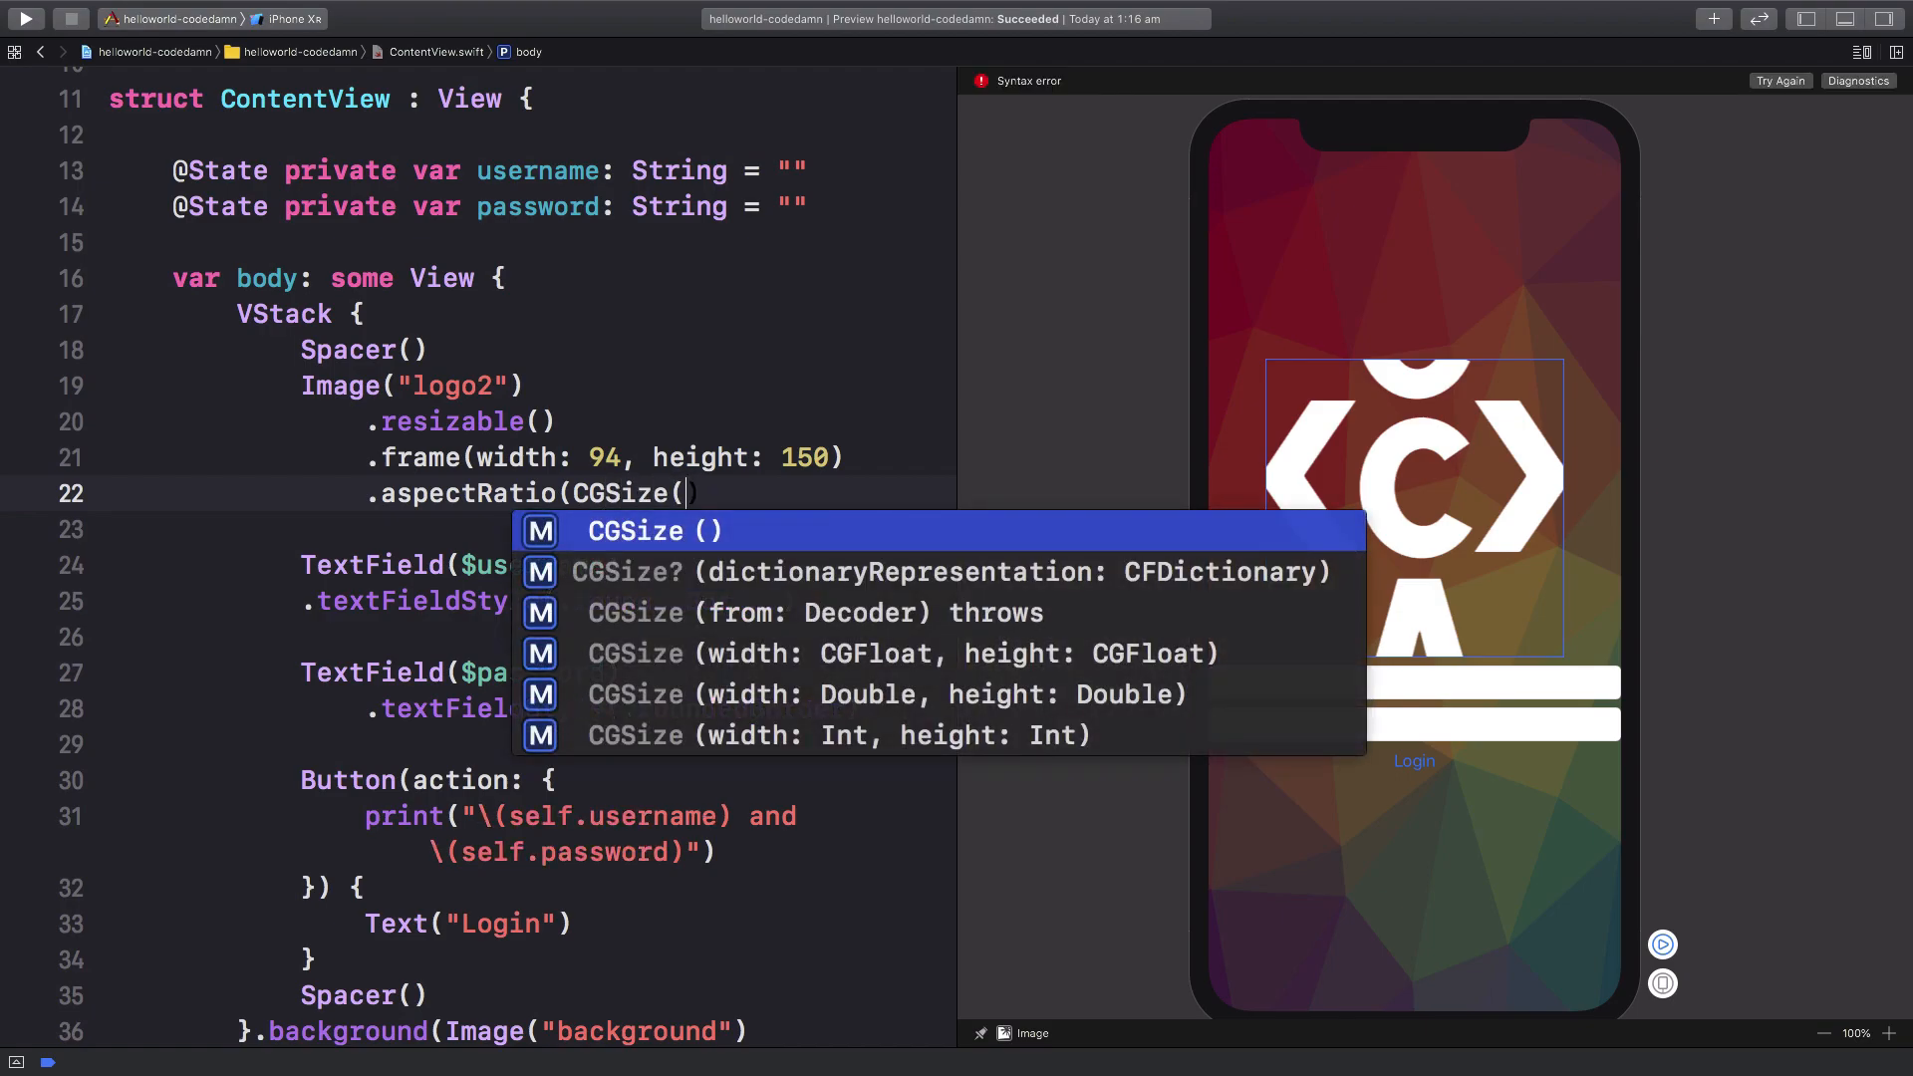
pyautogui.write('width: 315, height: 502')
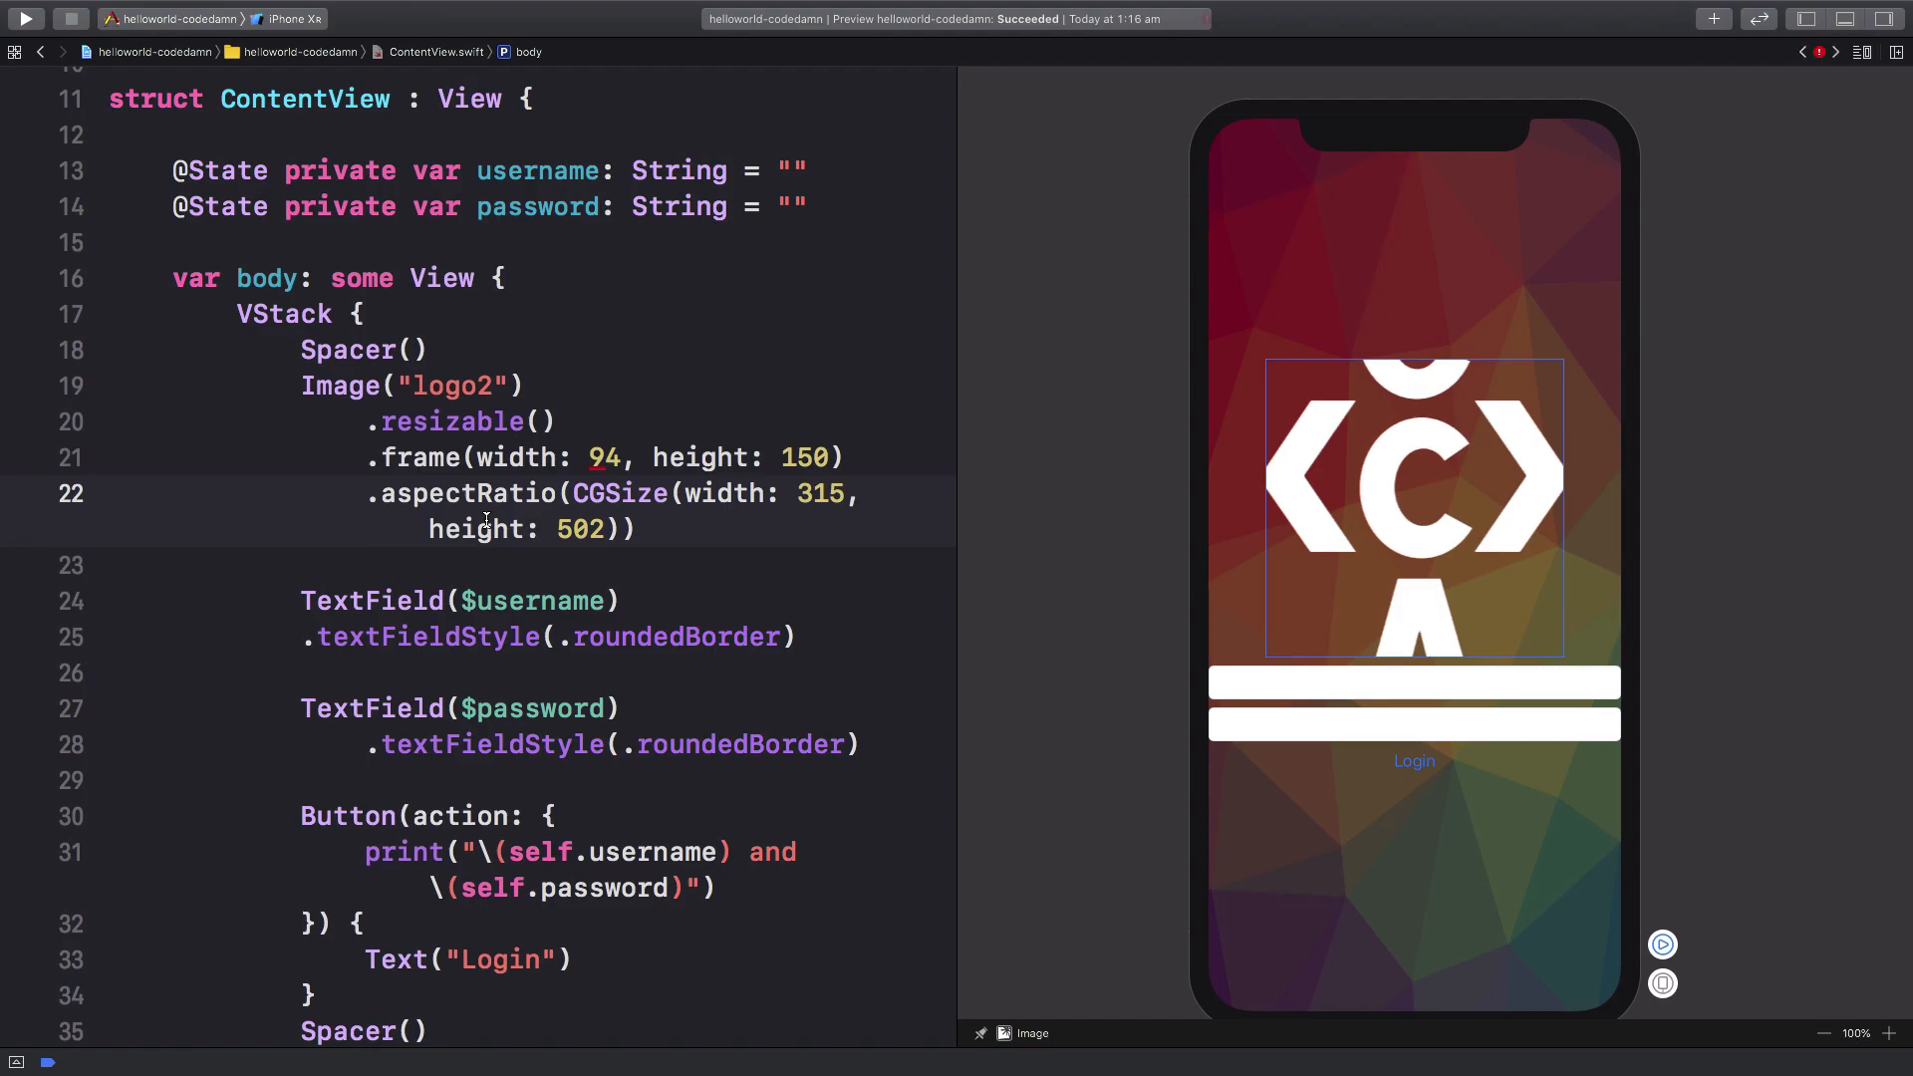
pyautogui.write(', contentMode: .fit')
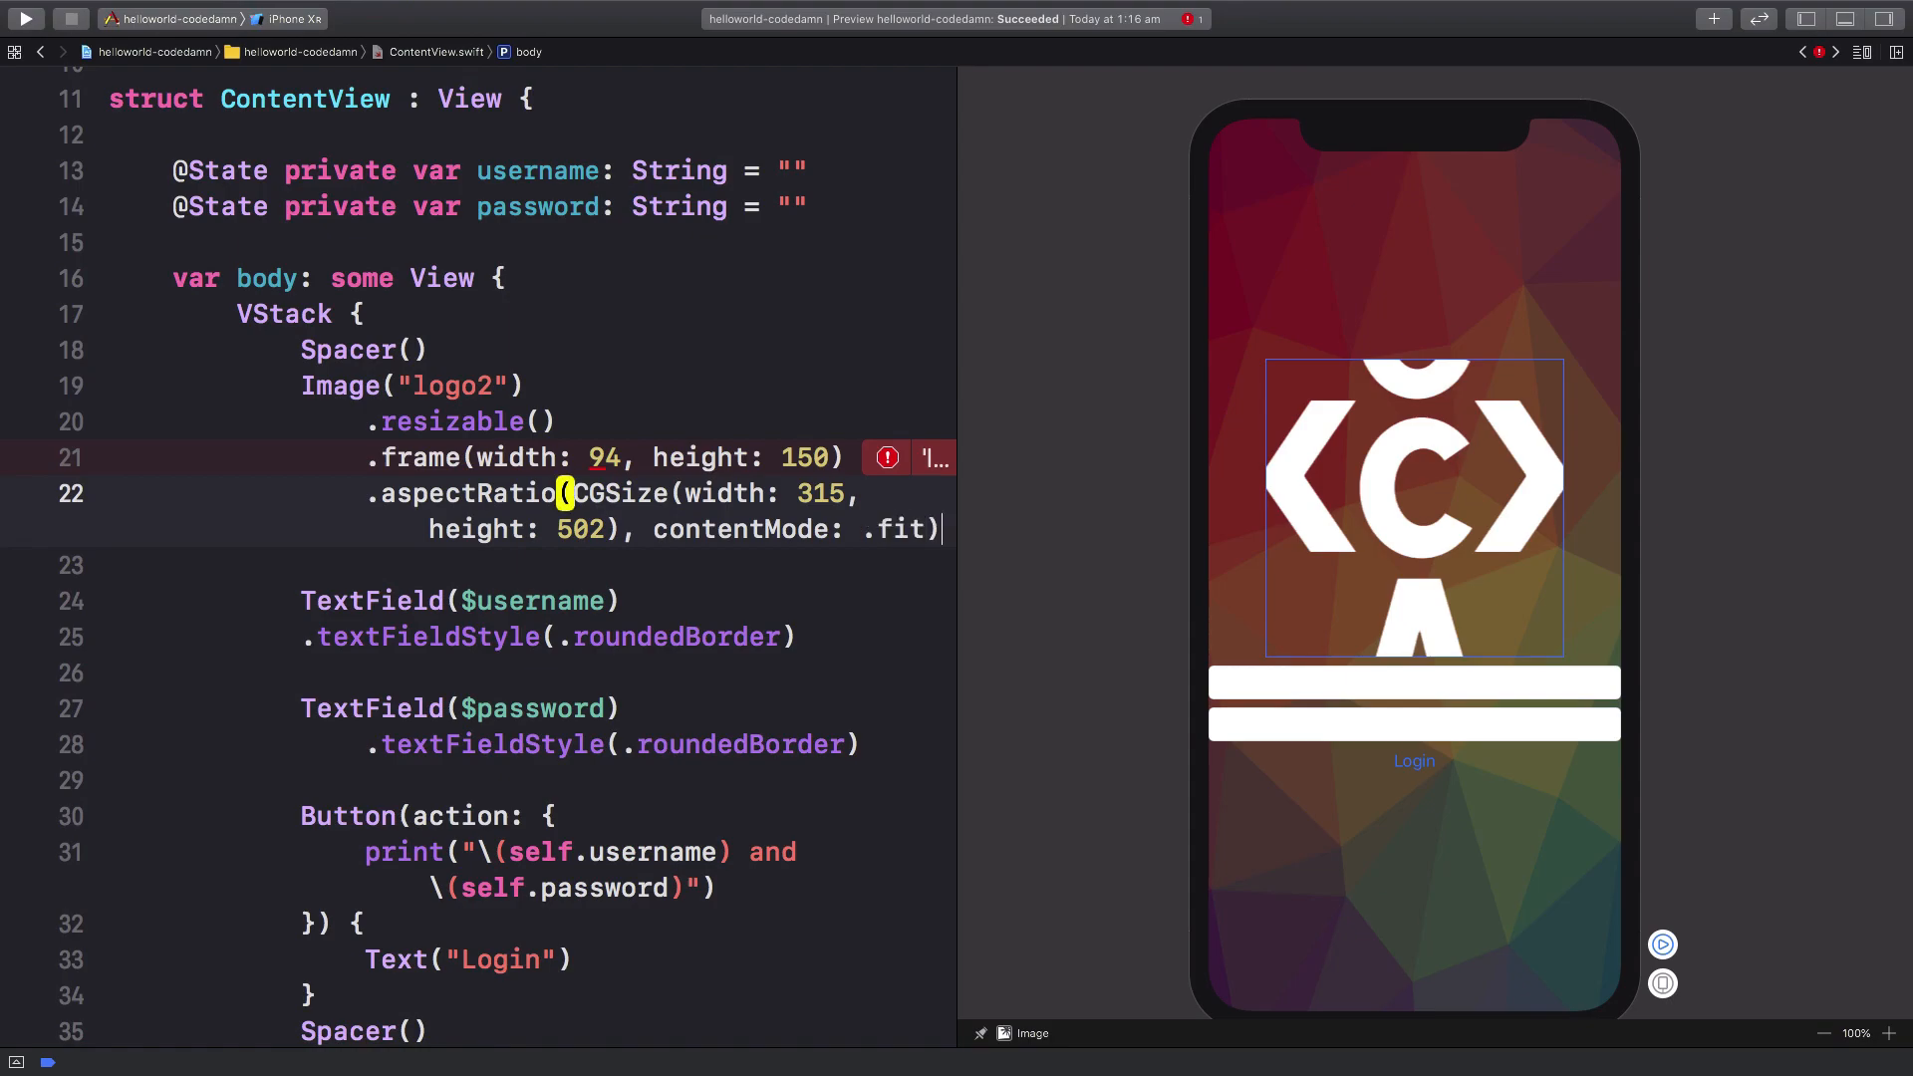
pyautogui.press('enter')
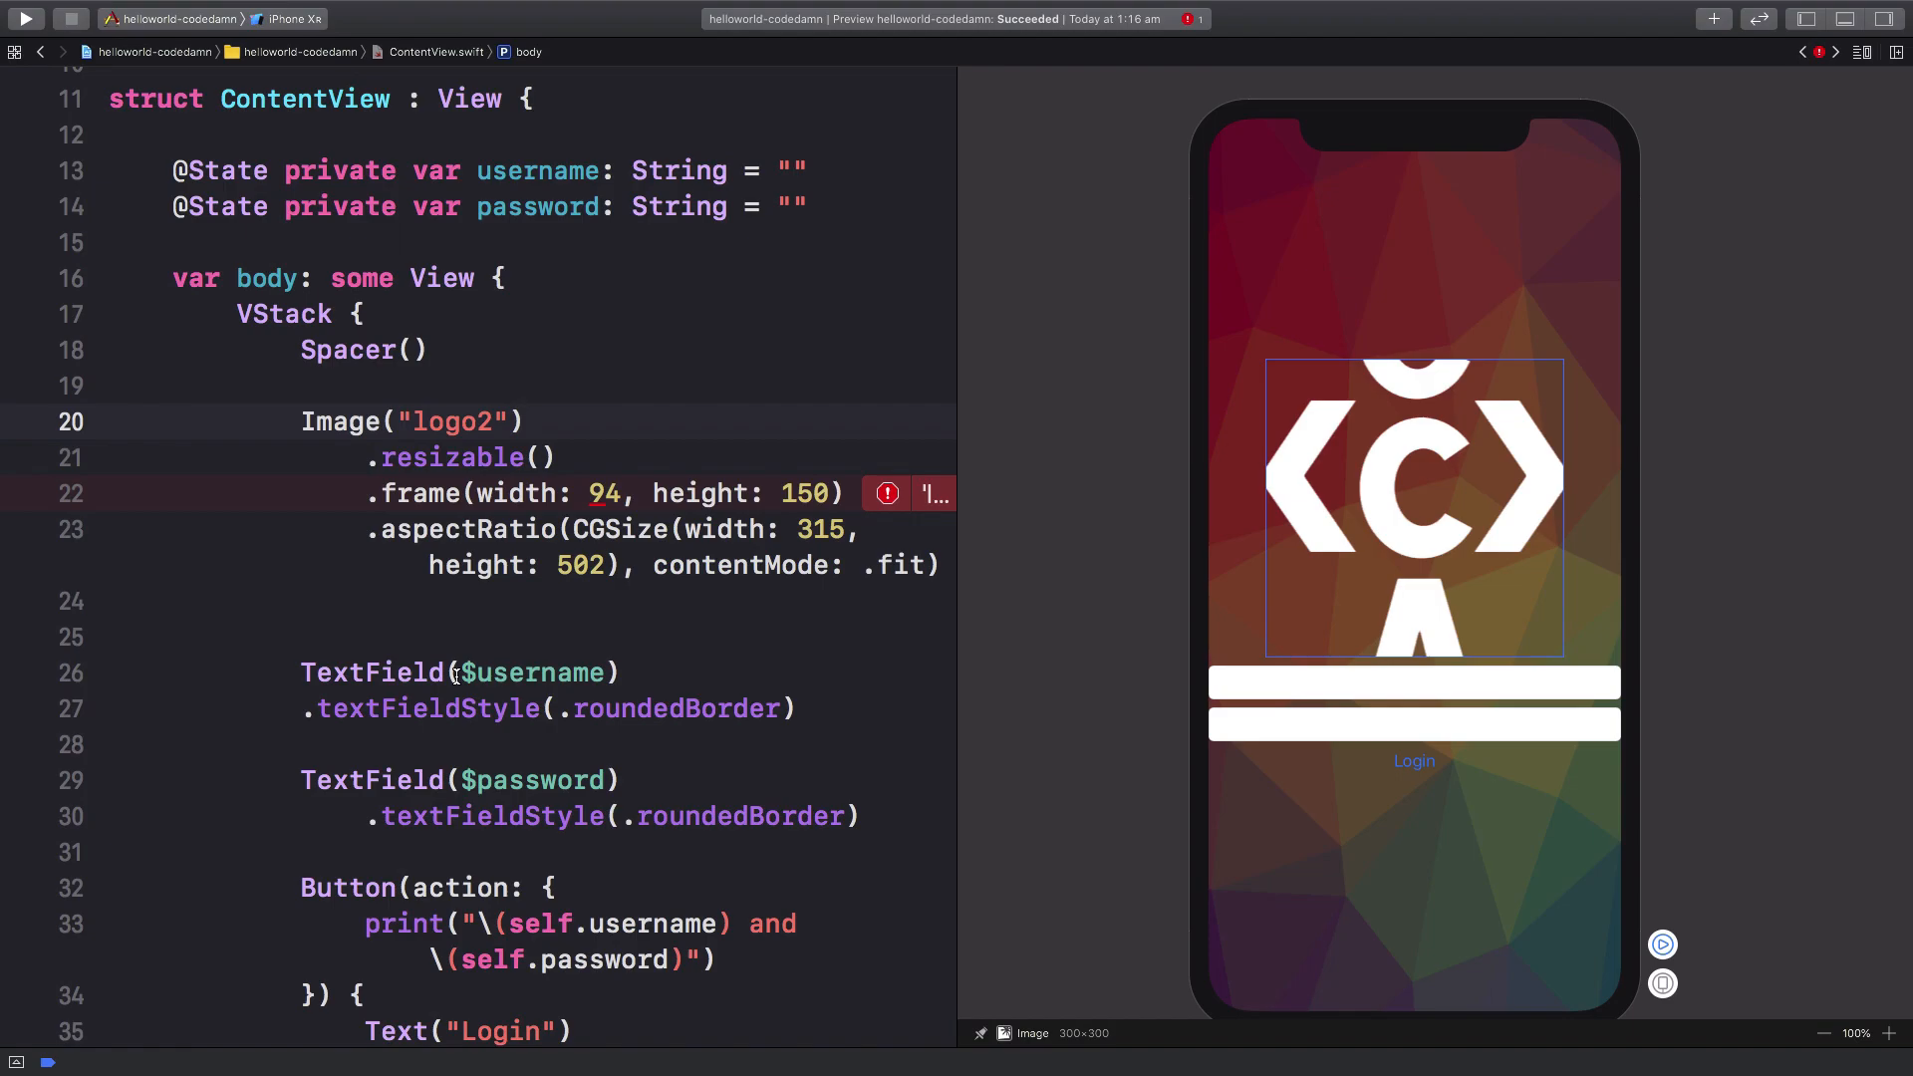
# Change the outer VStack to use alignment: .leading.
pyautogui.click(885, 492)
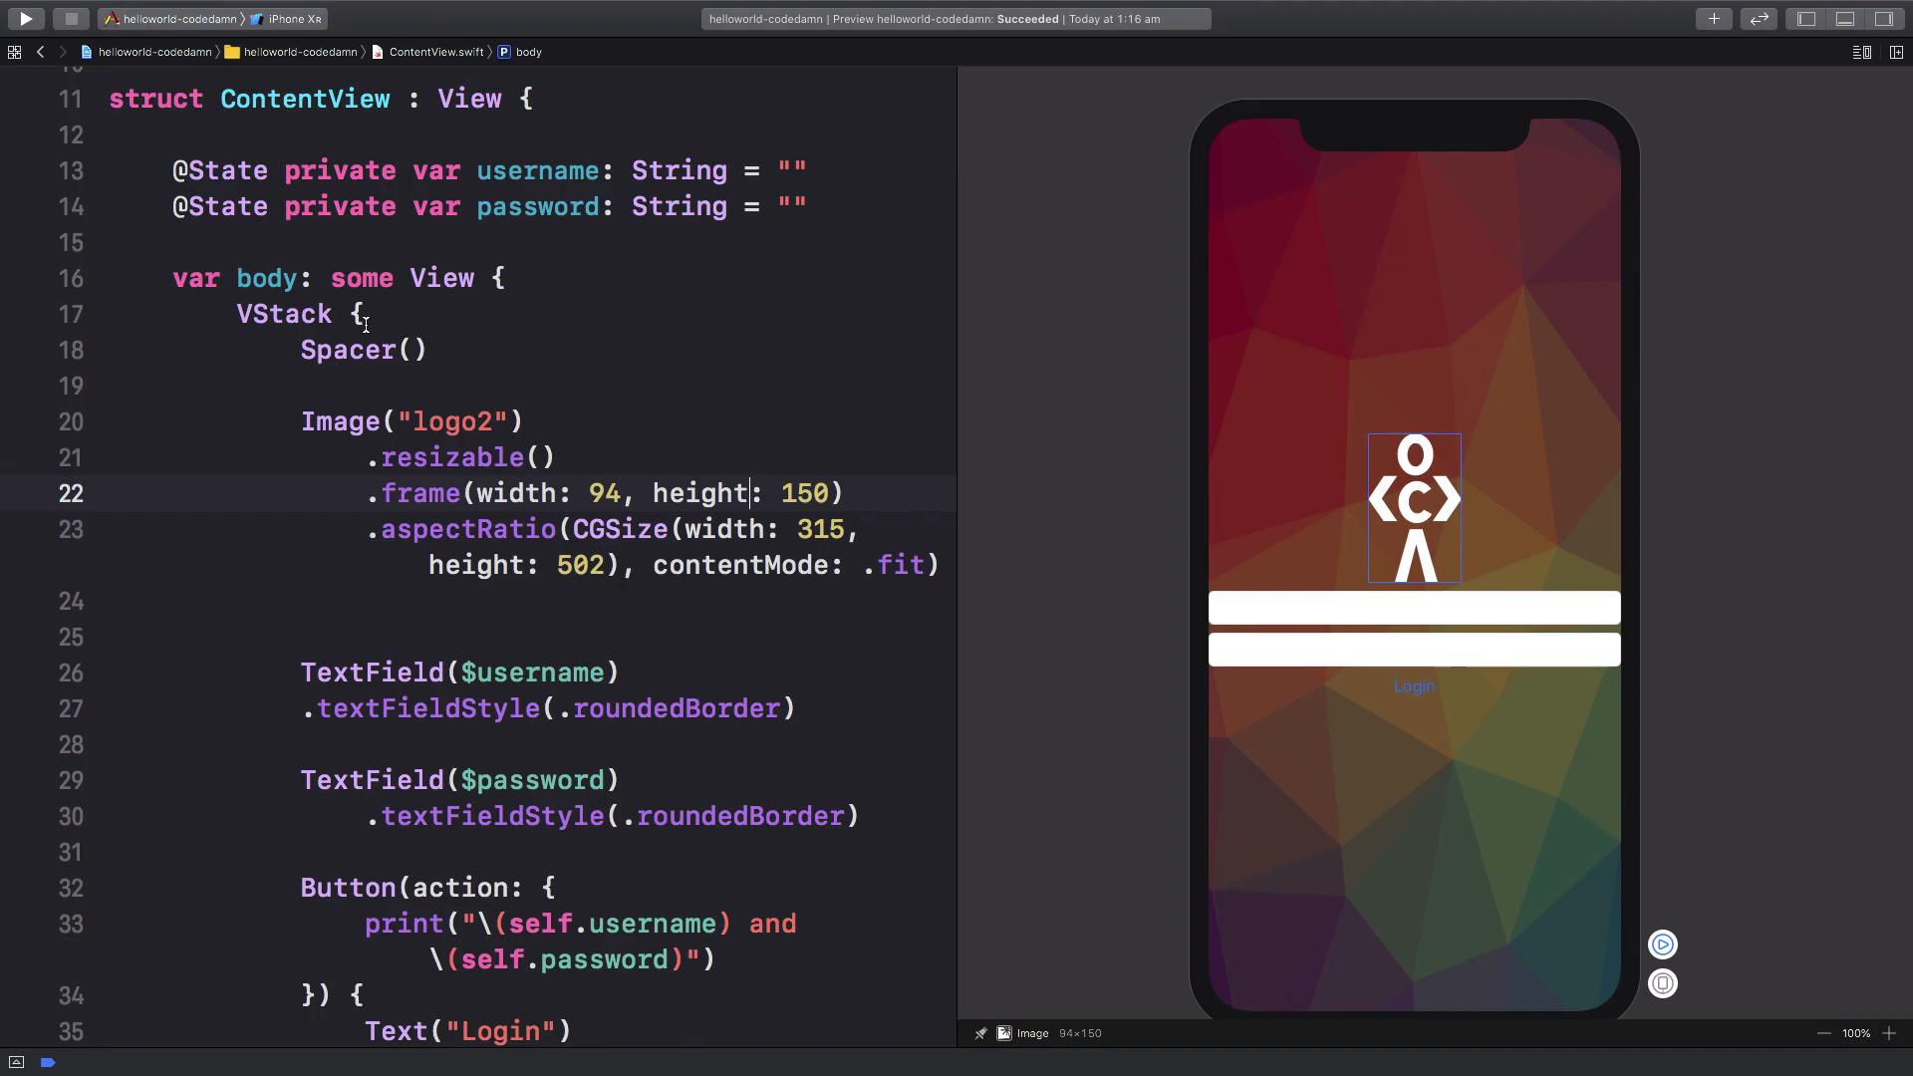
pyautogui.write('alignment: )')
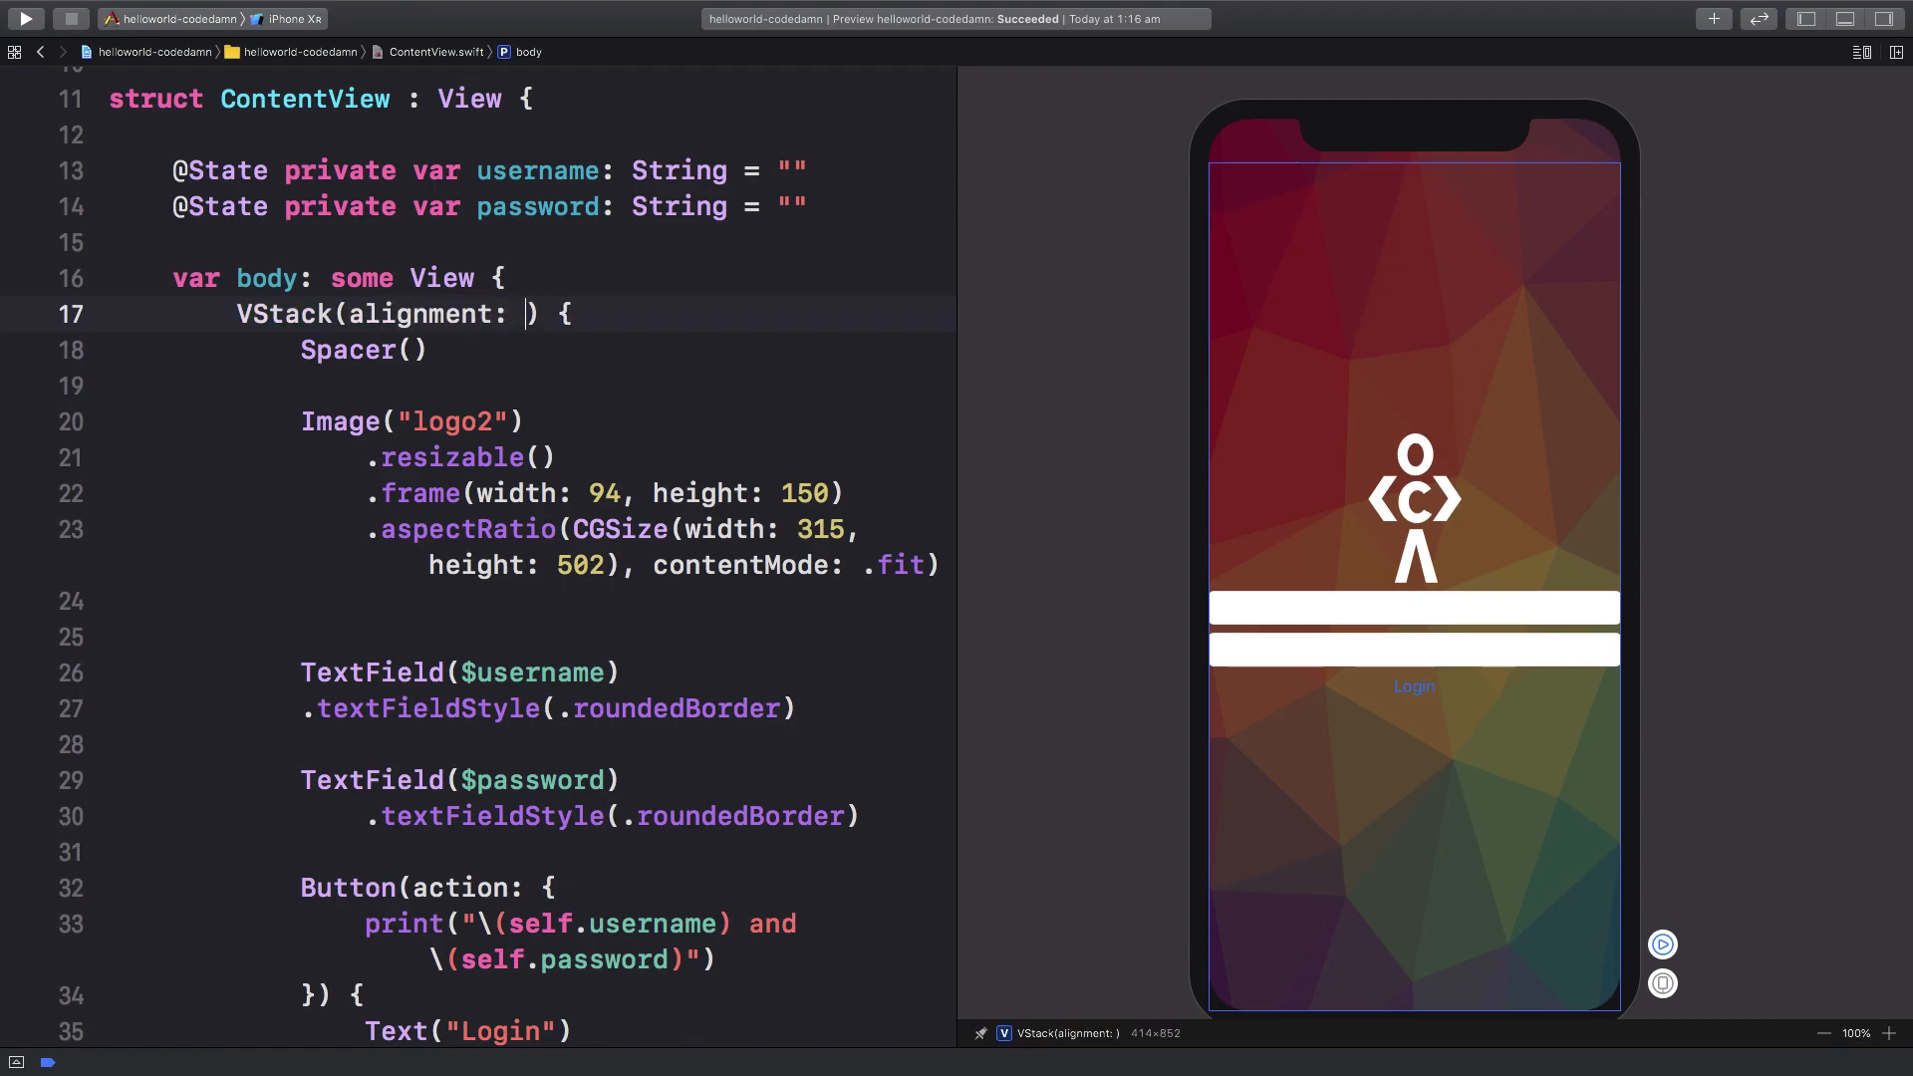
pyautogui.write('.leading')
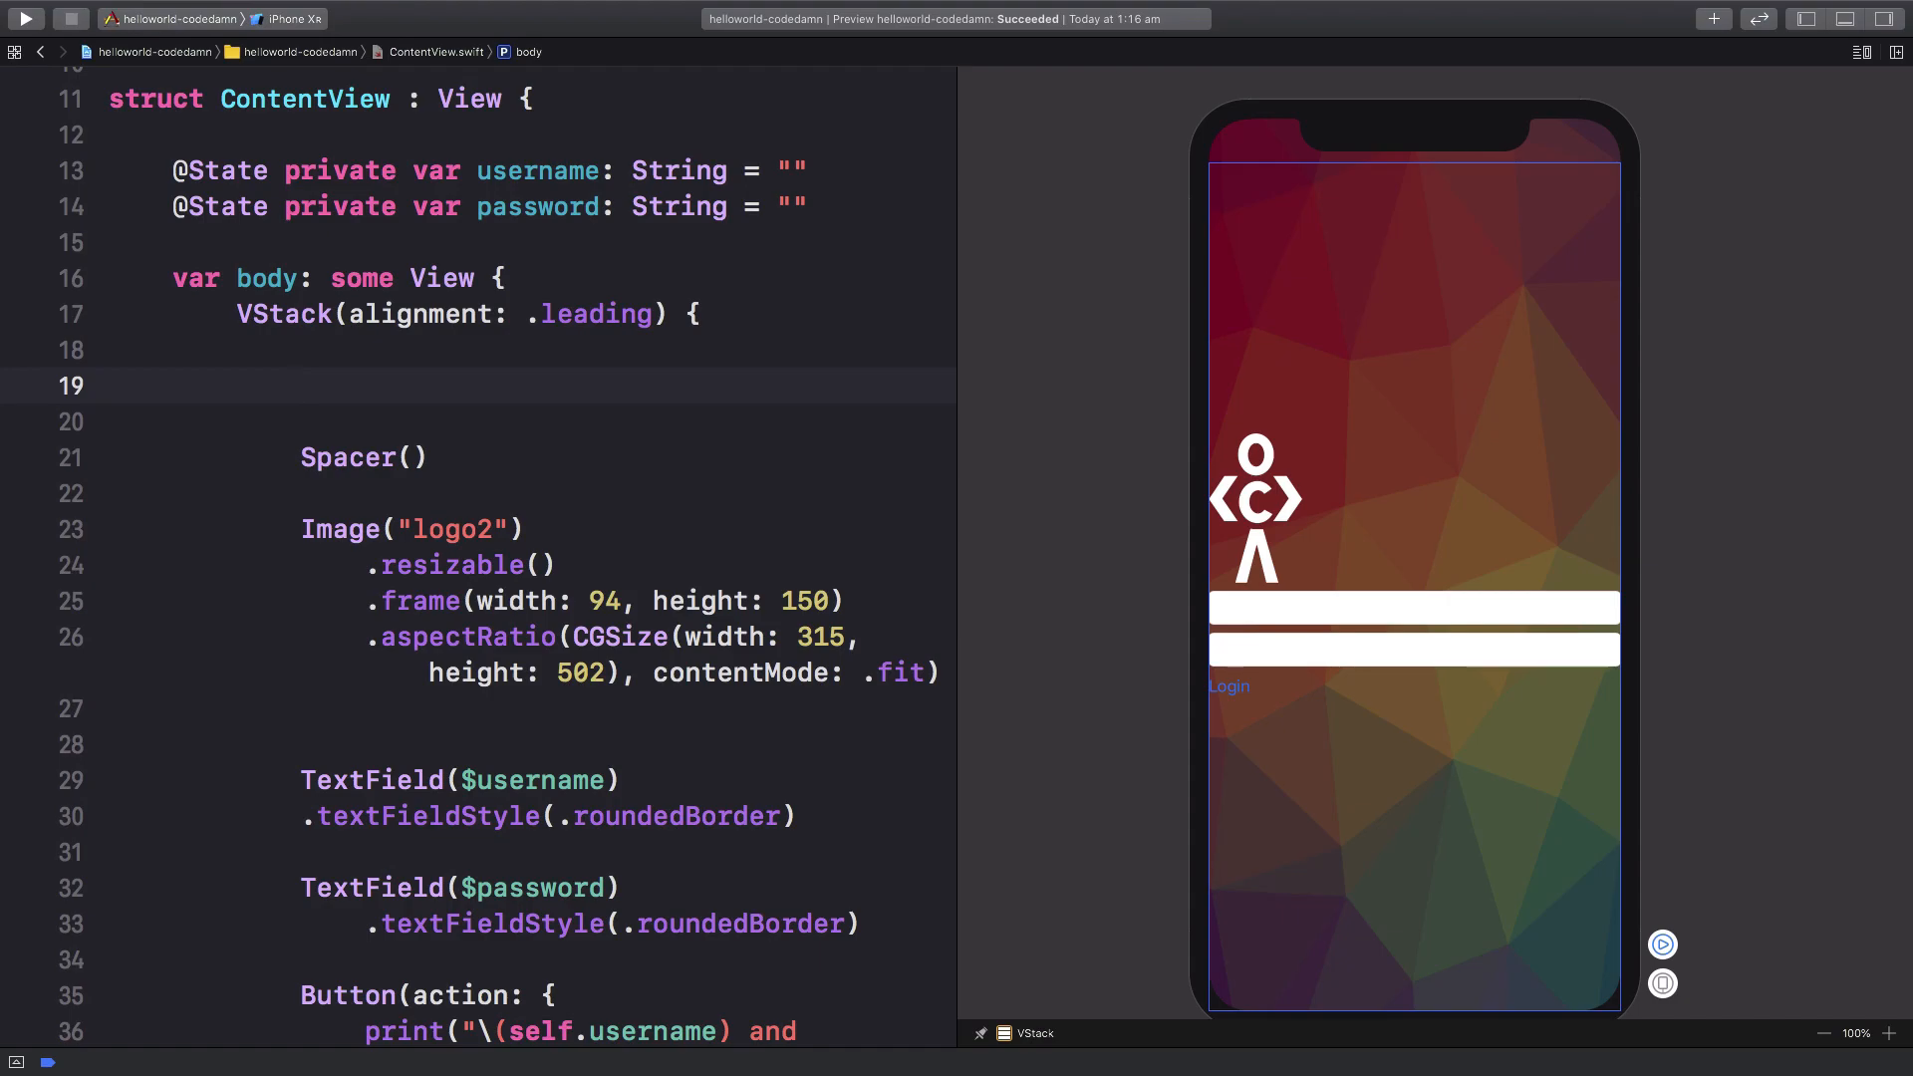
# Wrap Image("logo2") in an HStack with Spacer() on each side to centre it.
pyautogui.write('Hst')
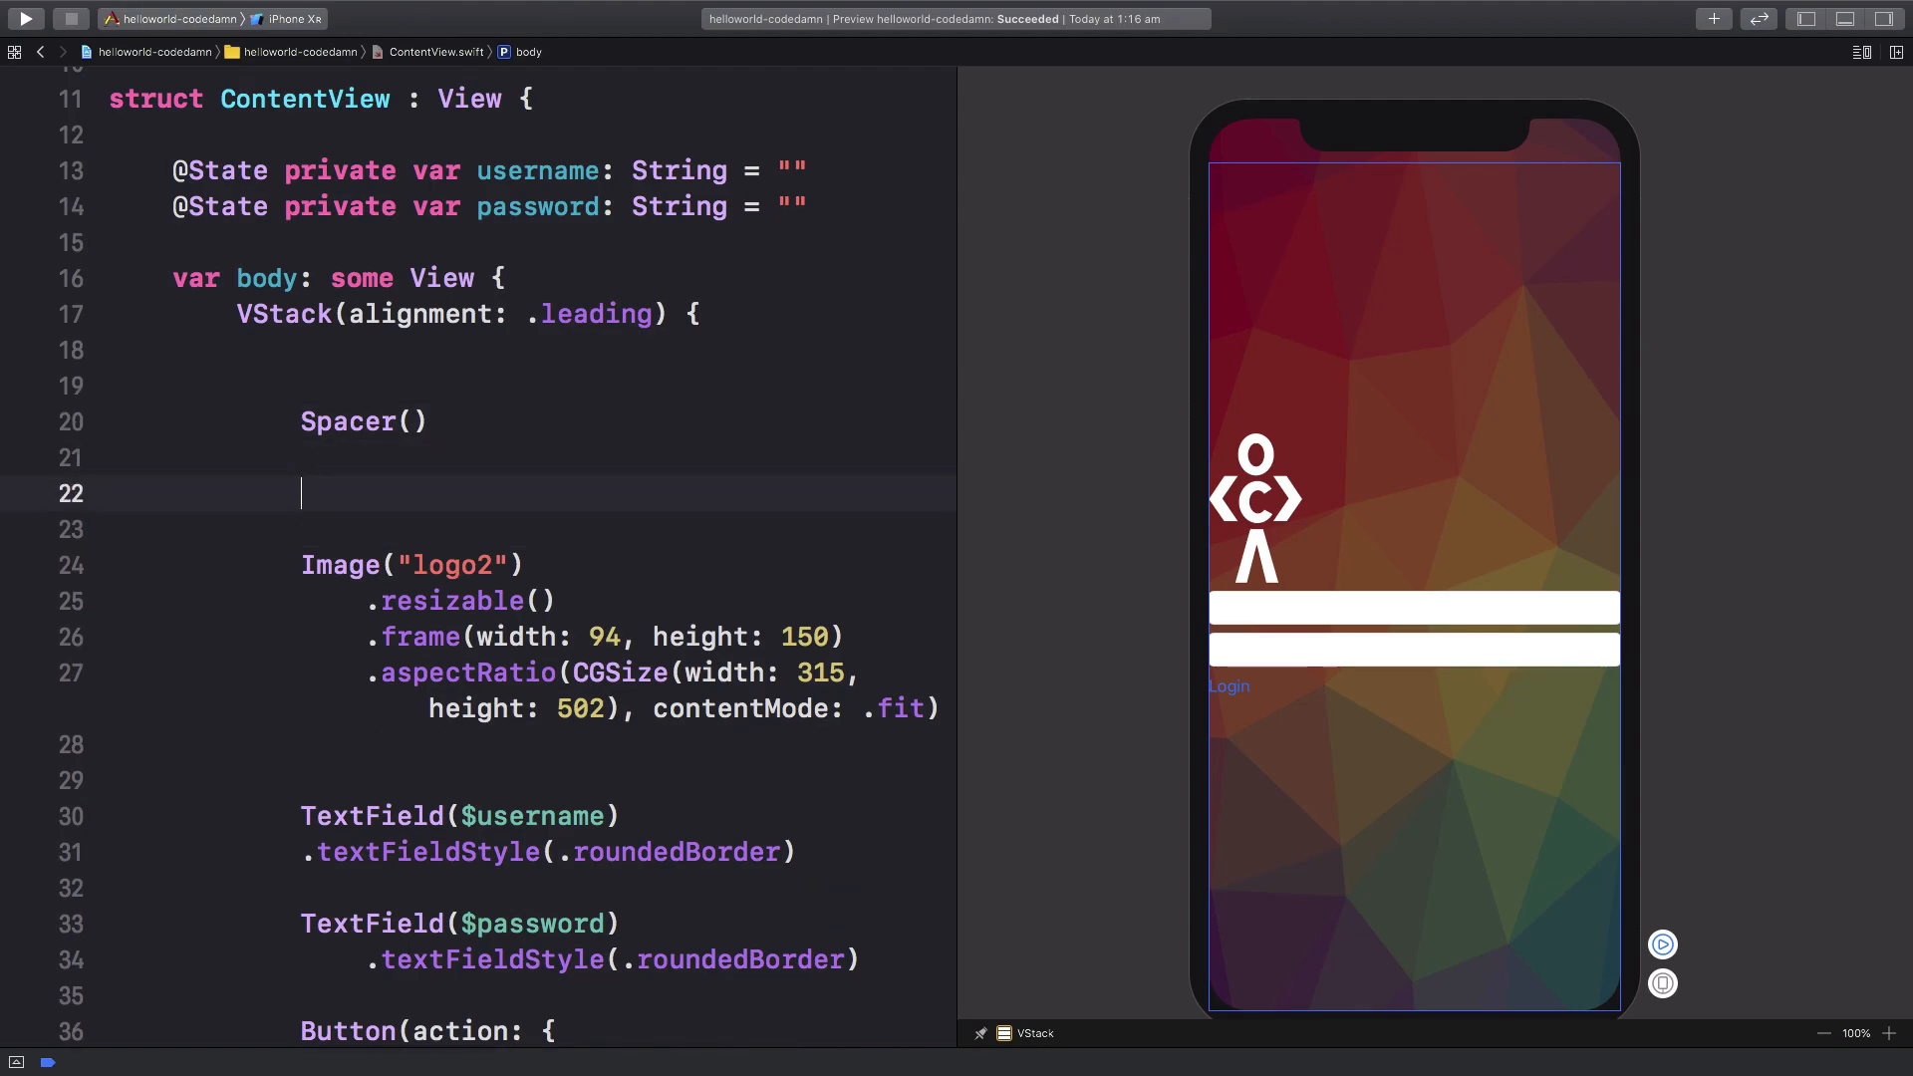
pyautogui.write('HStack')
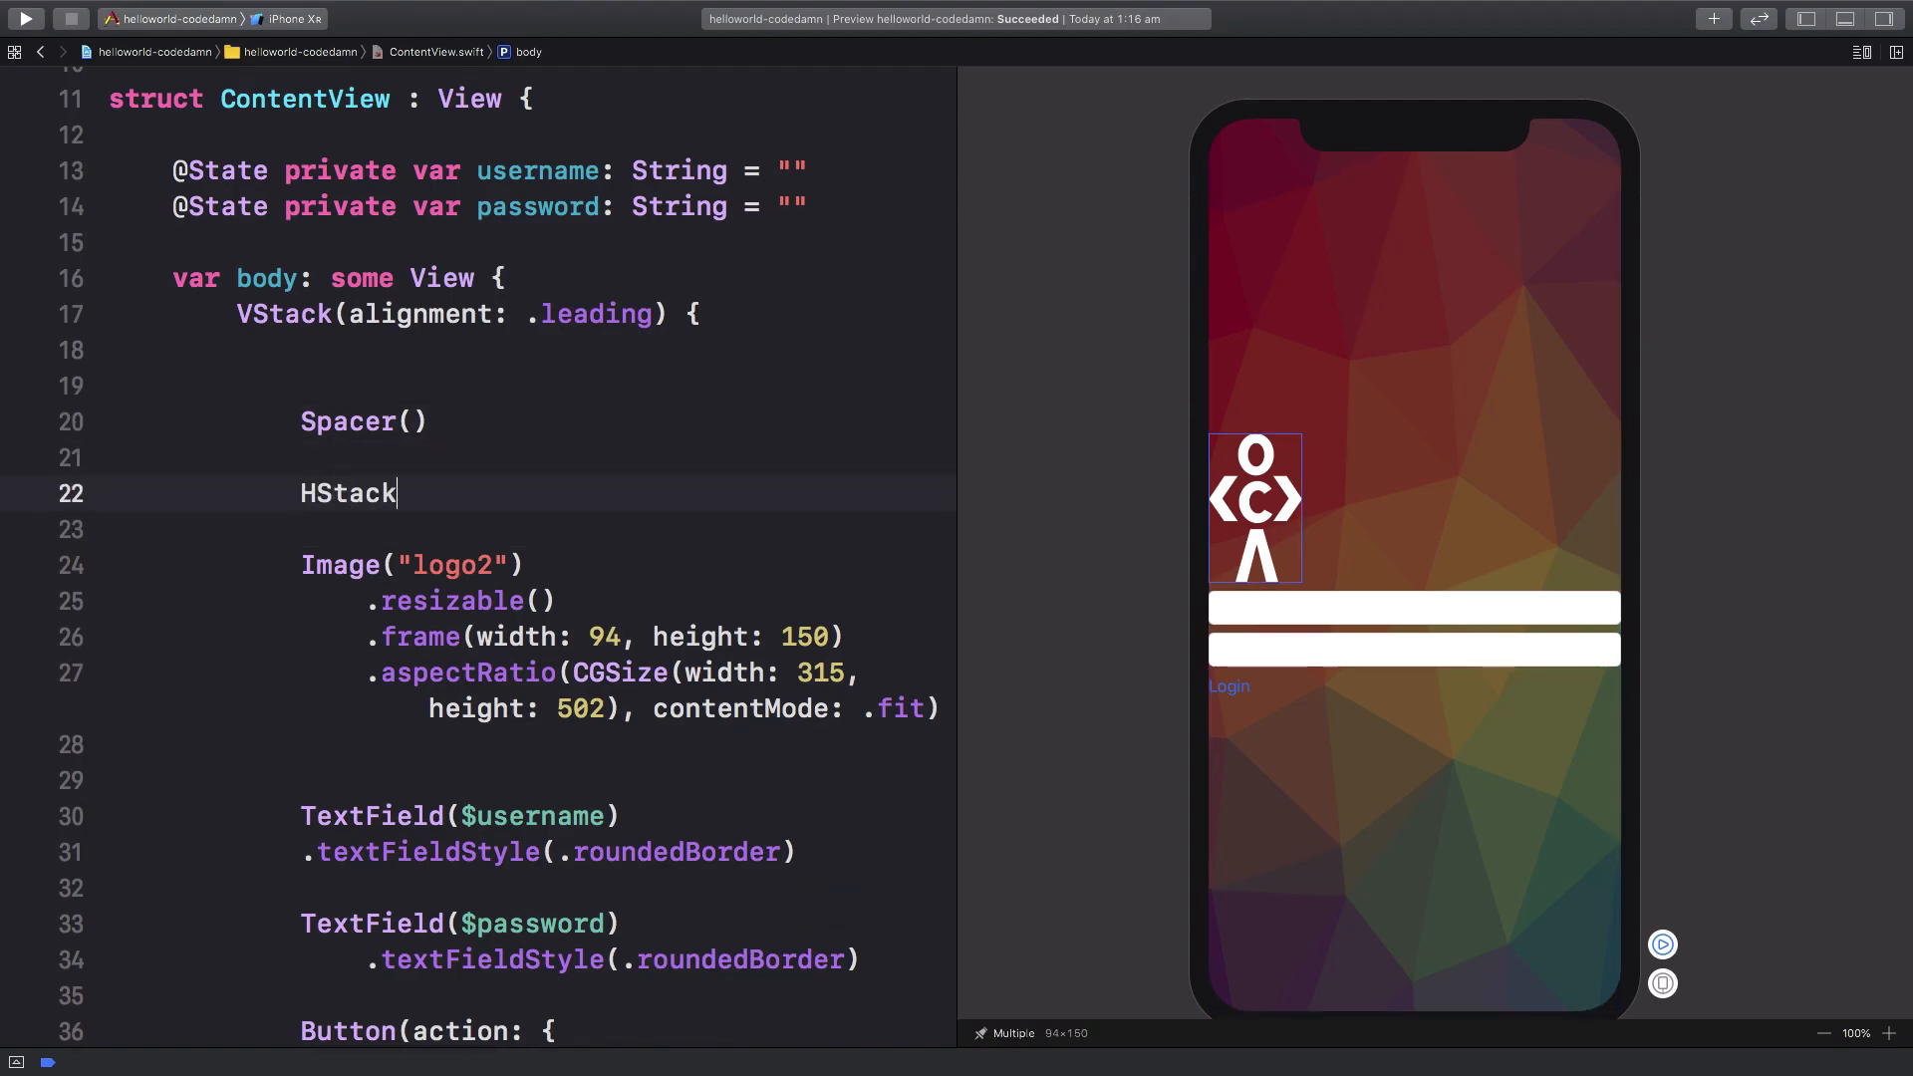
pyautogui.write('{')
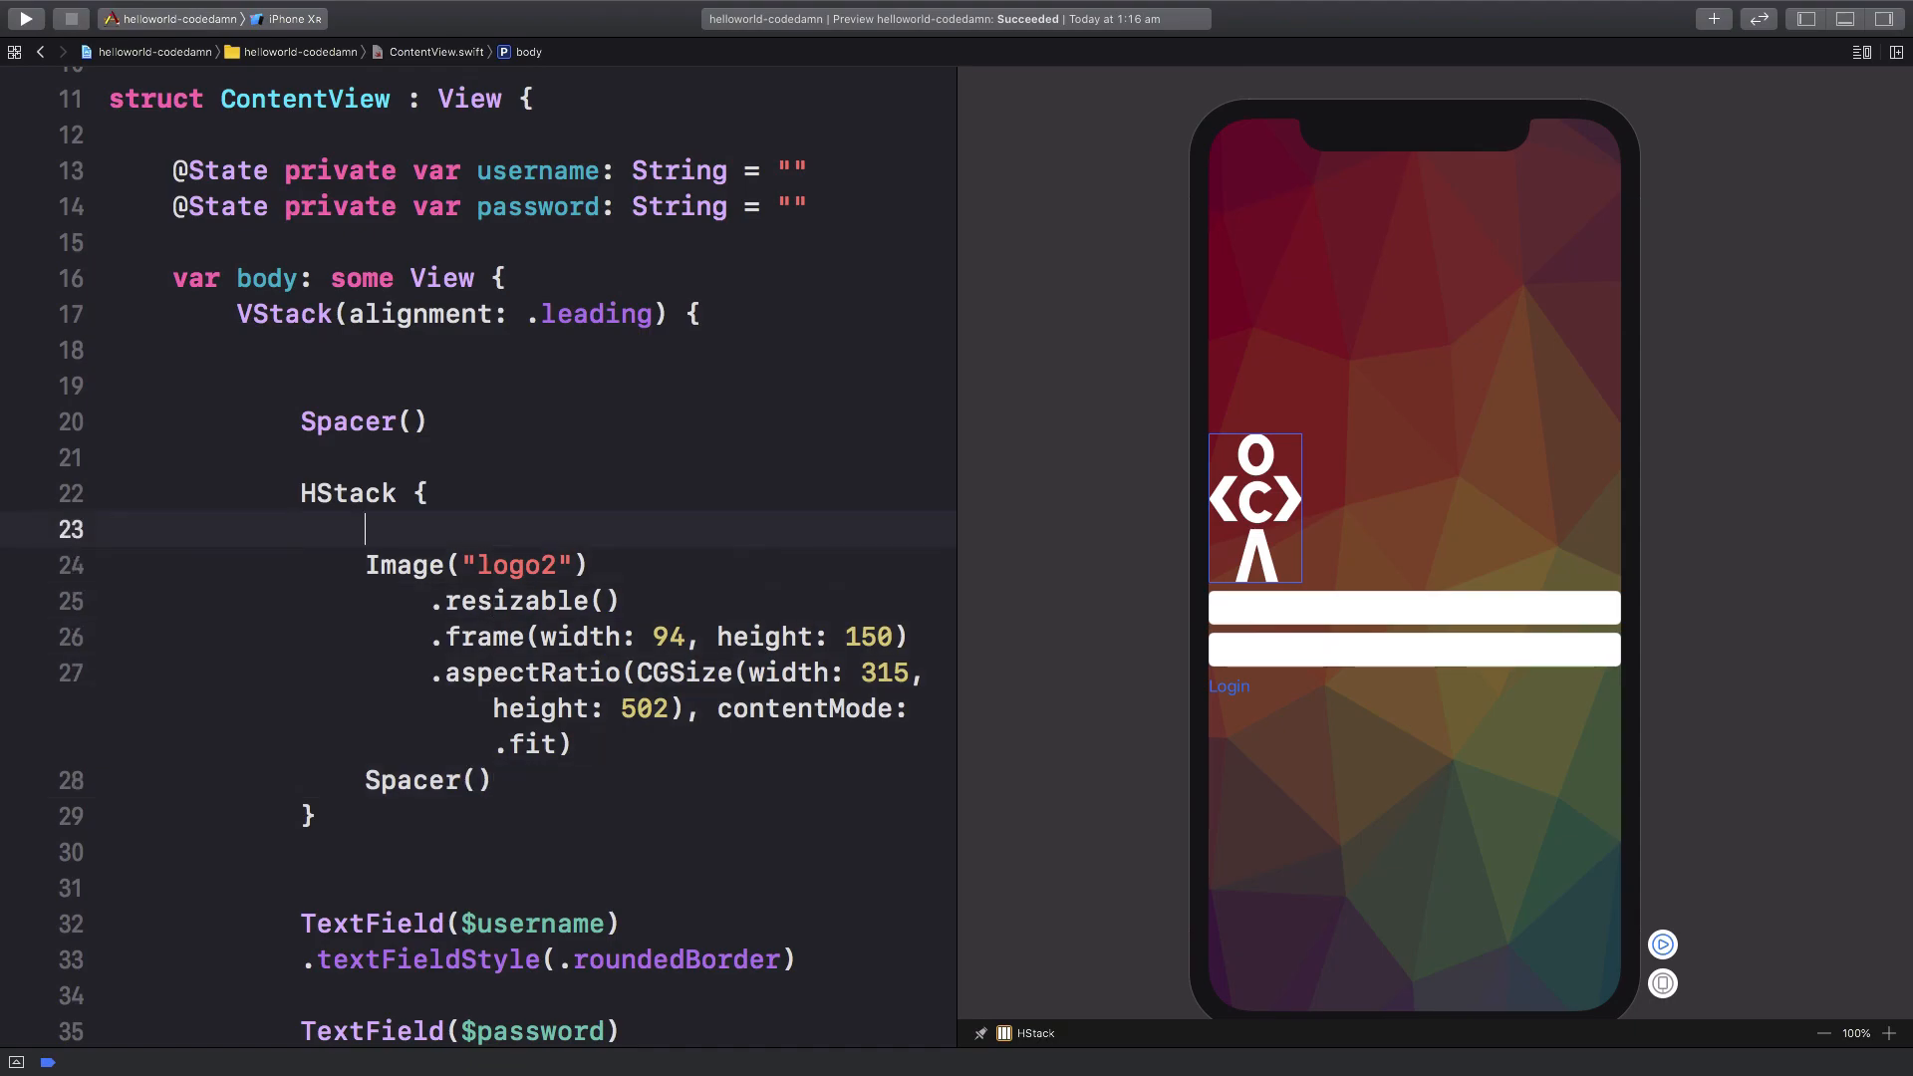
pyautogui.write('Spacer(')
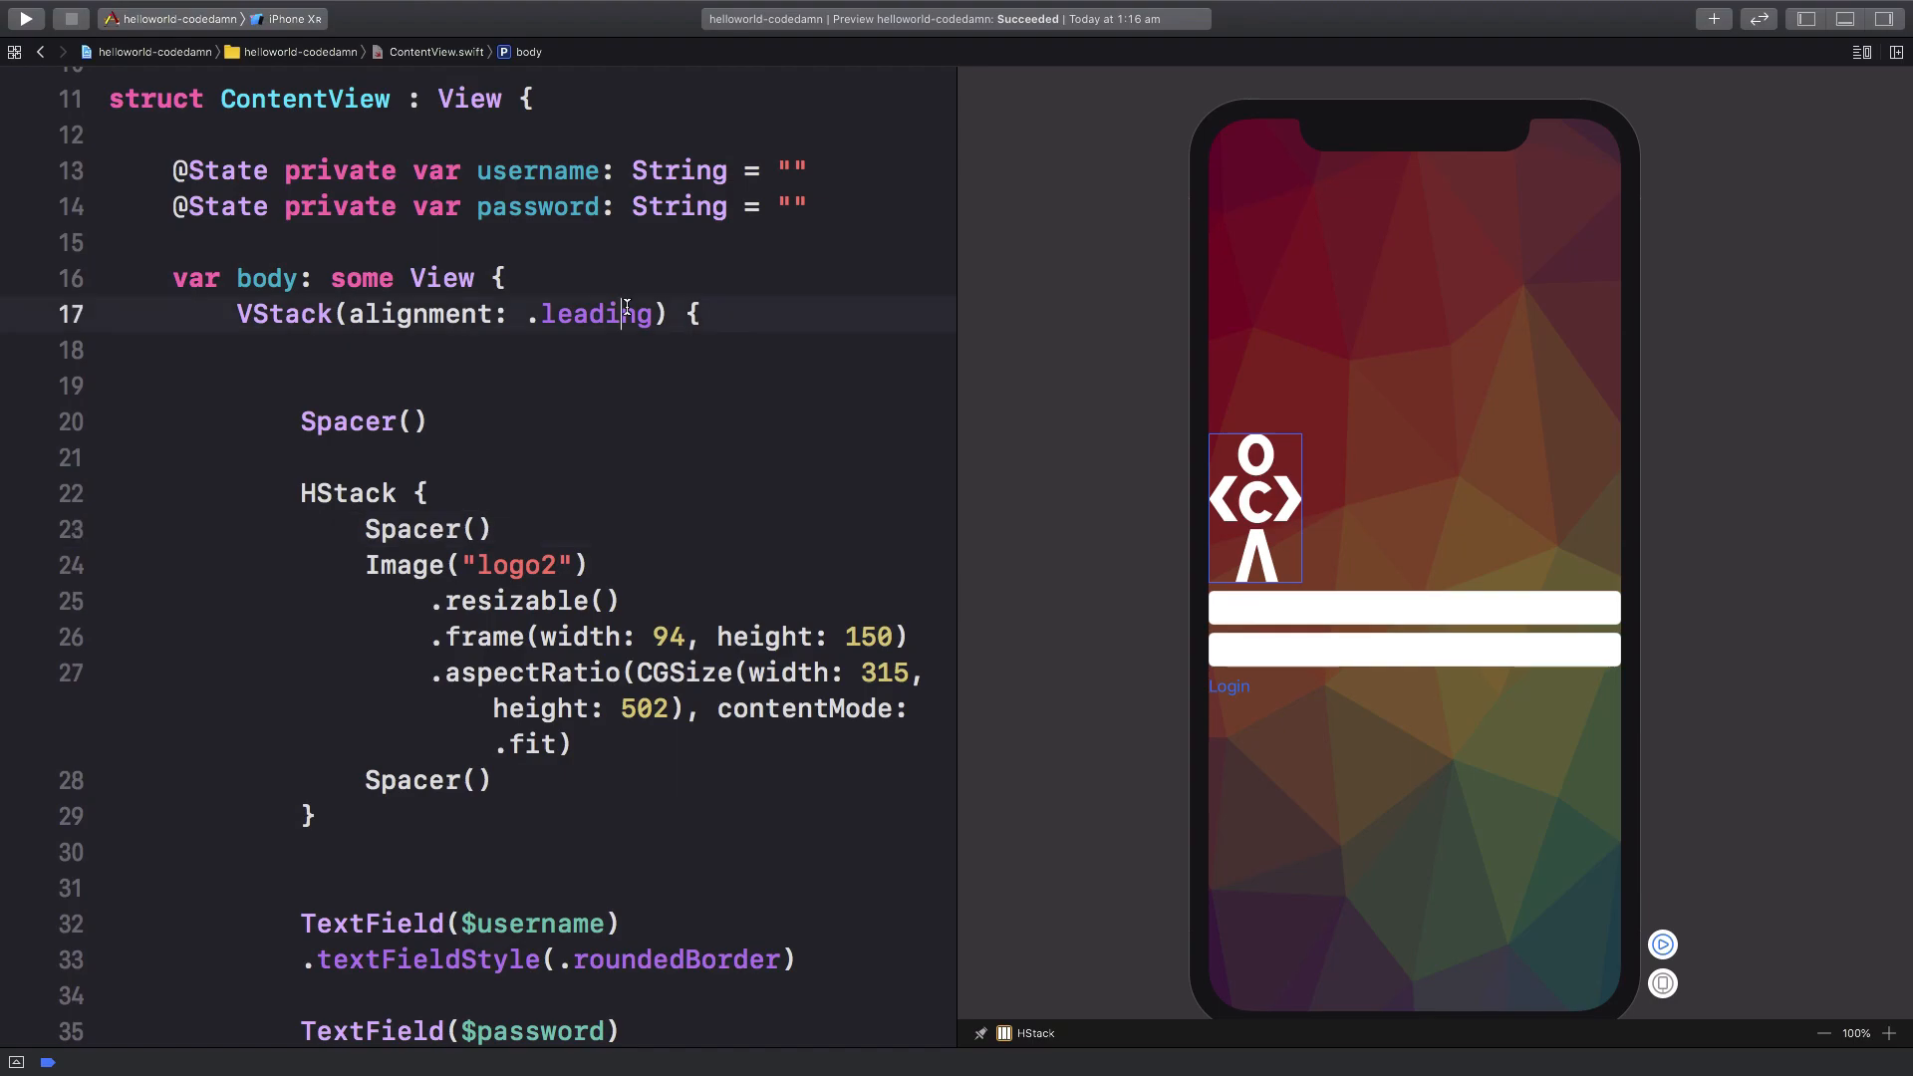
pyautogui.doubleClick(347, 493)
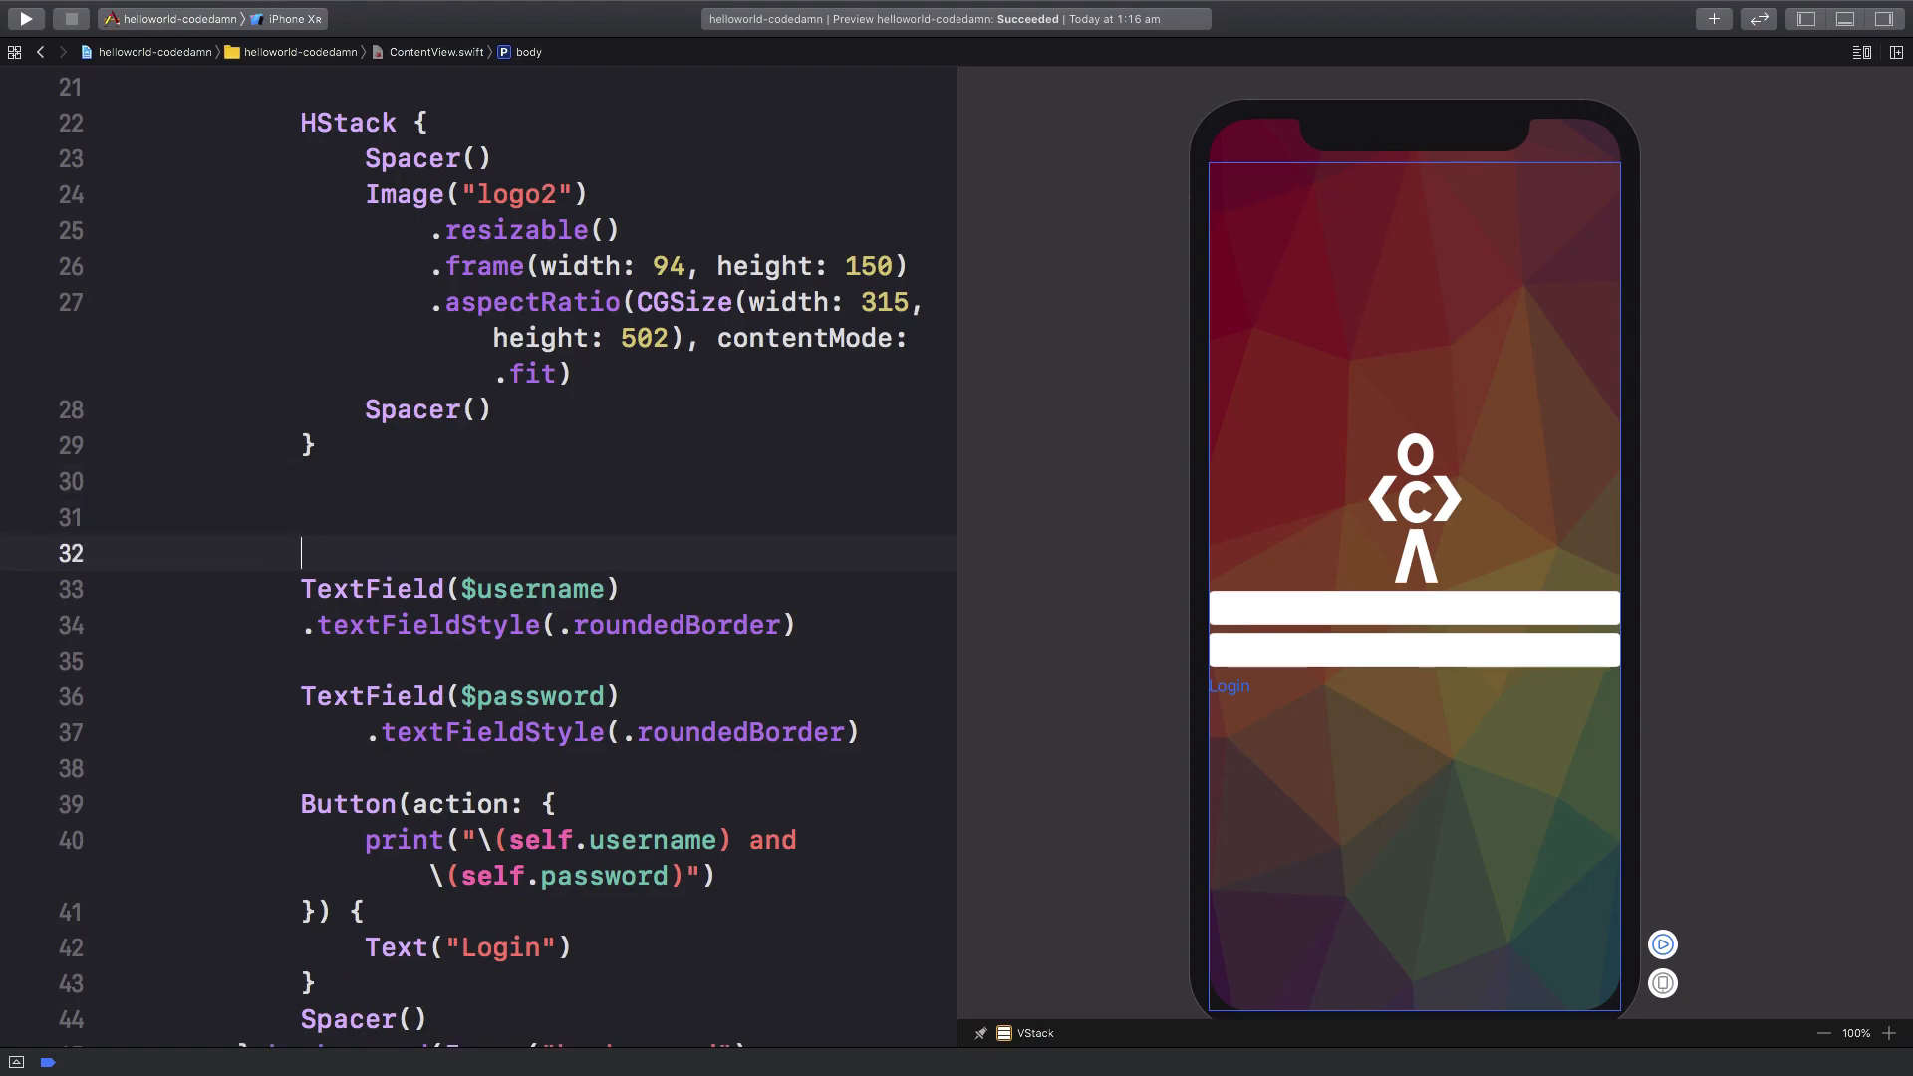
# Add a white headline Text("Username") label above the username field.
pyautogui.write('Text(')
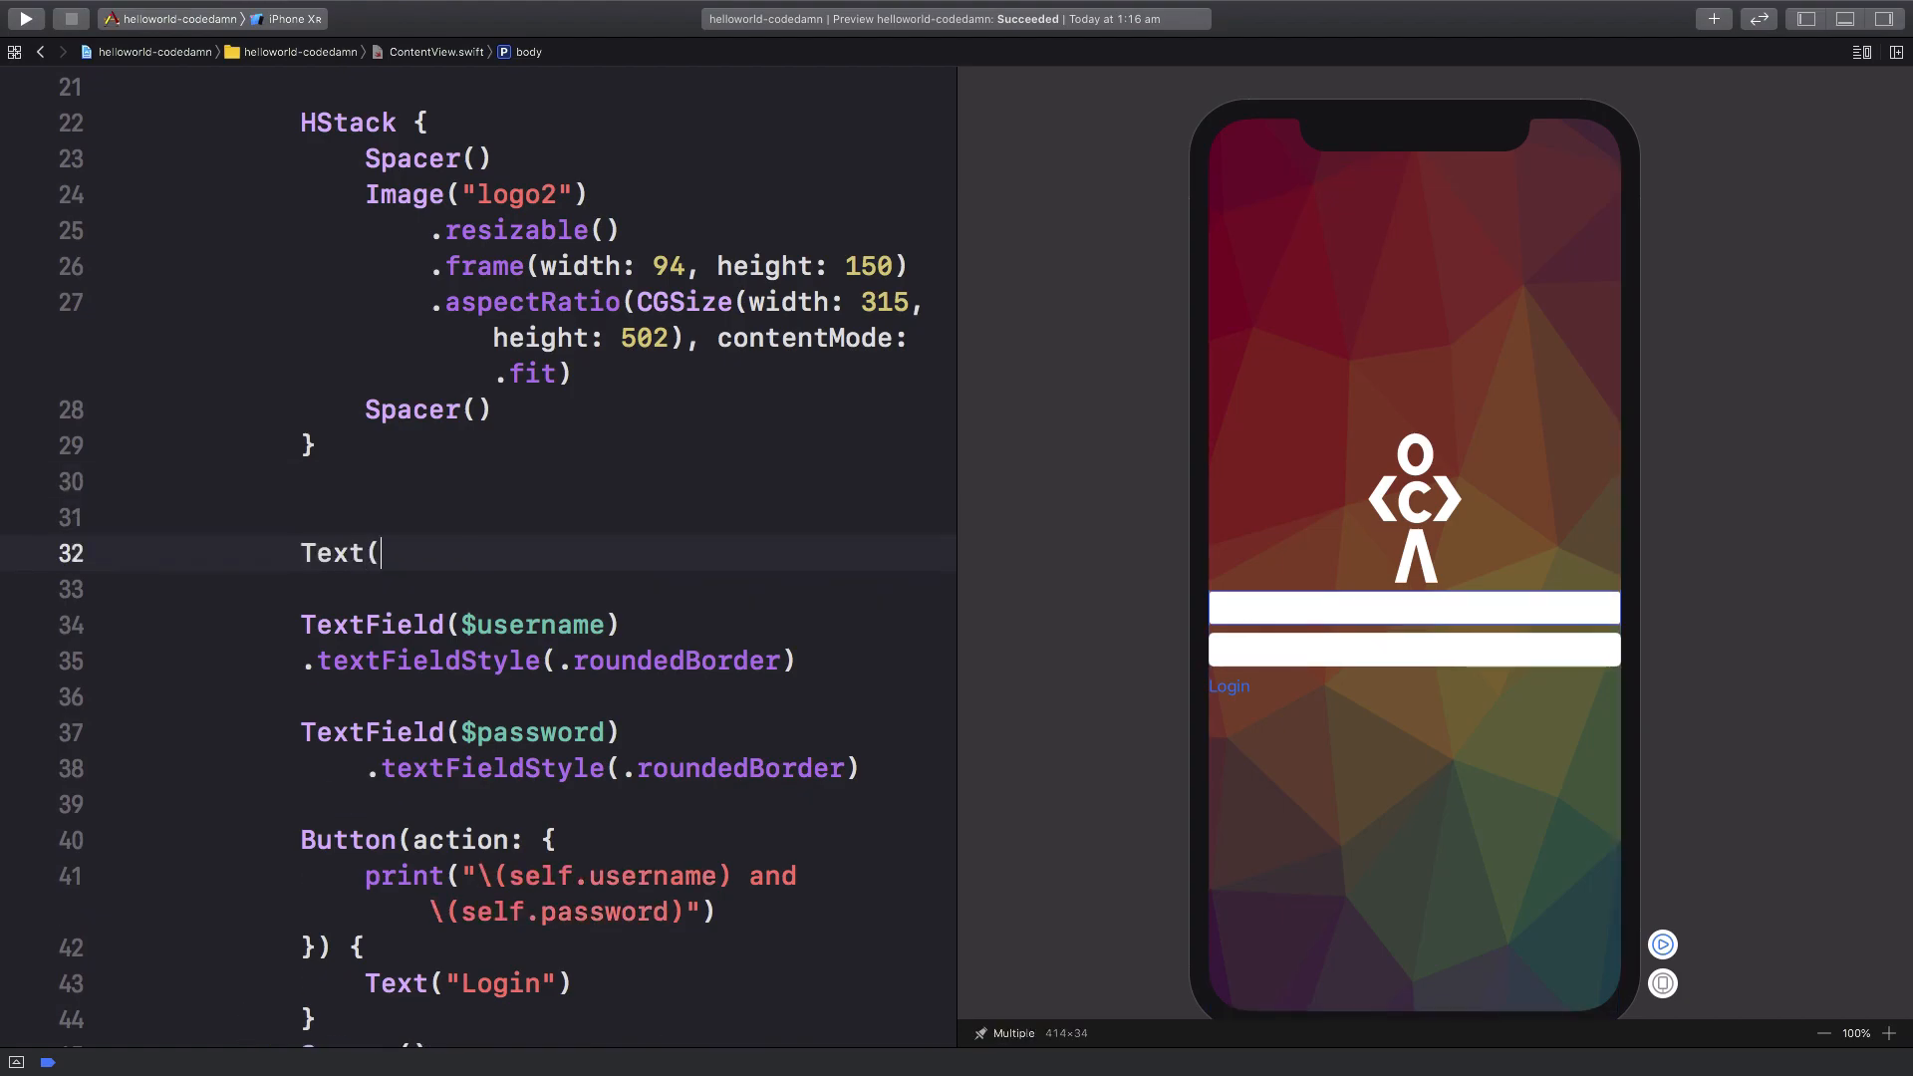
pyautogui.write('"Username").font(.headline')
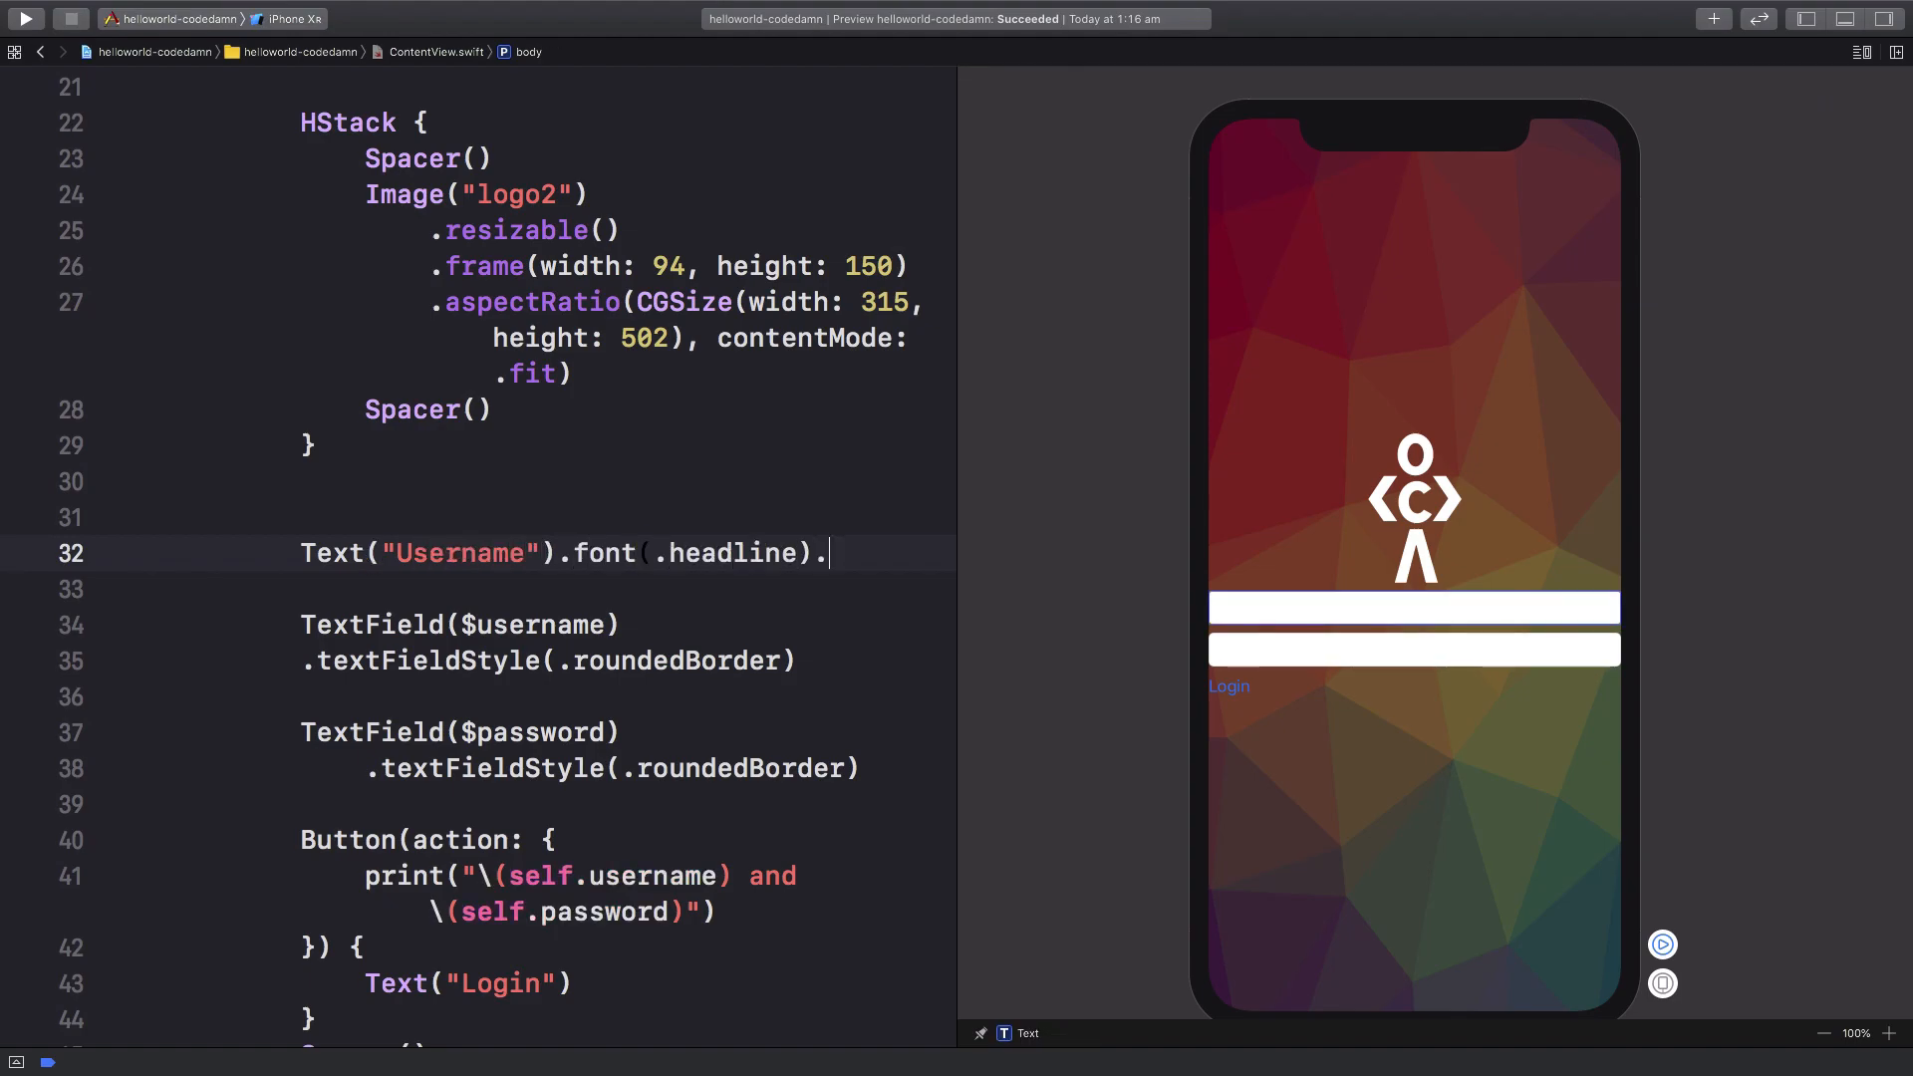
pyautogui.write('.color(.white)')
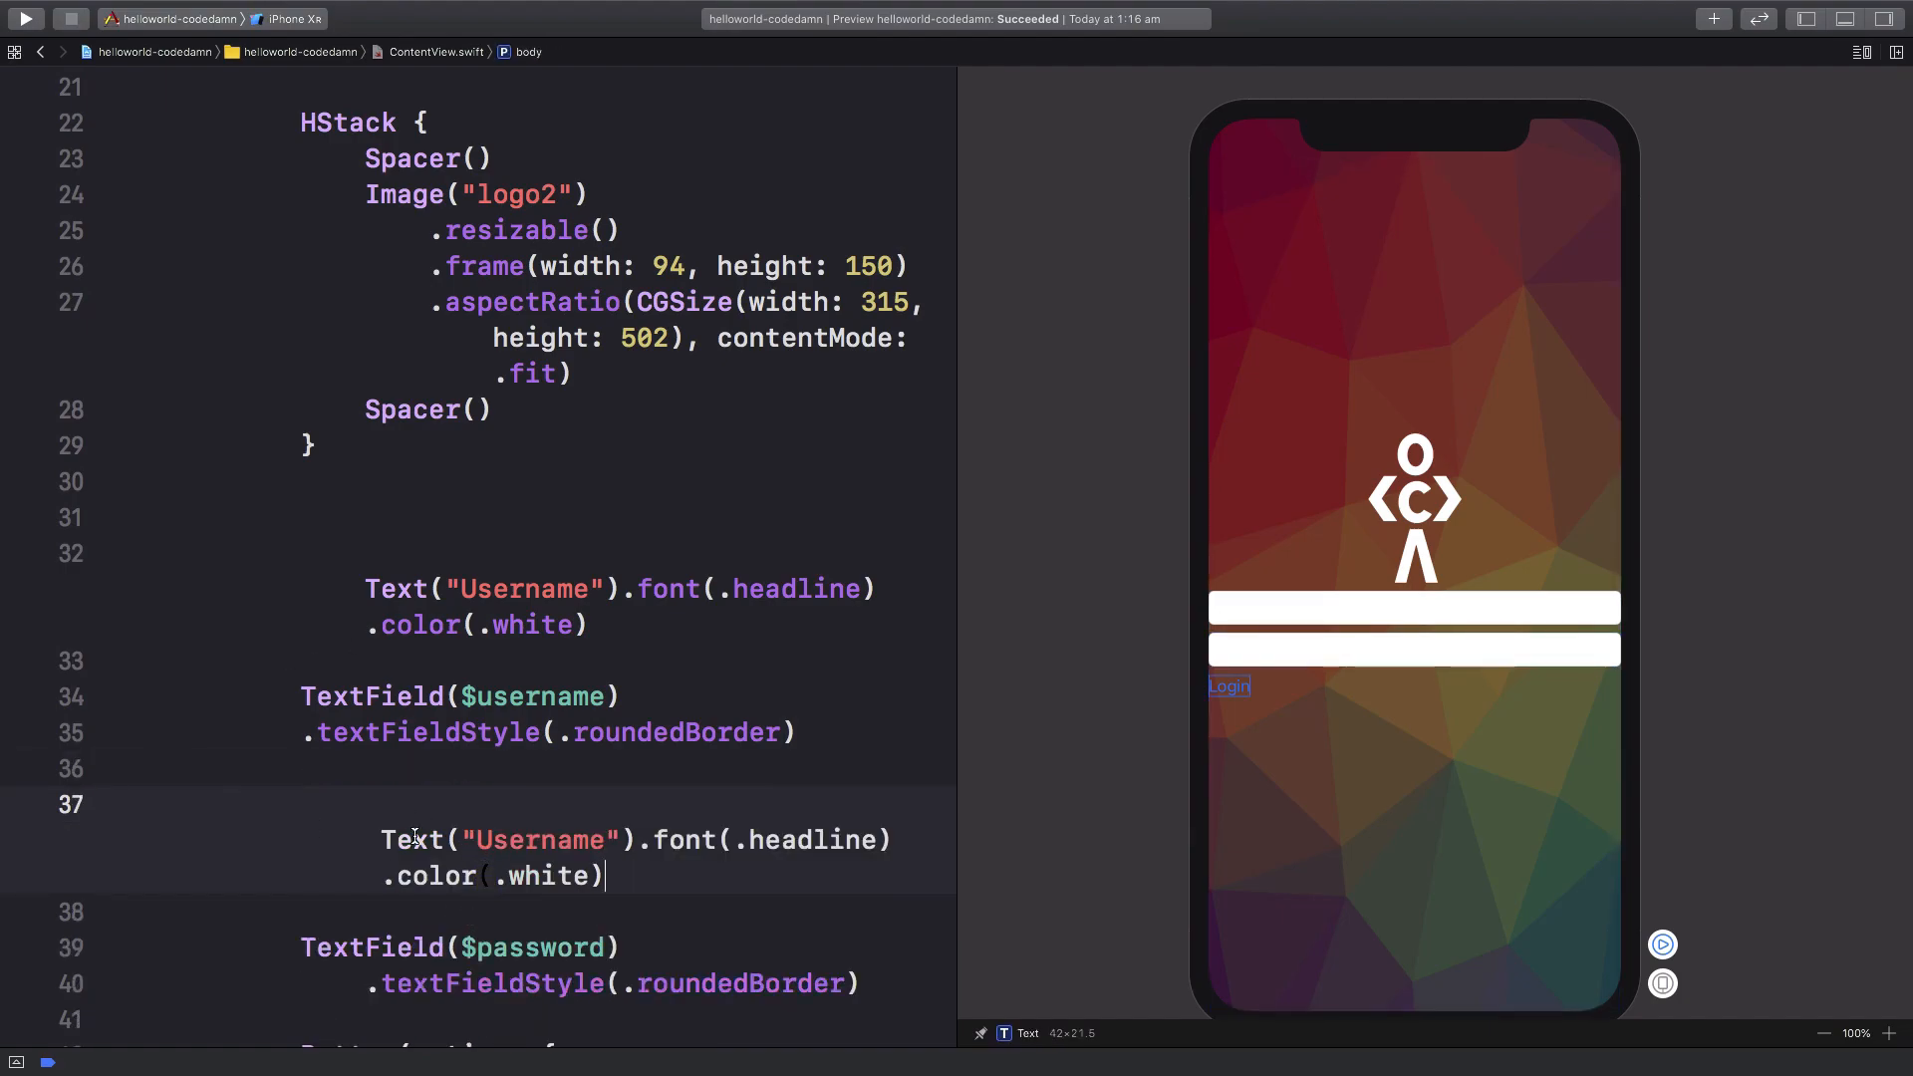
# Add a matching white headline Text("Password") label above the password field.
pyautogui.write('Password')
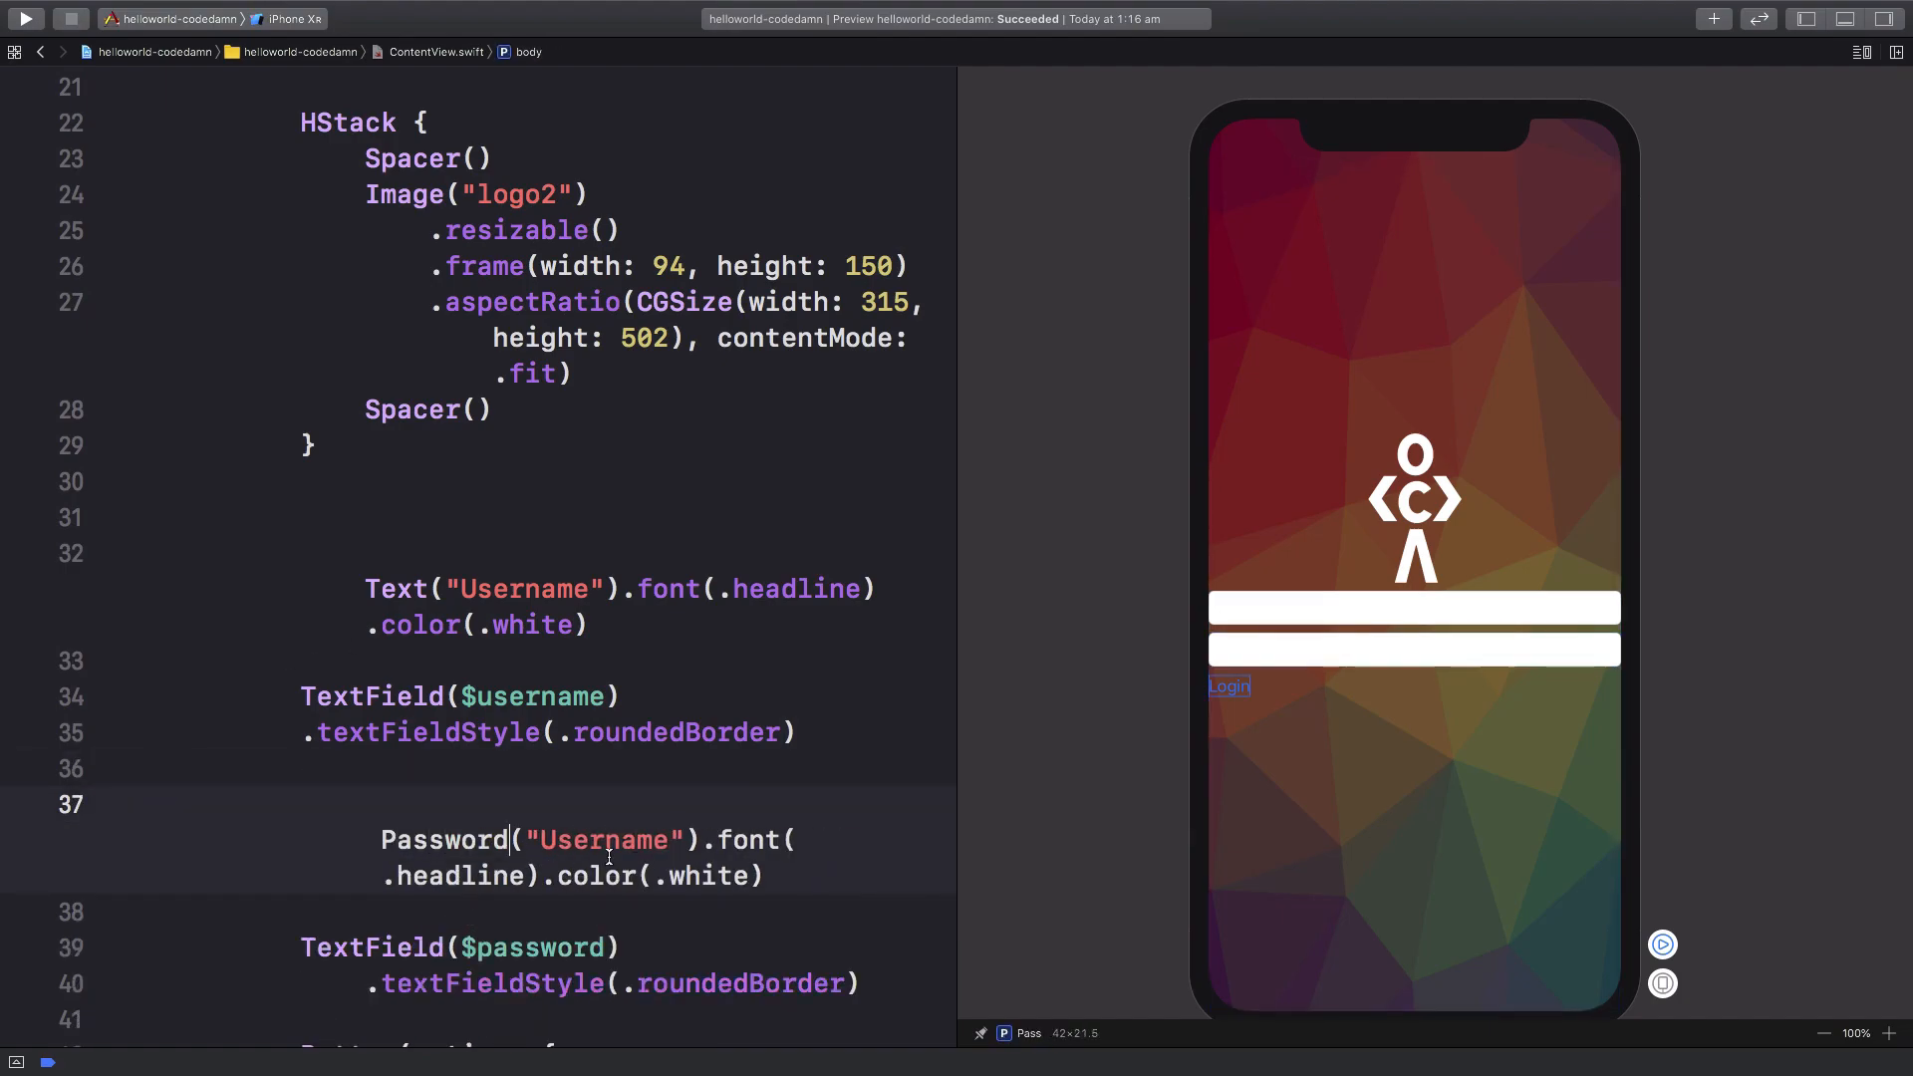
pyautogui.write('Text("Pass")')
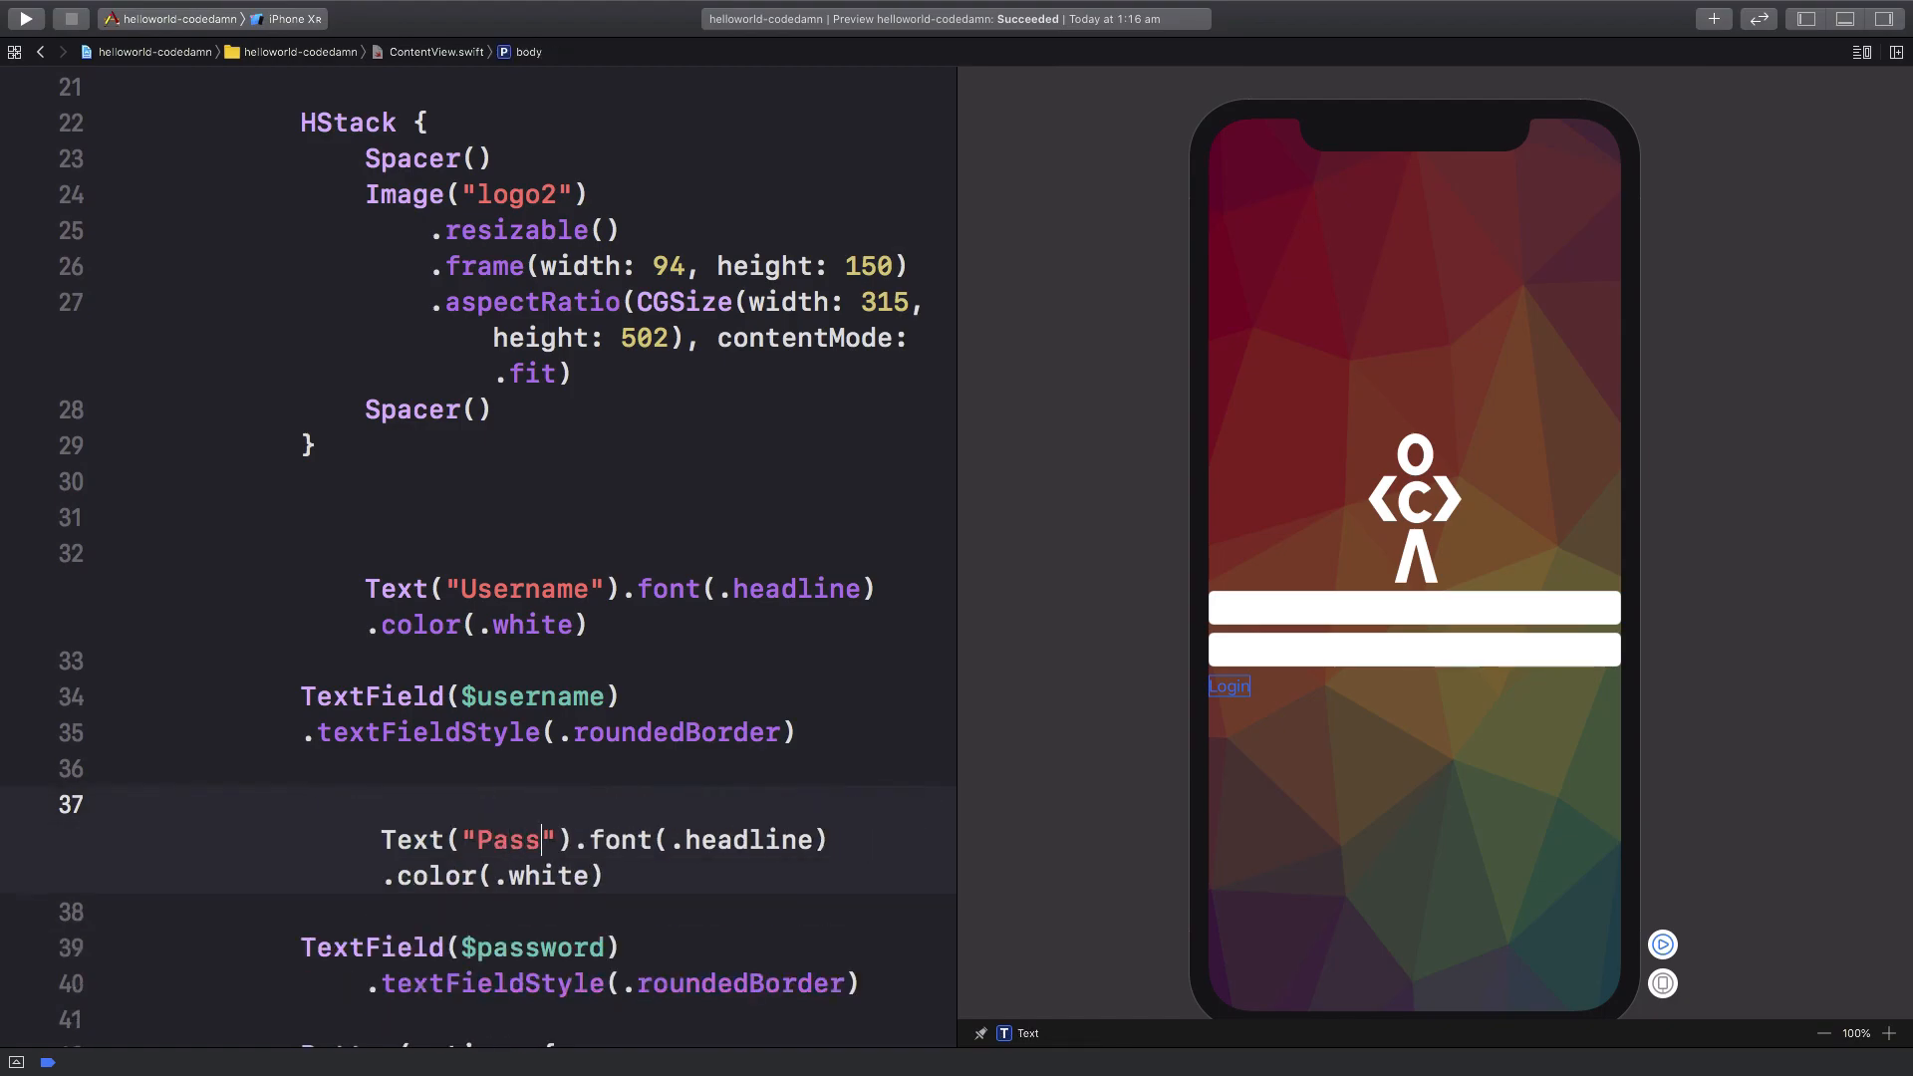
pyautogui.write('word')
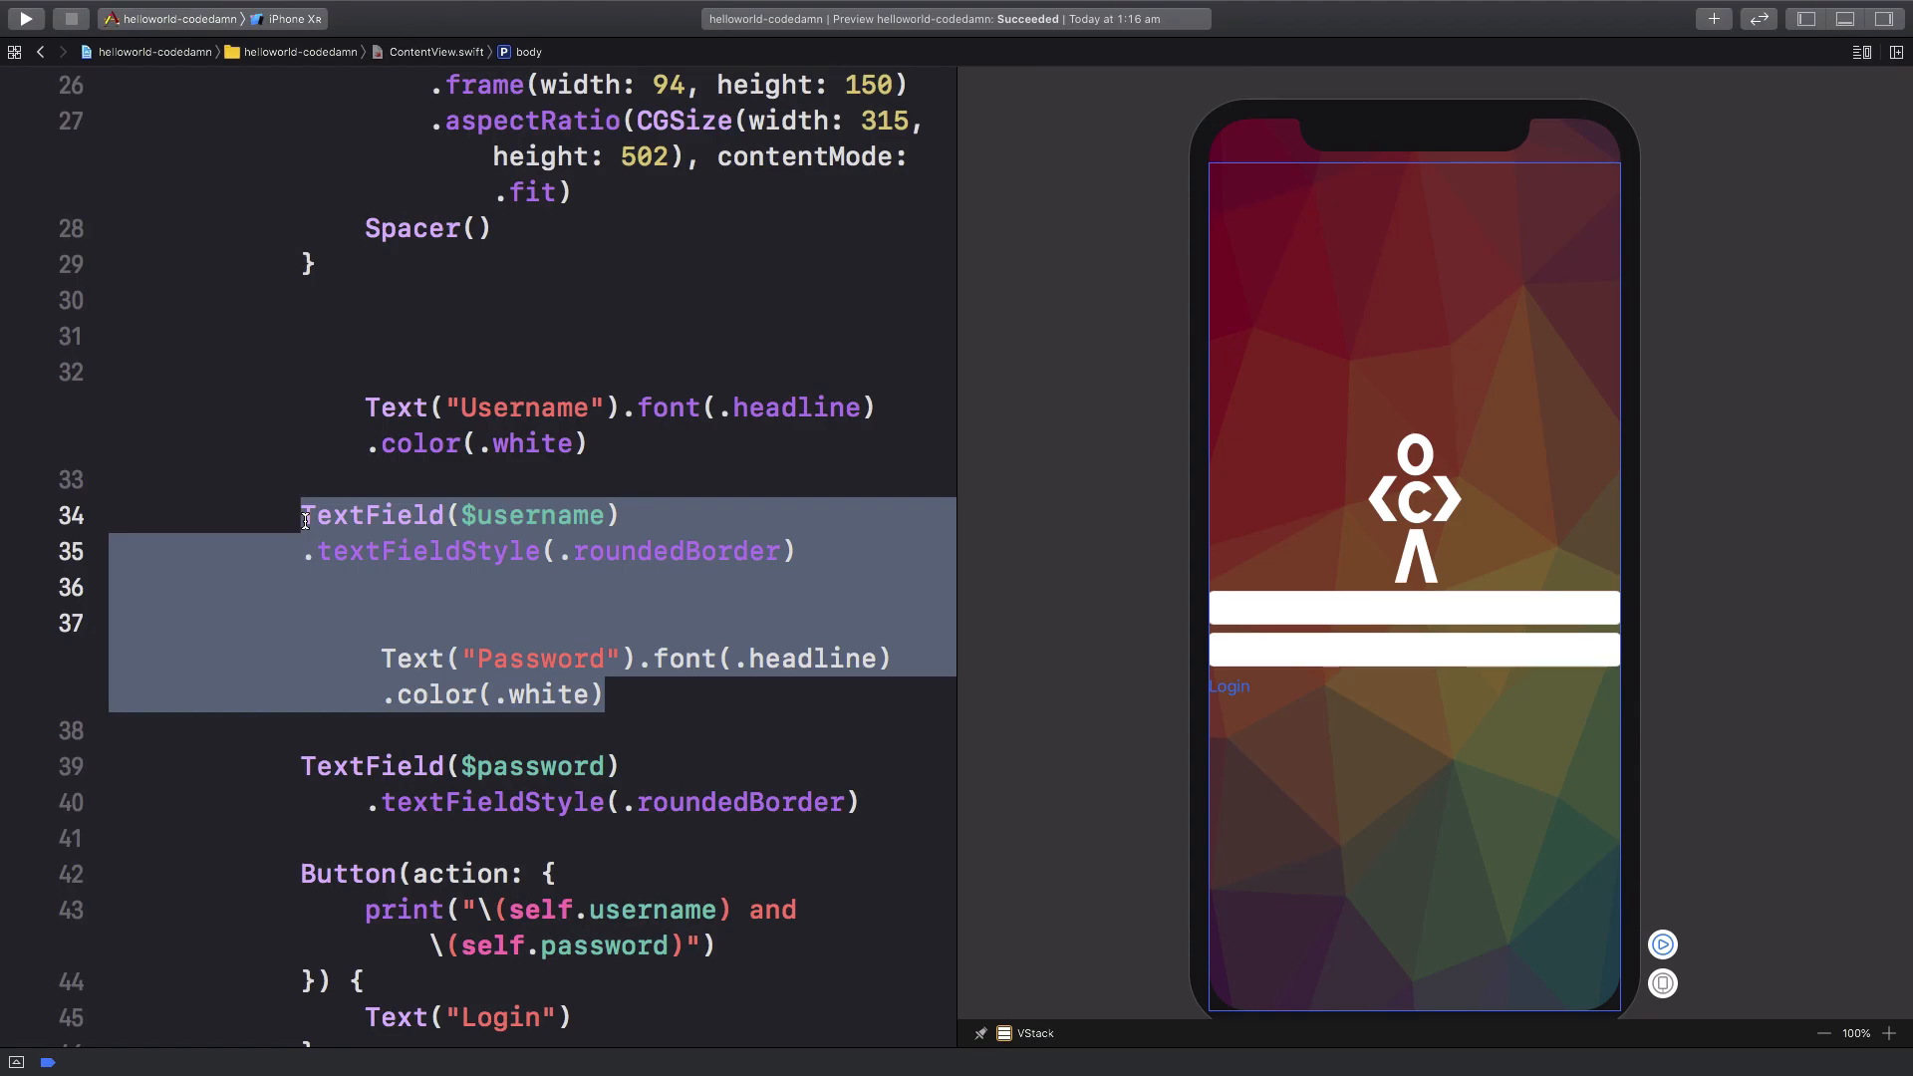
pyautogui.click(303, 515)
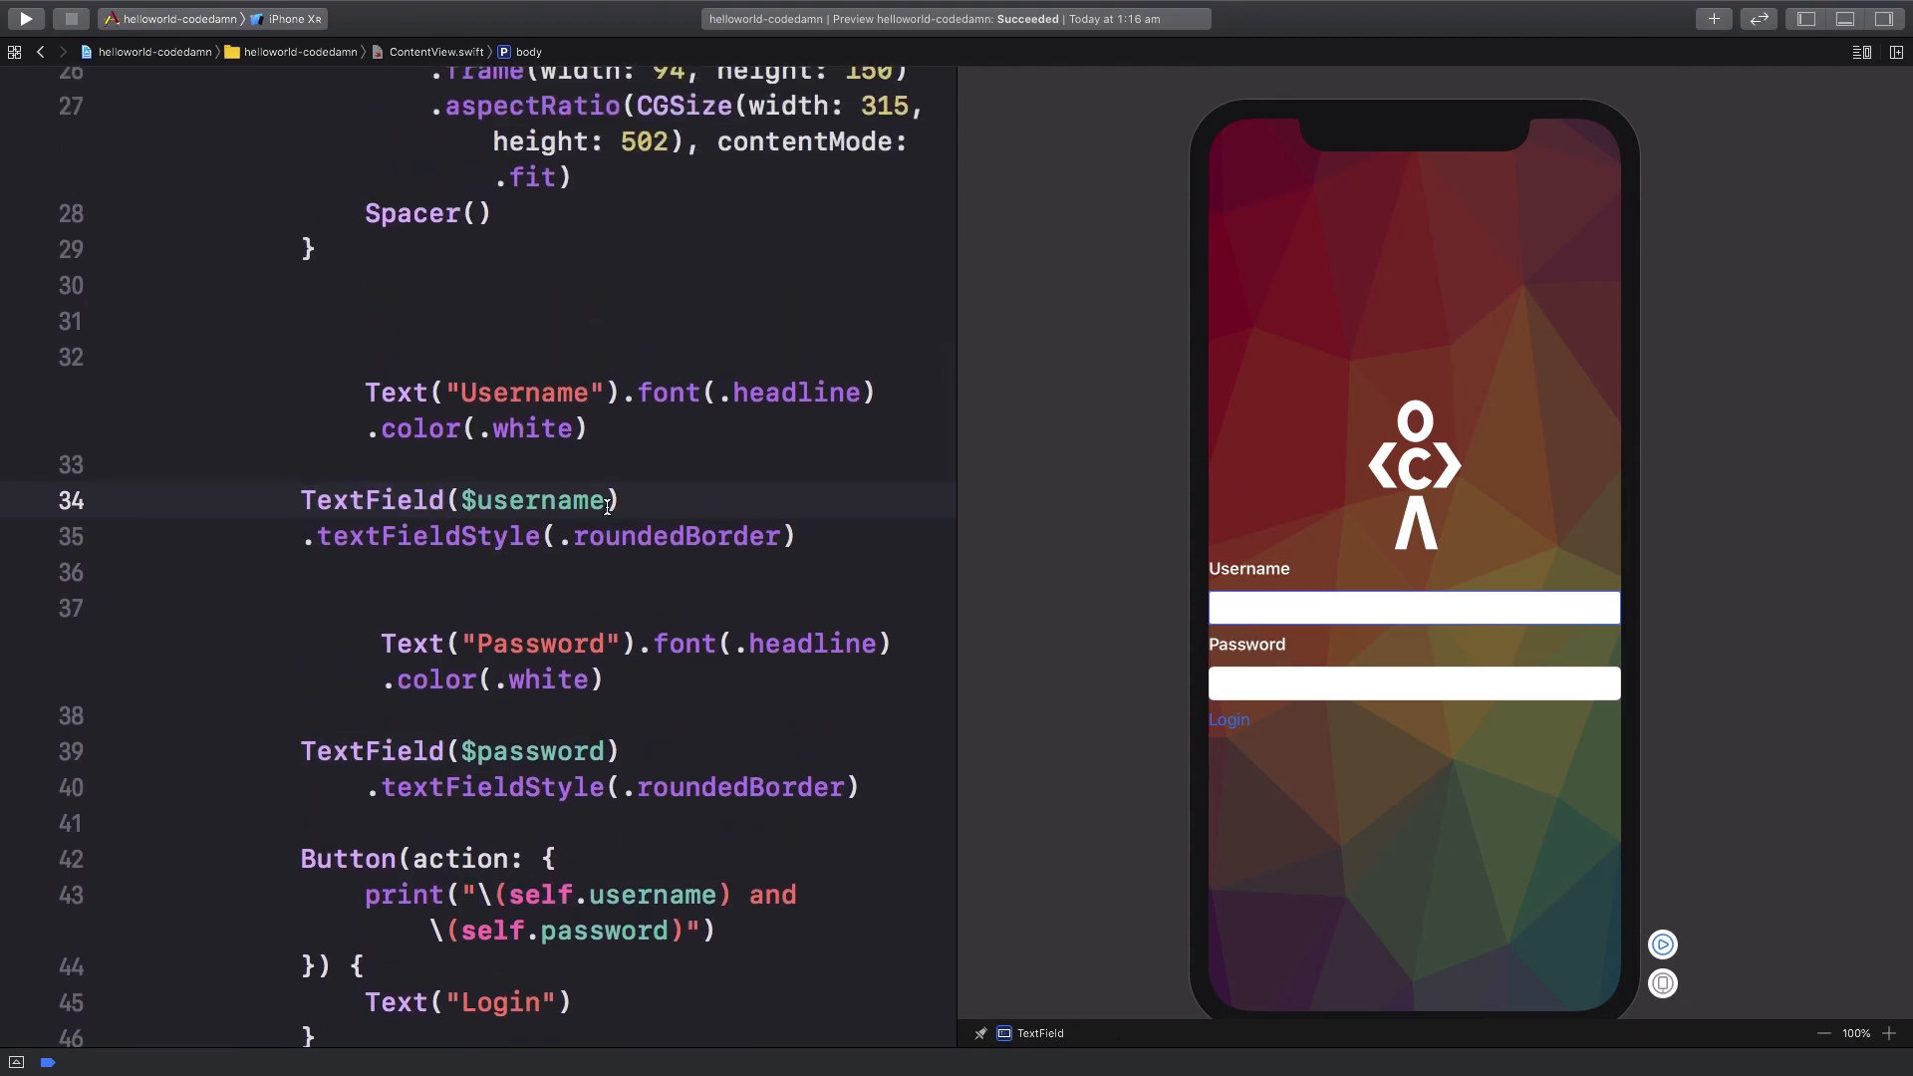
# Give the username TextField a placeholder: Text("john_wick").
pyautogui.write(', placeholder:')
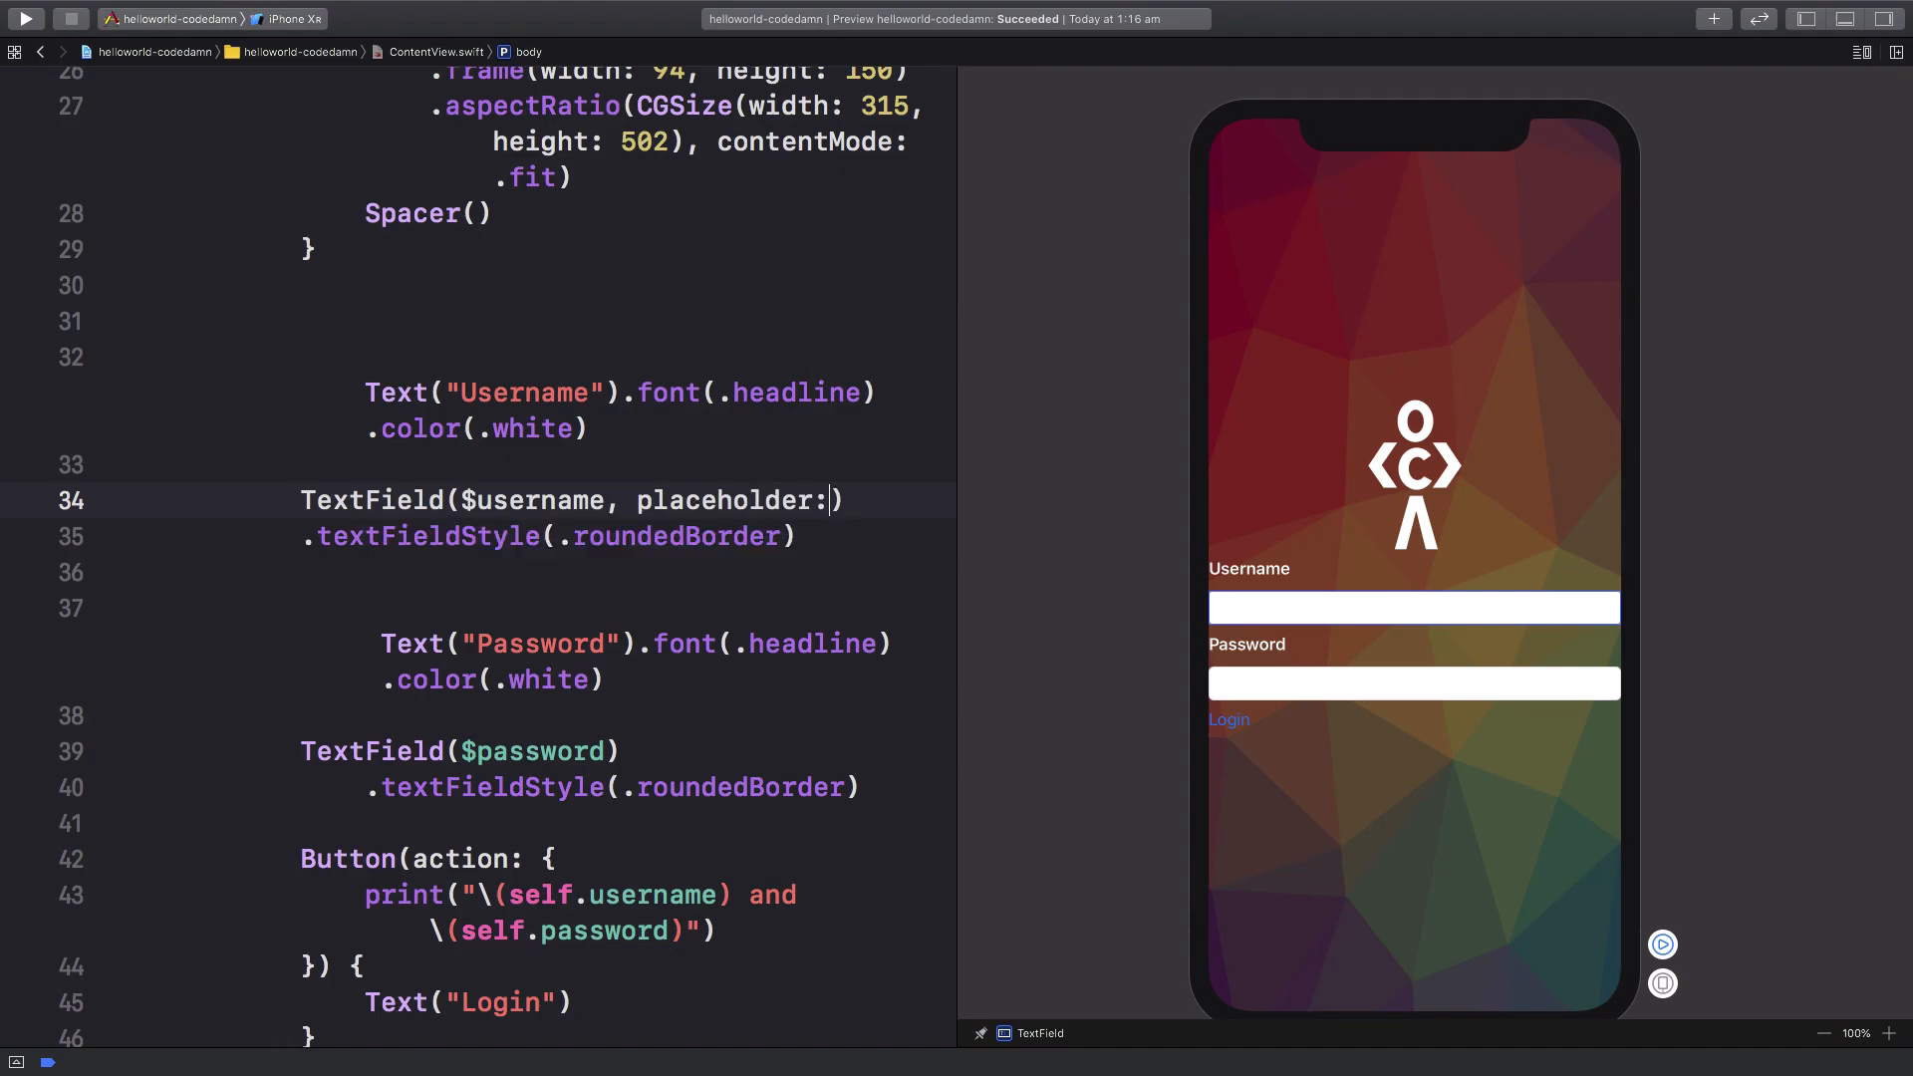
pyautogui.write('Text(')
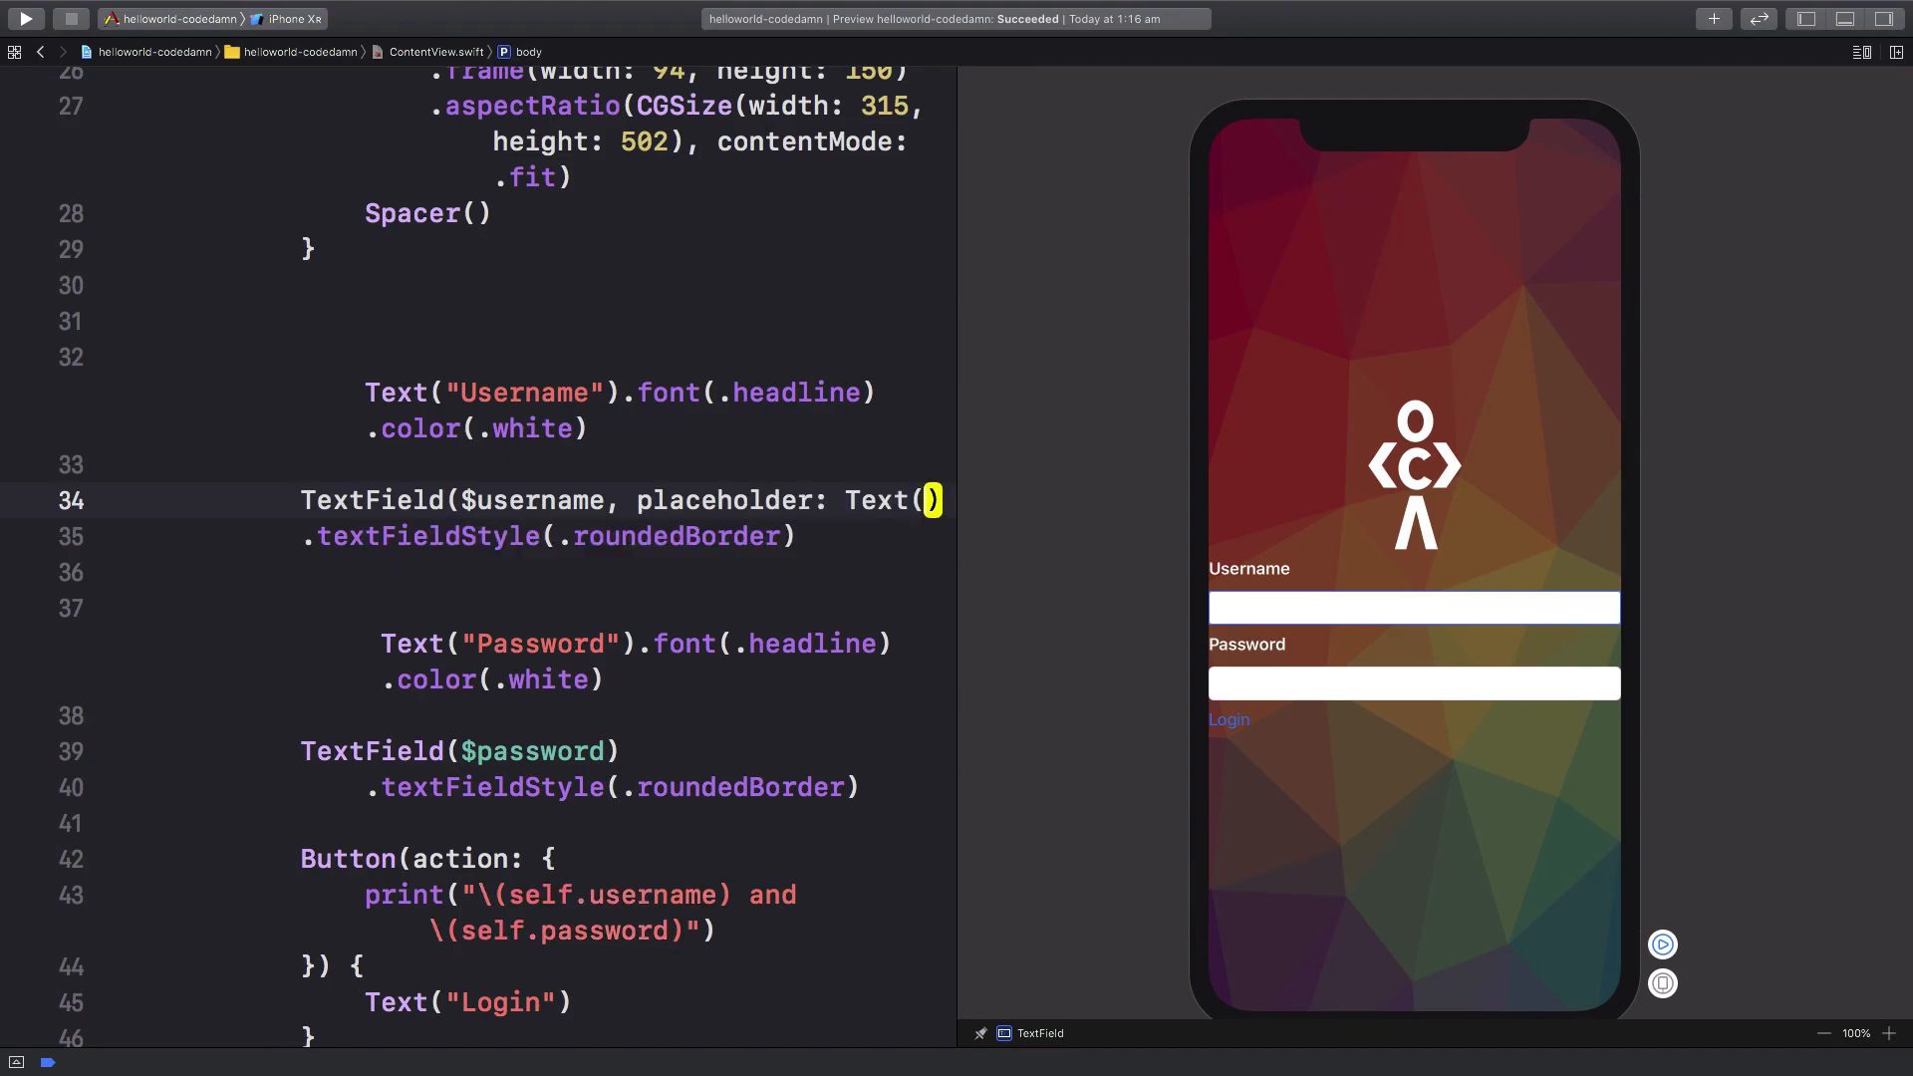
pyautogui.write('""')
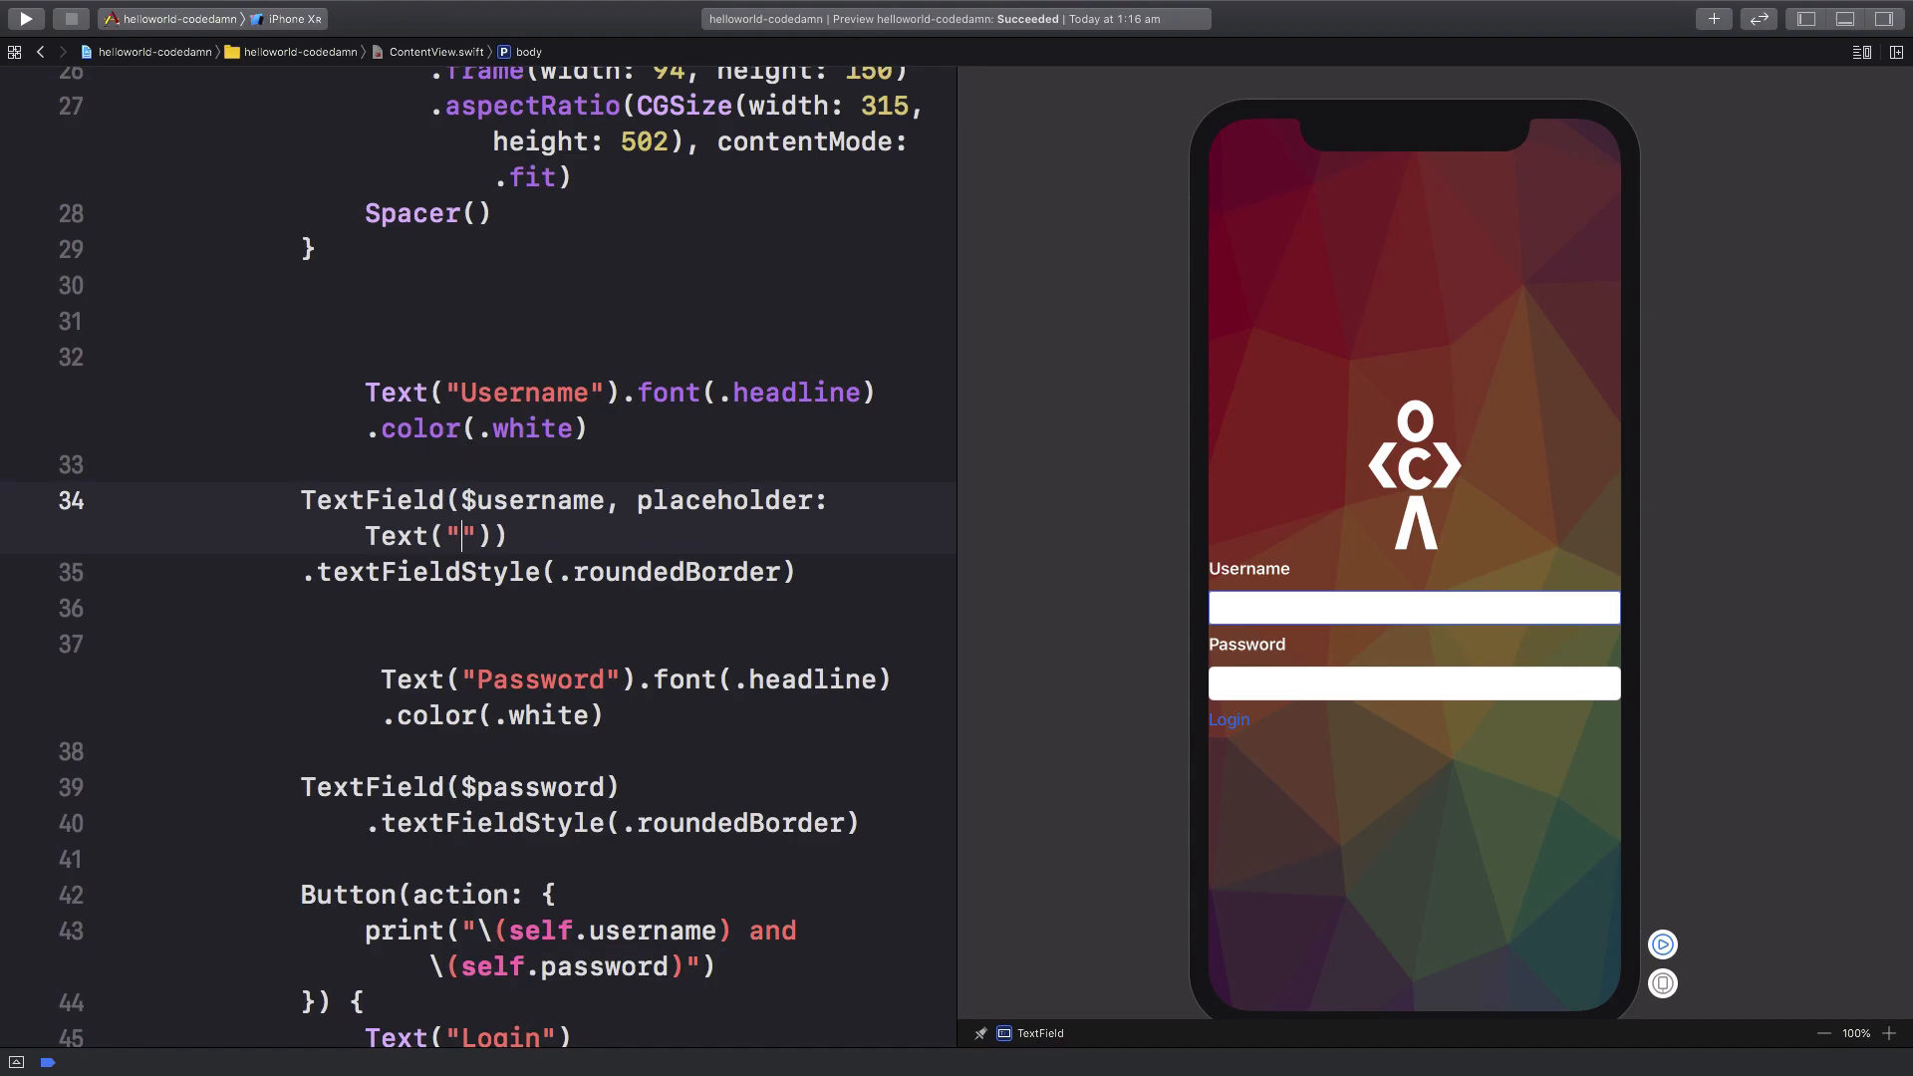
pyautogui.write('jo')
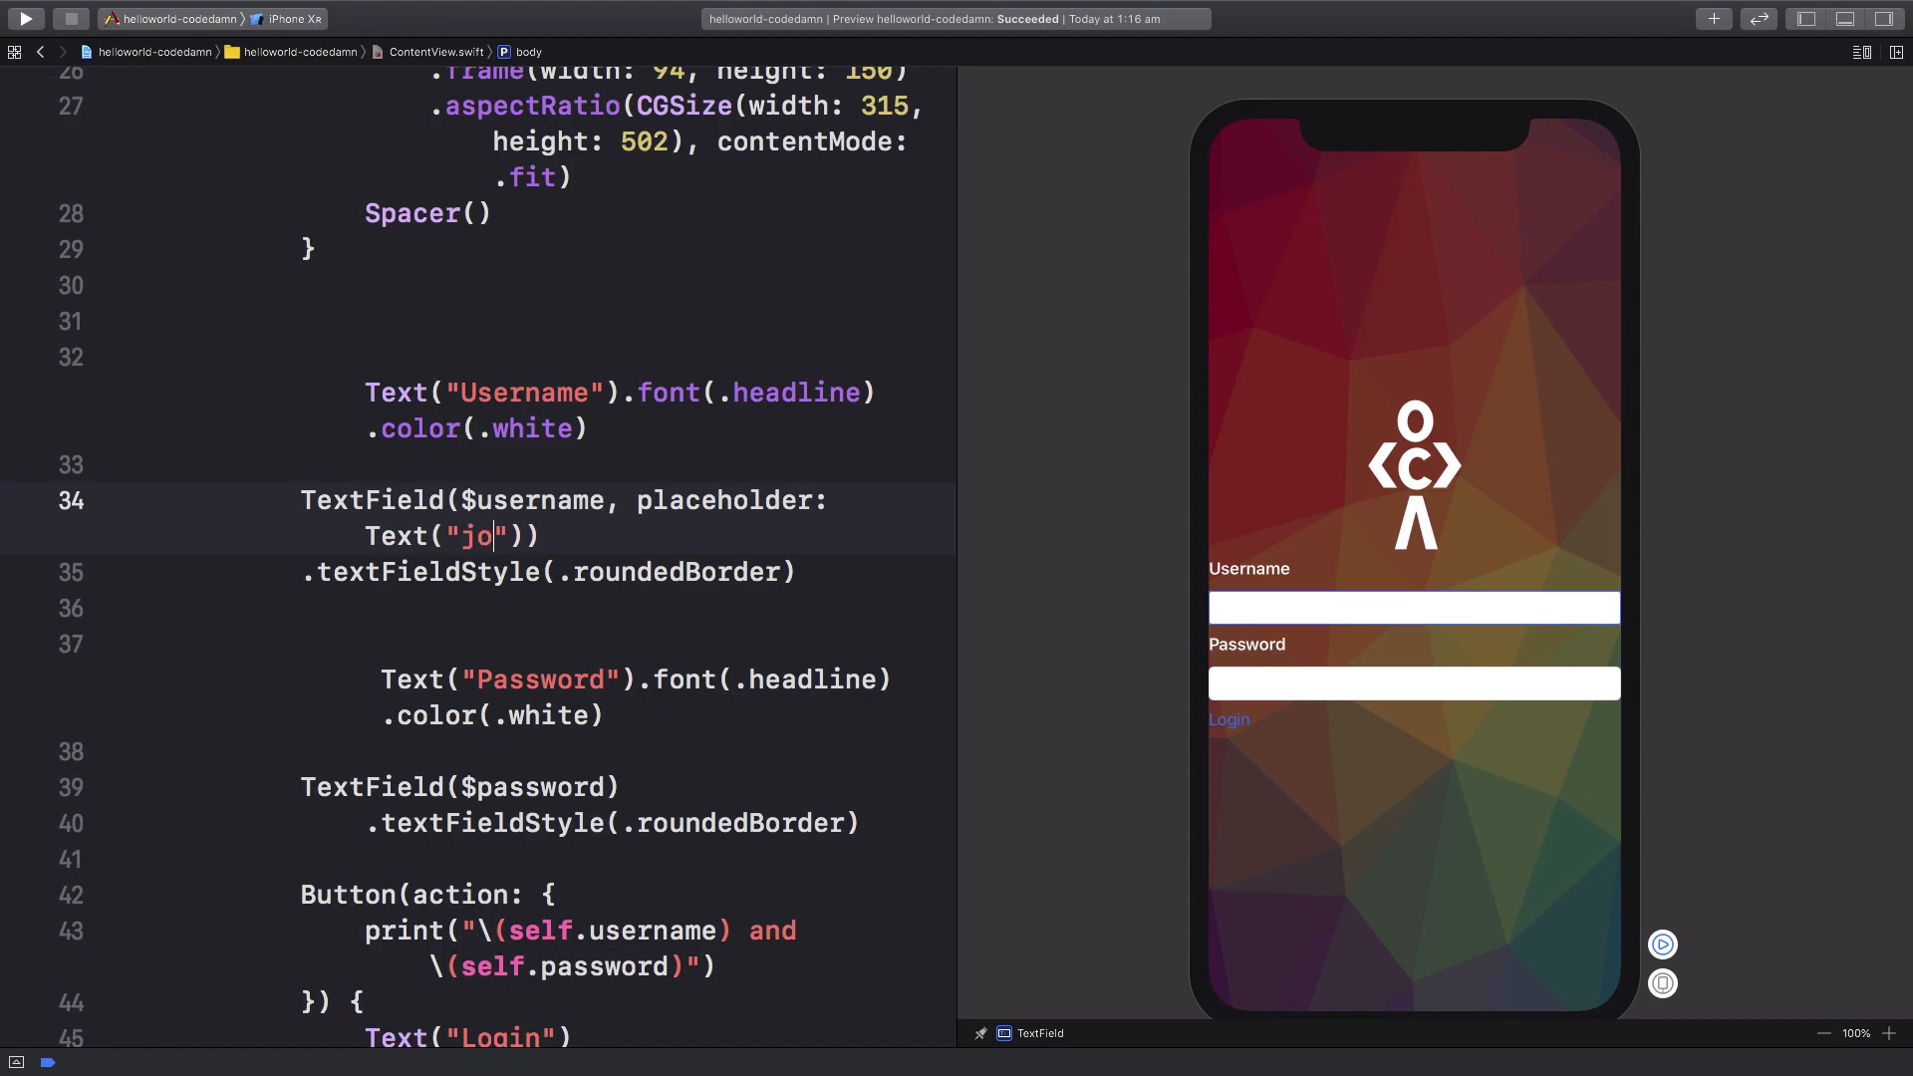
pyautogui.write('hn_wick')
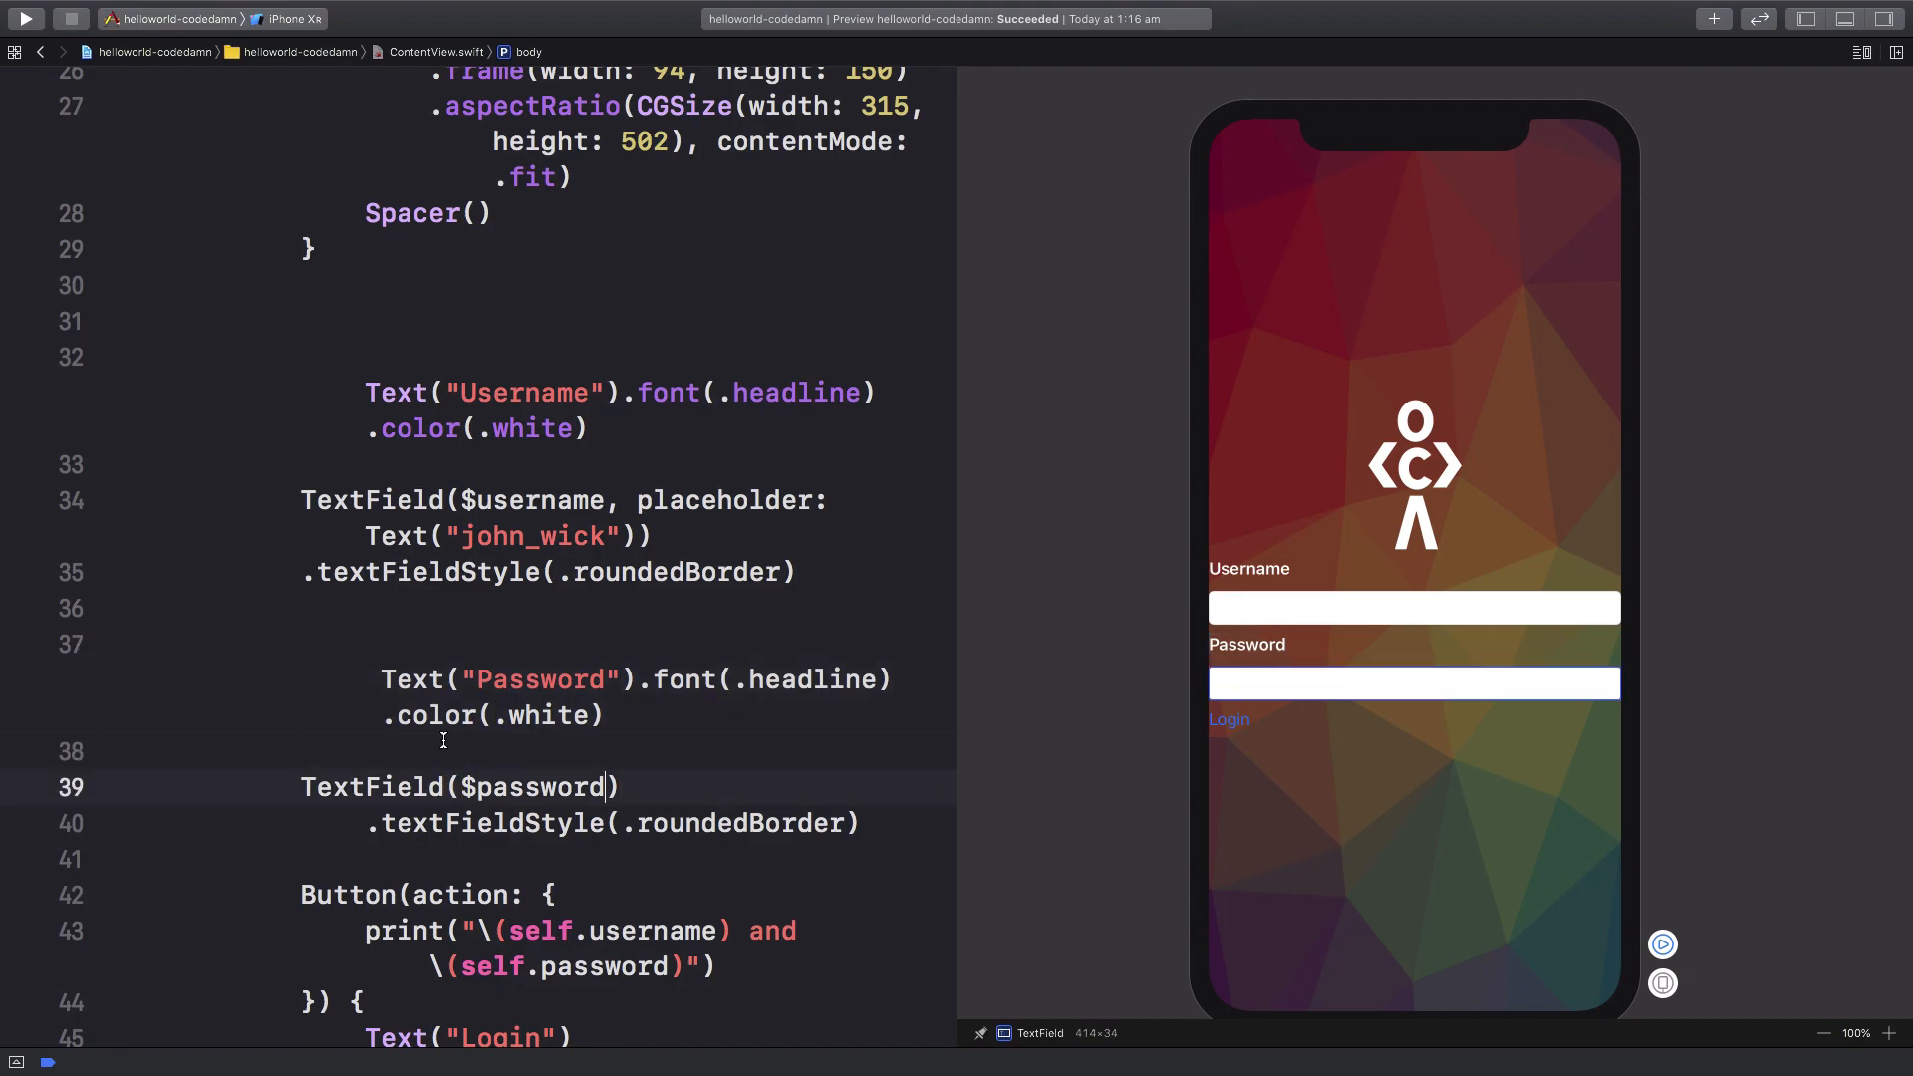
# Turn the password field into a SecureField with a long strong-password placeholder string.
pyautogui.doubleClick(373, 787)
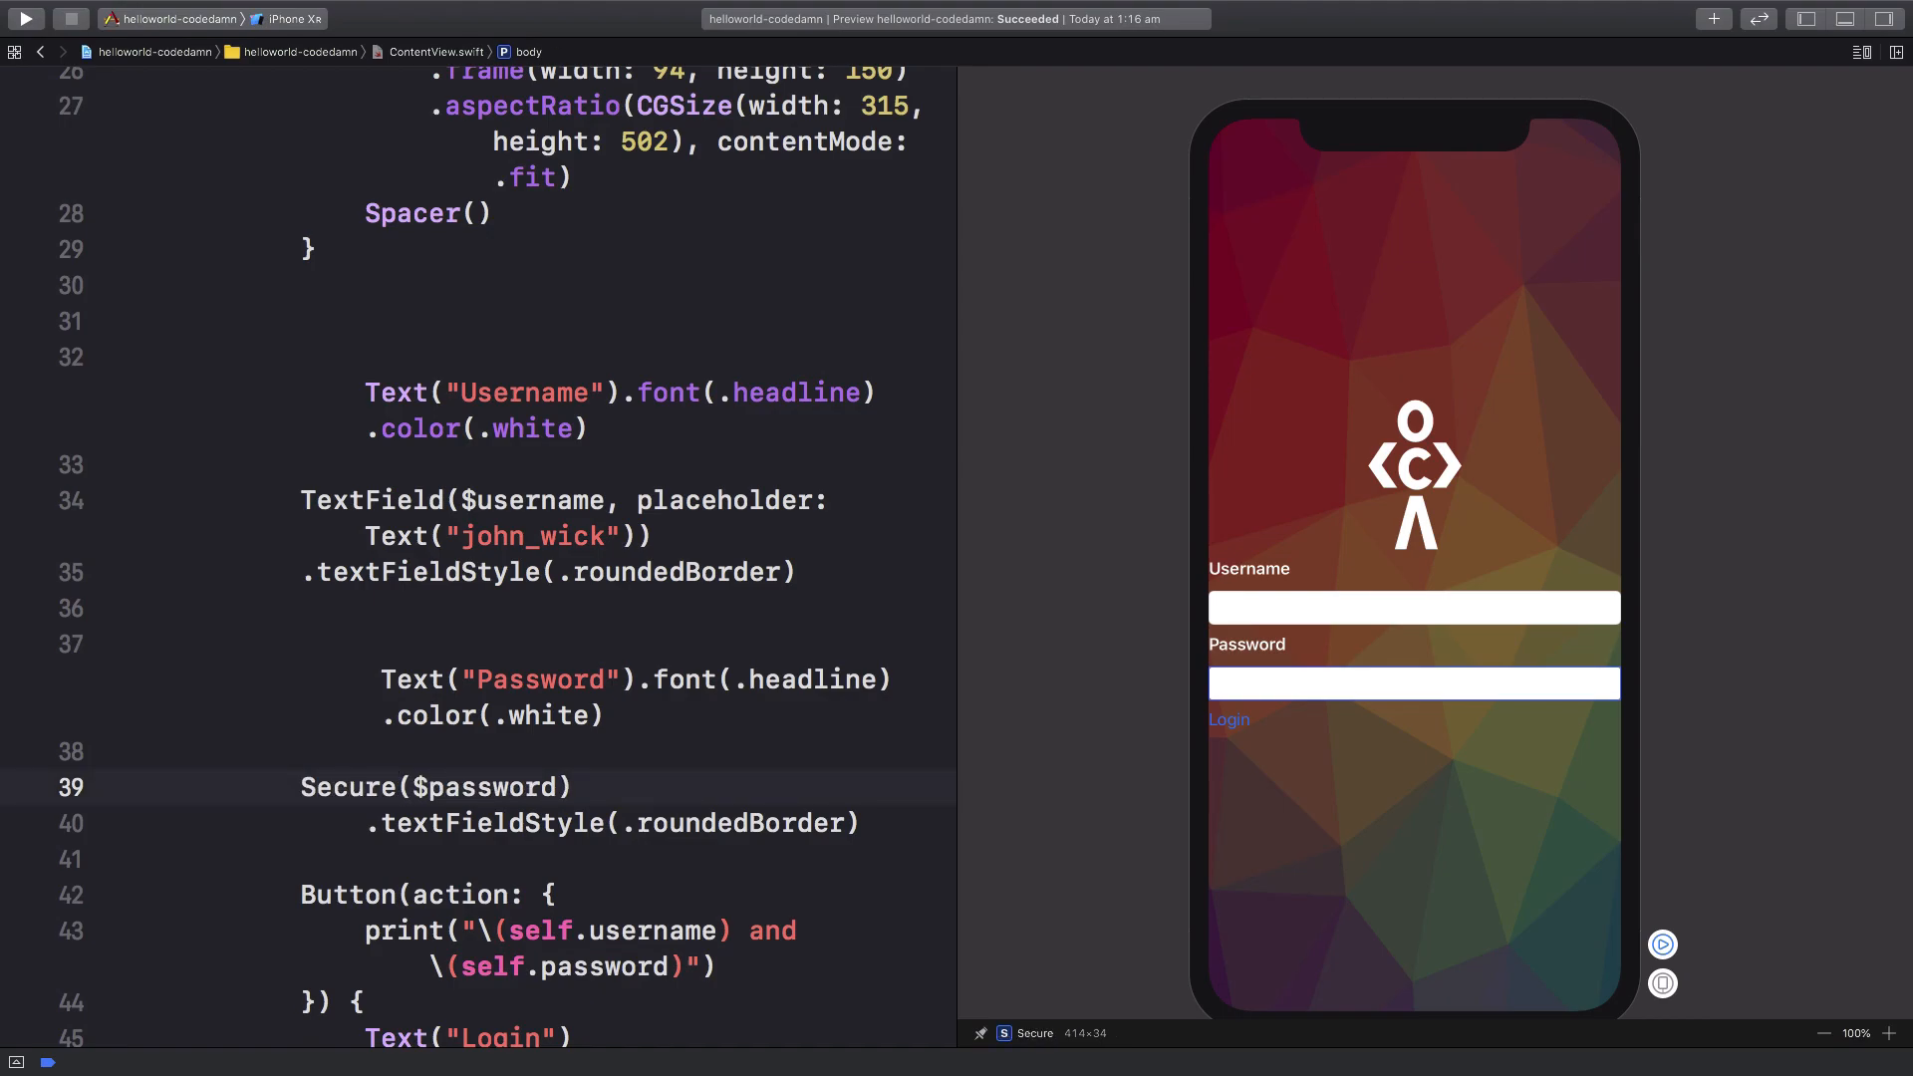
pyautogui.write('Field')
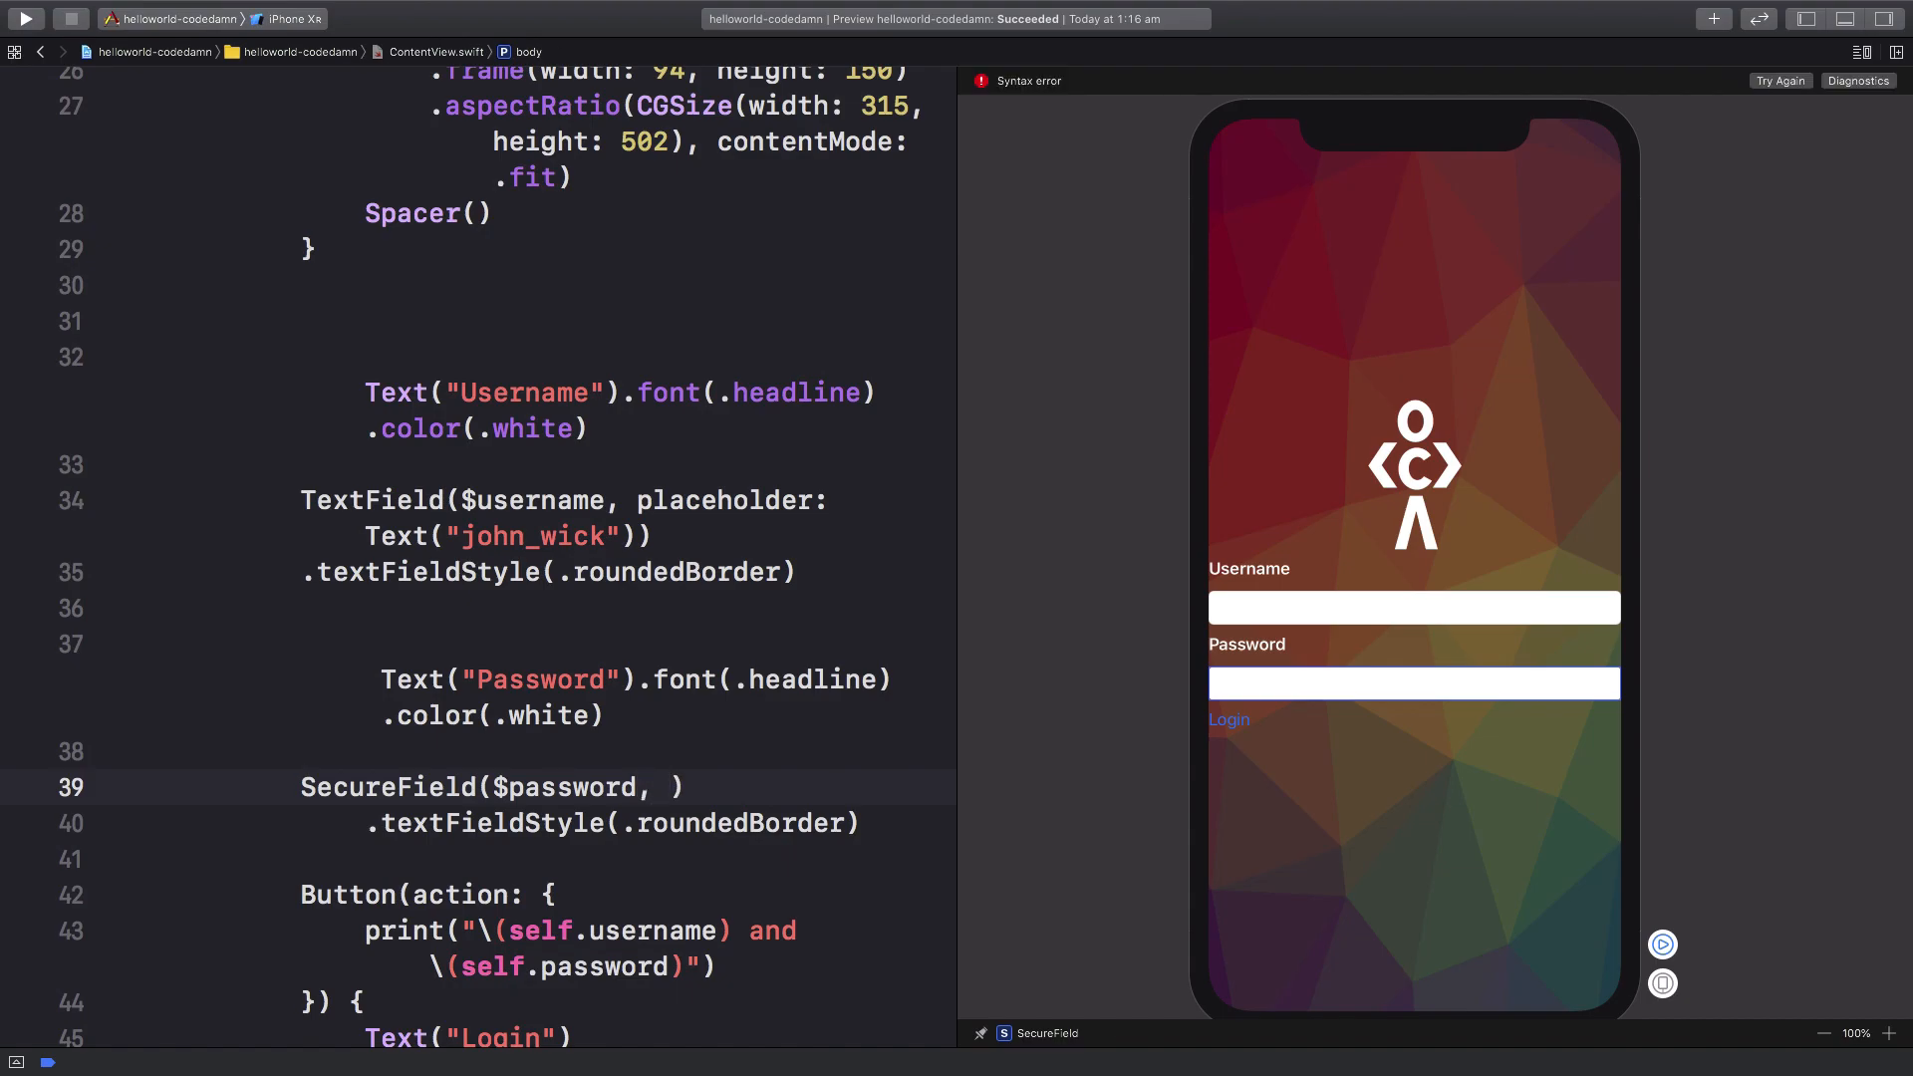
pyautogui.write('palc')
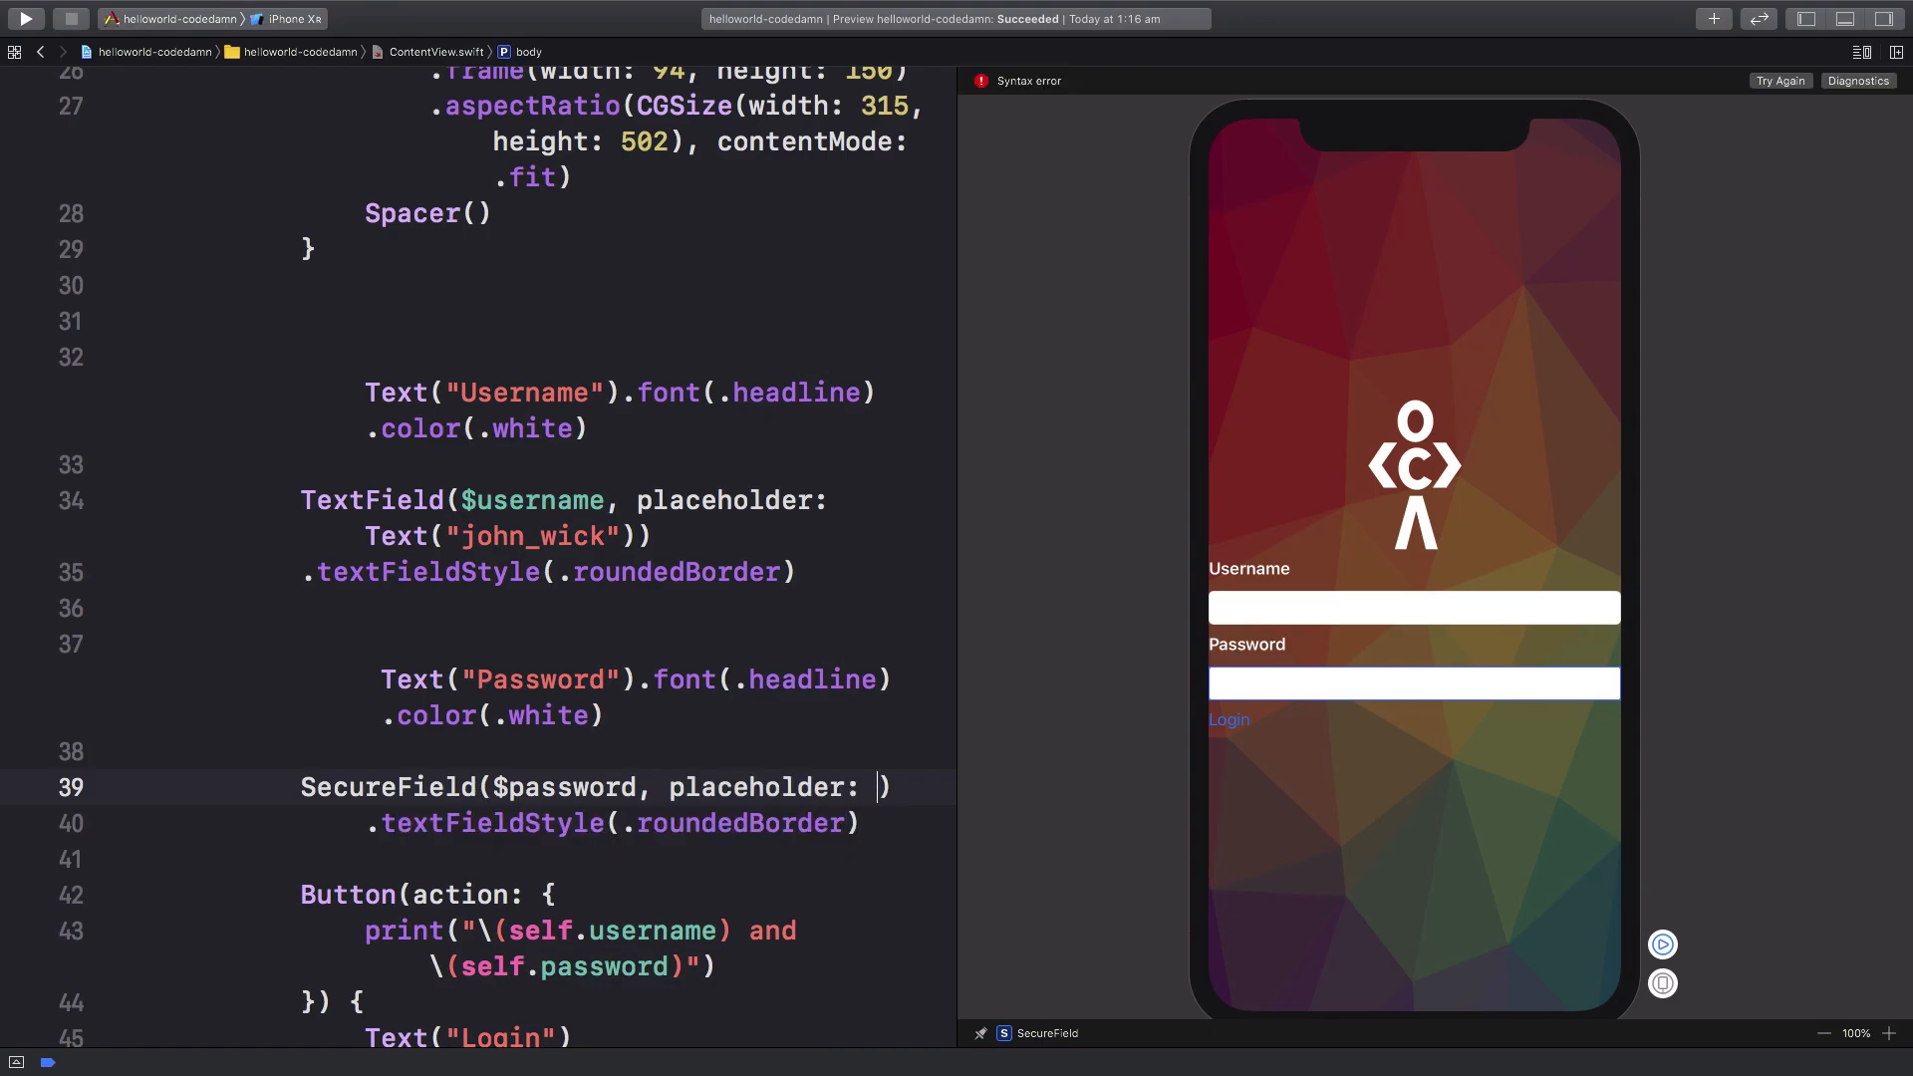
pyautogui.write('Text(')
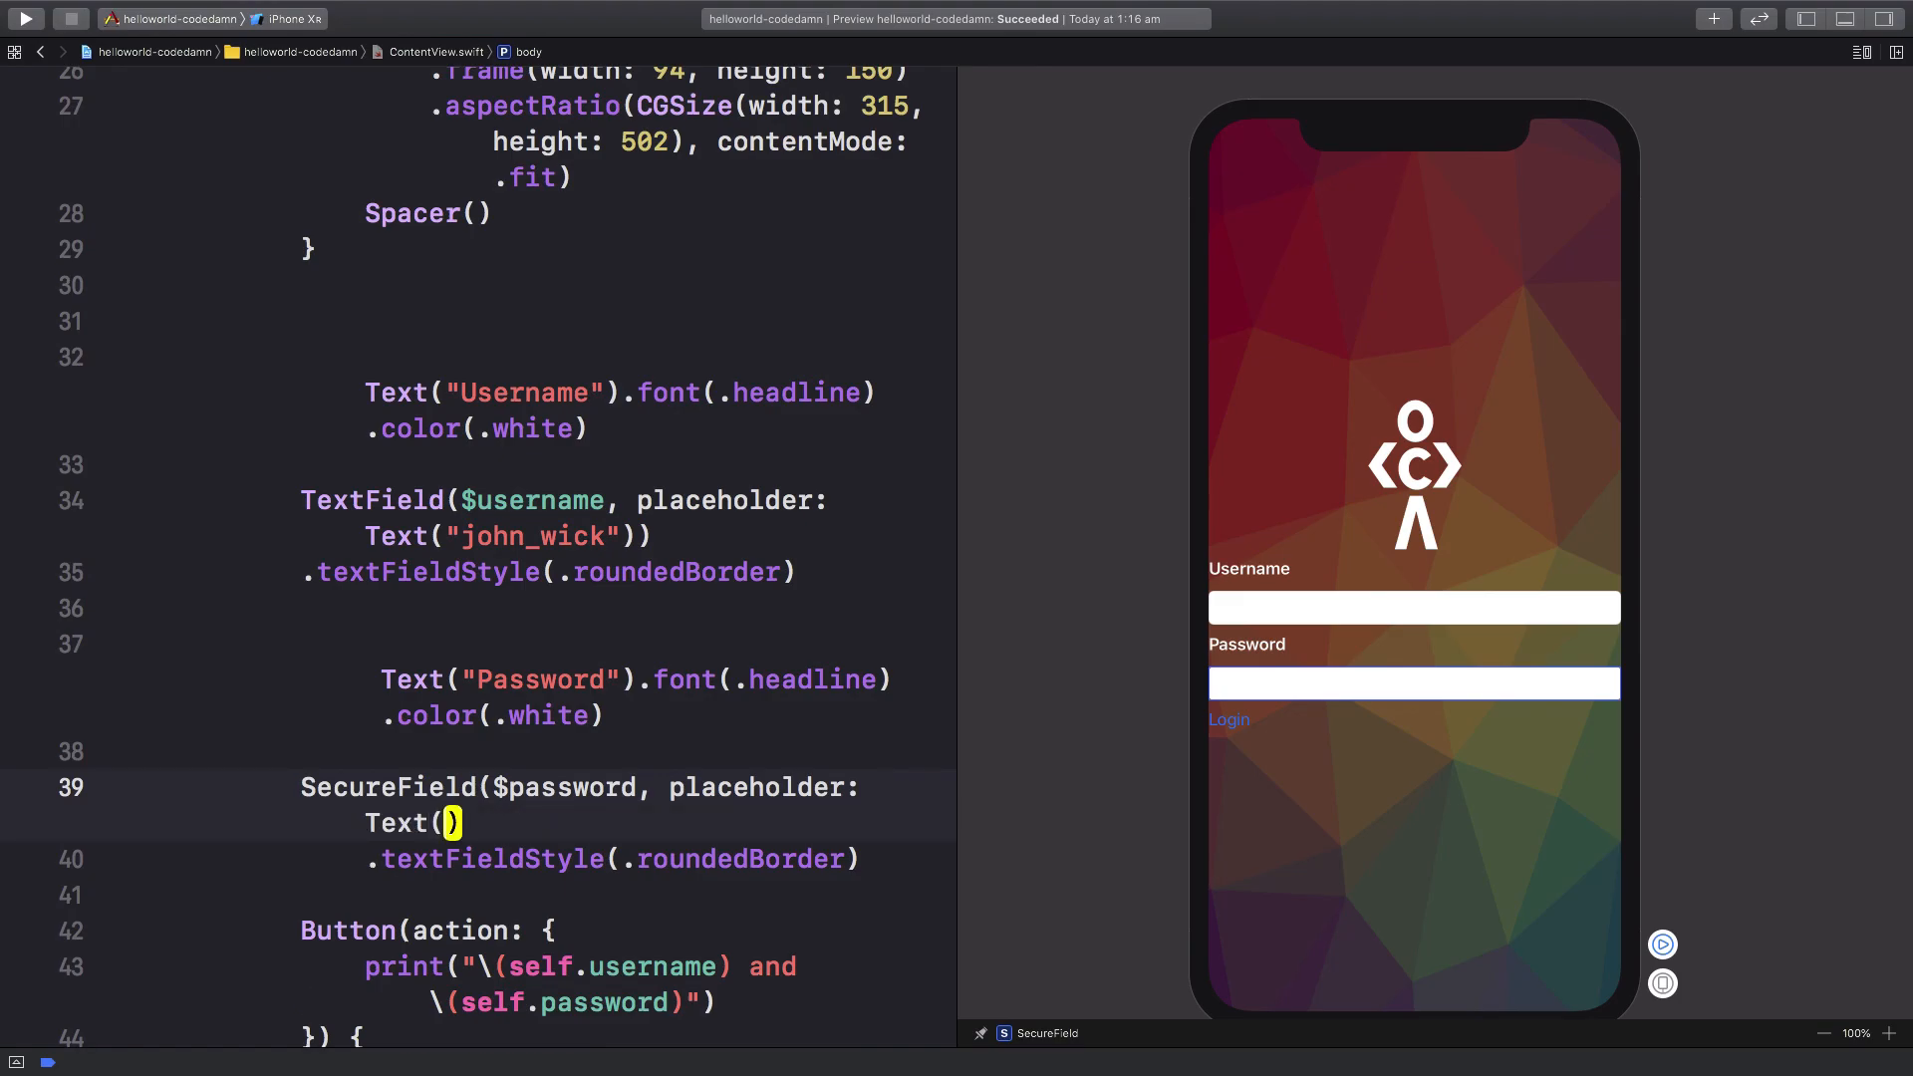
pyautogui.write('""')
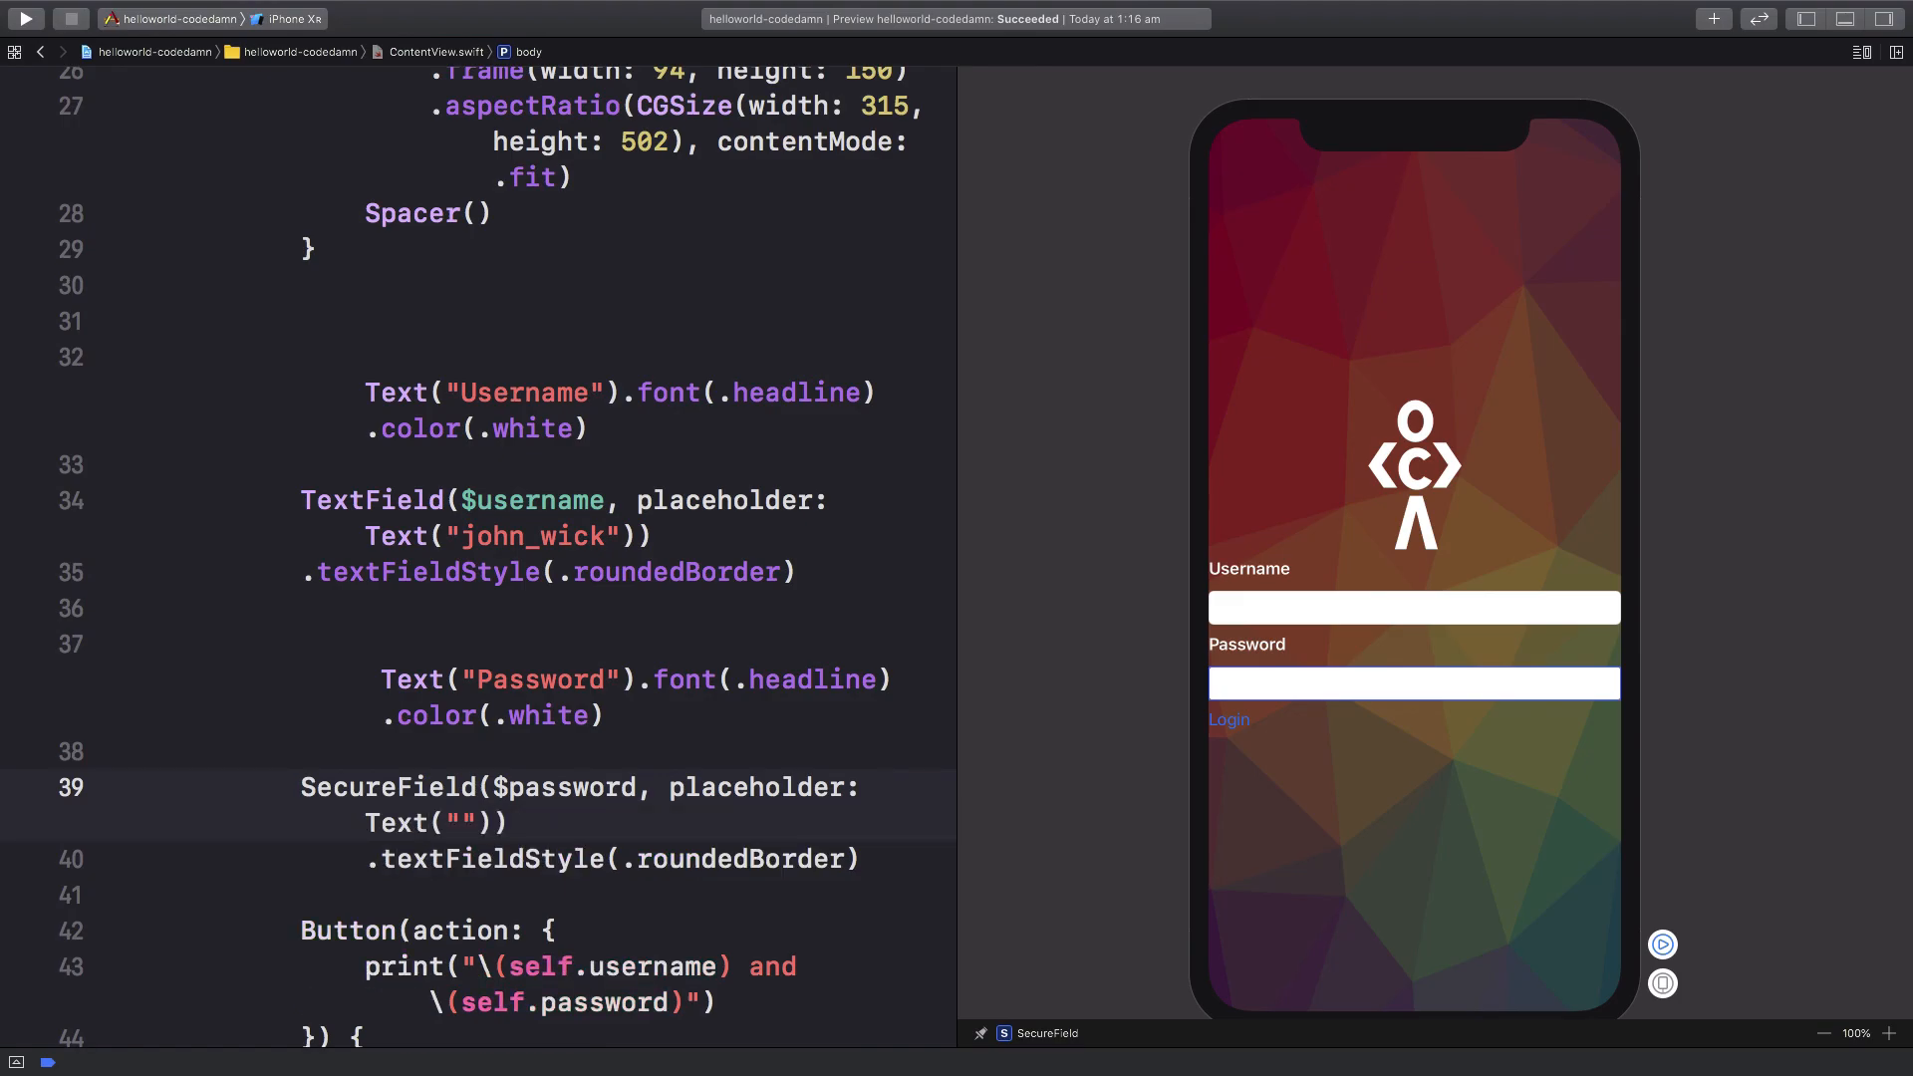
pyautogui.write('s')
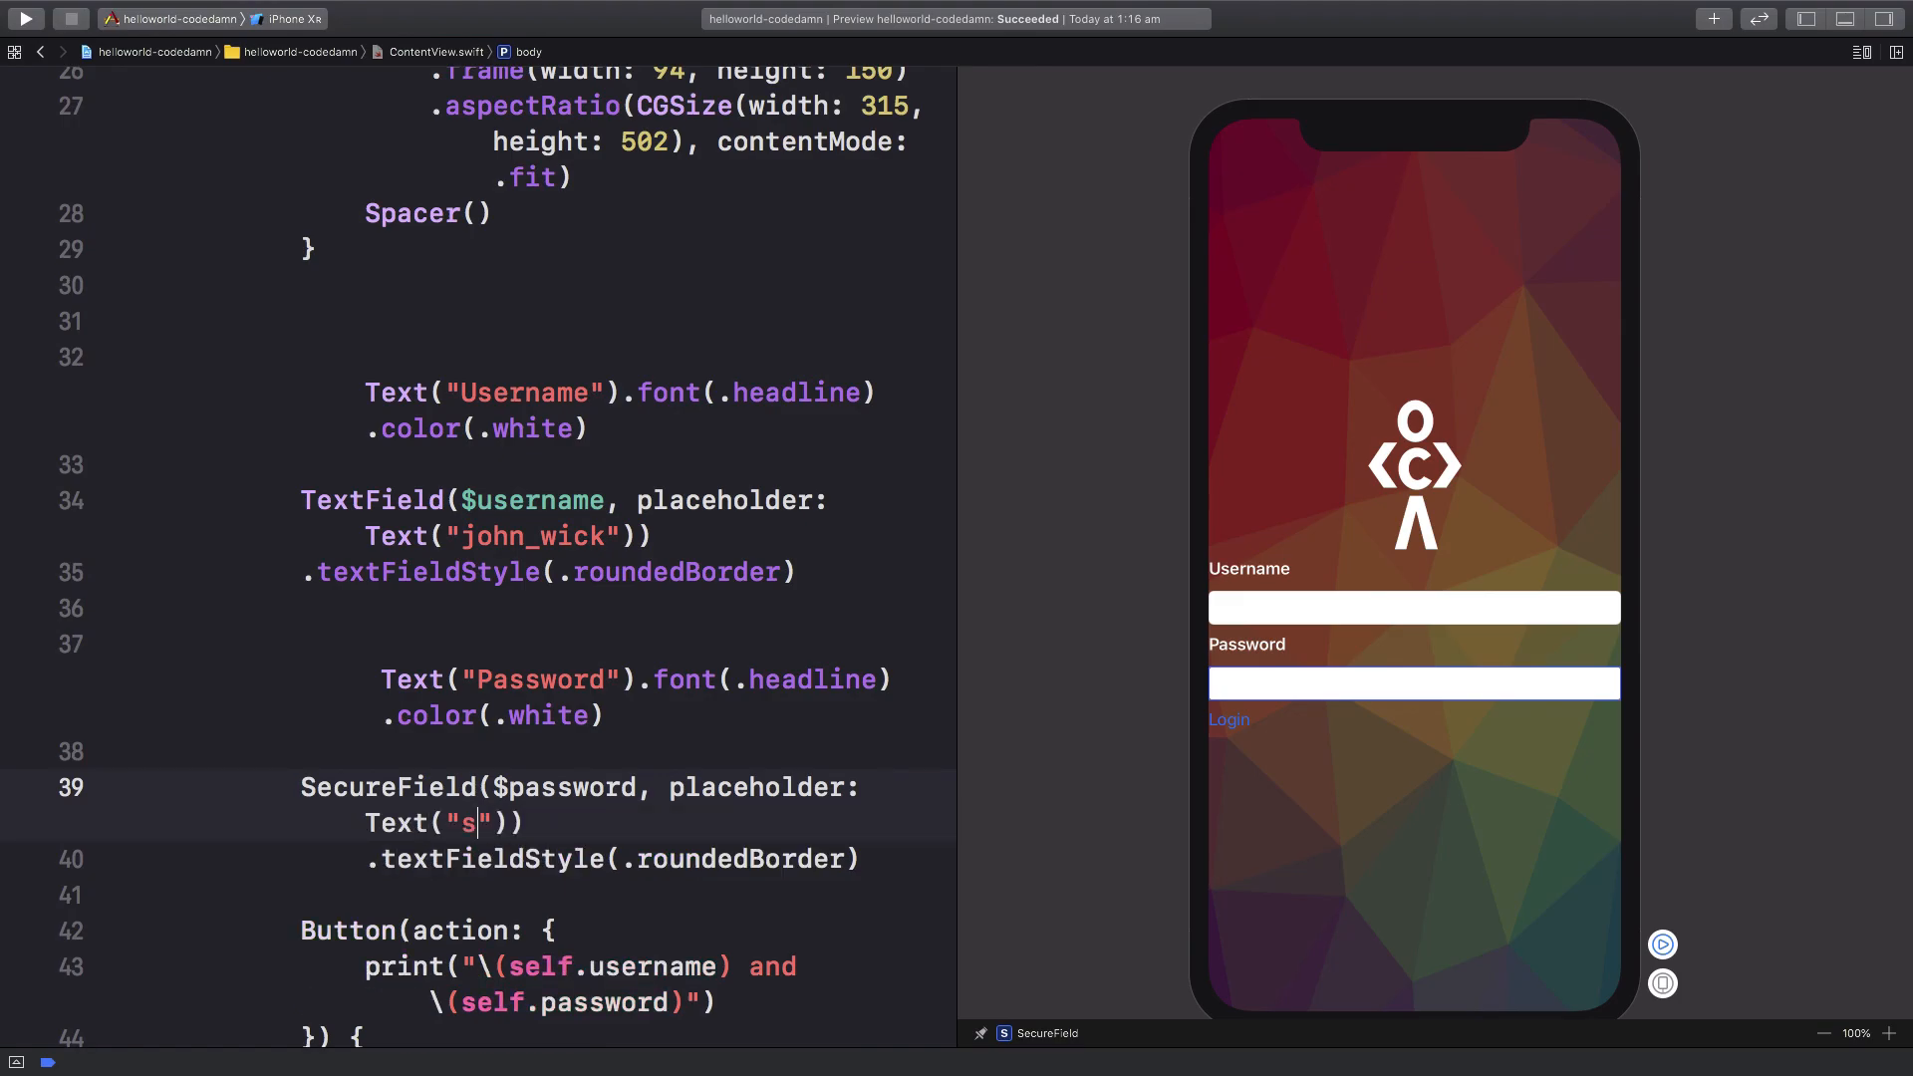
pyautogui.write('omethingvvv')
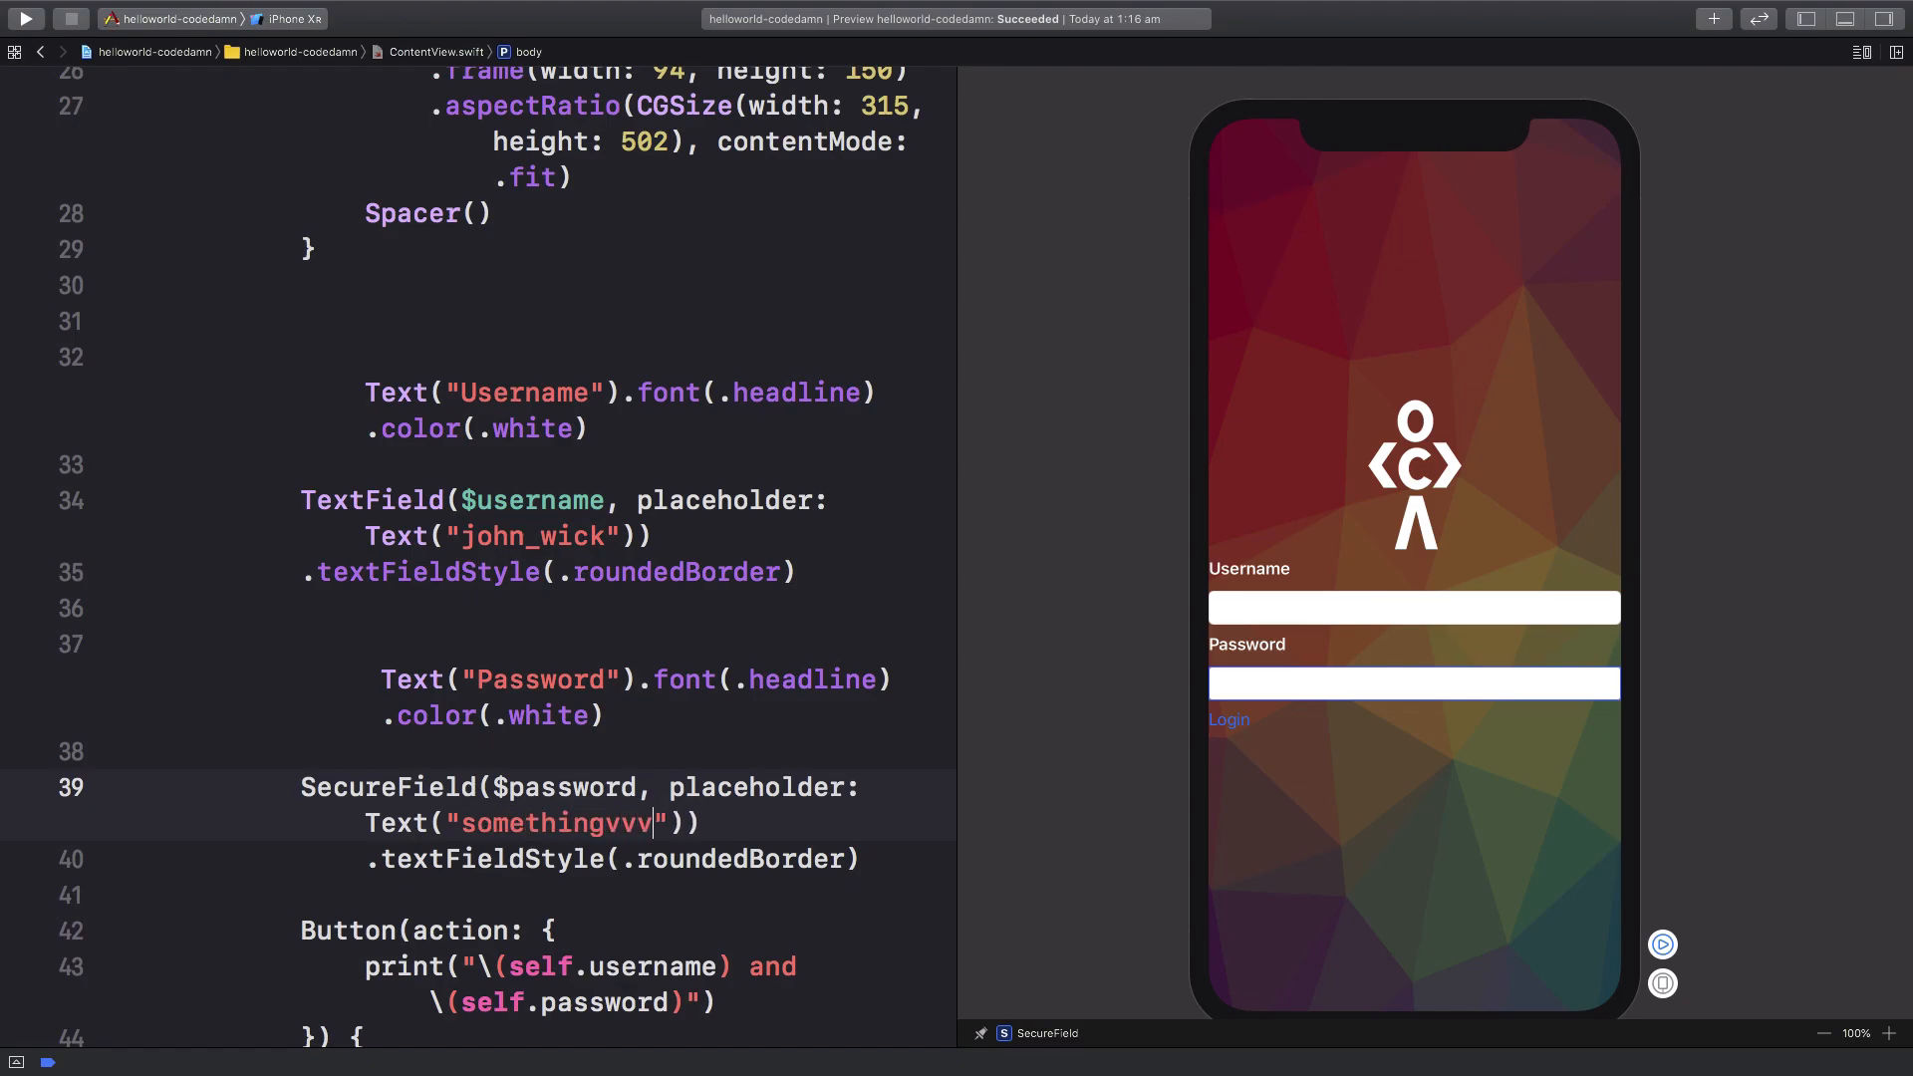
pyautogui.write('strong')
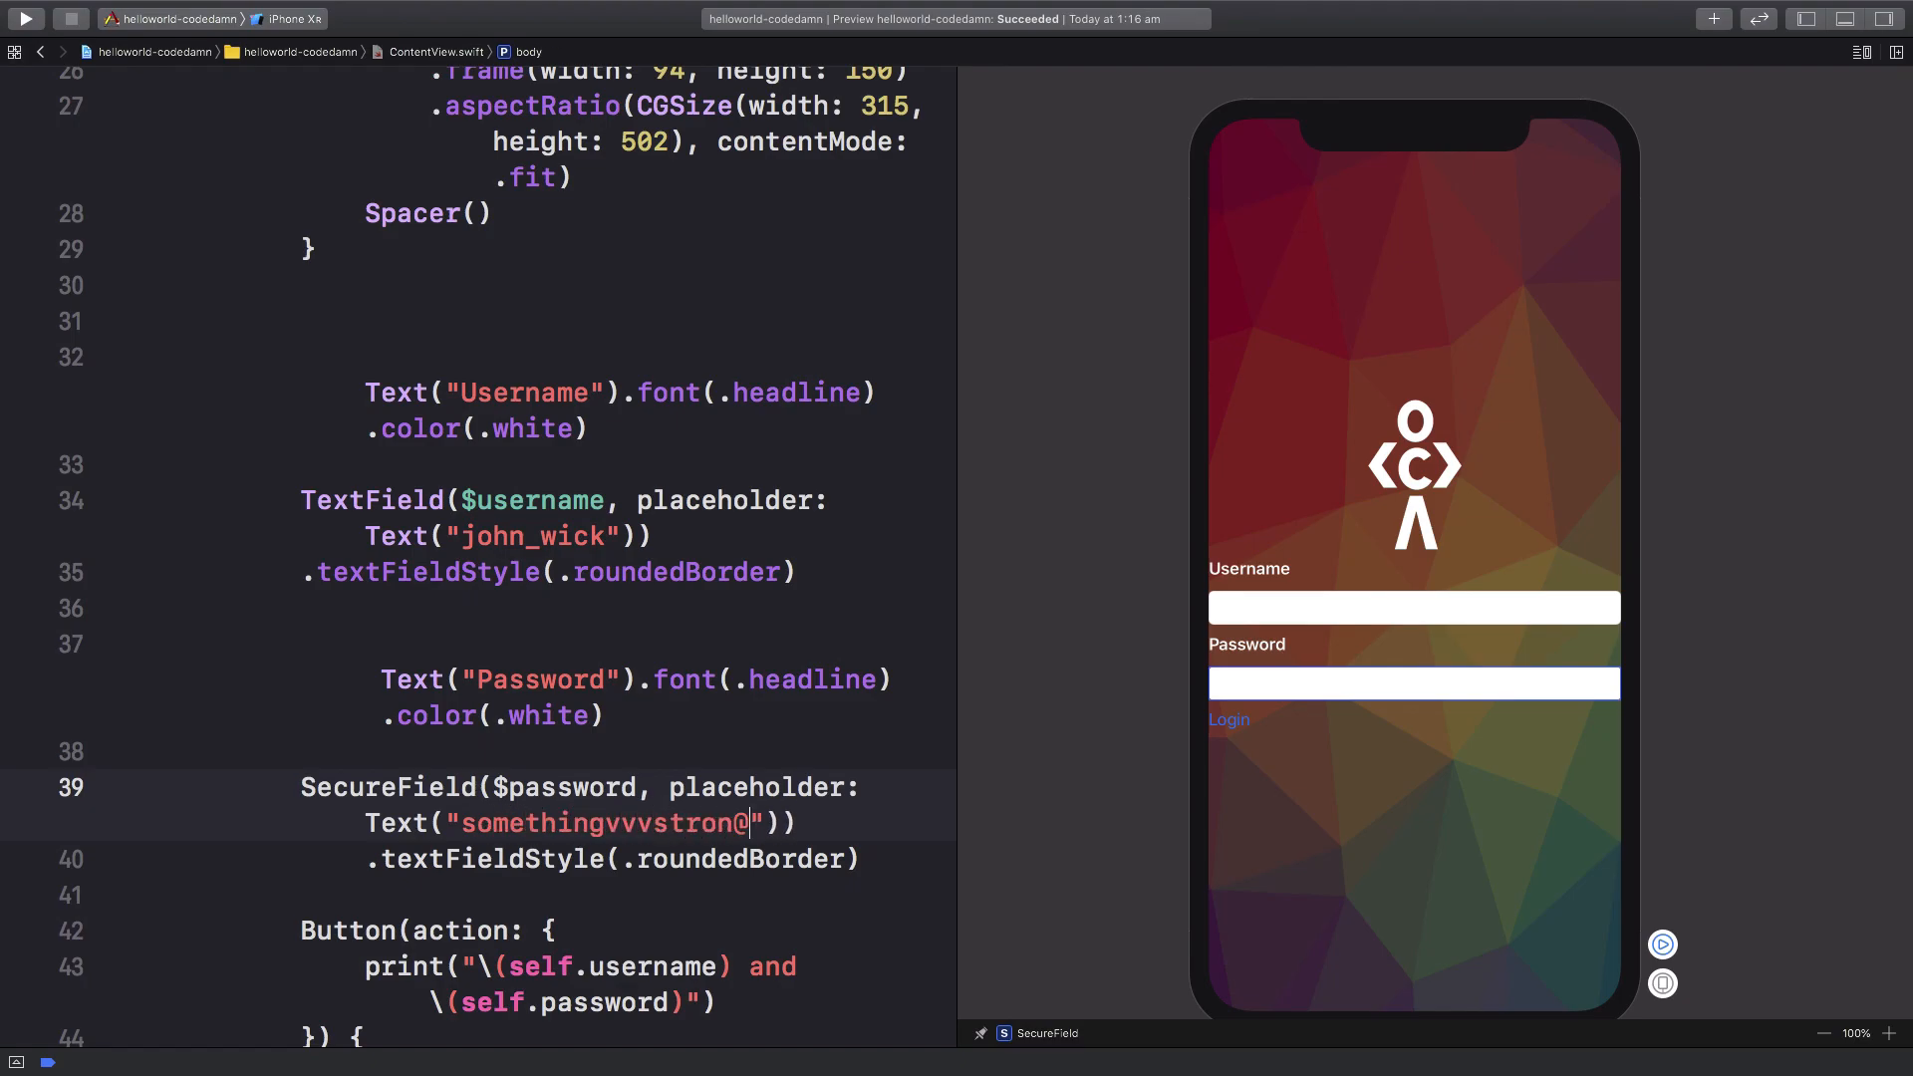
pyautogui.write('1234548578dsjfh')
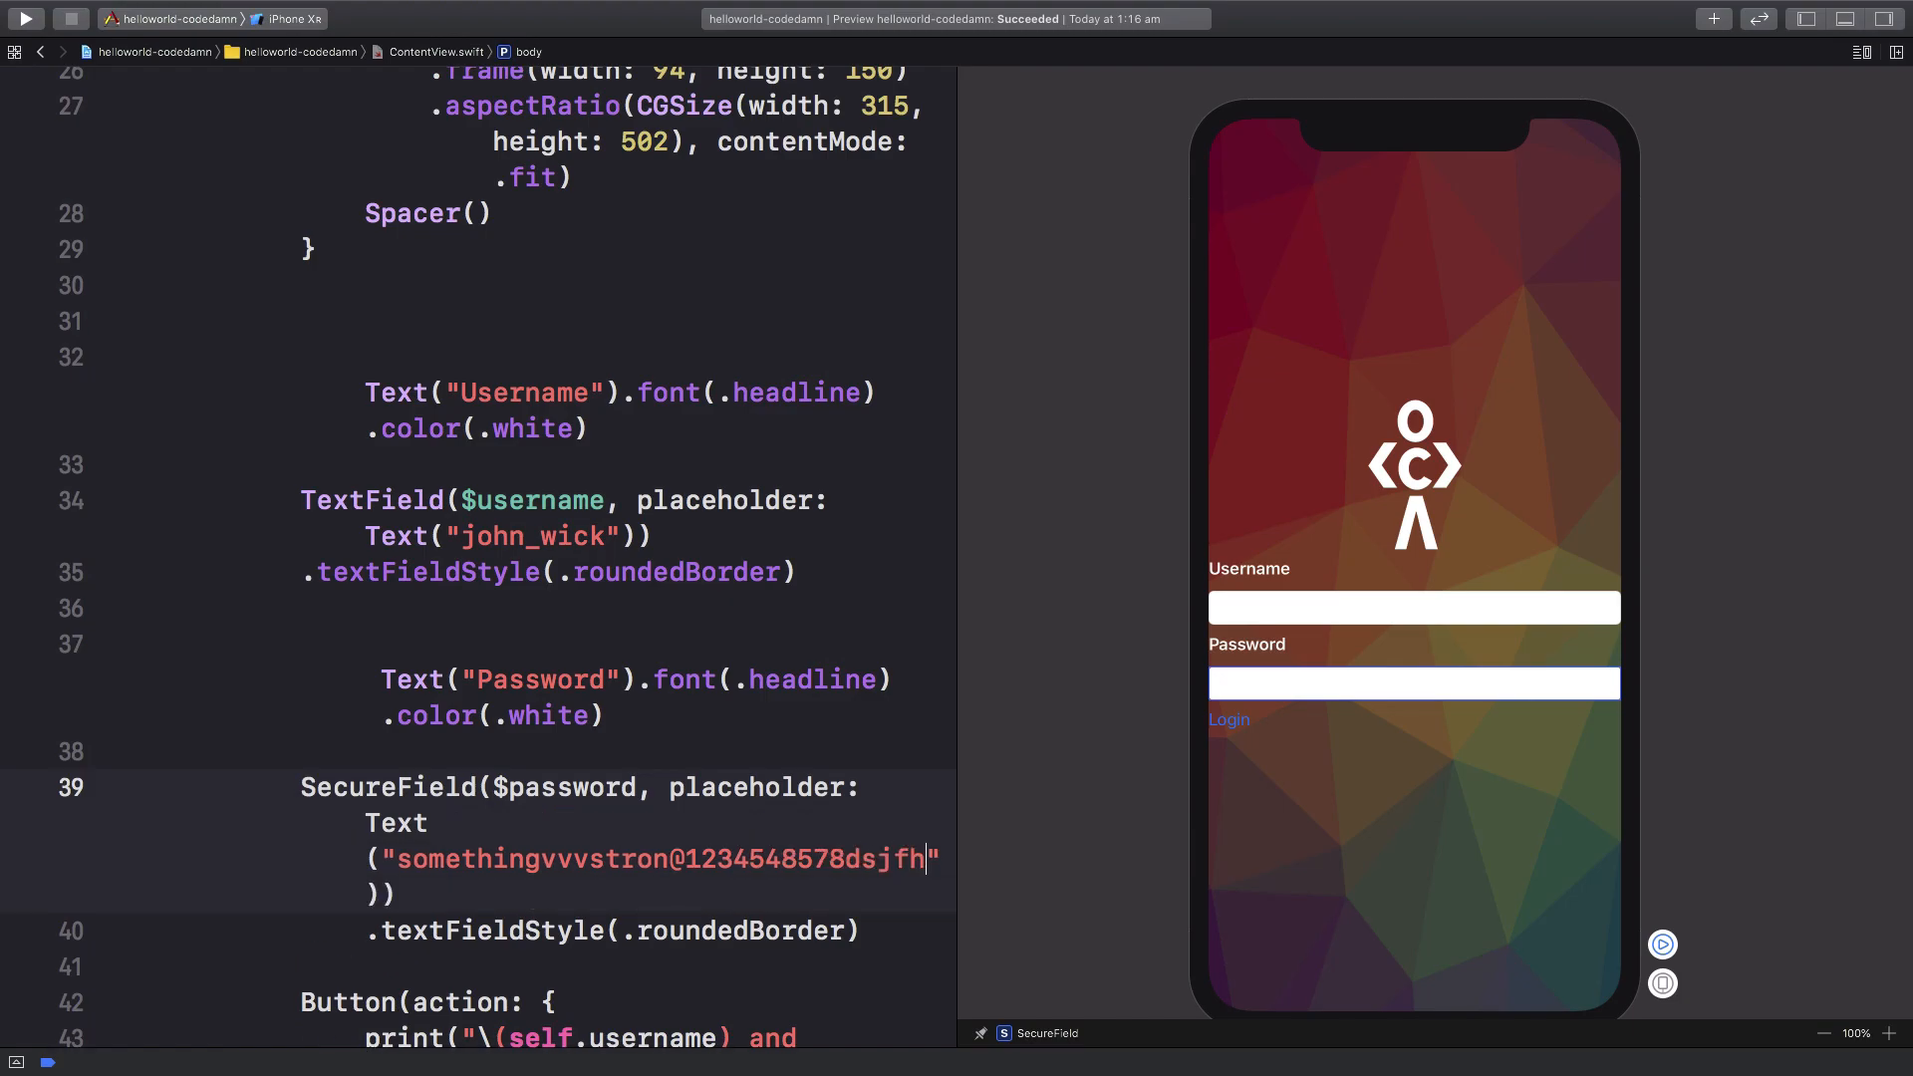
pyautogui.write('76Y')
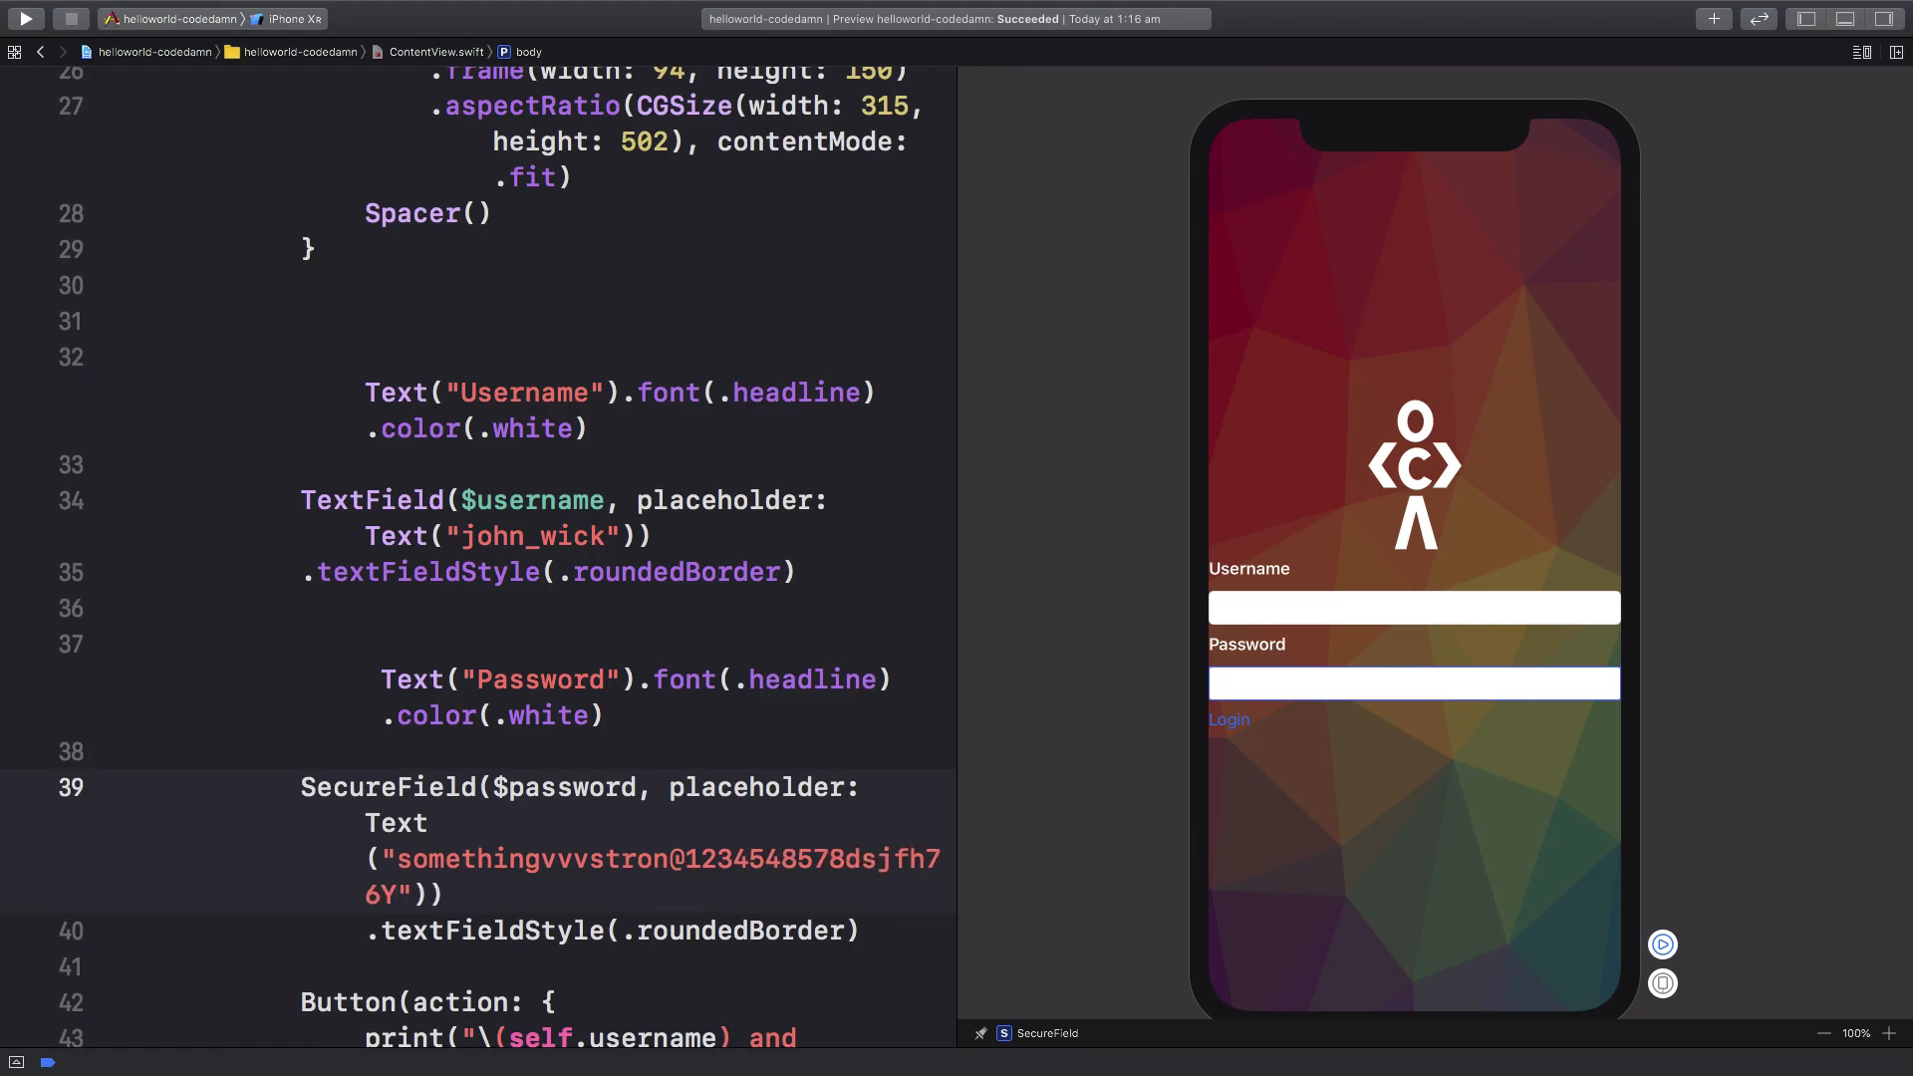
pyautogui.scroll(-3)
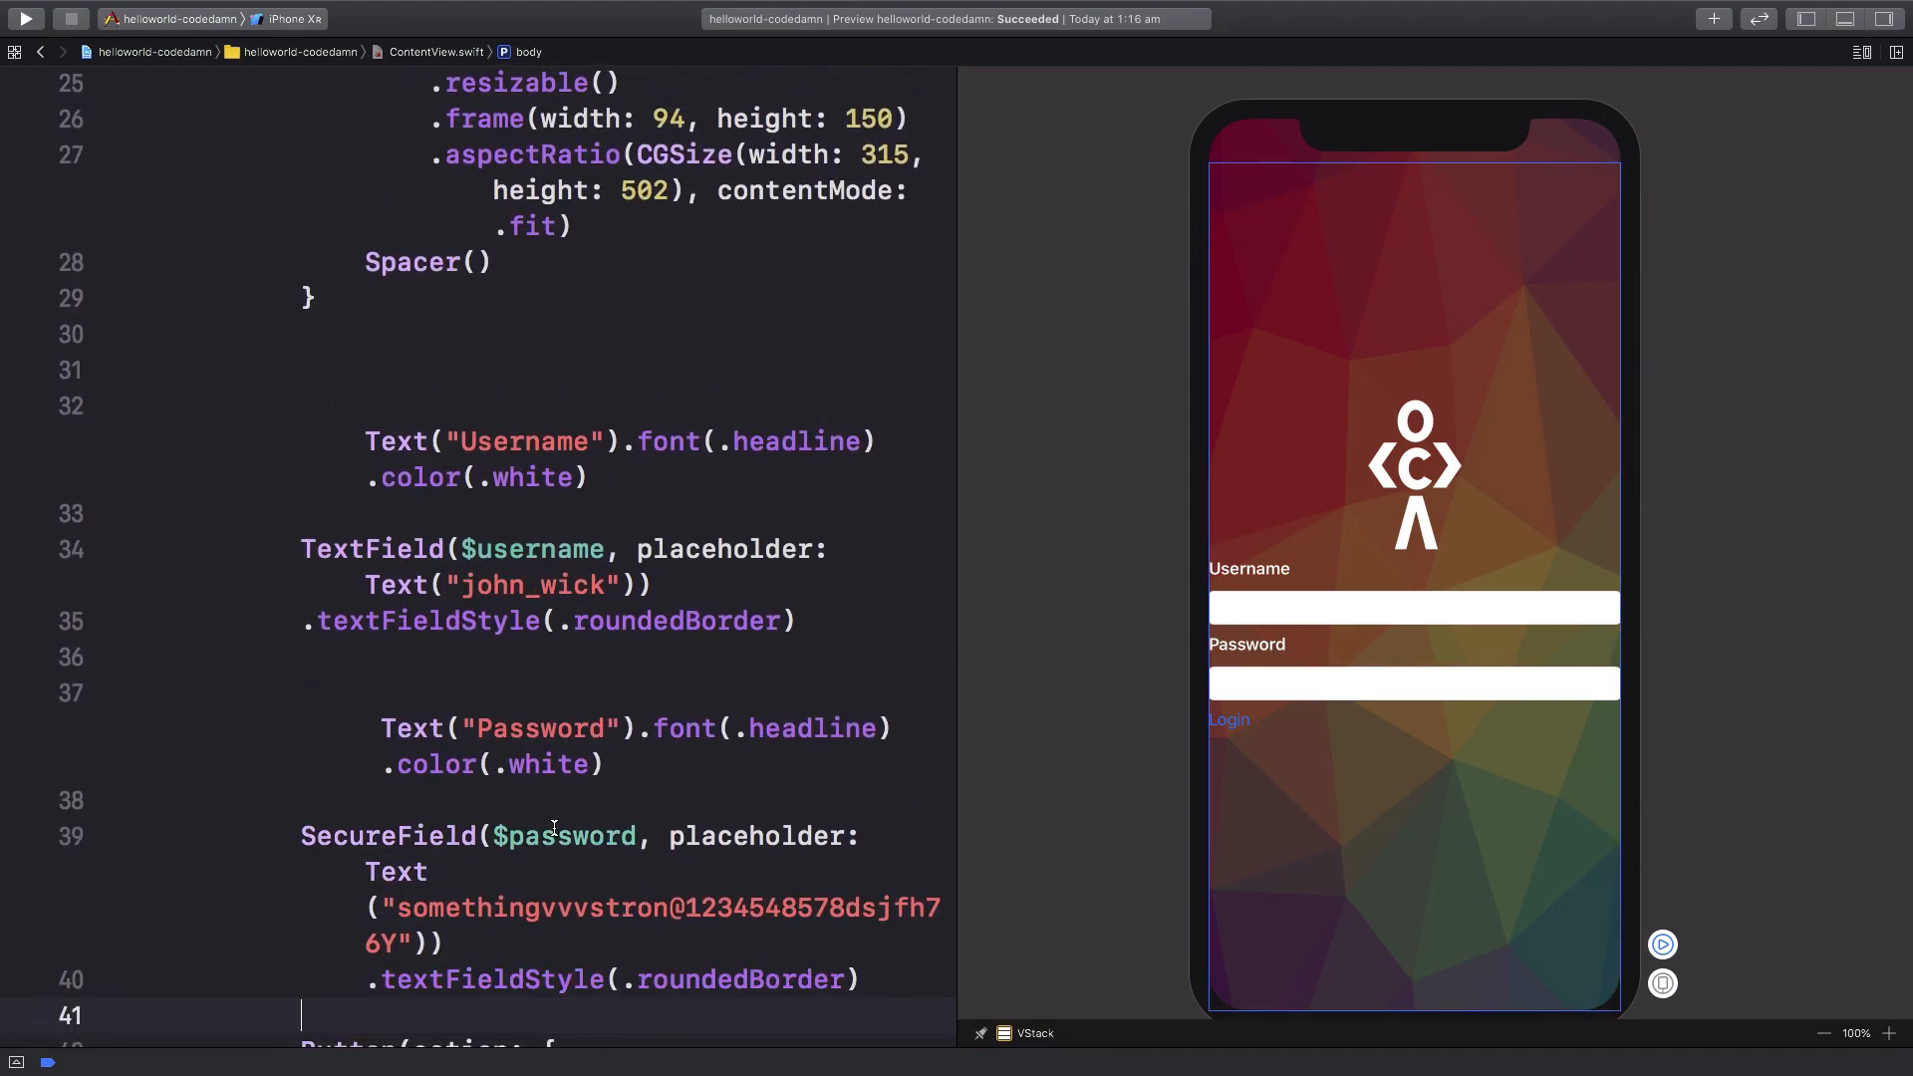
# Wrap Text("Login") in an HStack with headline font and white color.
pyautogui.scroll(-3)
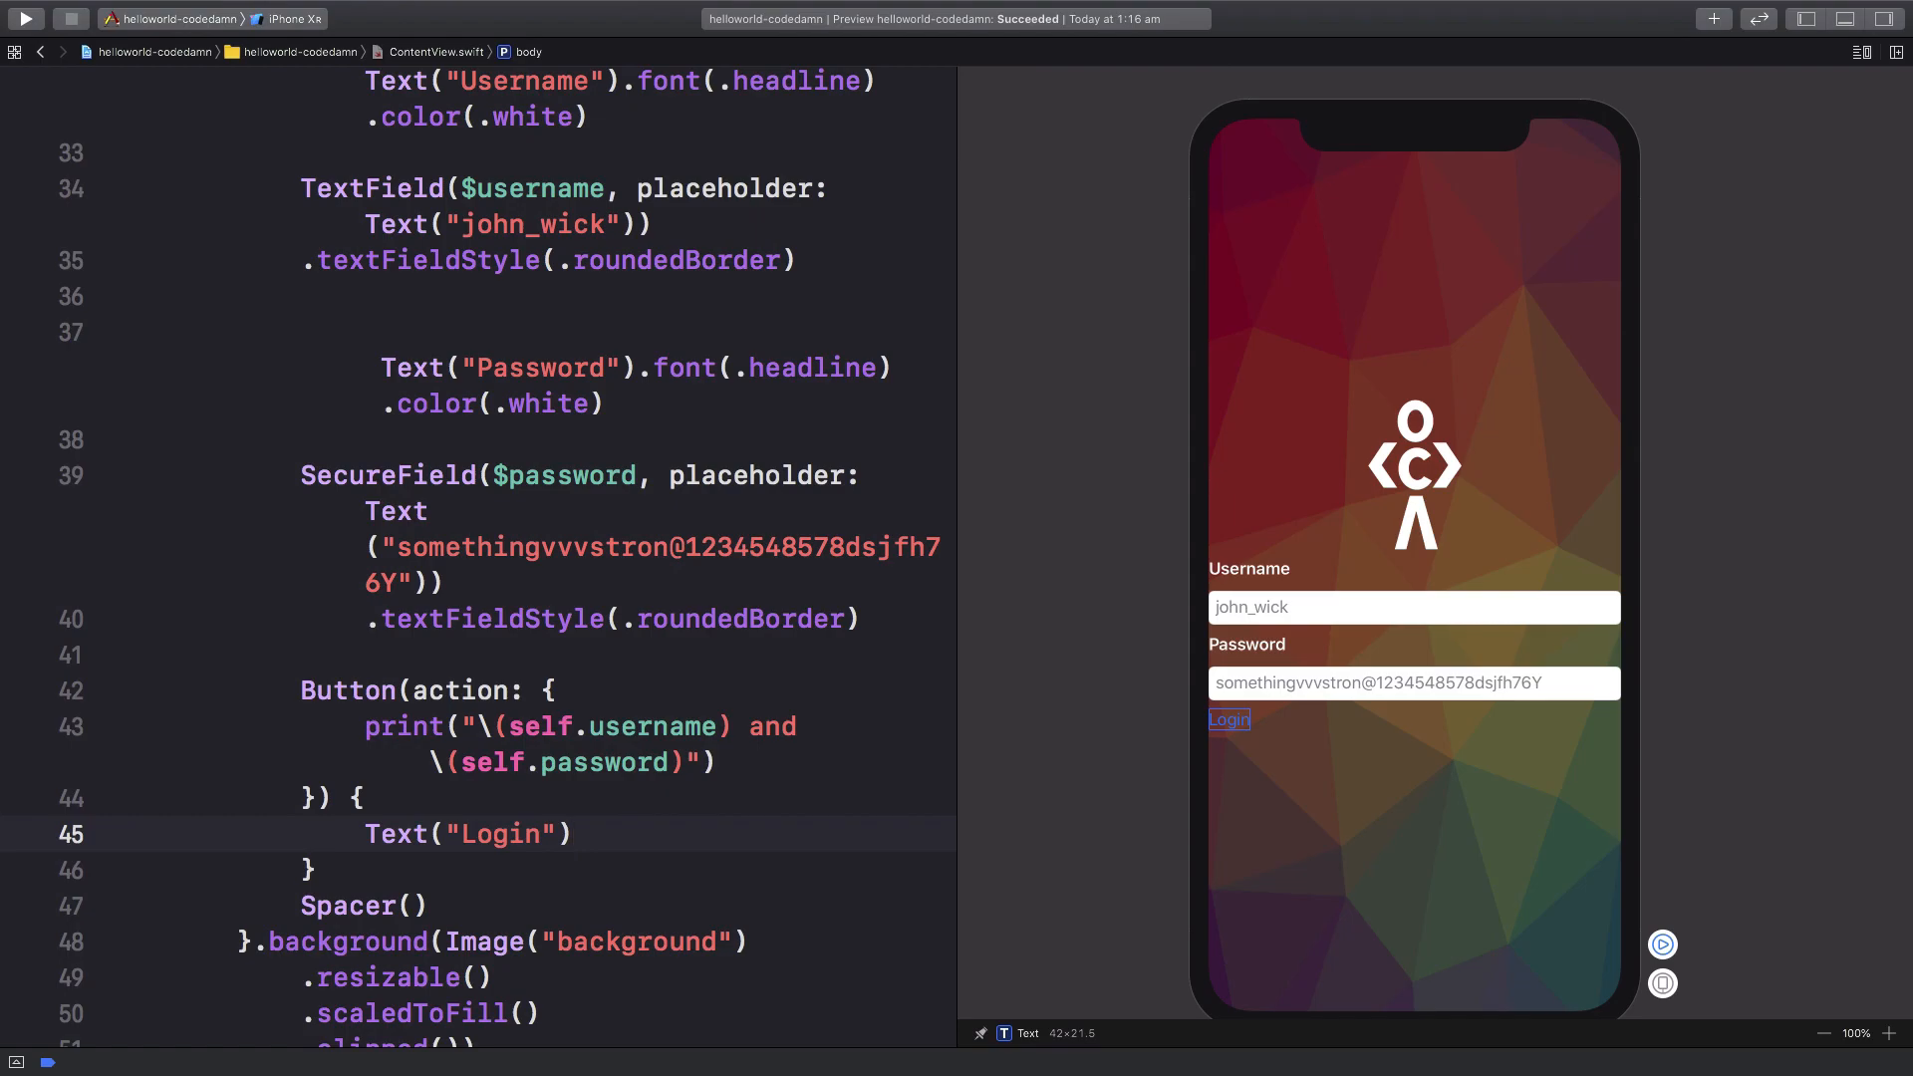
pyautogui.moveTo(730, 813)
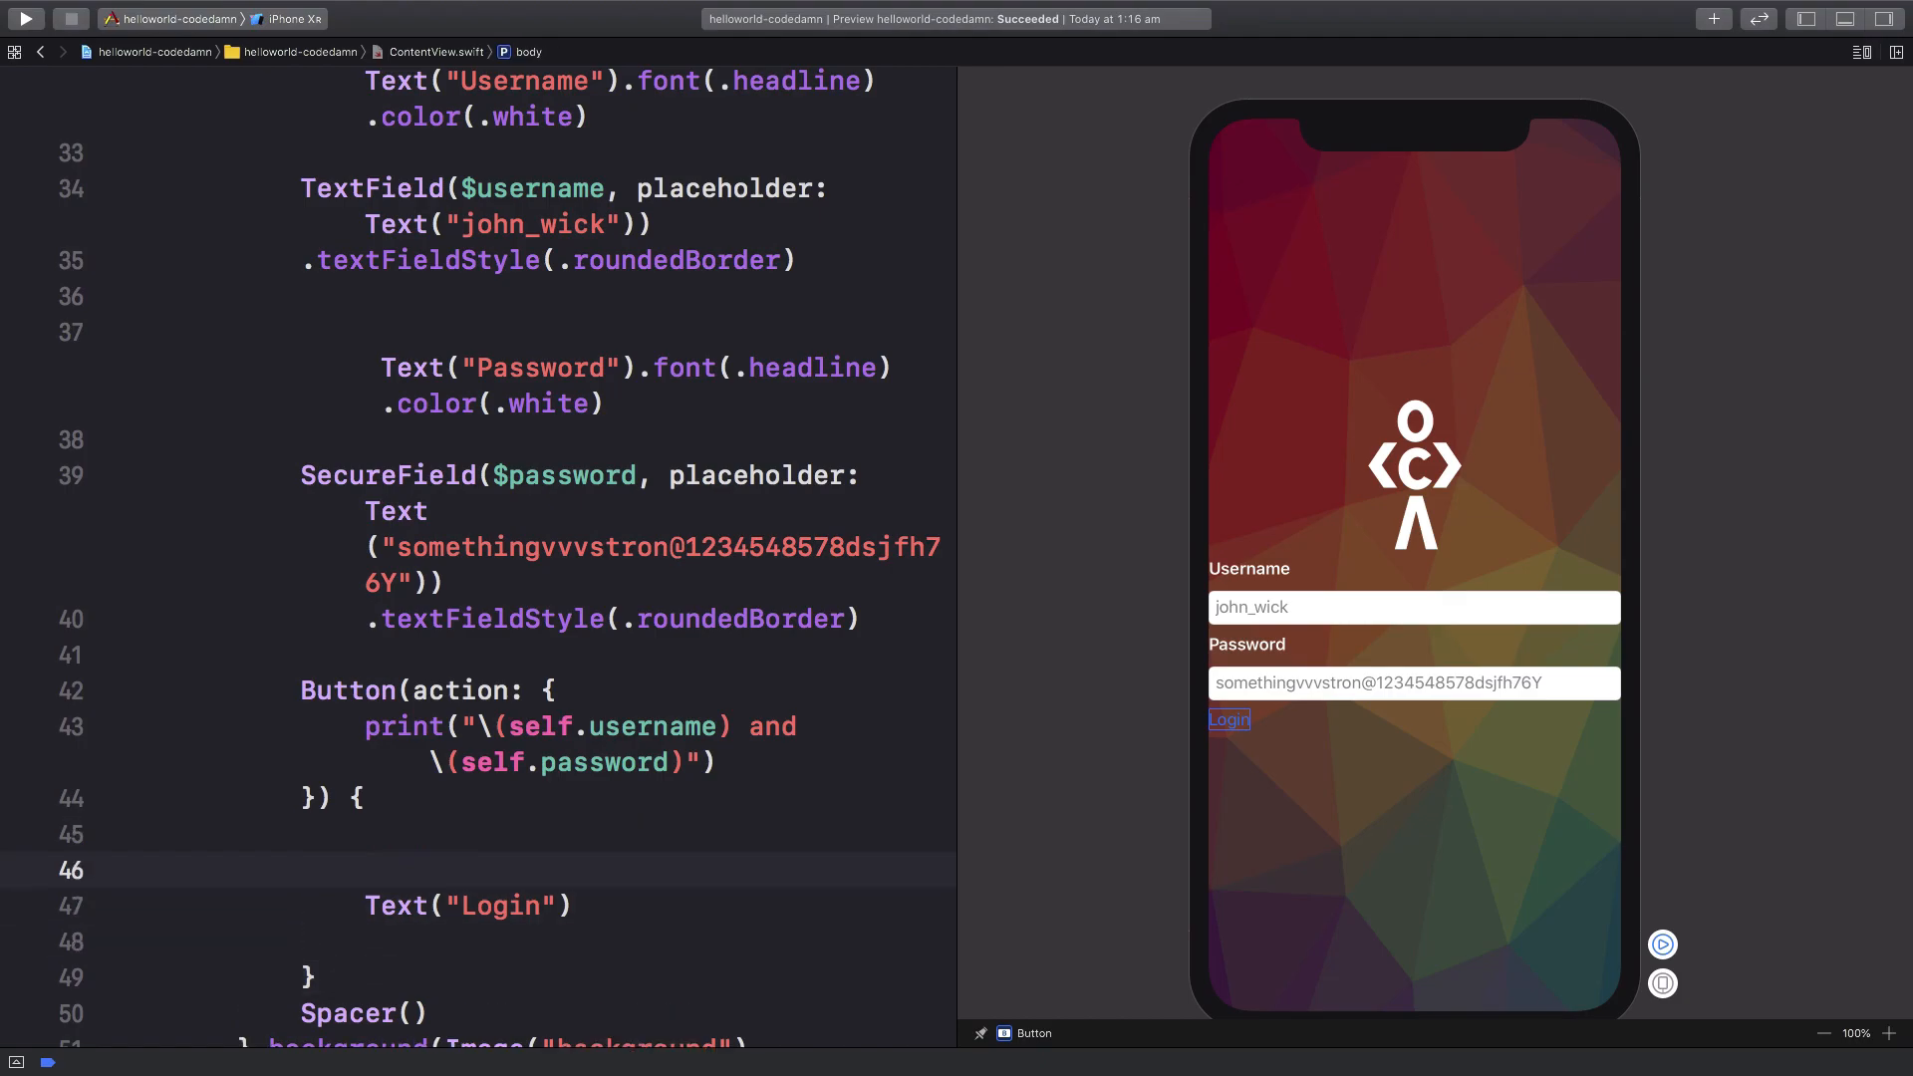
pyautogui.write('HStack {')
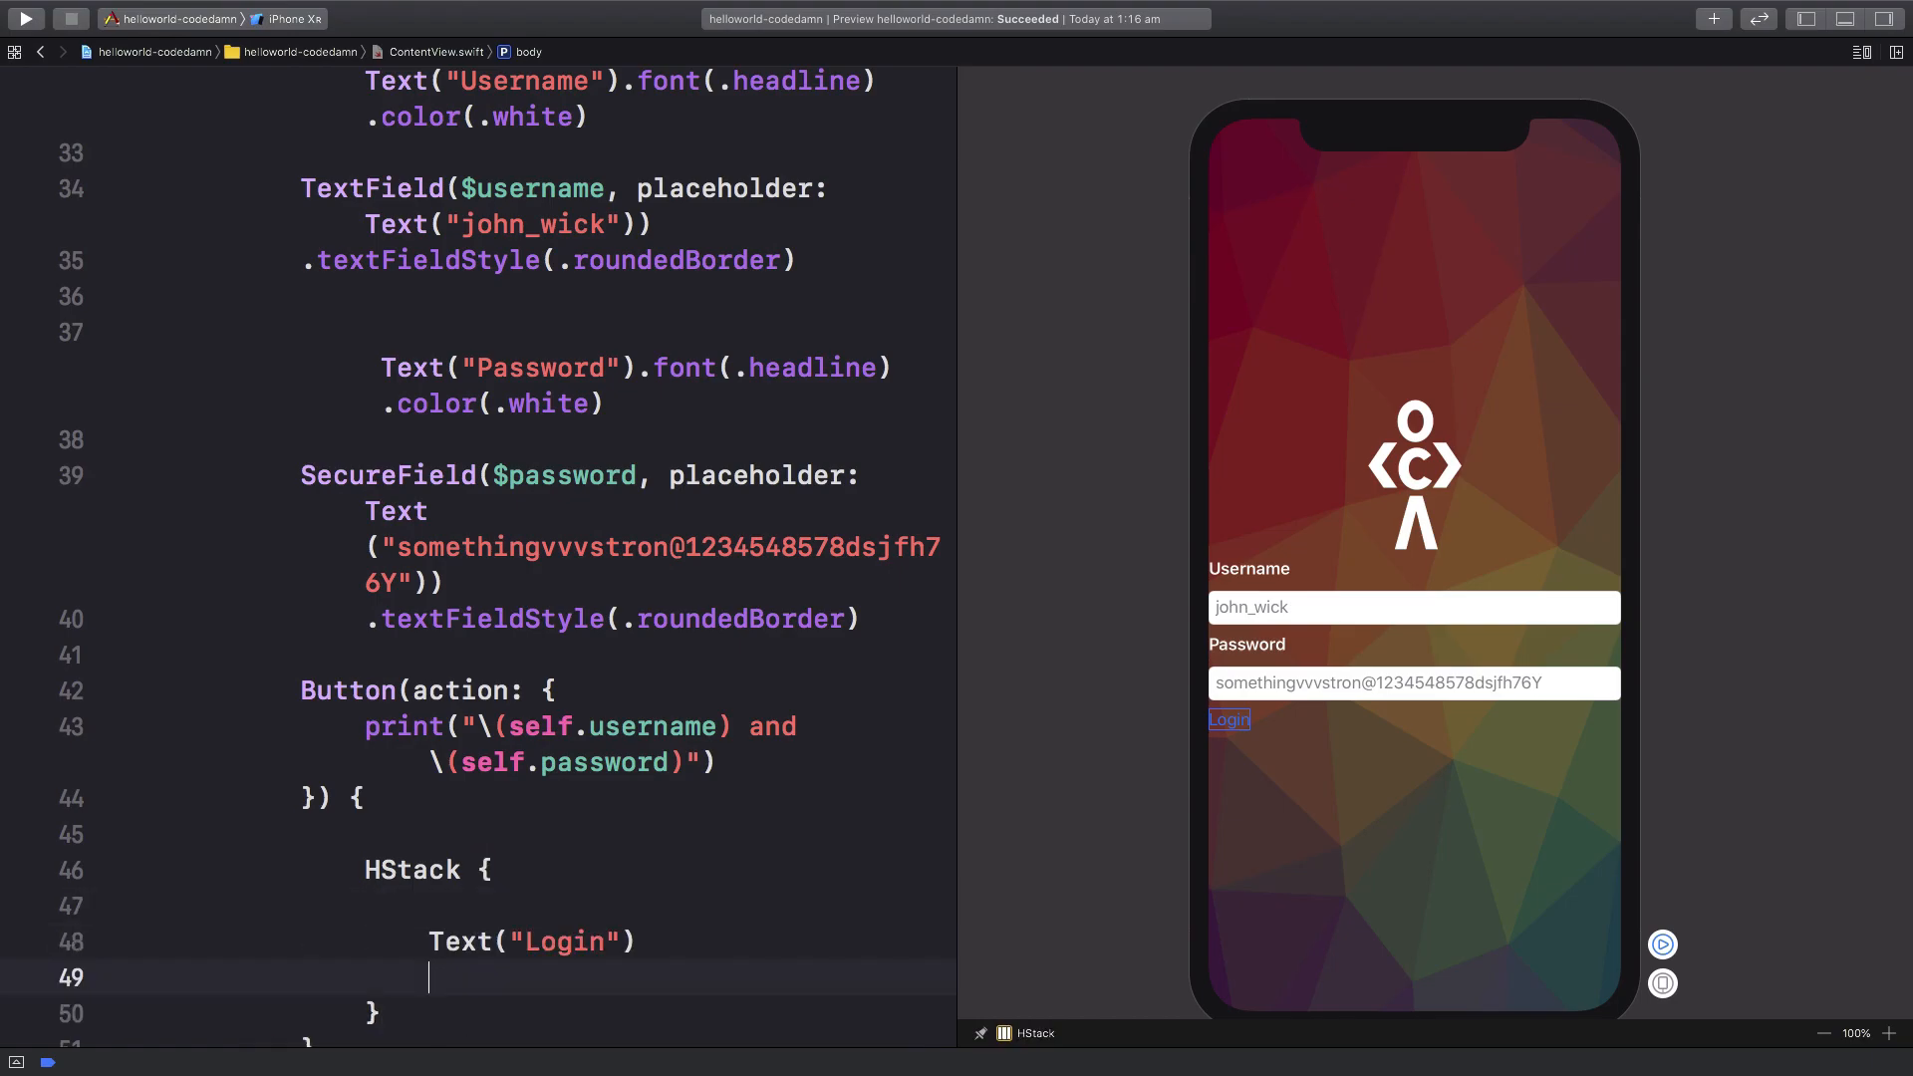
pyautogui.write('.')
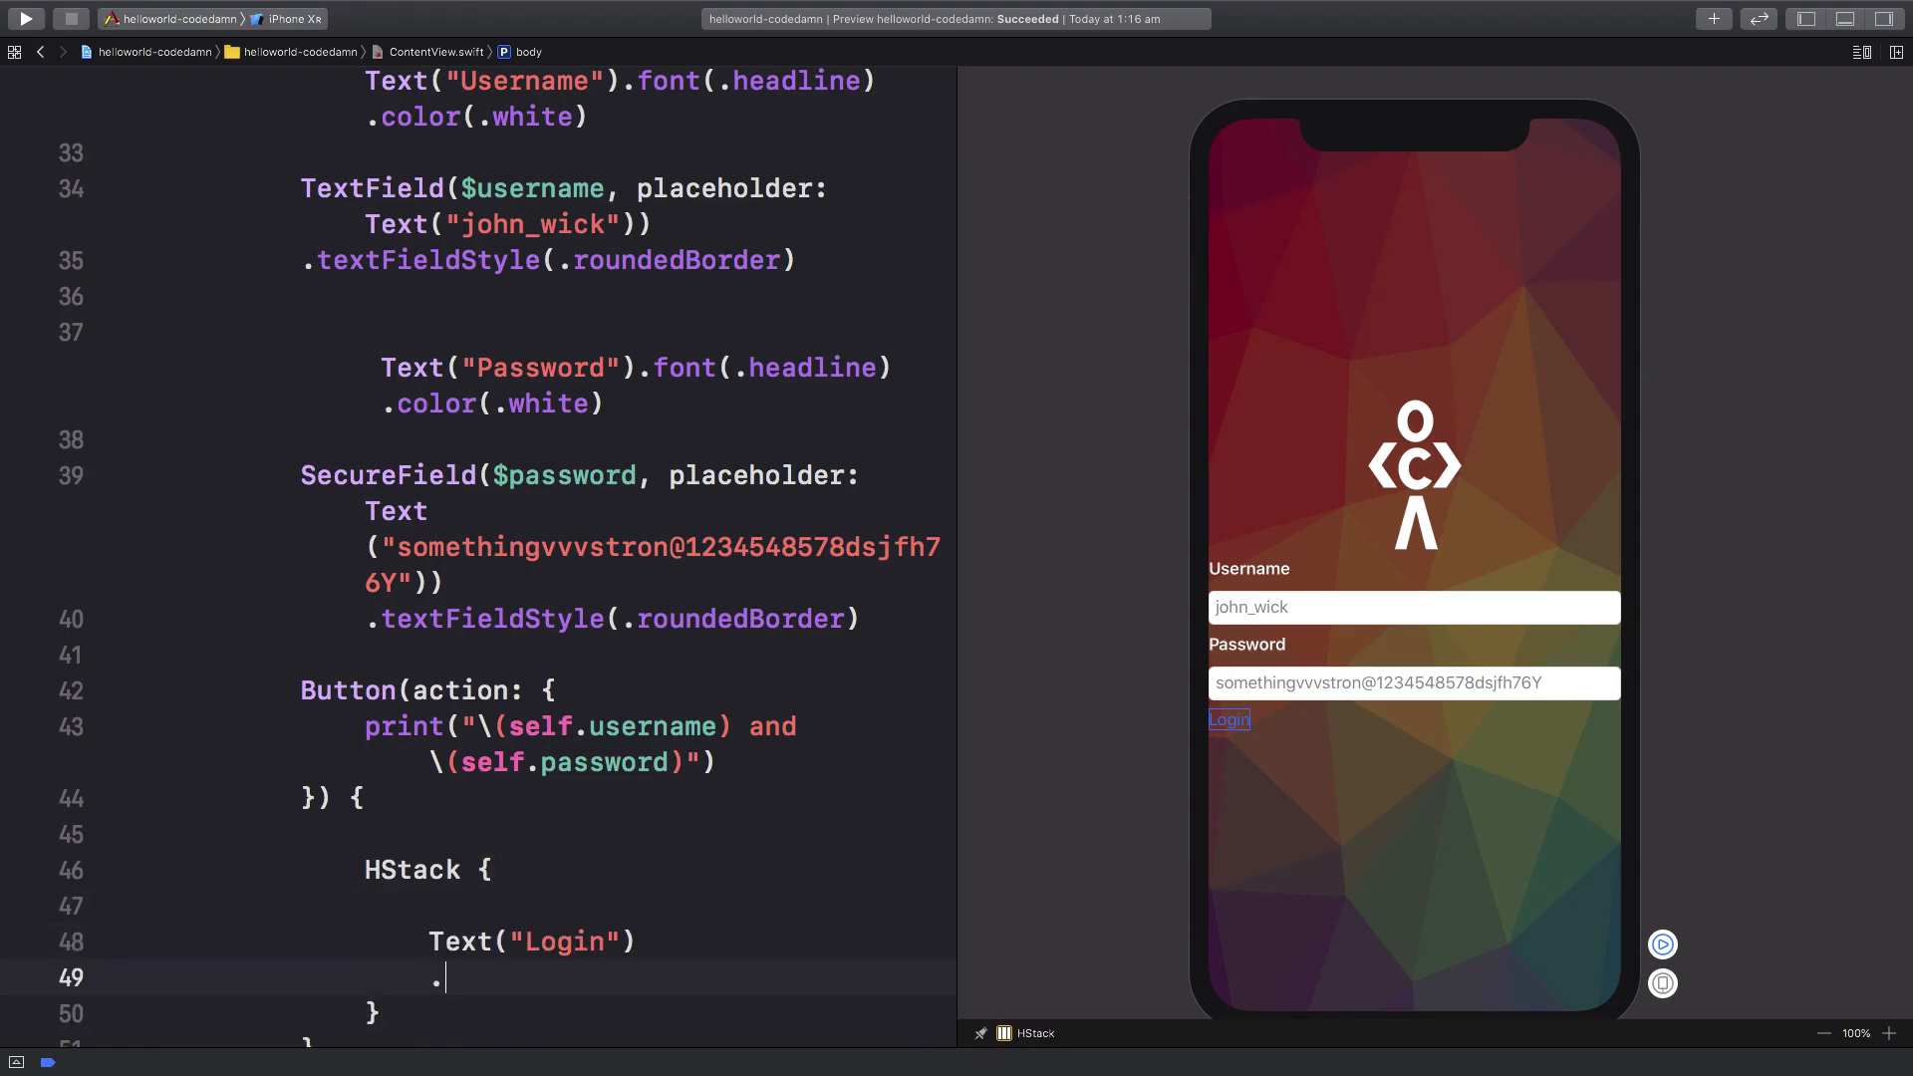
pyautogui.write('font(.headline)')
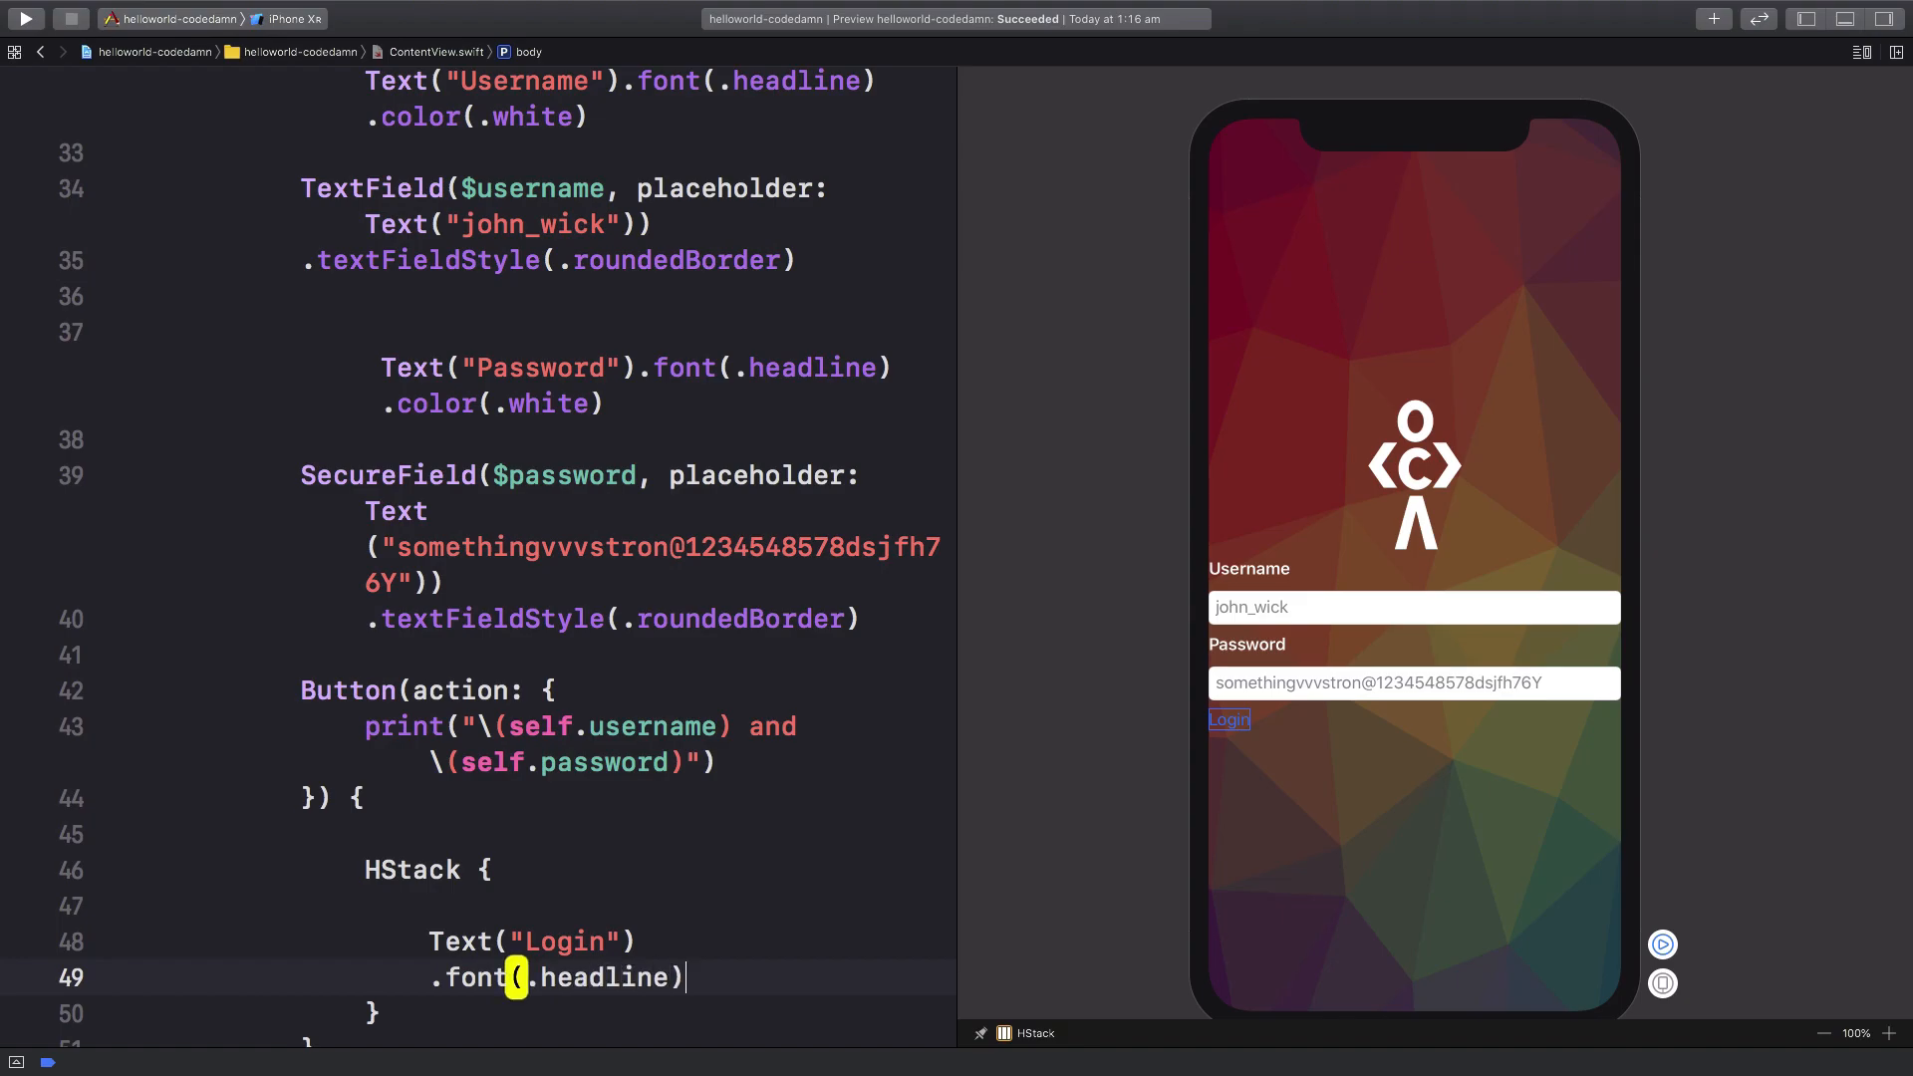
pyautogui.write('.color')
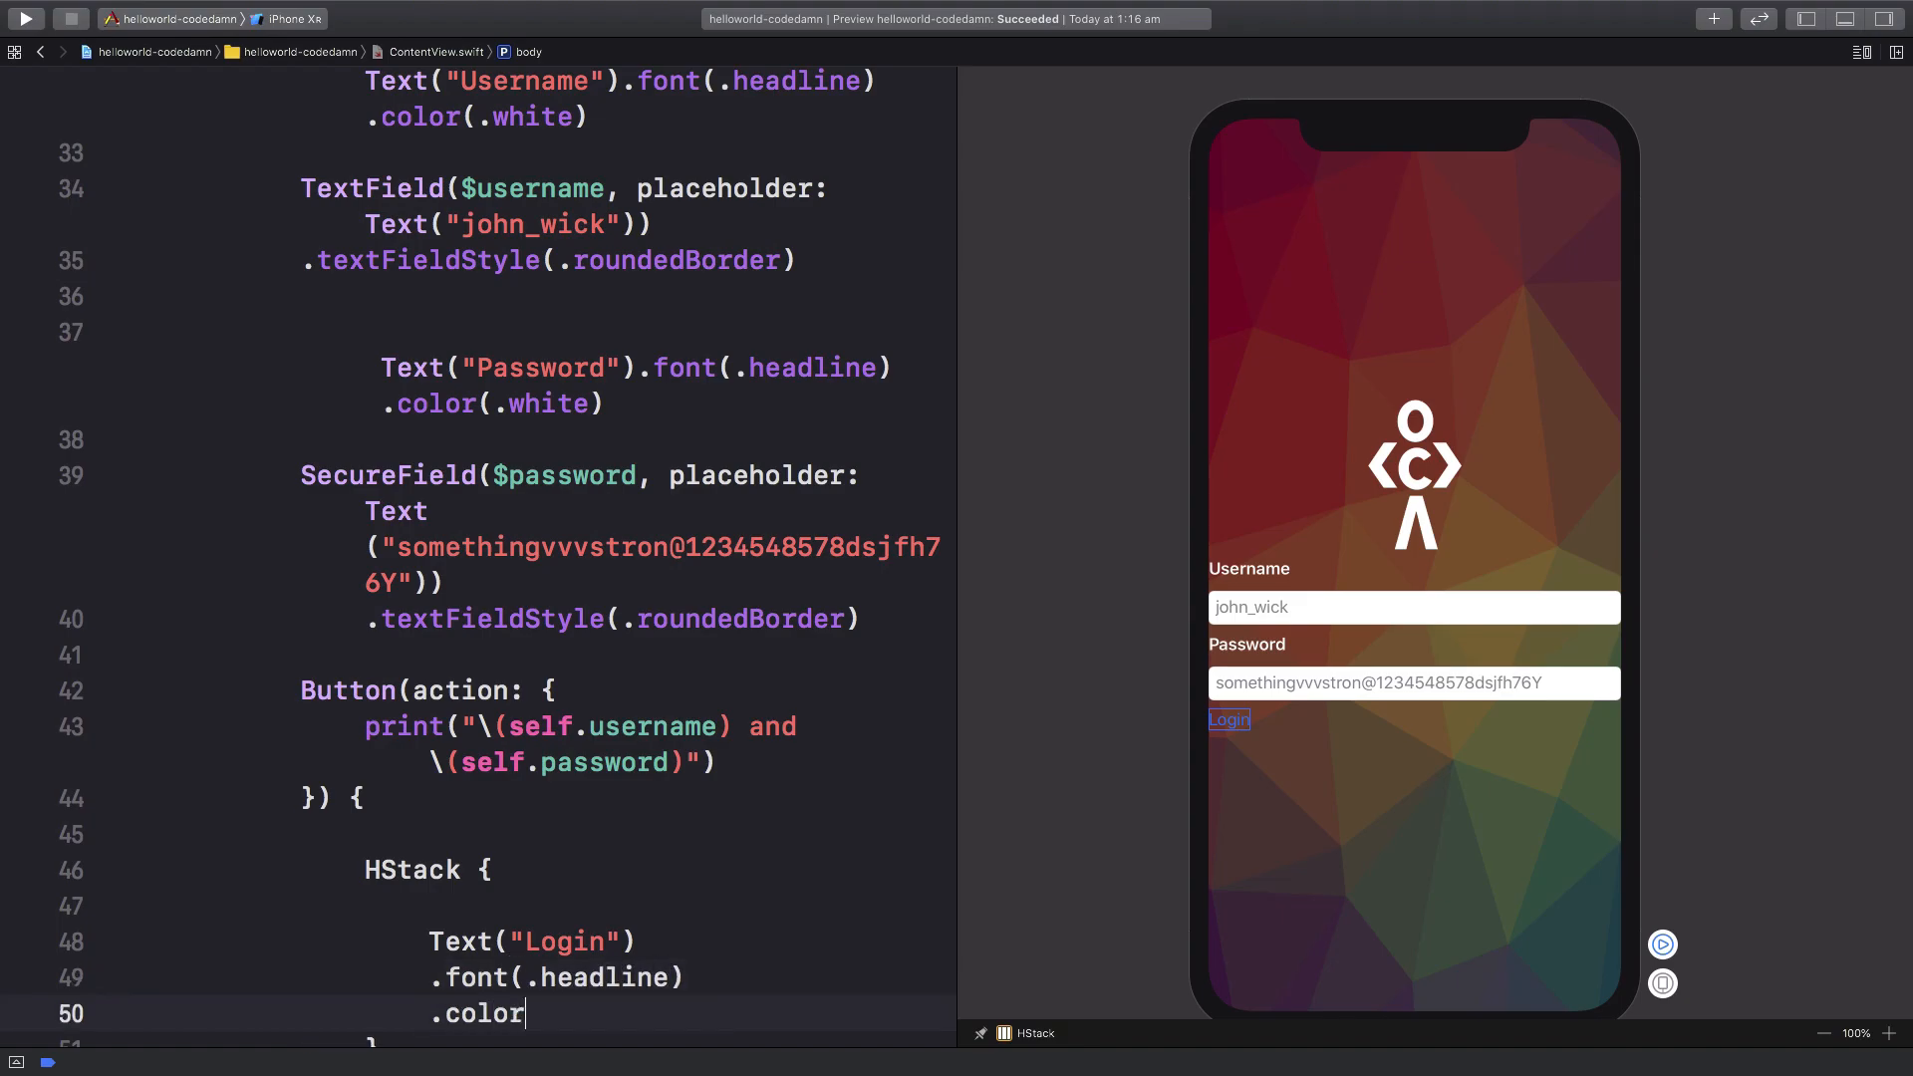
pyautogui.write('(.white')
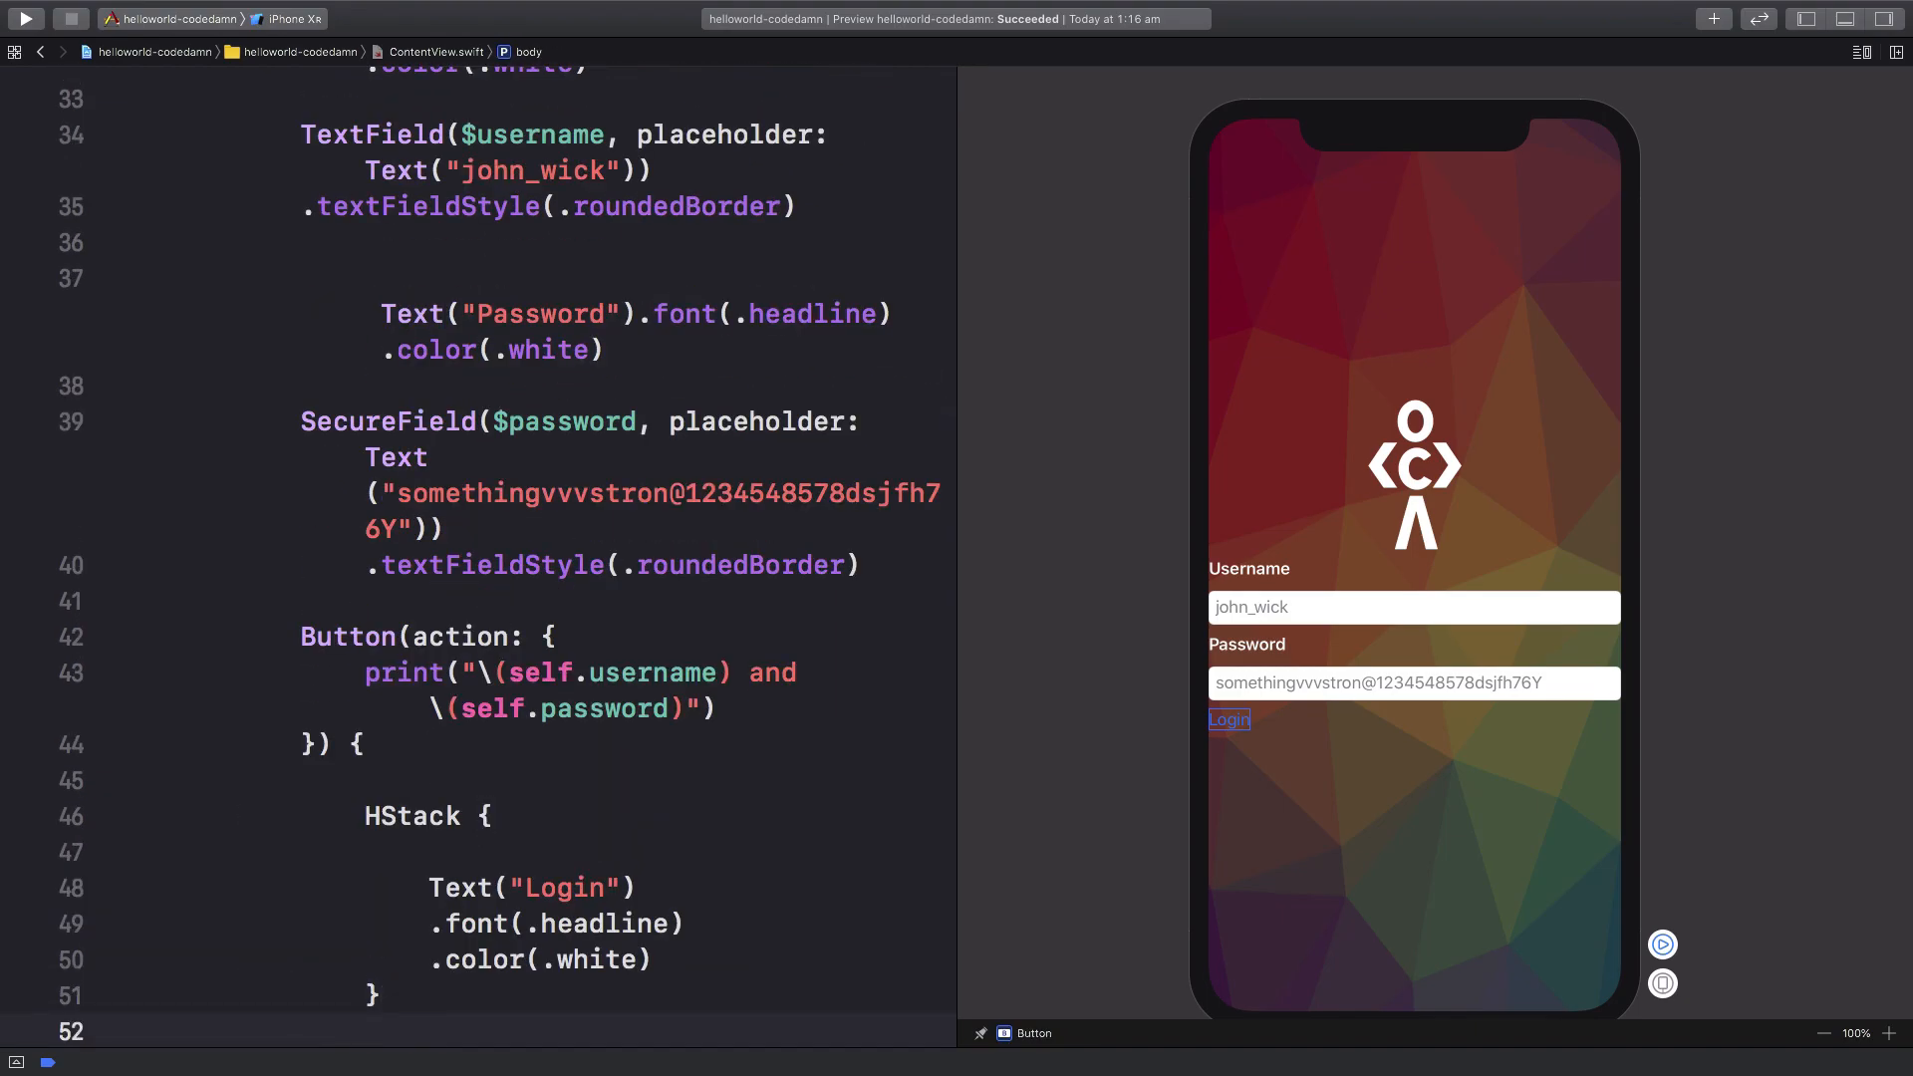
# Add Spacer() before and after the Login text so it centres full-width.
pyautogui.write('Spac')
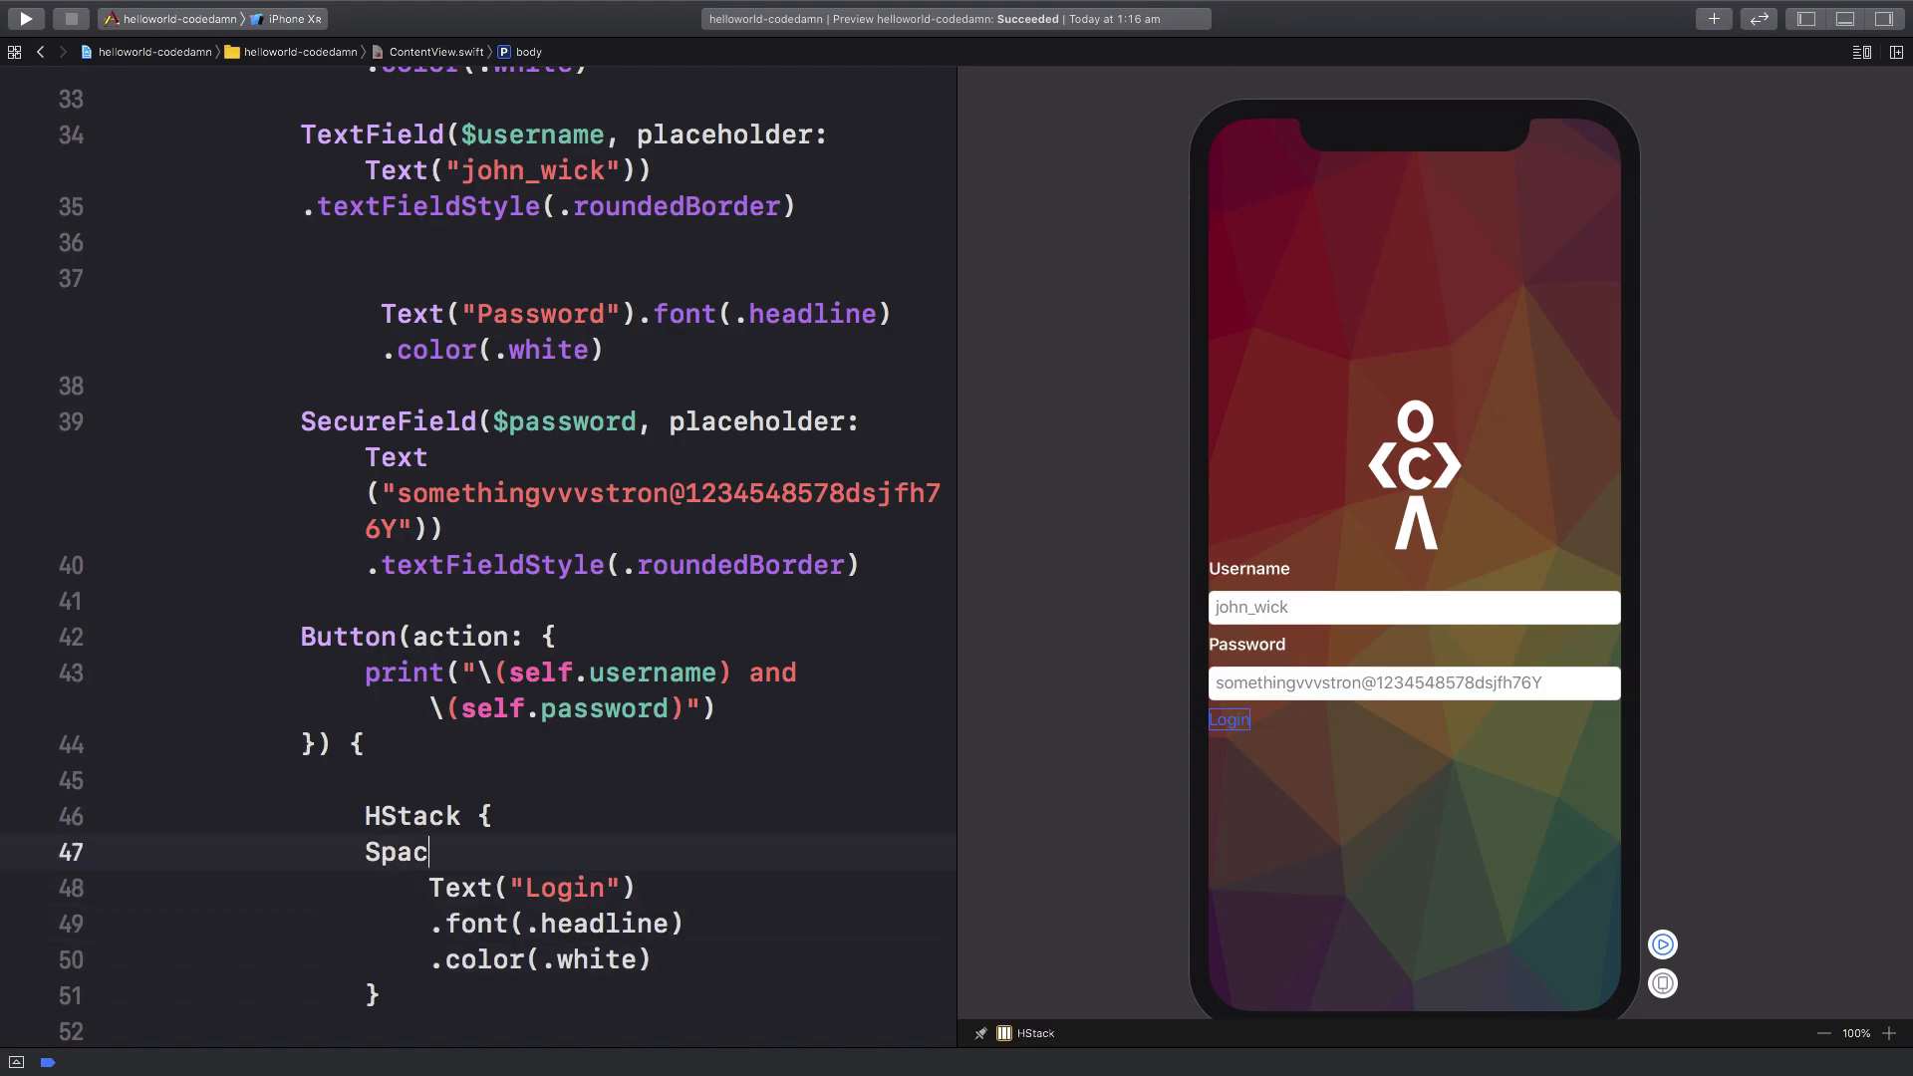
pyautogui.write('er(')
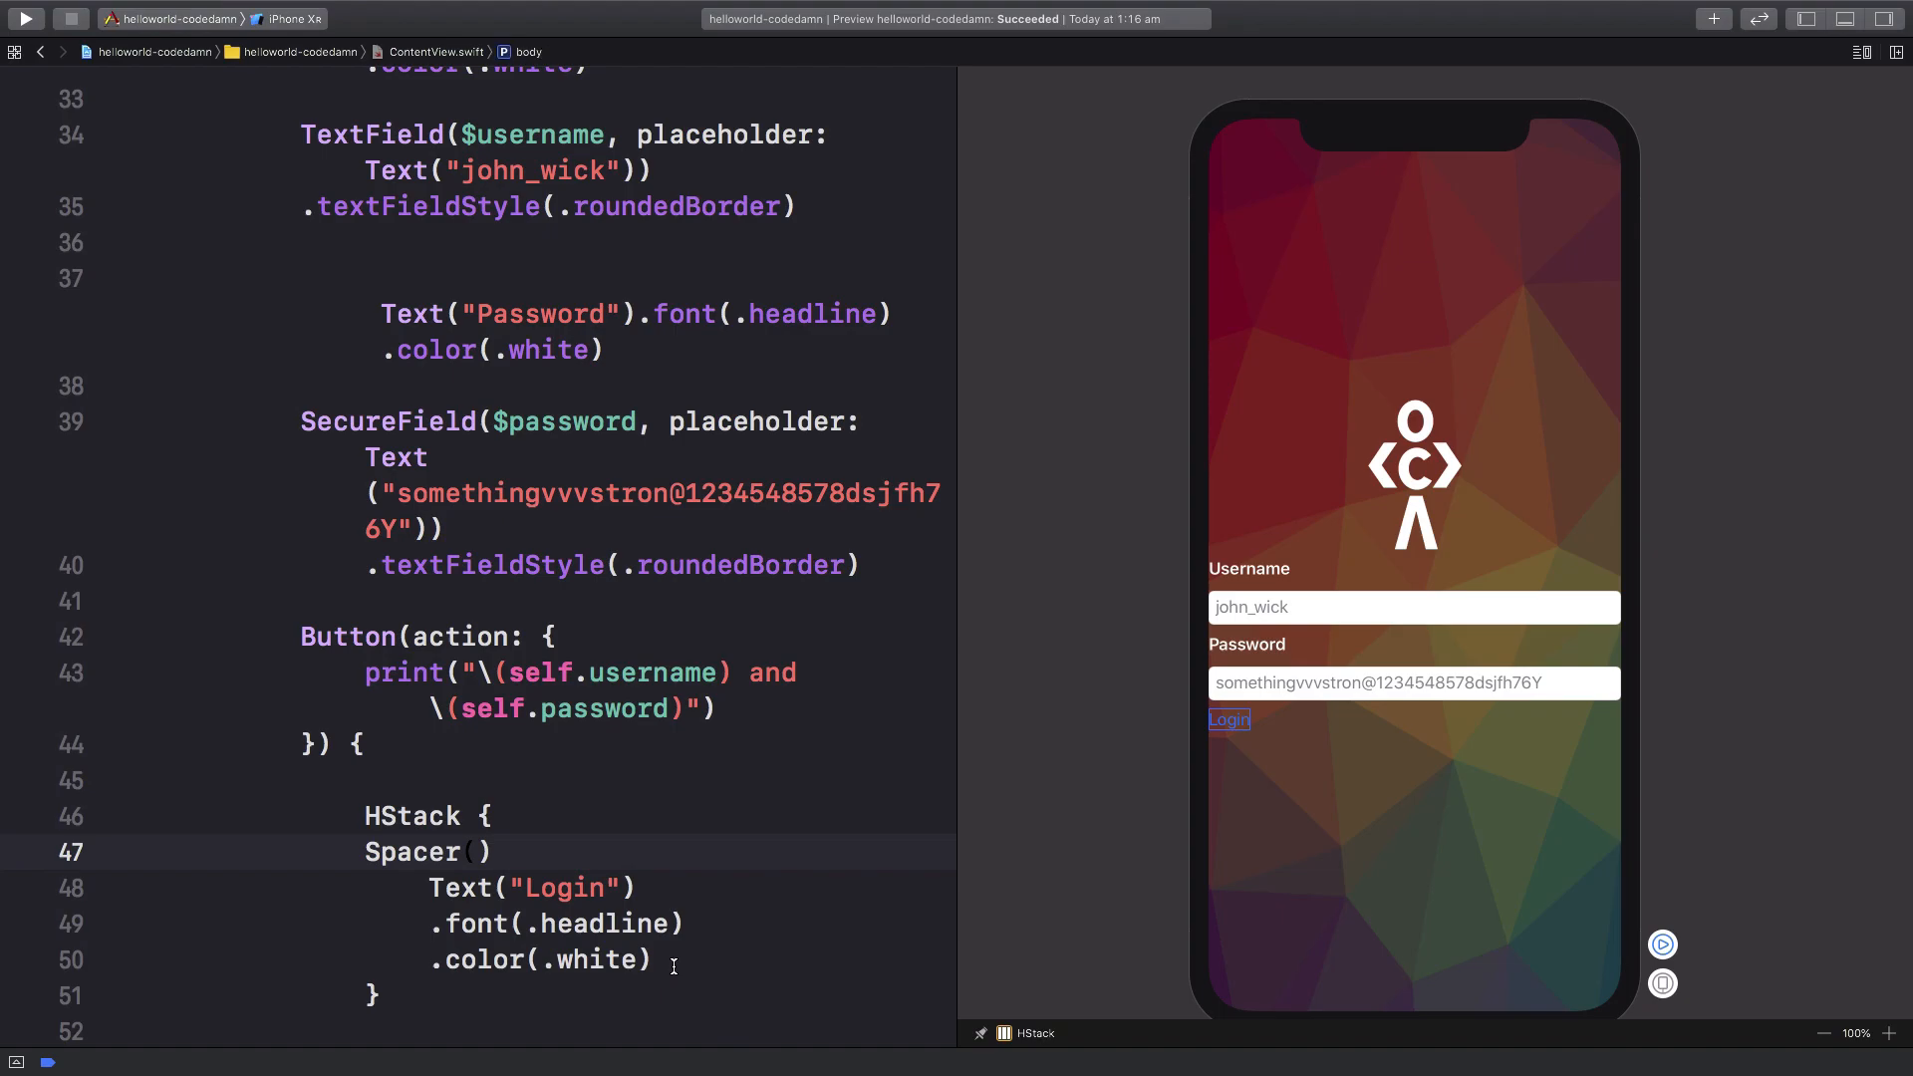
pyautogui.write('Spacer()')
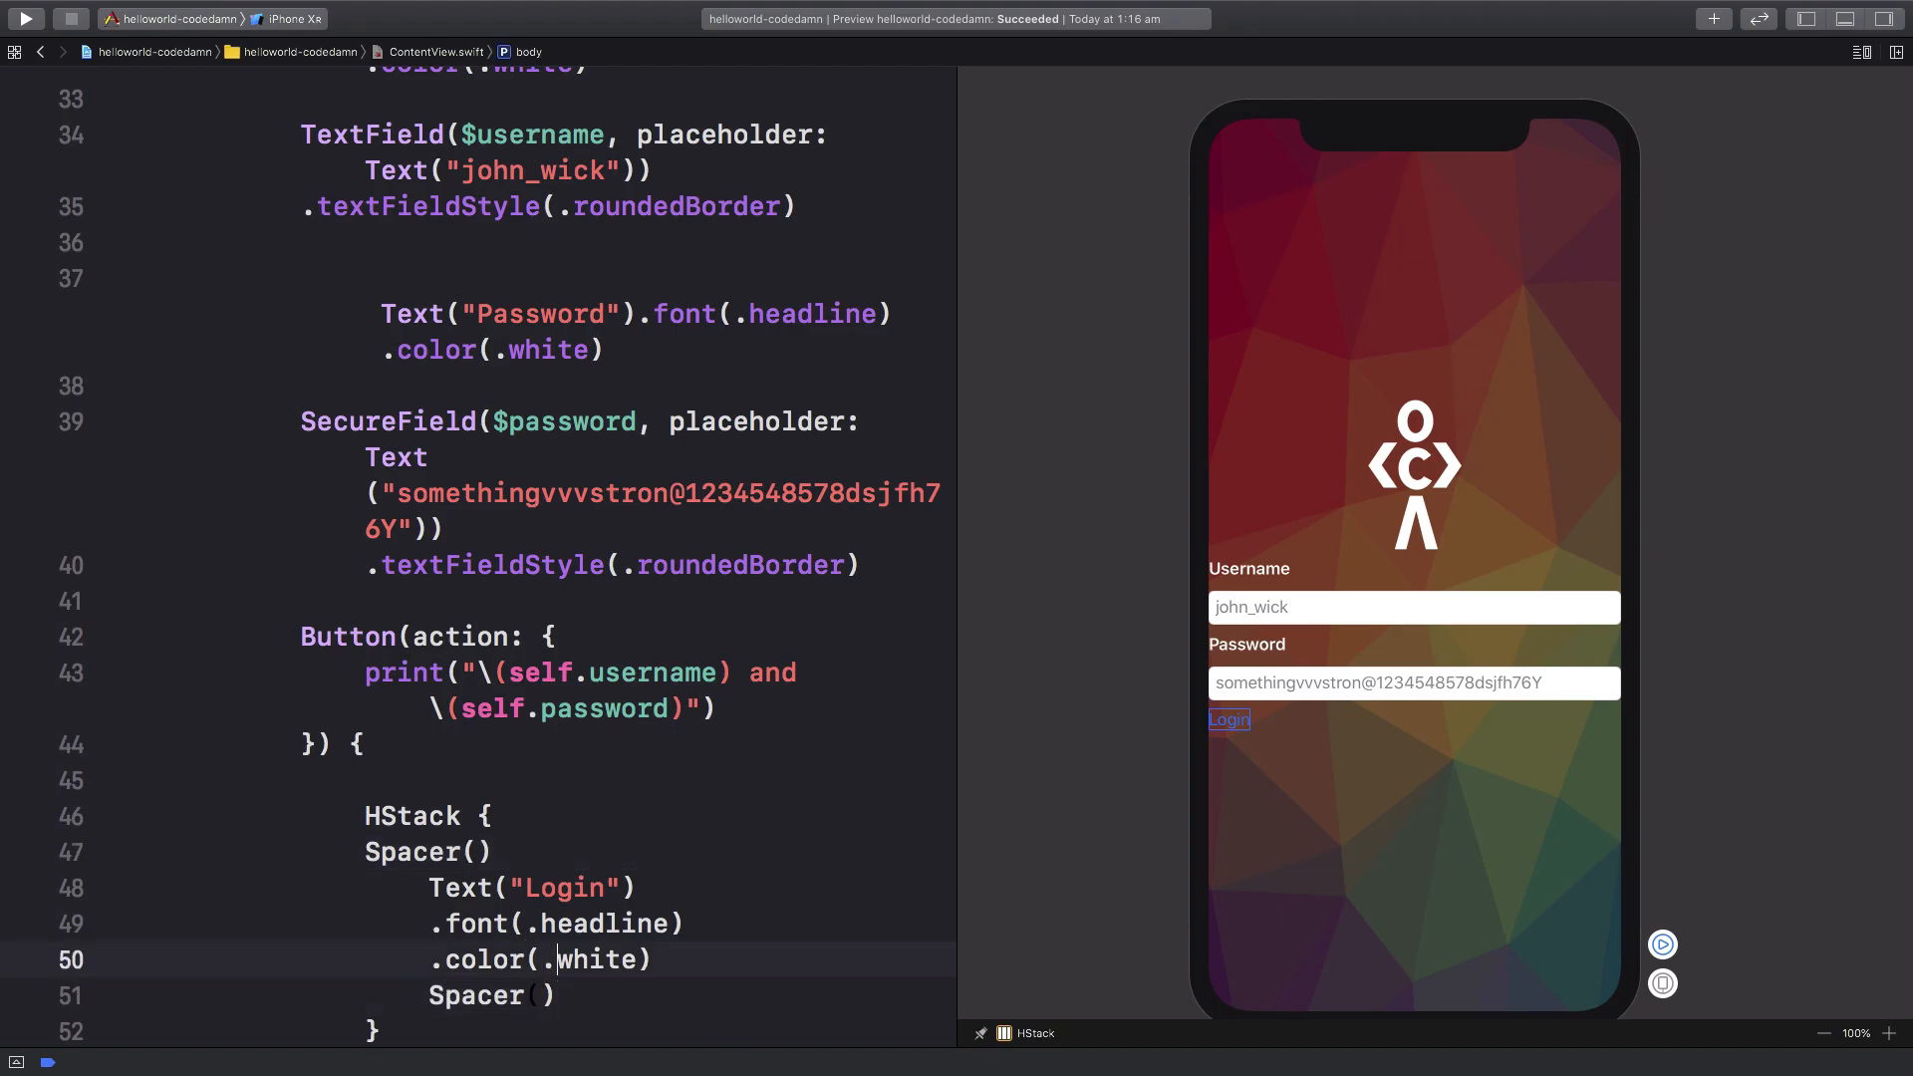
# Give the Login button .background(Color.red, cornerRadius: 5).
pyautogui.click(488, 851)
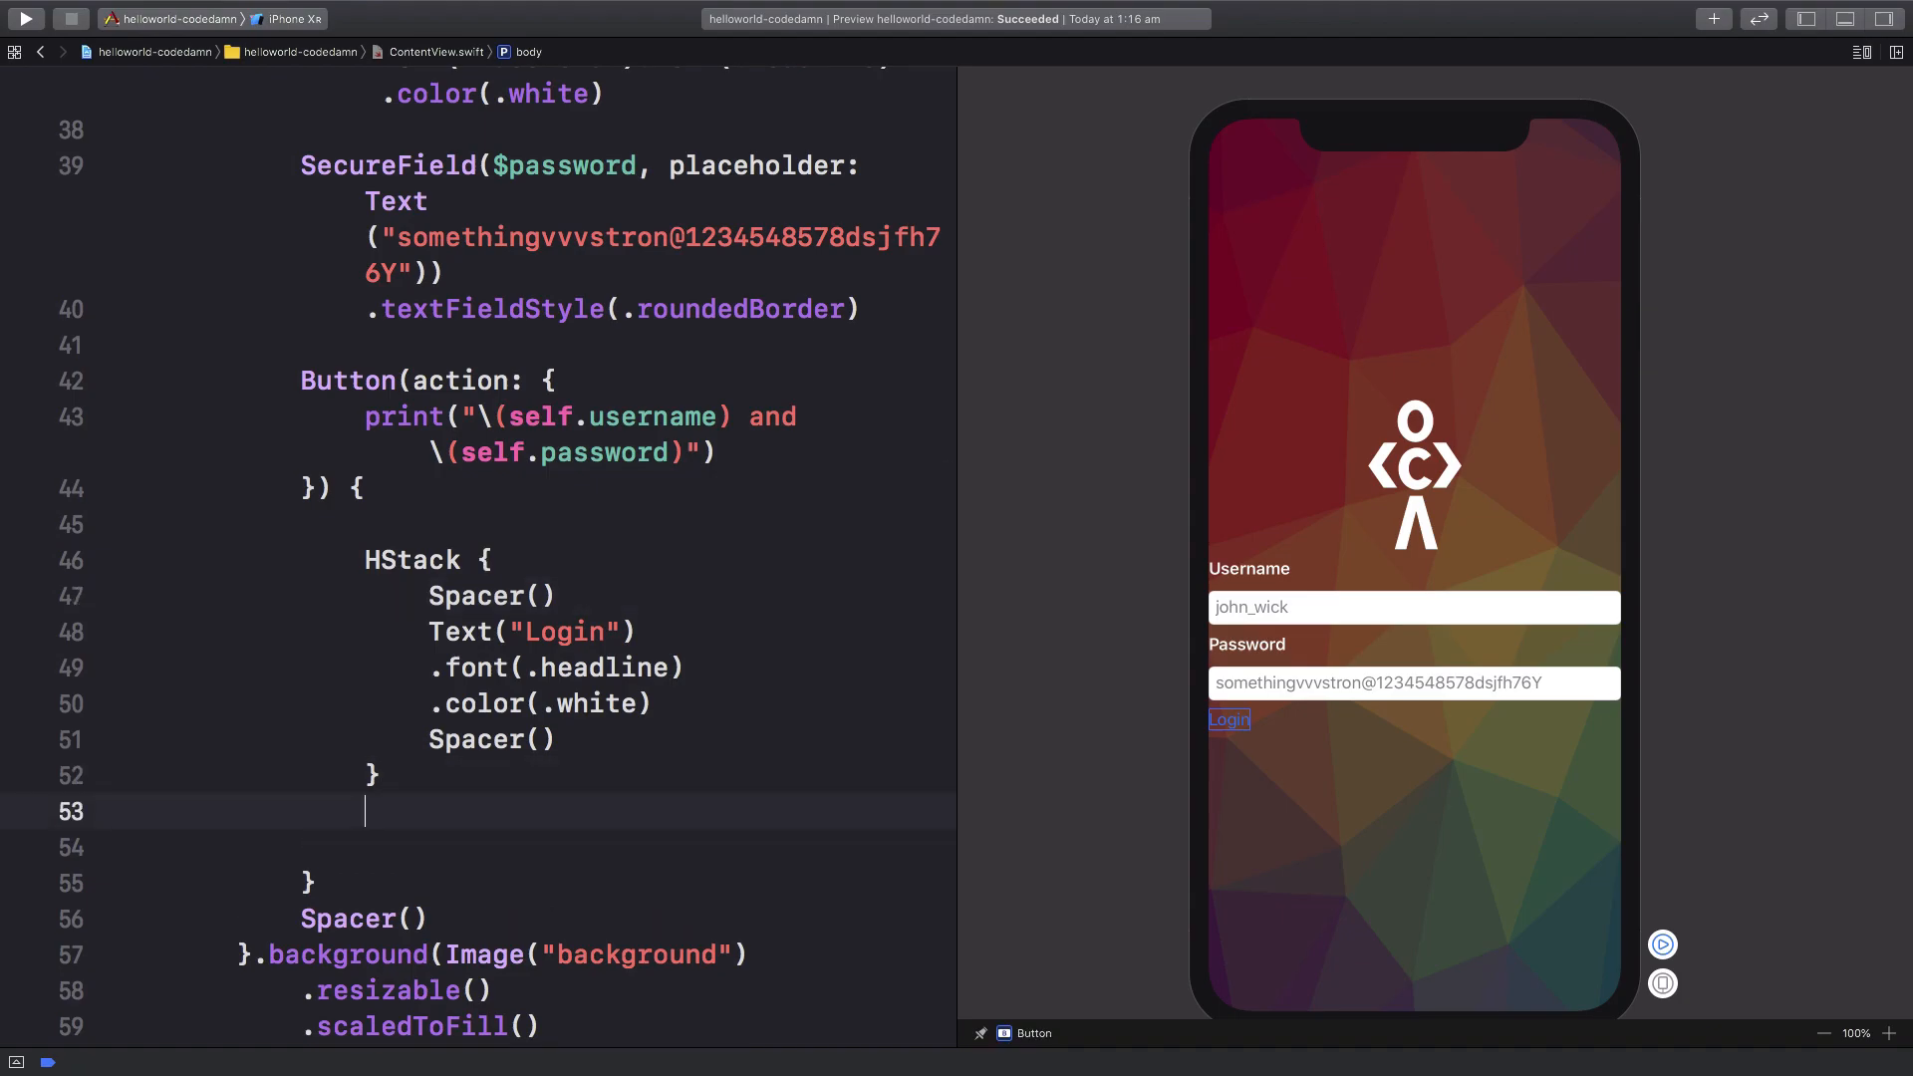
pyautogui.write('.background')
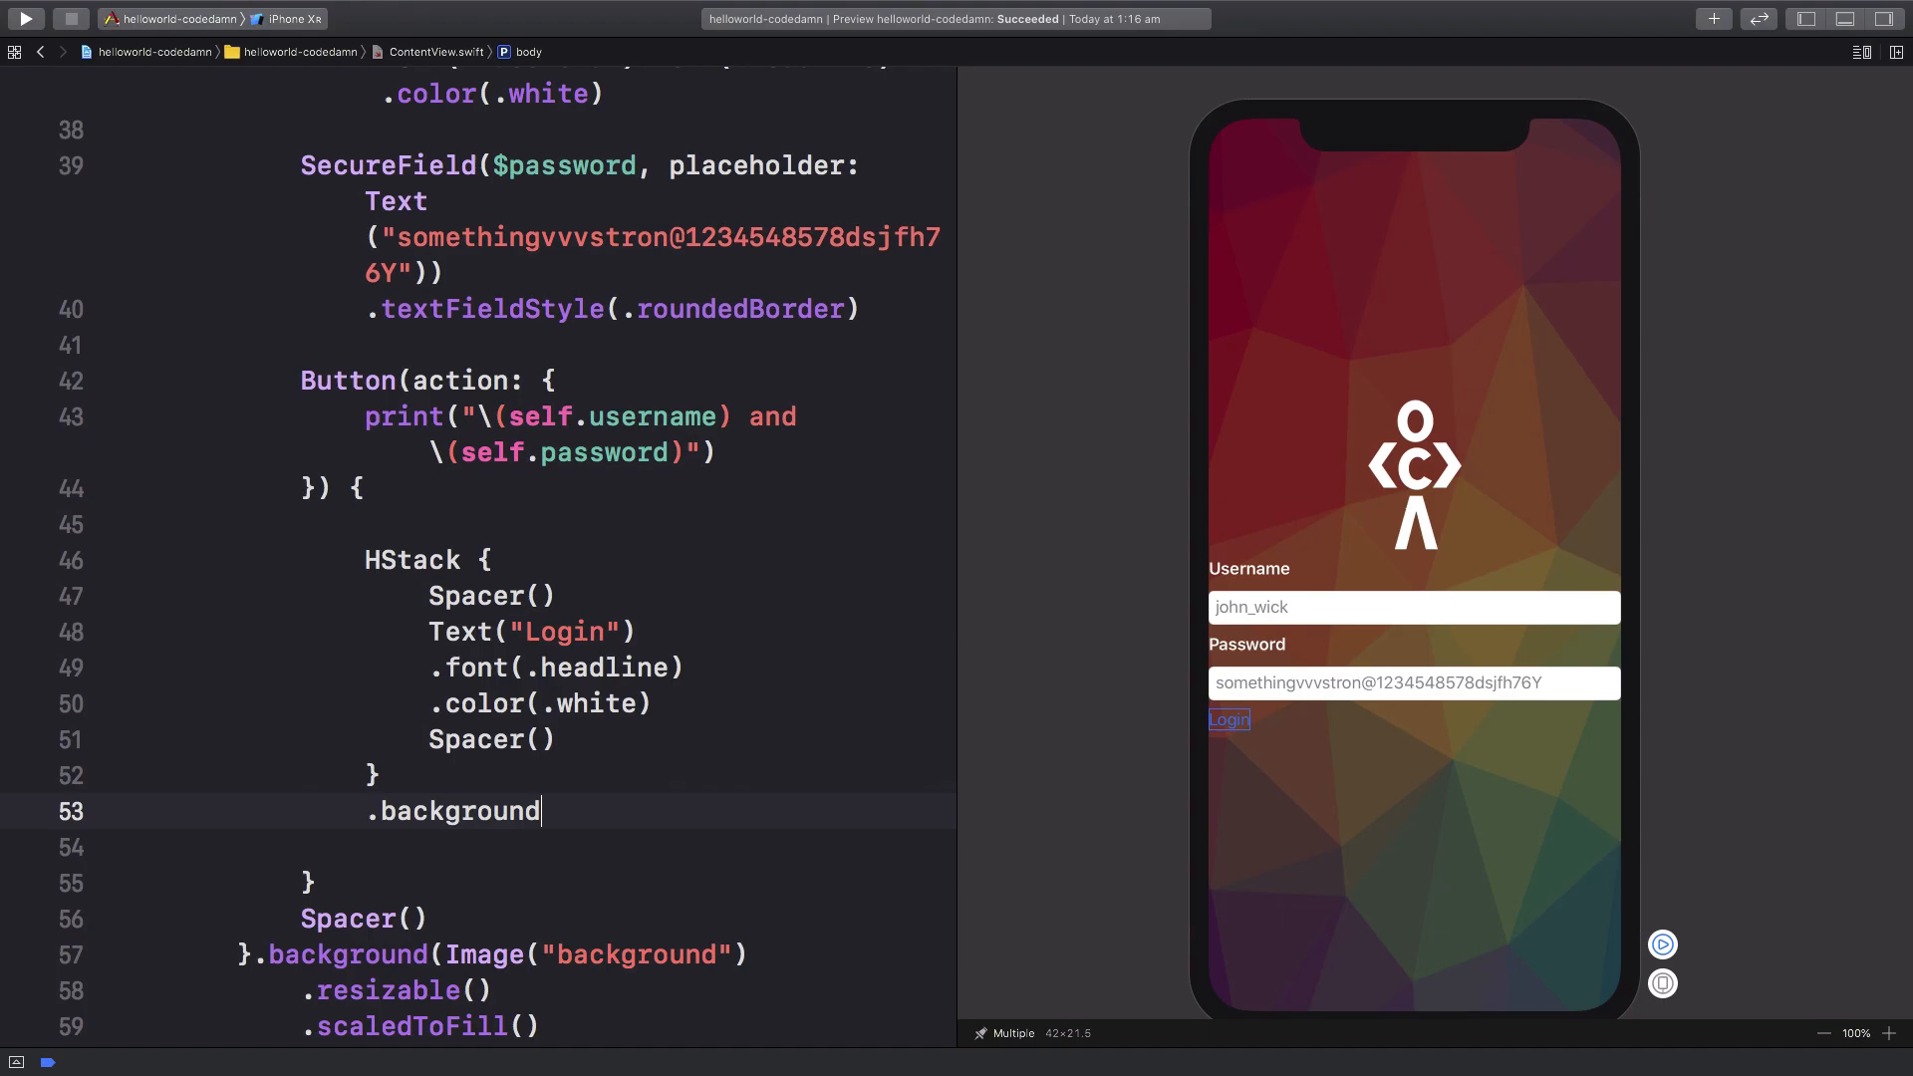
pyautogui.write('(Color.red)')
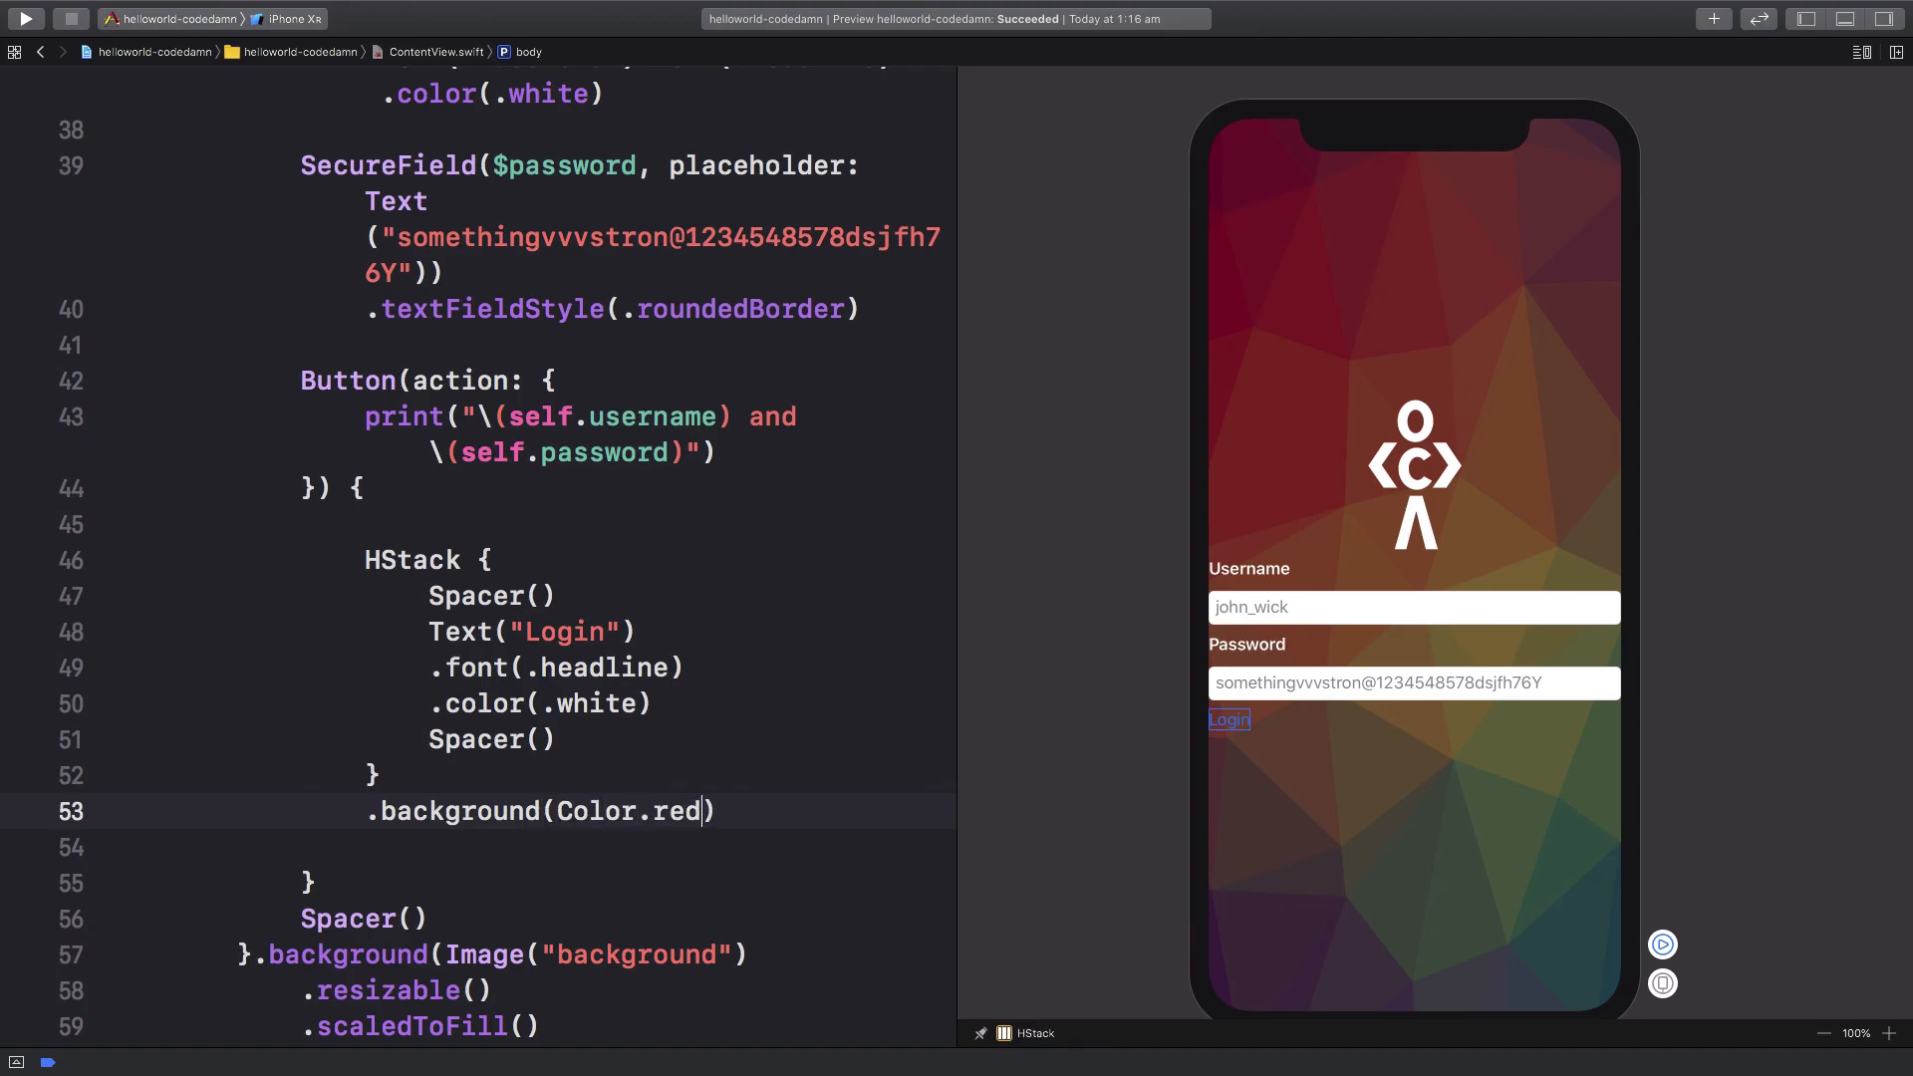
pyautogui.write(', c')
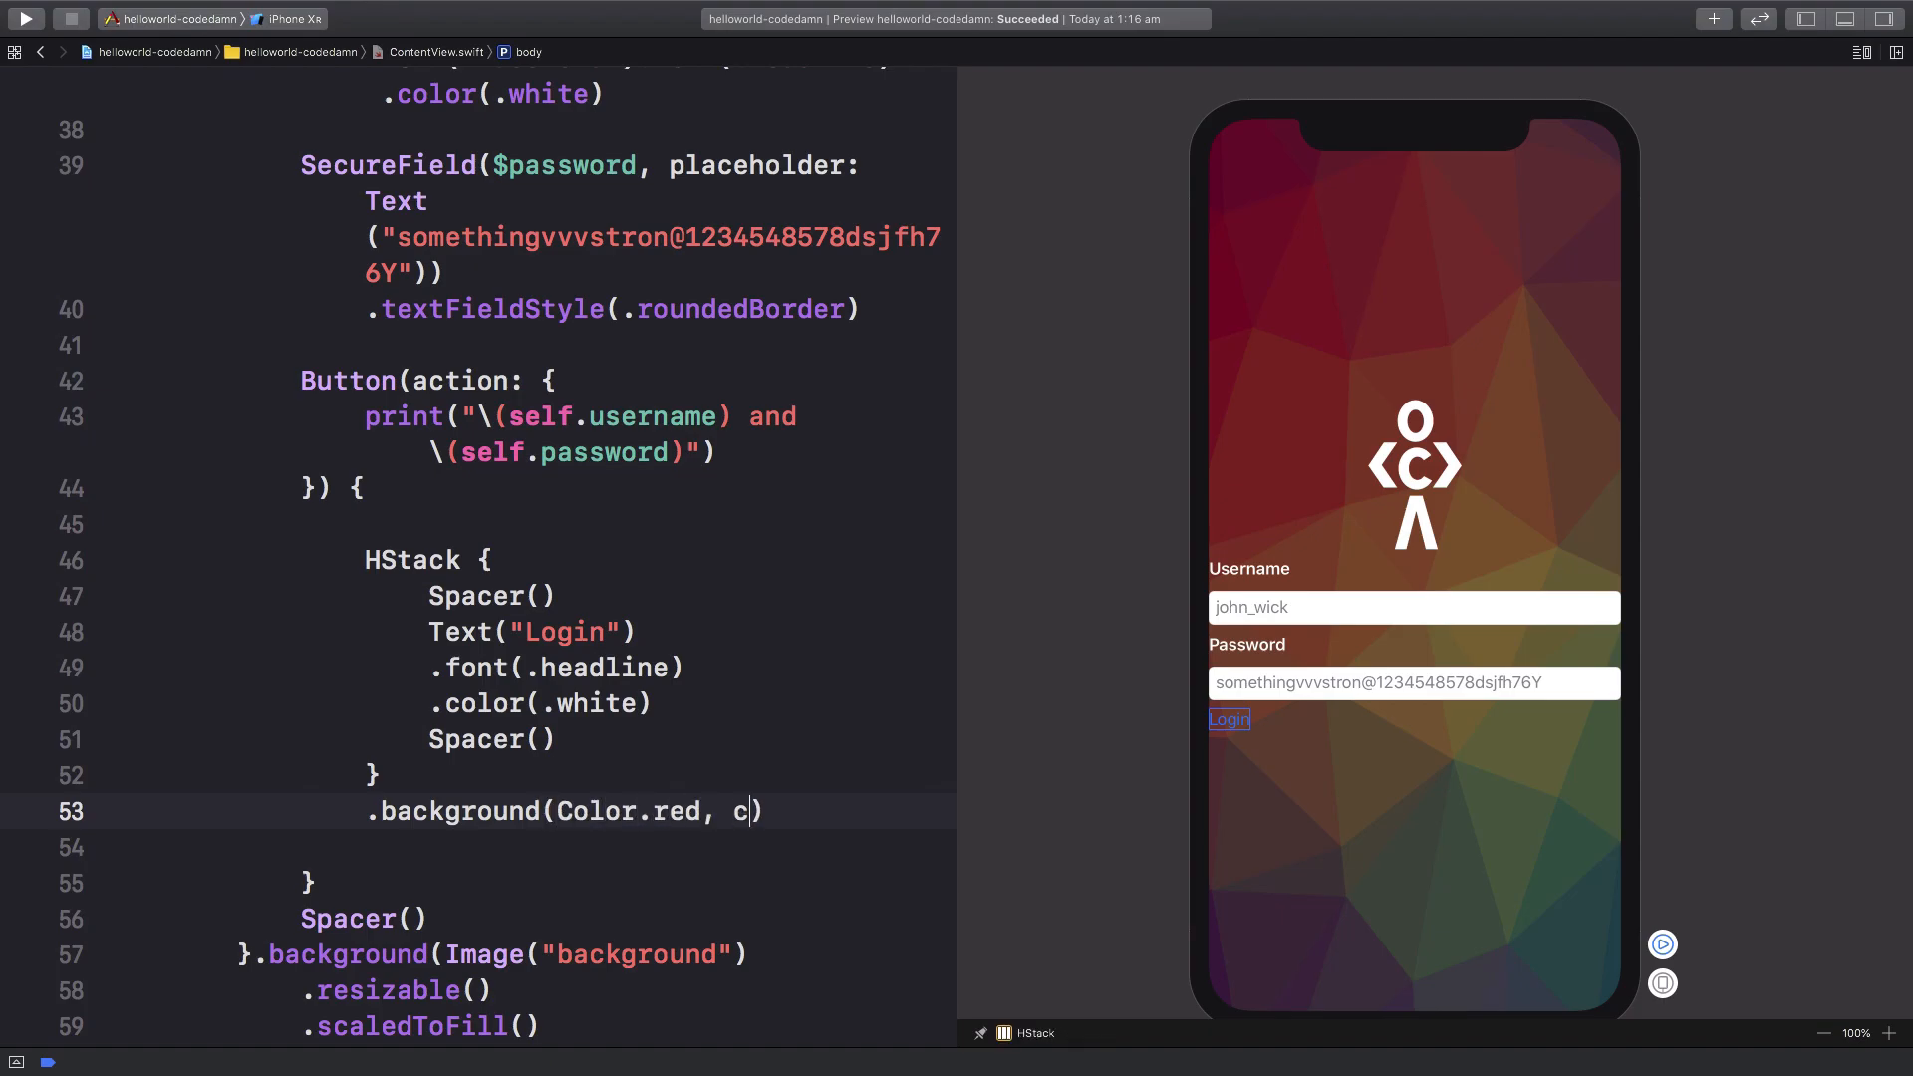
pyautogui.write('ornerRadius')
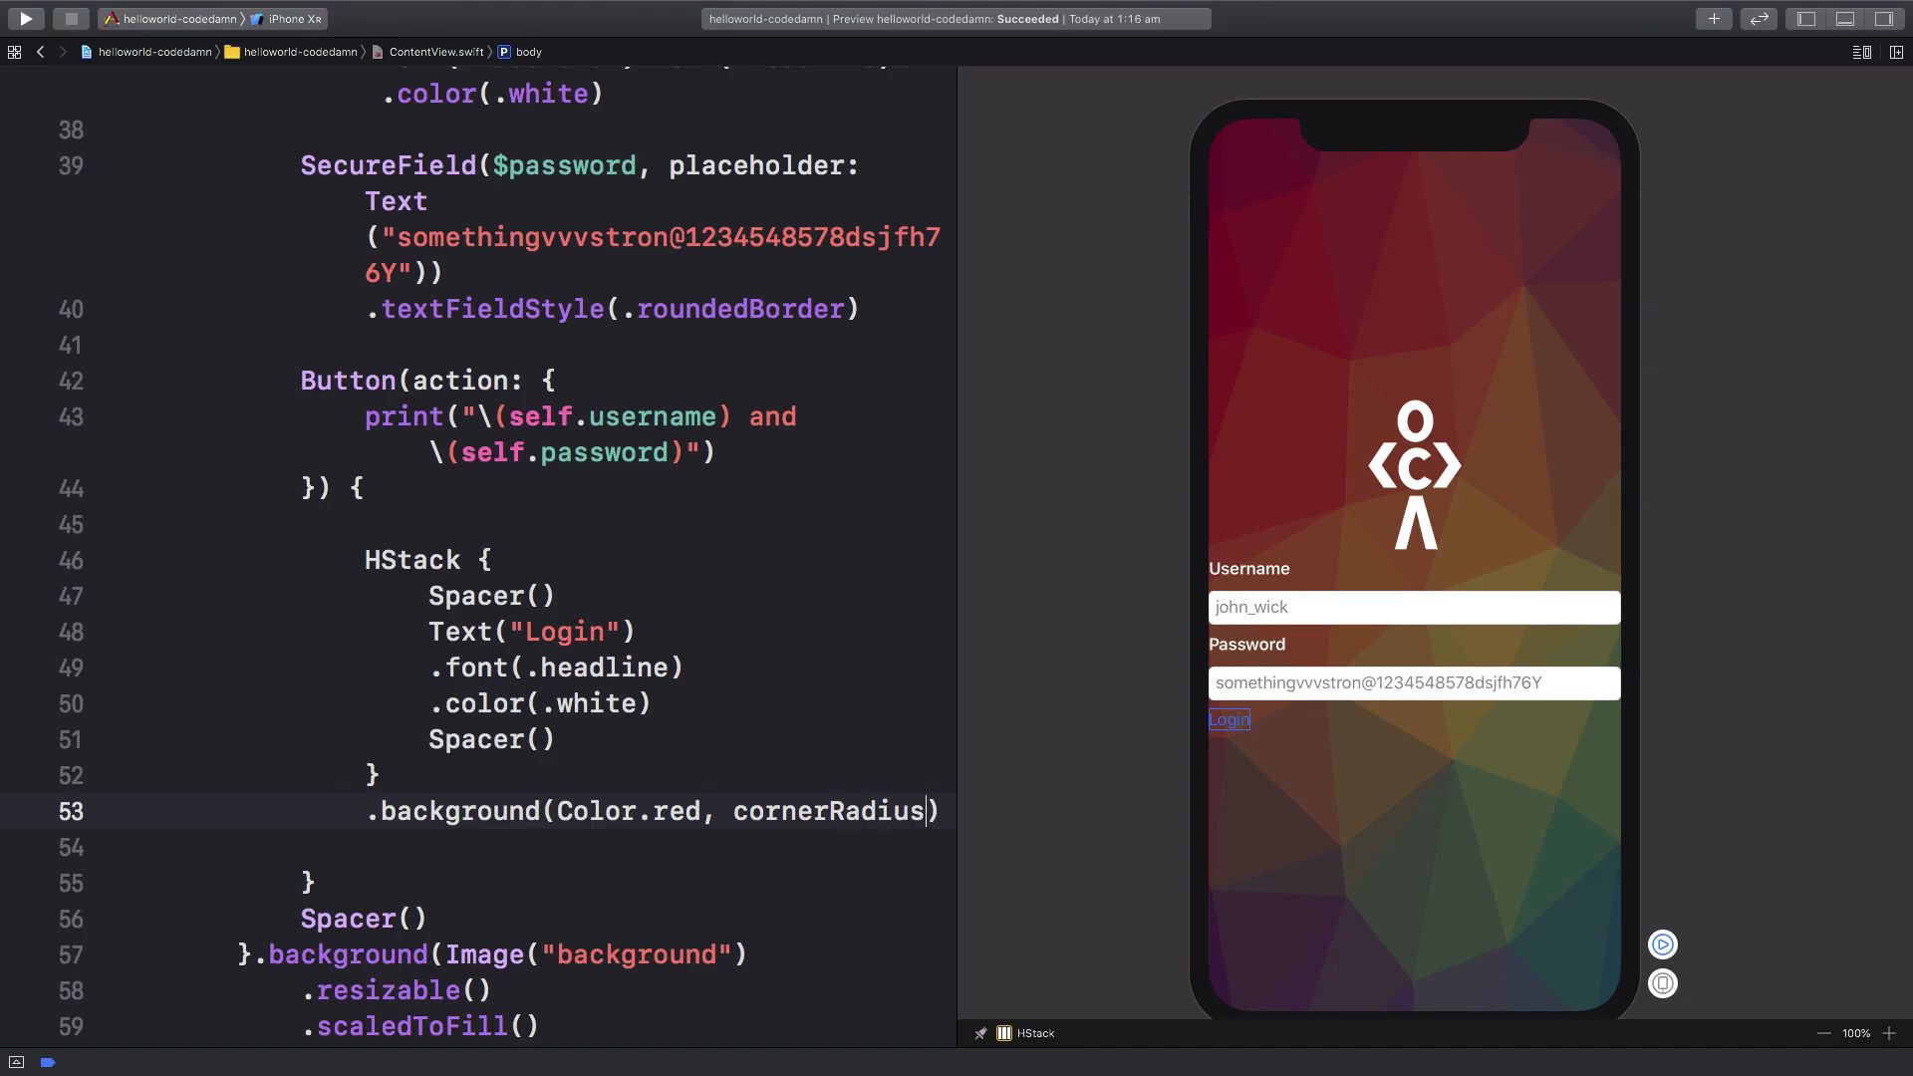
pyautogui.write(': 5')
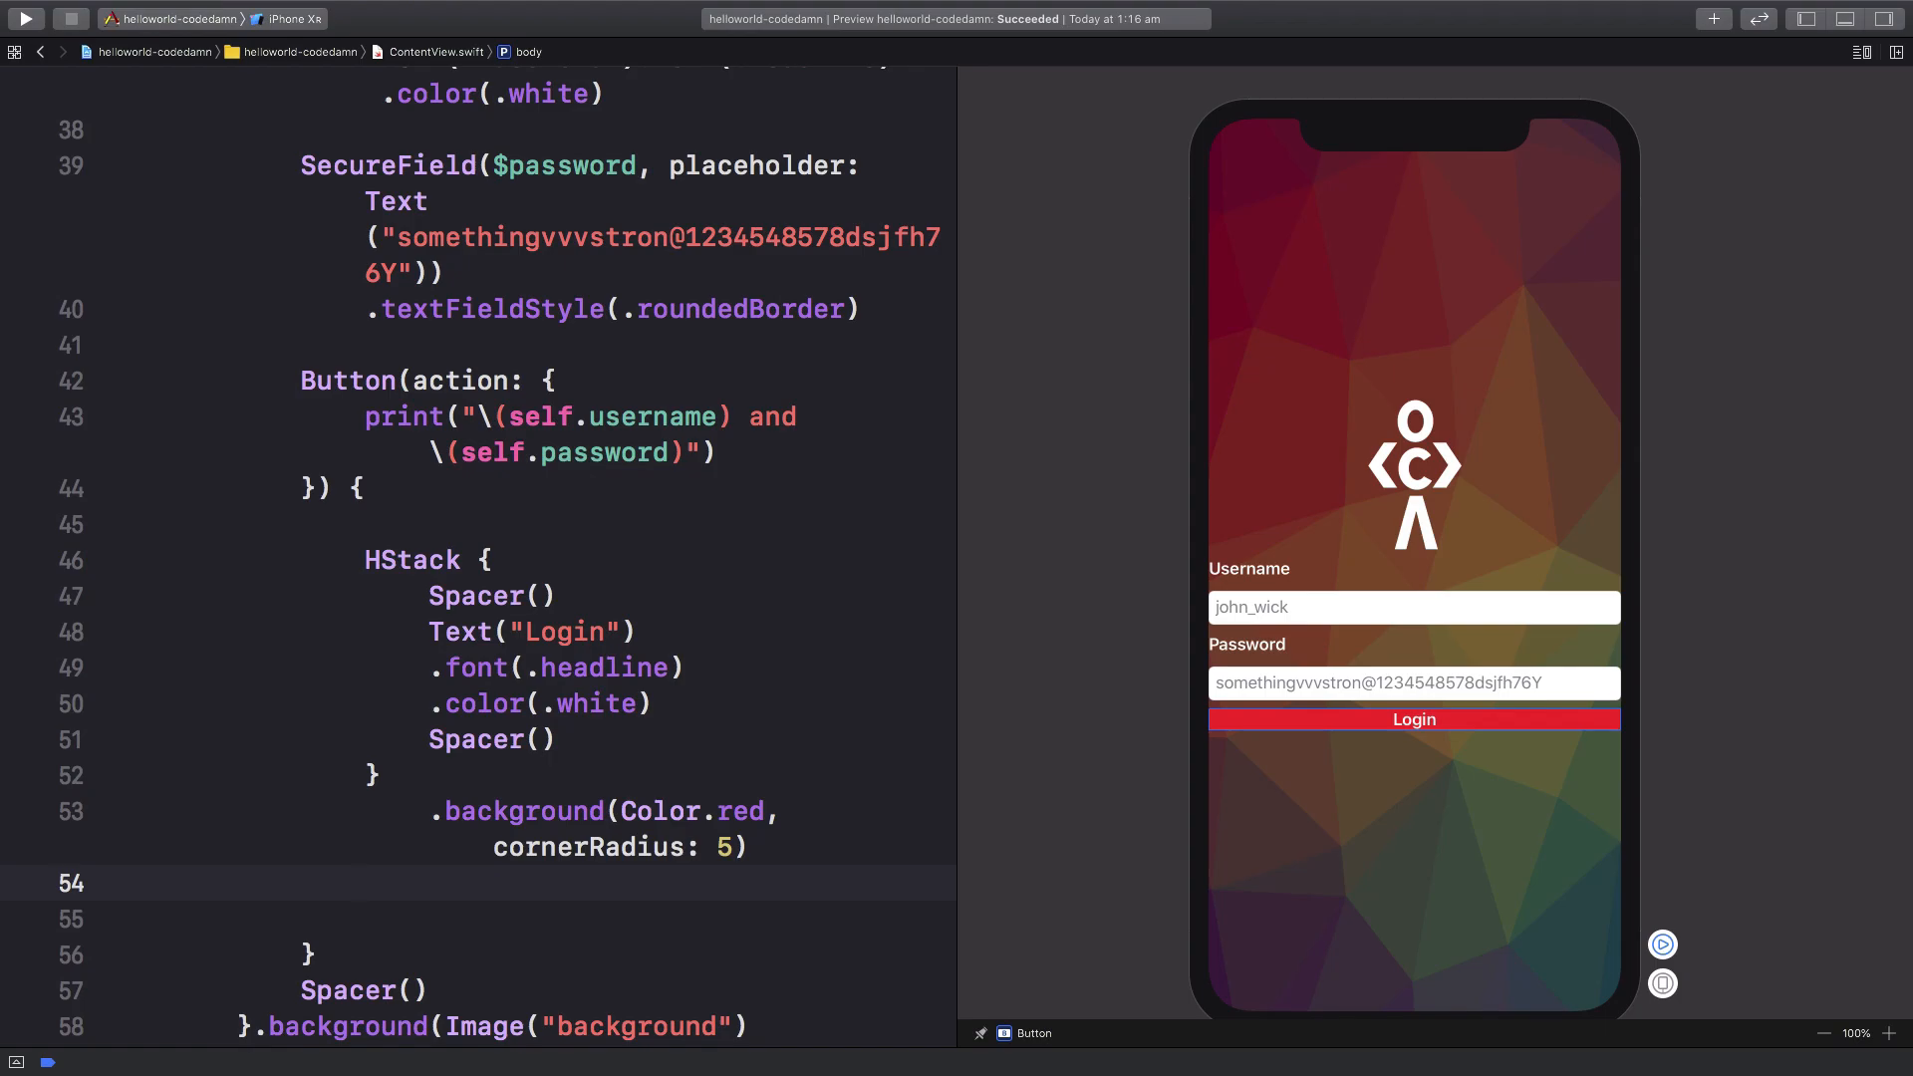
# Add .padding(.vertical, 10) to the Login button.
pyautogui.write('.p')
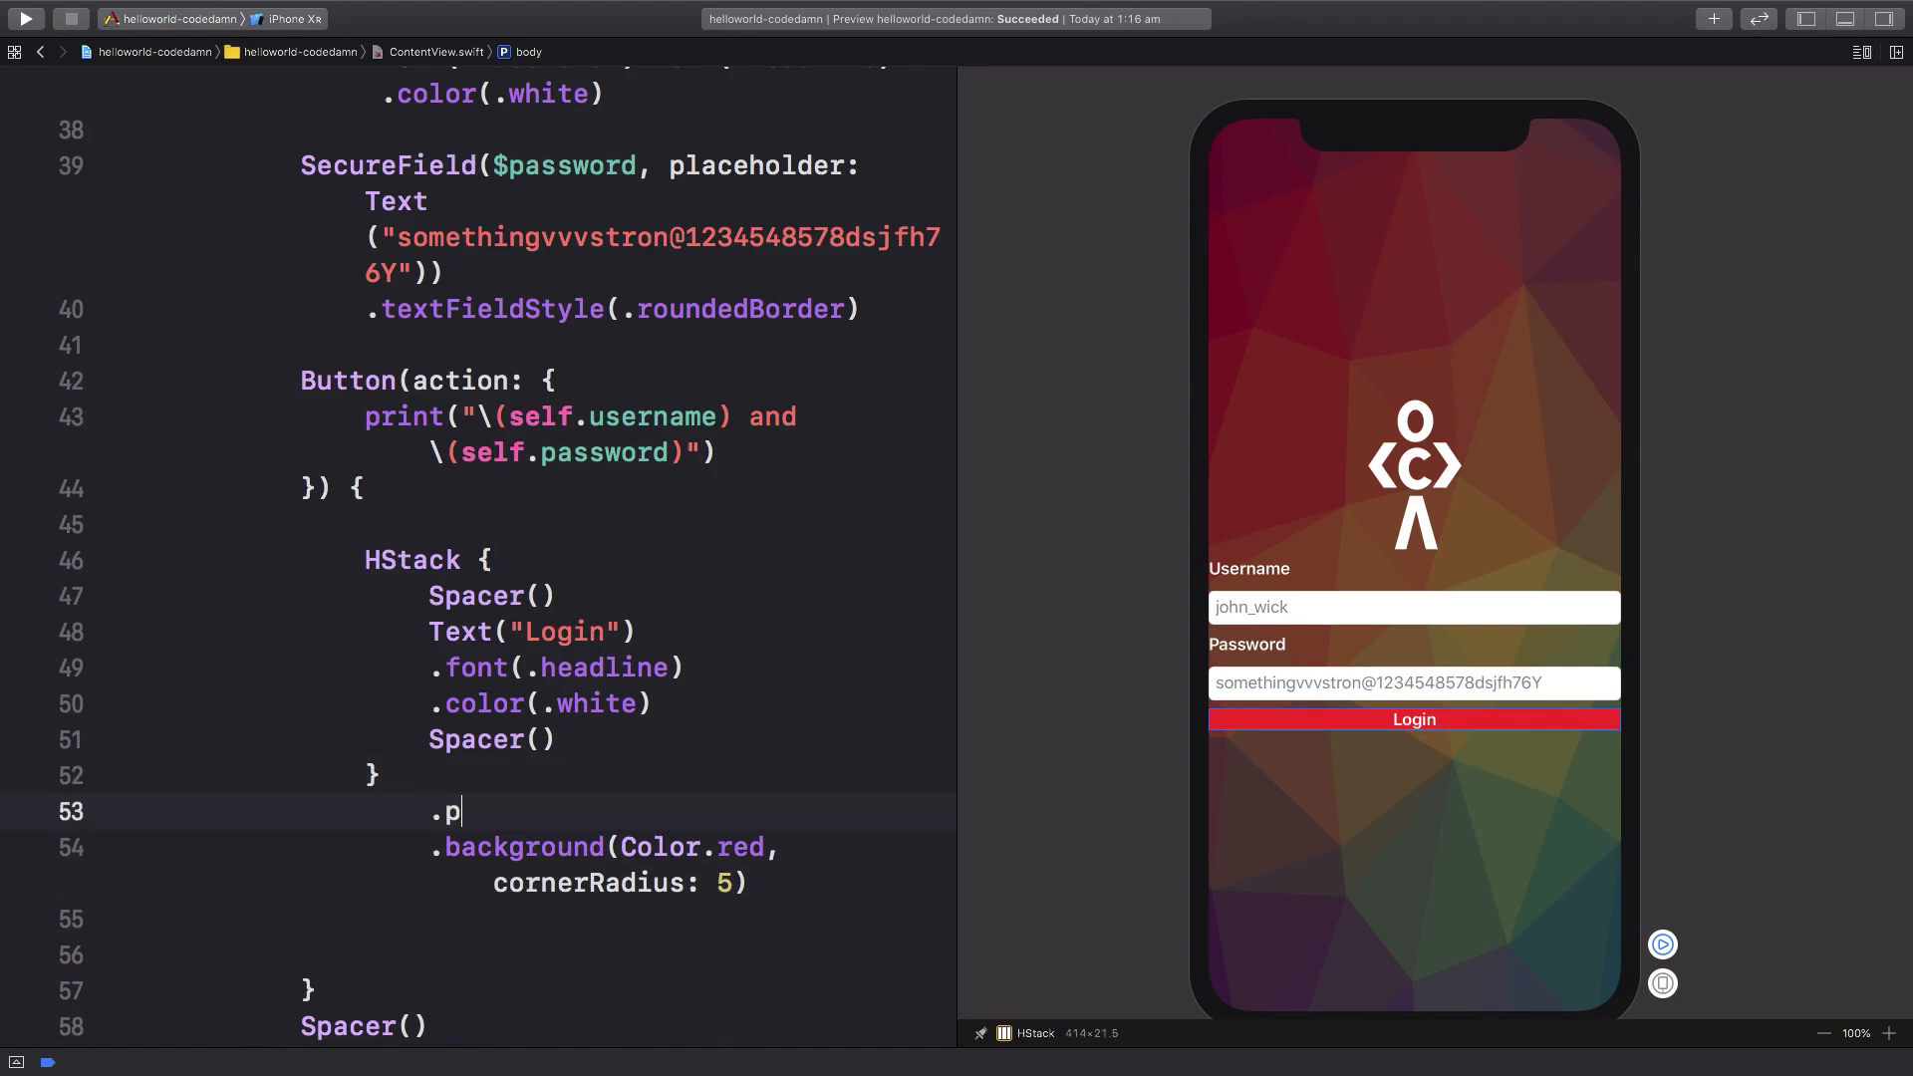
pyautogui.write('adding(')
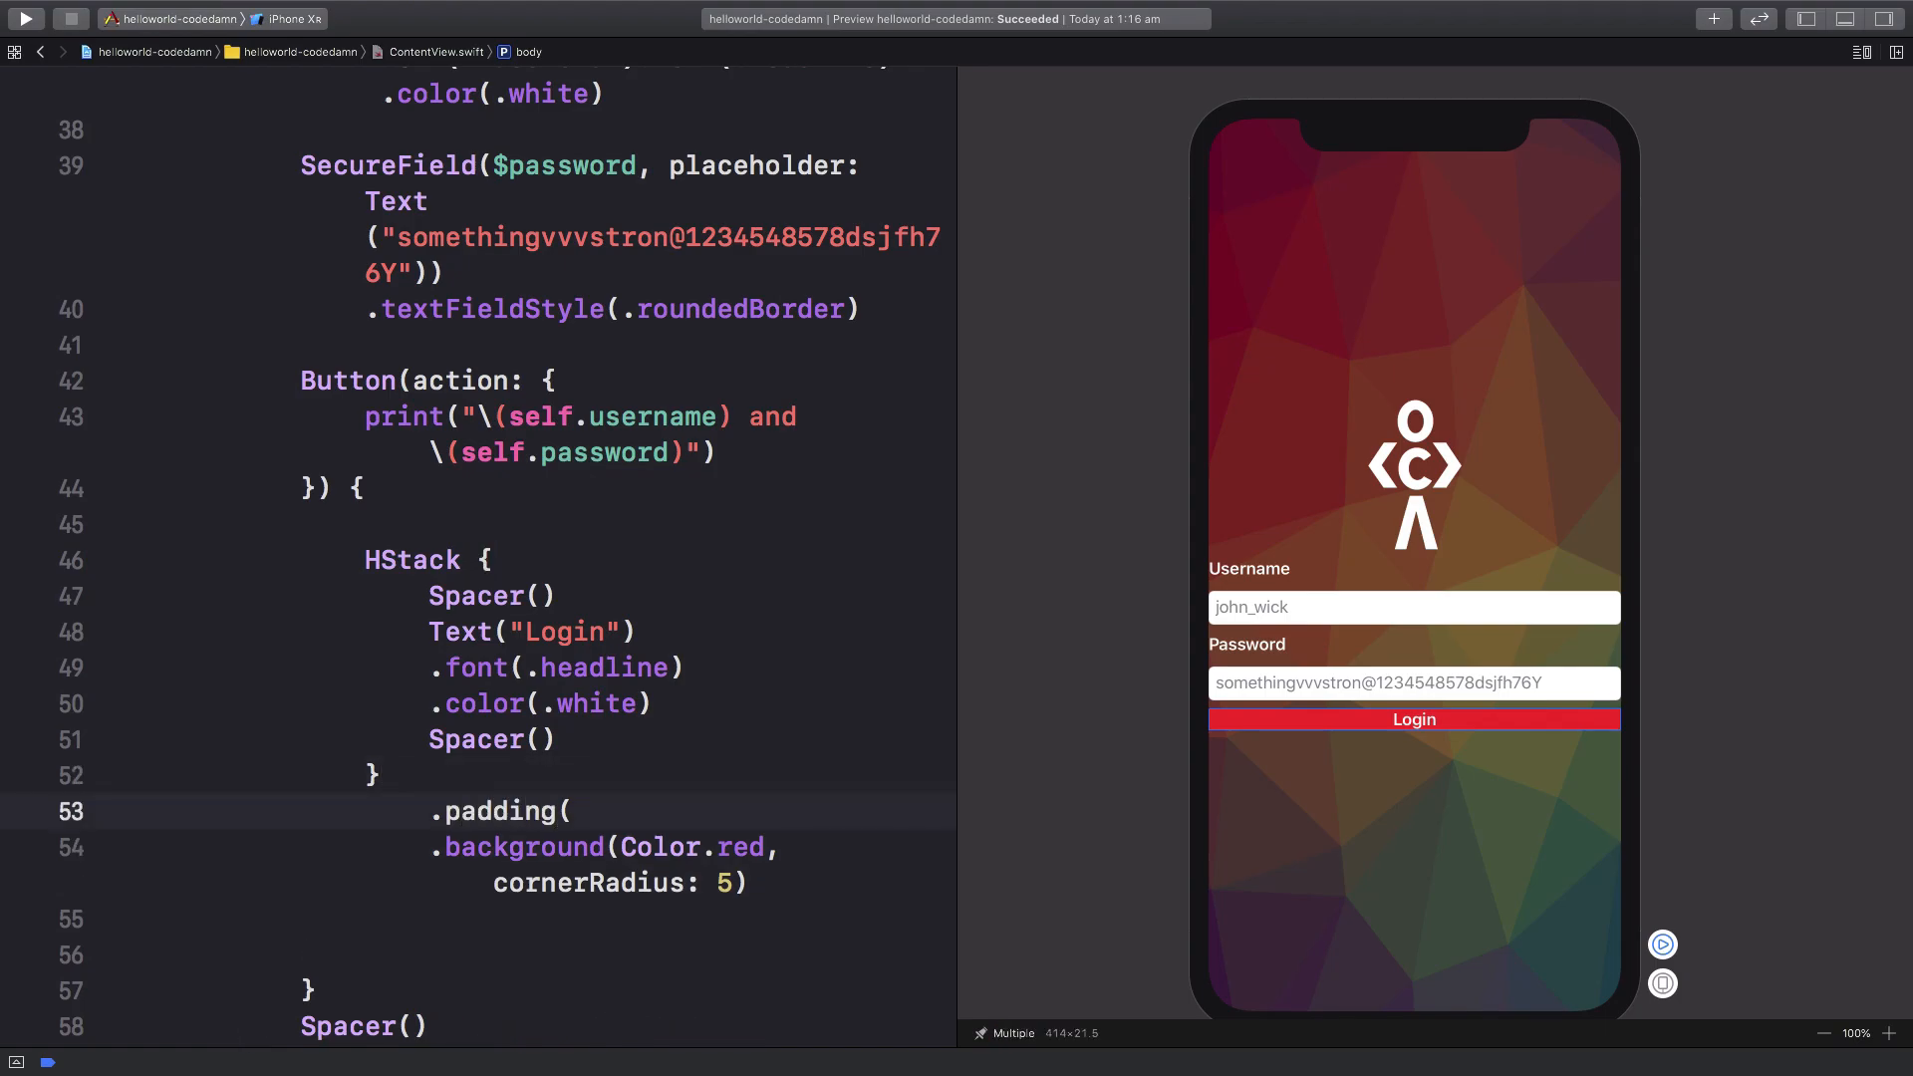
pyautogui.write('.vertical,')
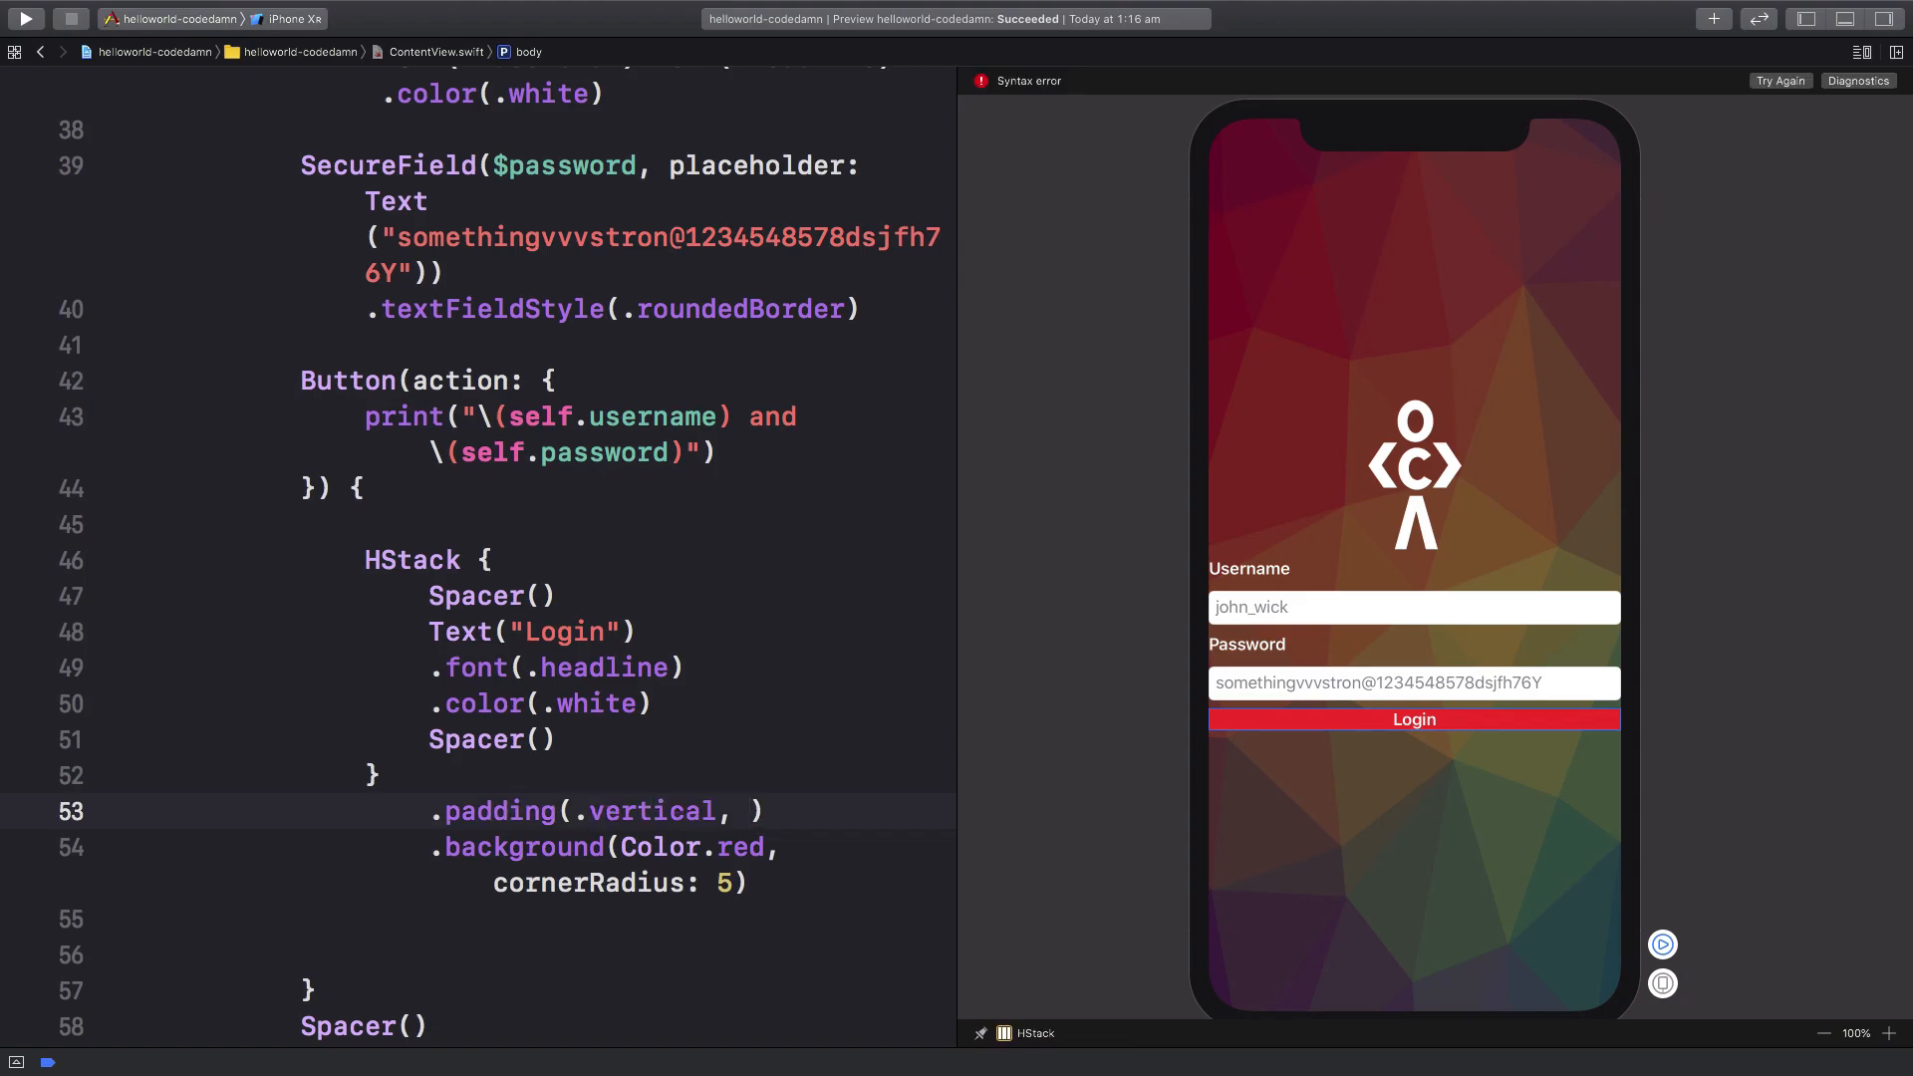
pyautogui.write('10')
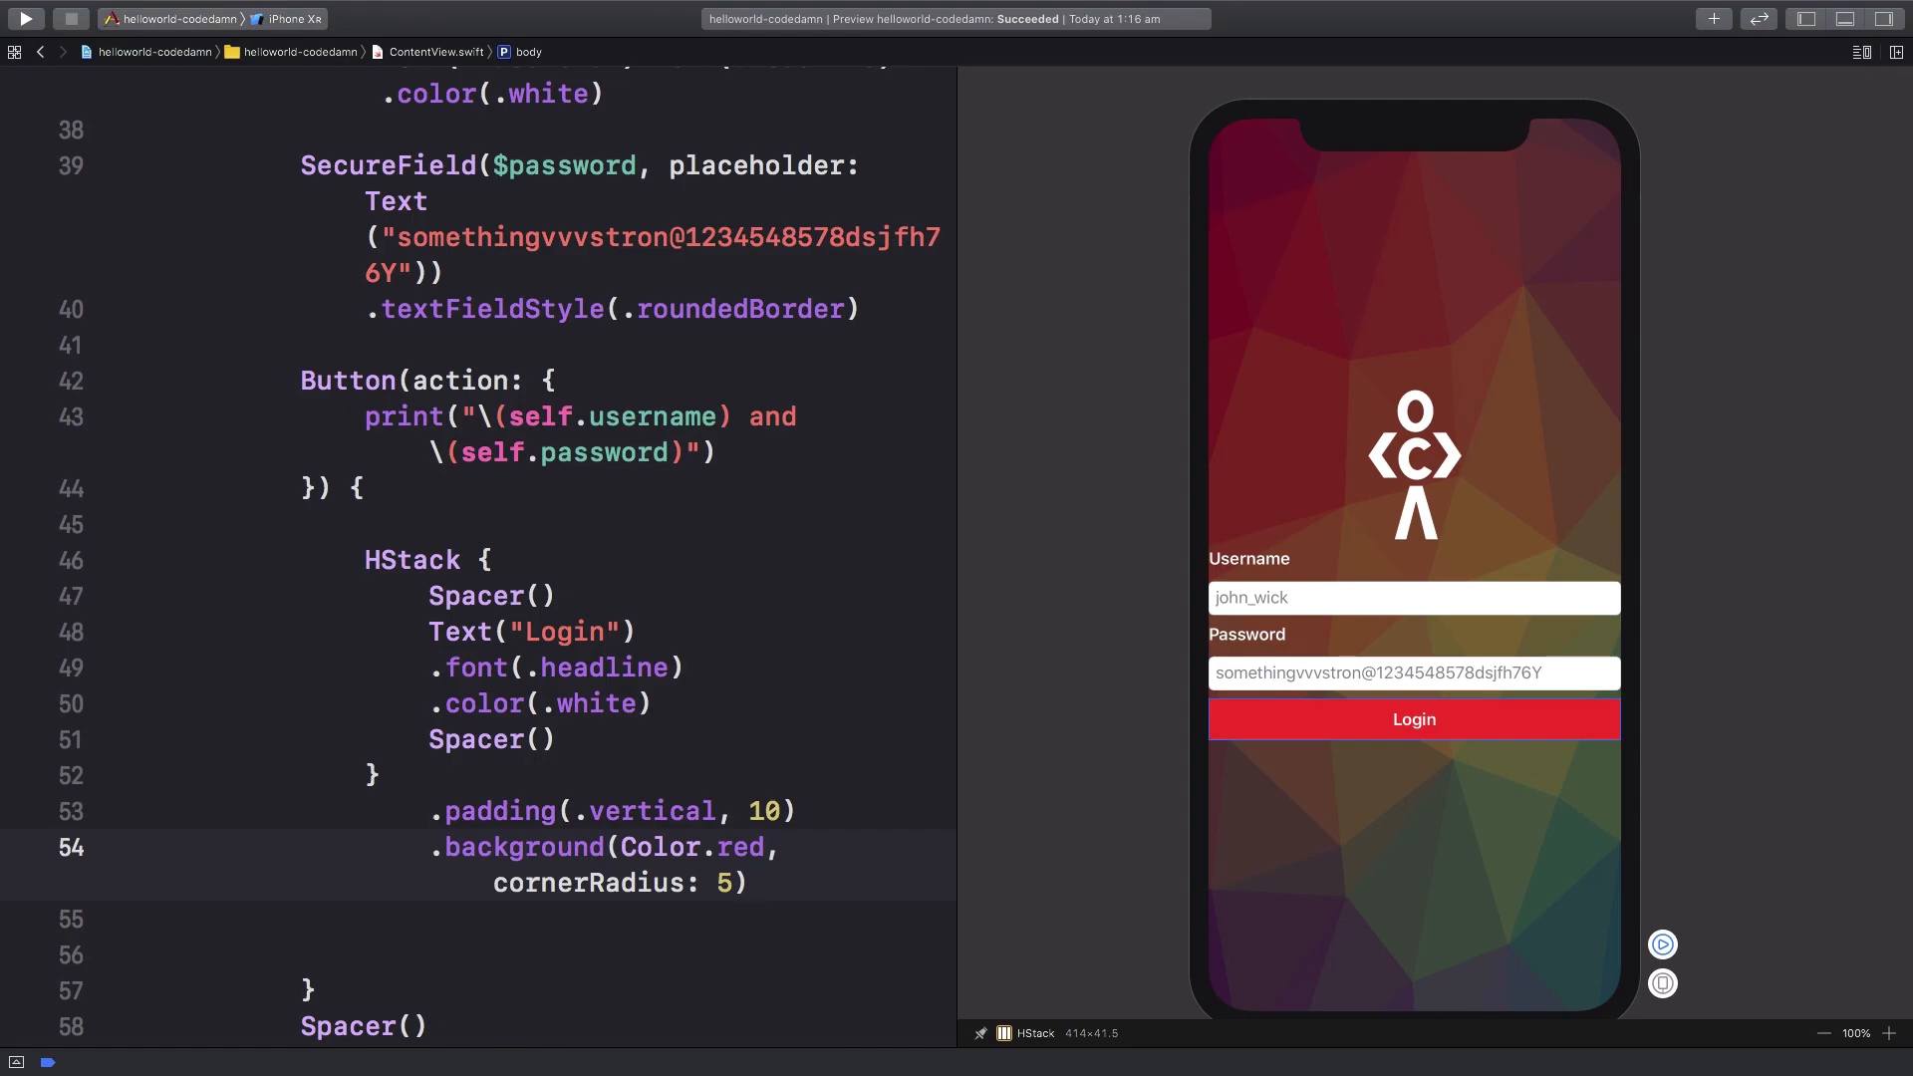
# Add .padding(.horizontal, 40) after the button's red background modifier.
pyautogui.click(750, 883)
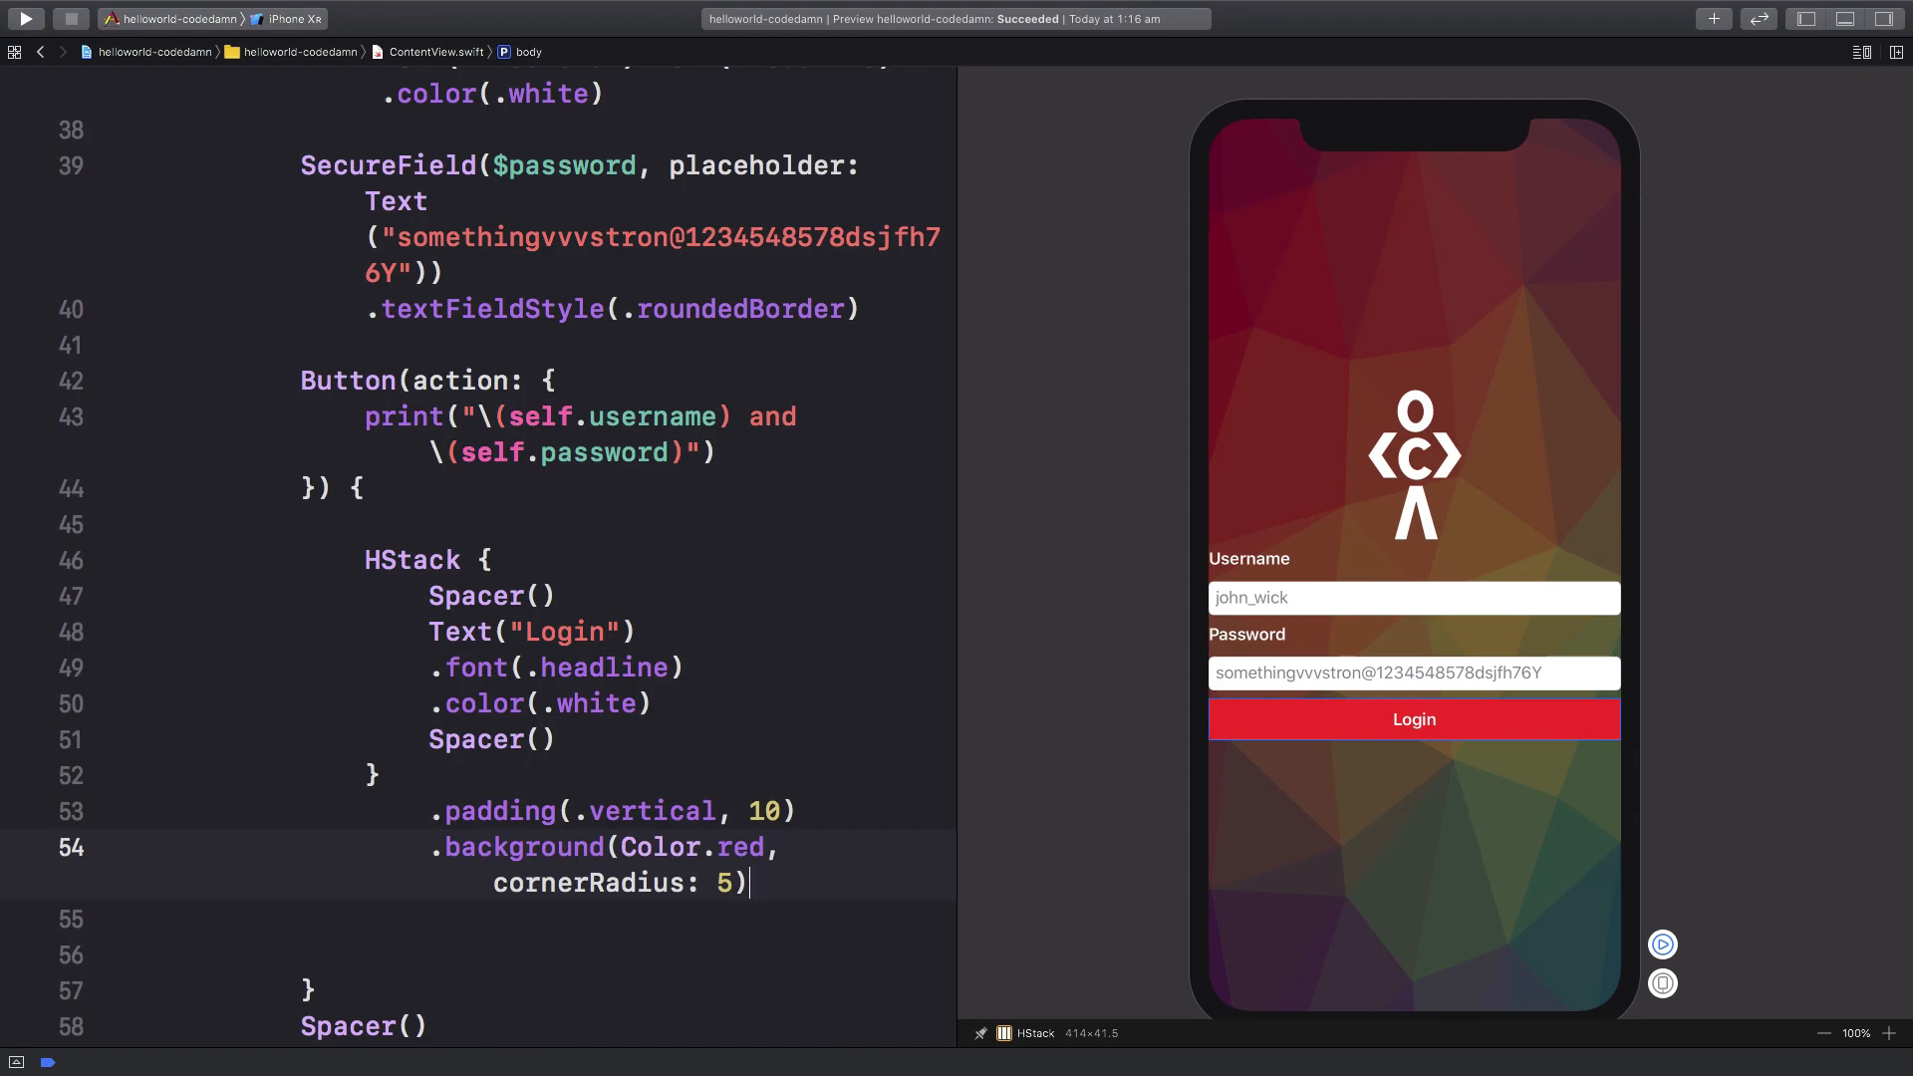
pyautogui.moveTo(606, 901)
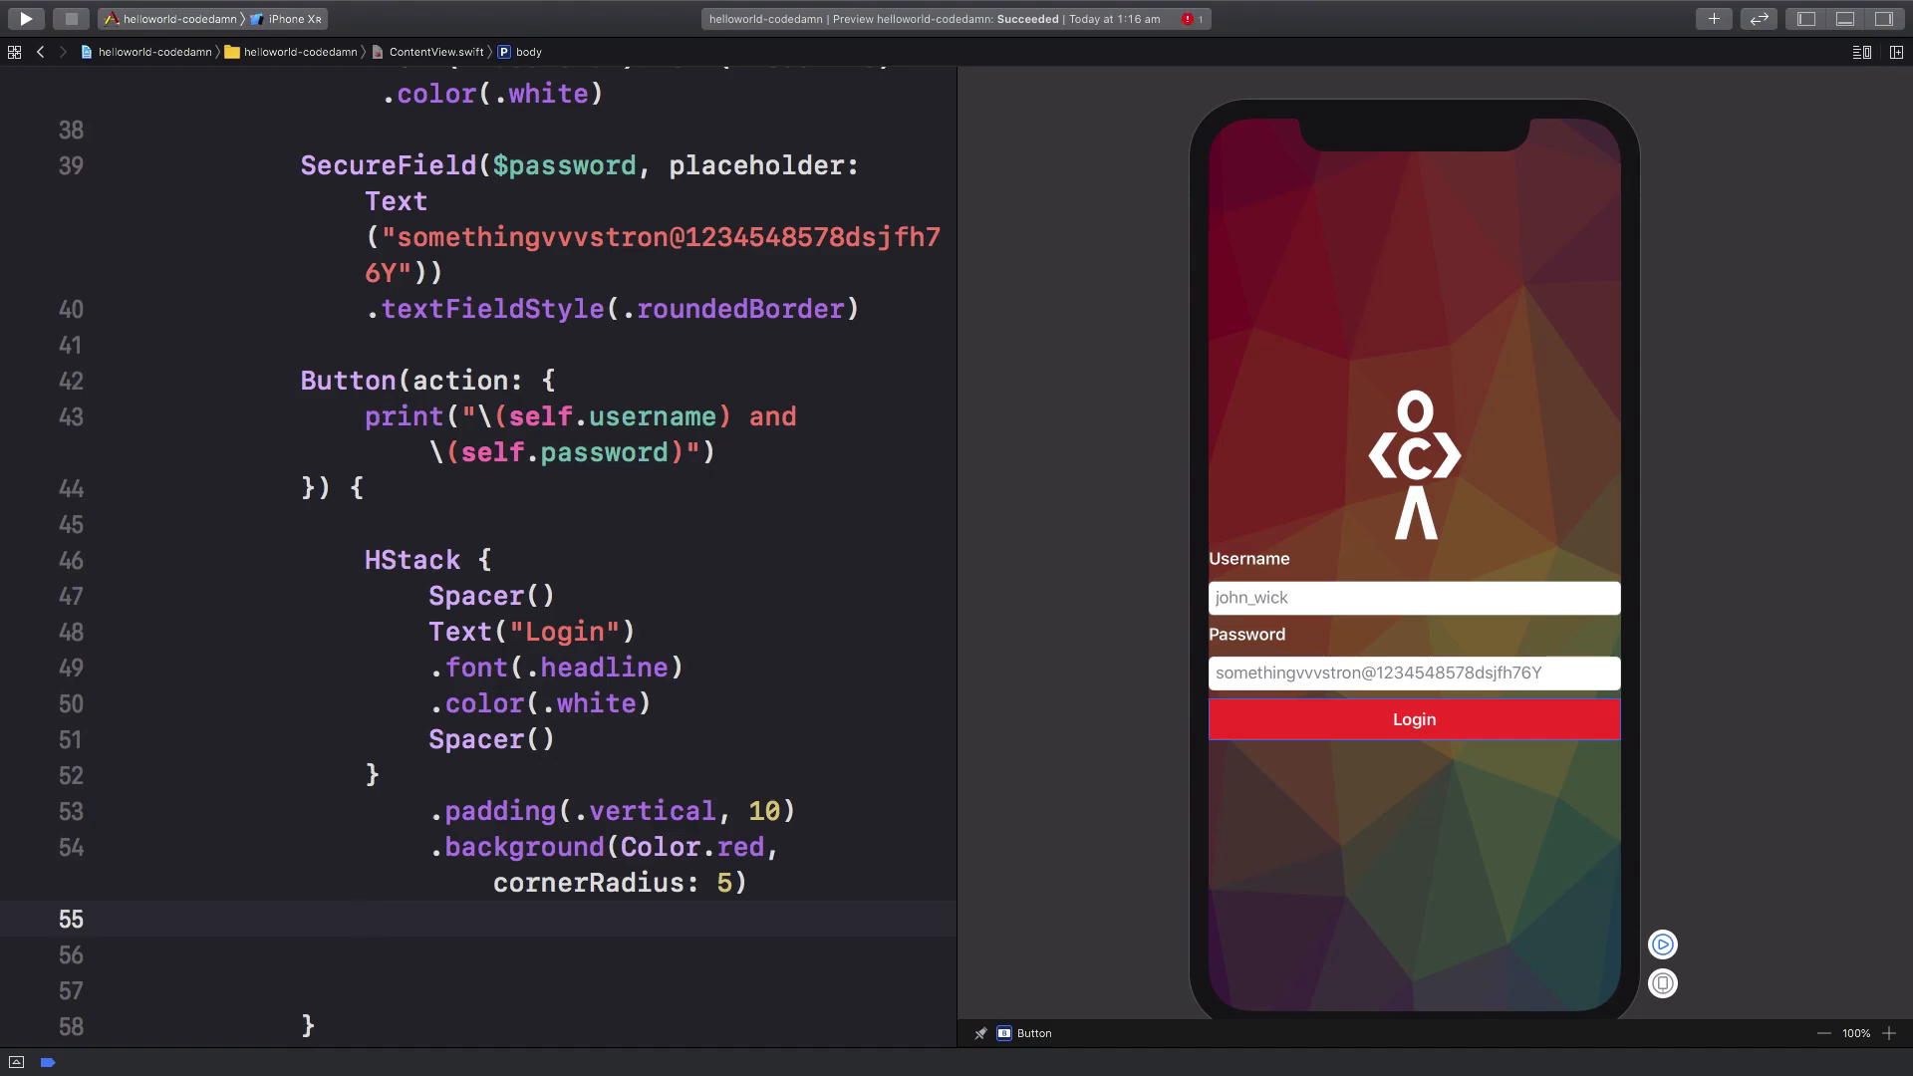
pyautogui.write('.padding(.h')
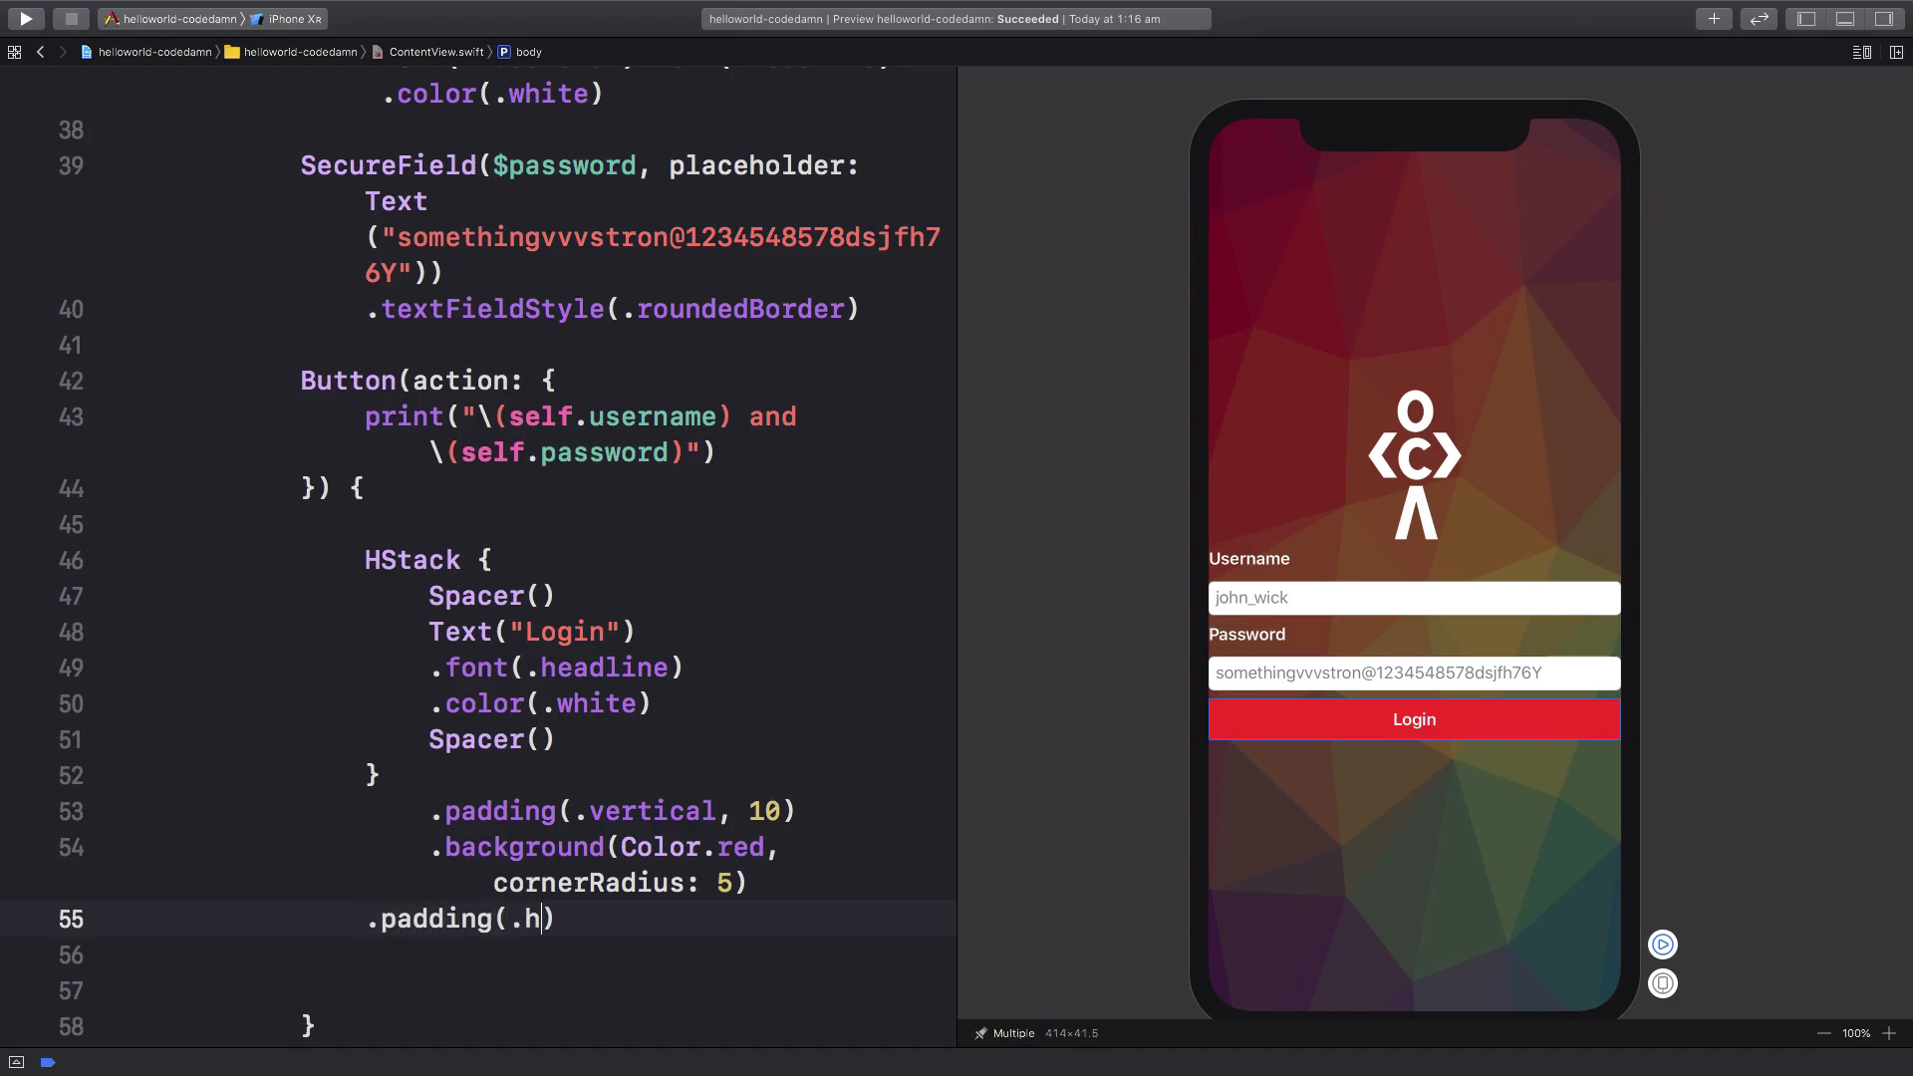
pyautogui.write('orizontal,')
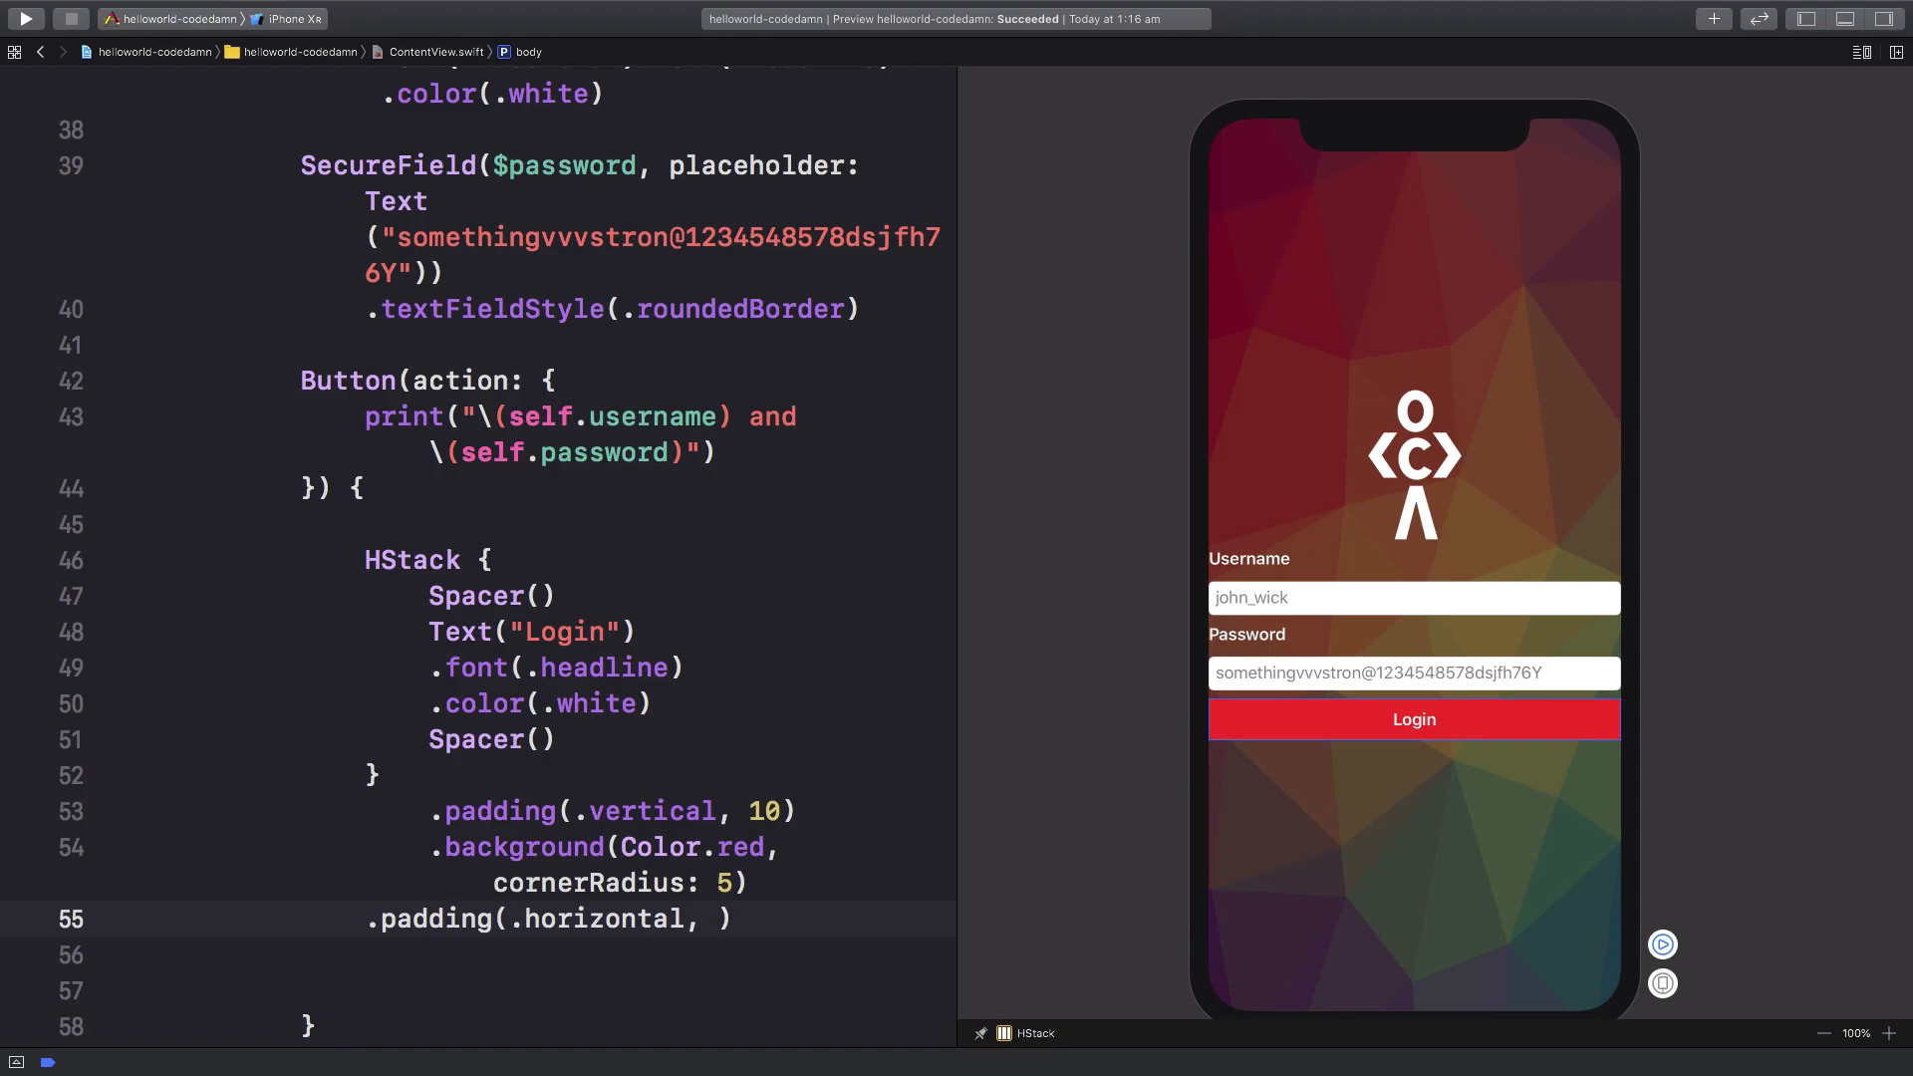
pyautogui.write('40')
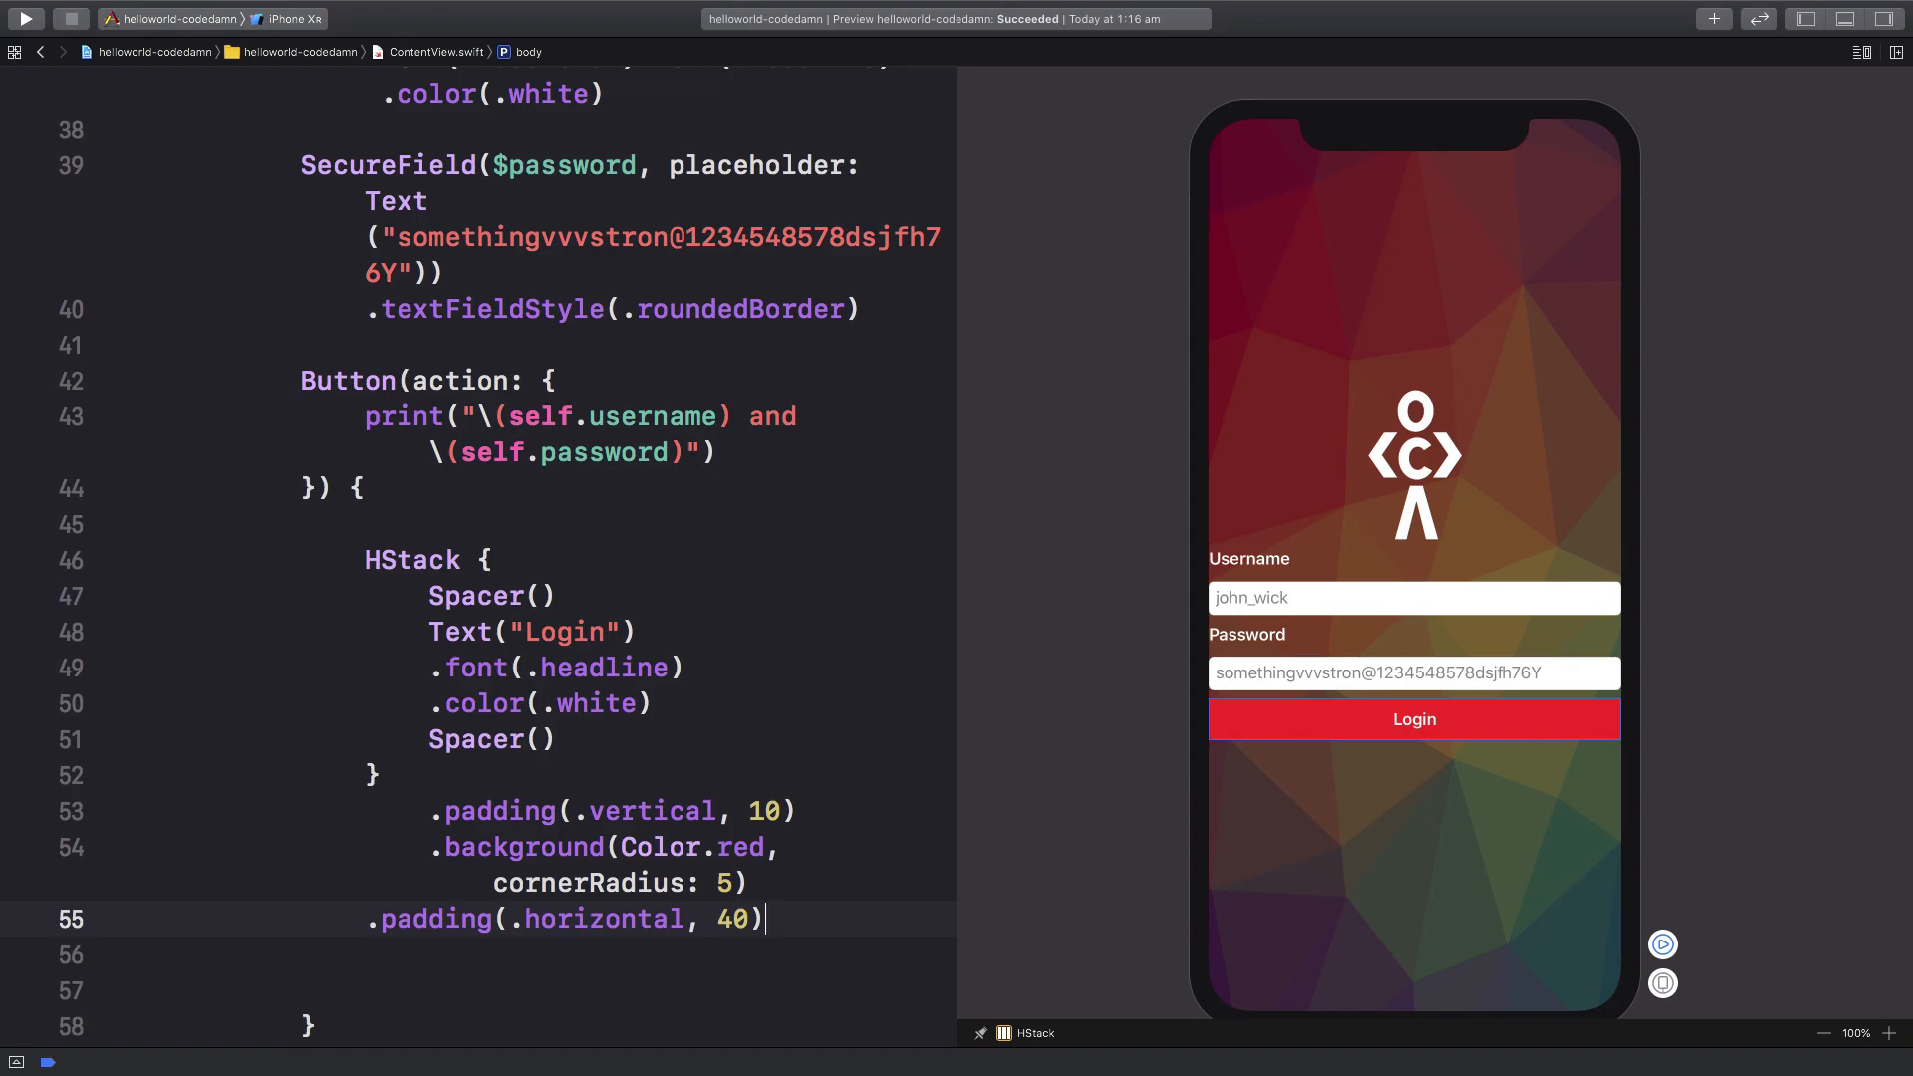
pyautogui.scroll(-3)
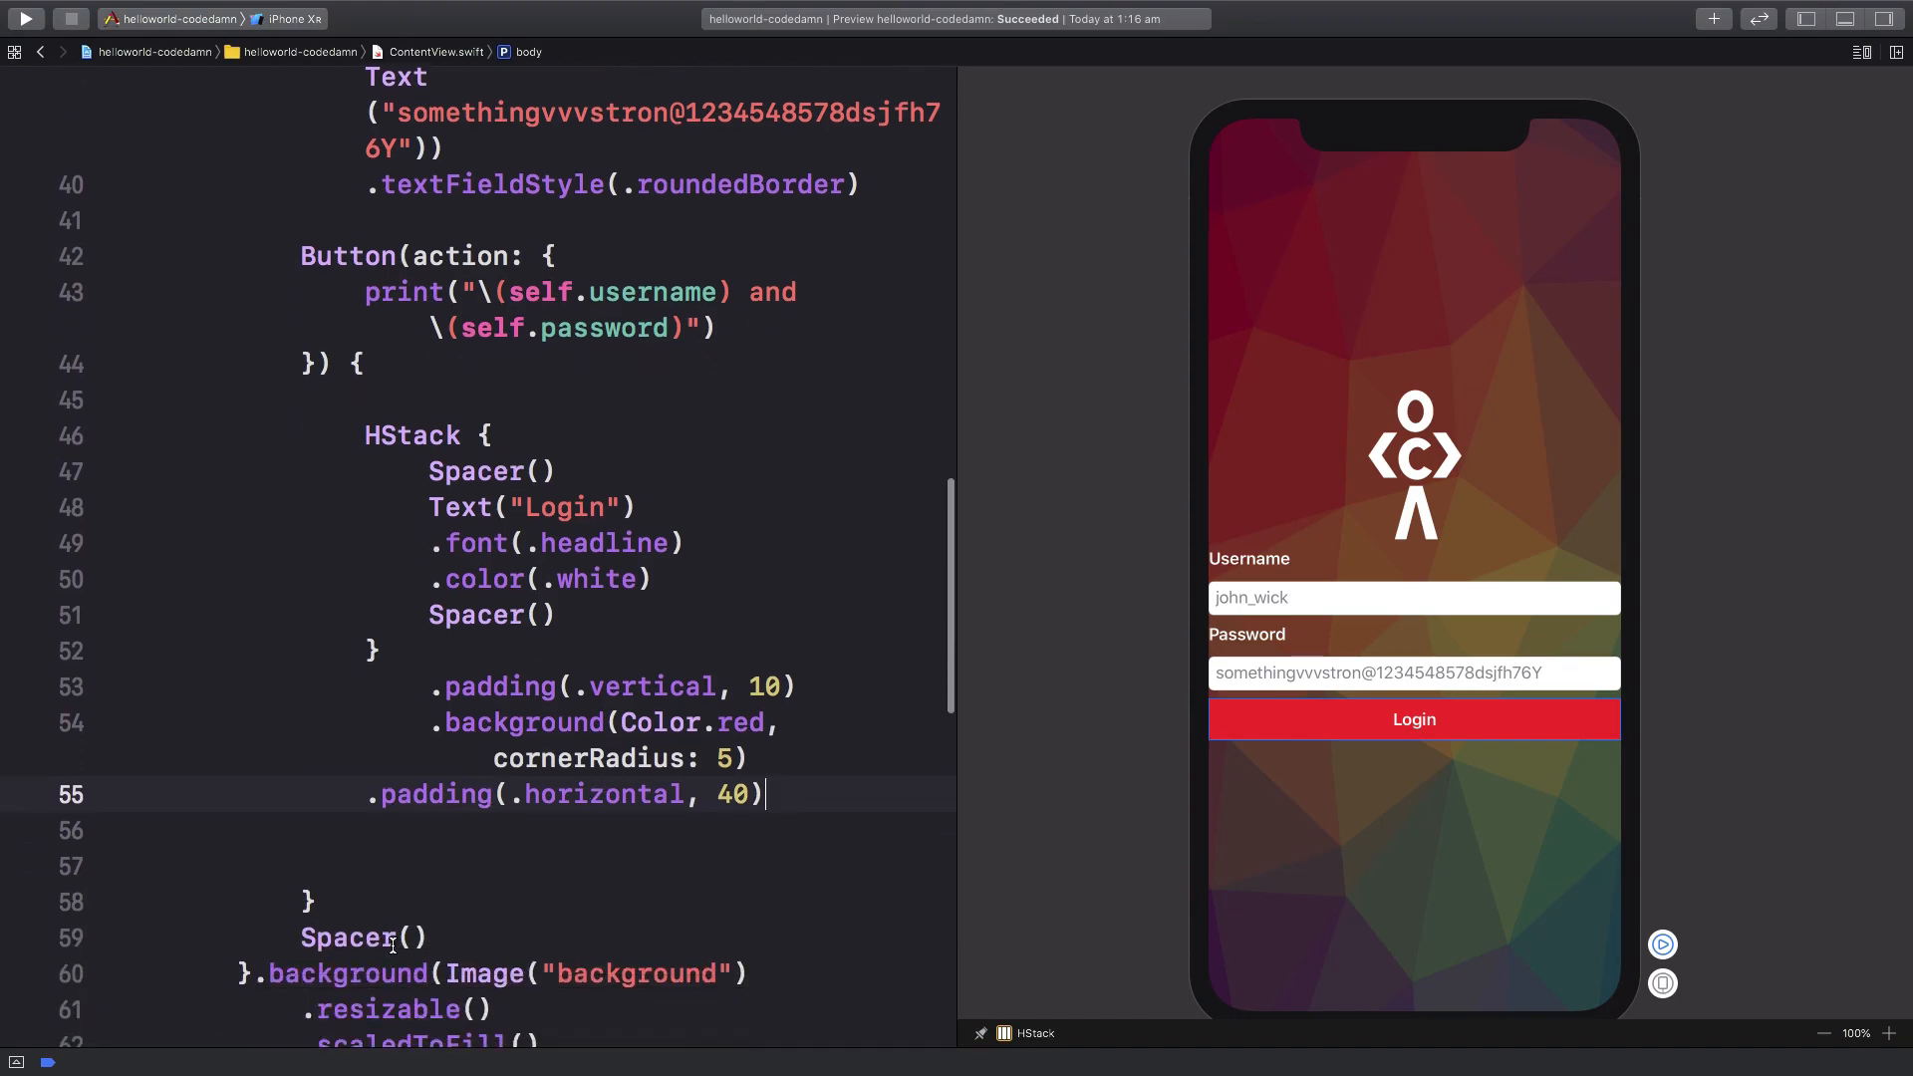
pyautogui.scroll(-3)
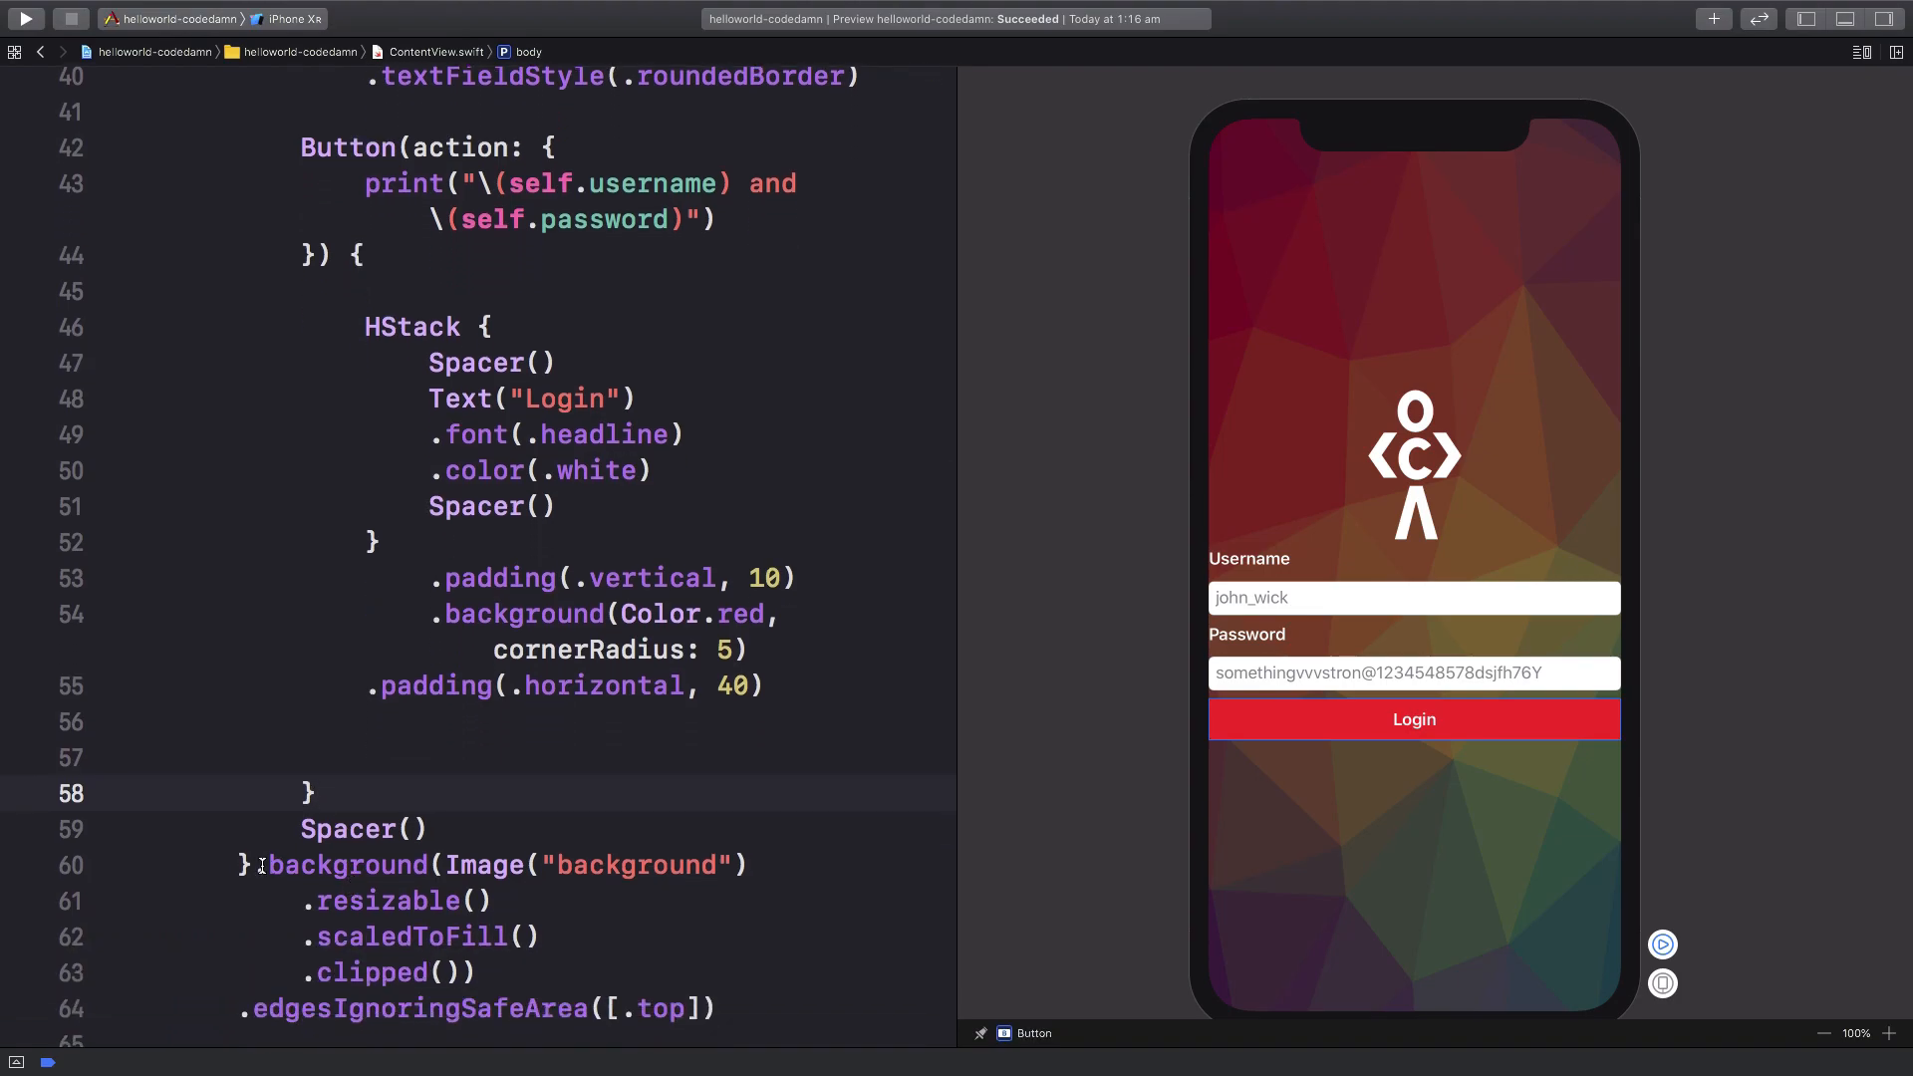
# Add .padding(.horizontal) to the outer form VStack and run it in the iOS Simulator.
pyautogui.click(477, 901)
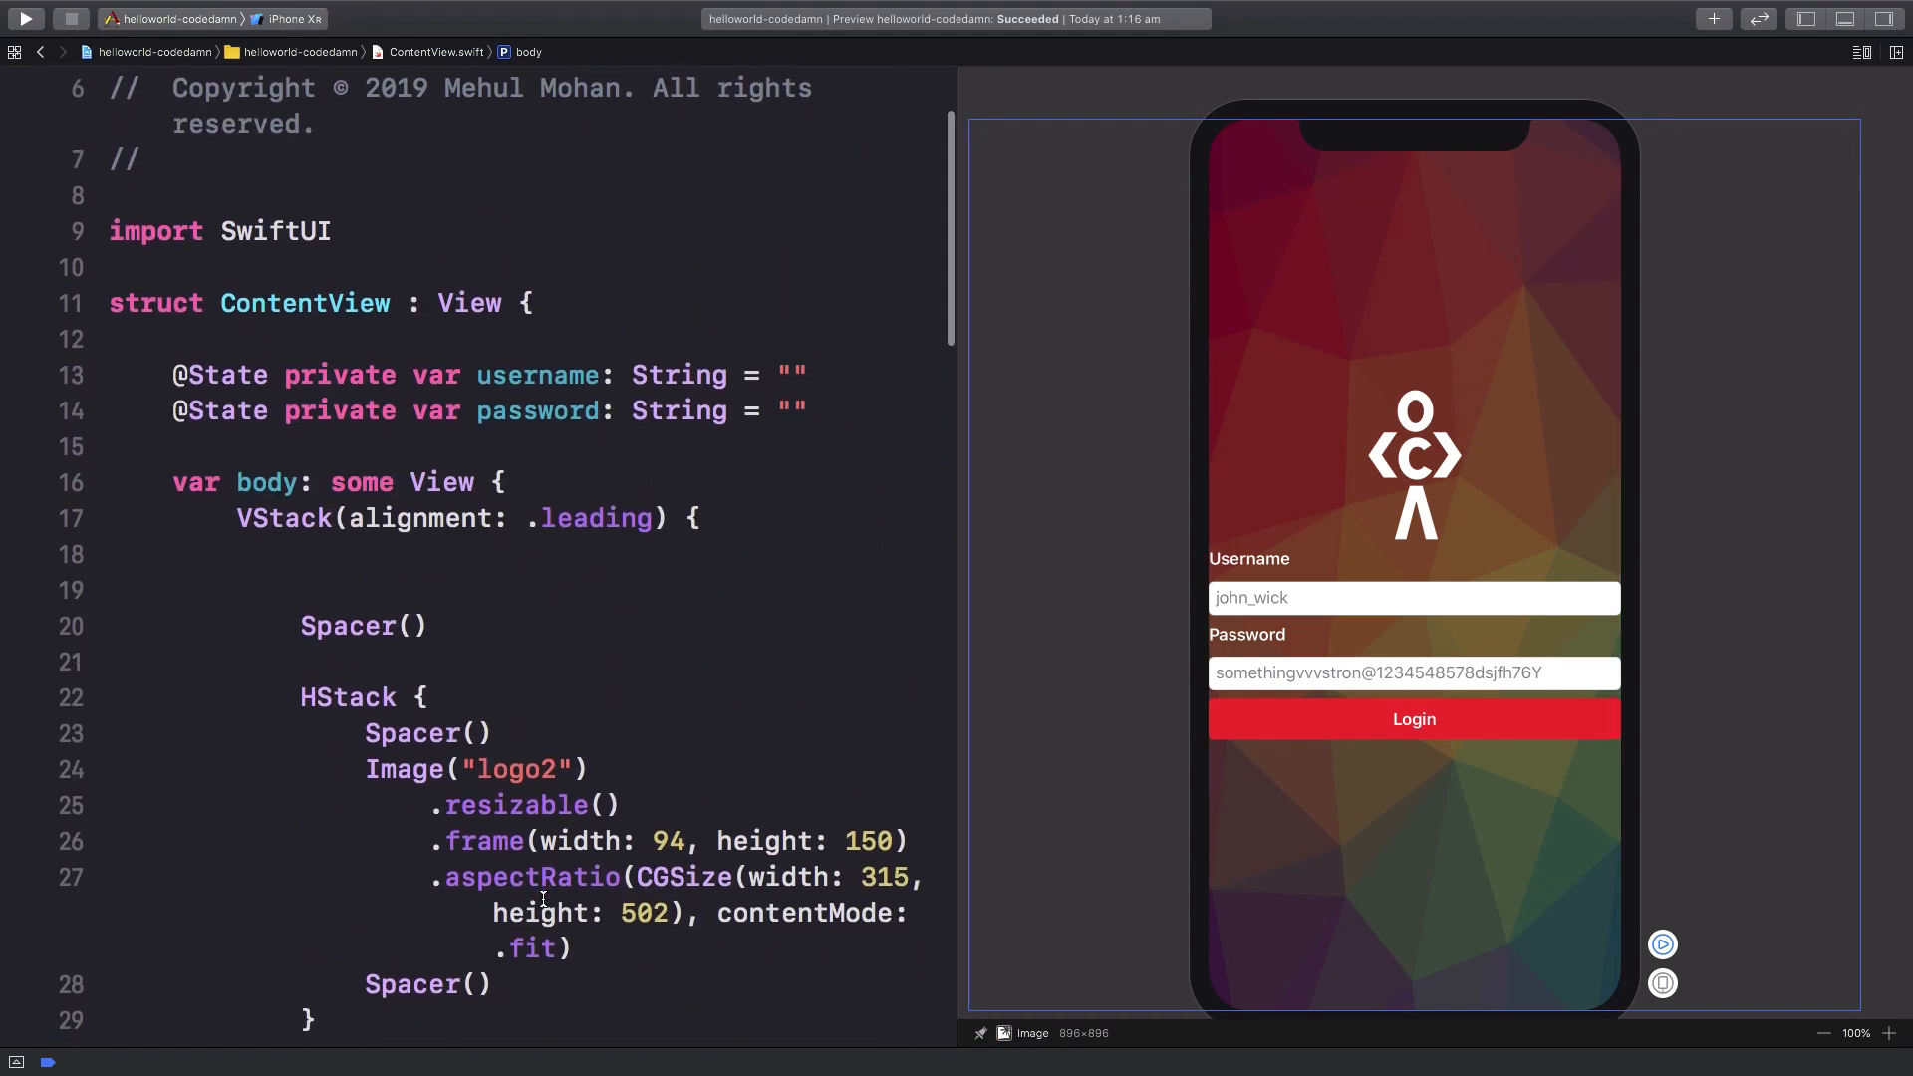
pyautogui.scroll(-3)
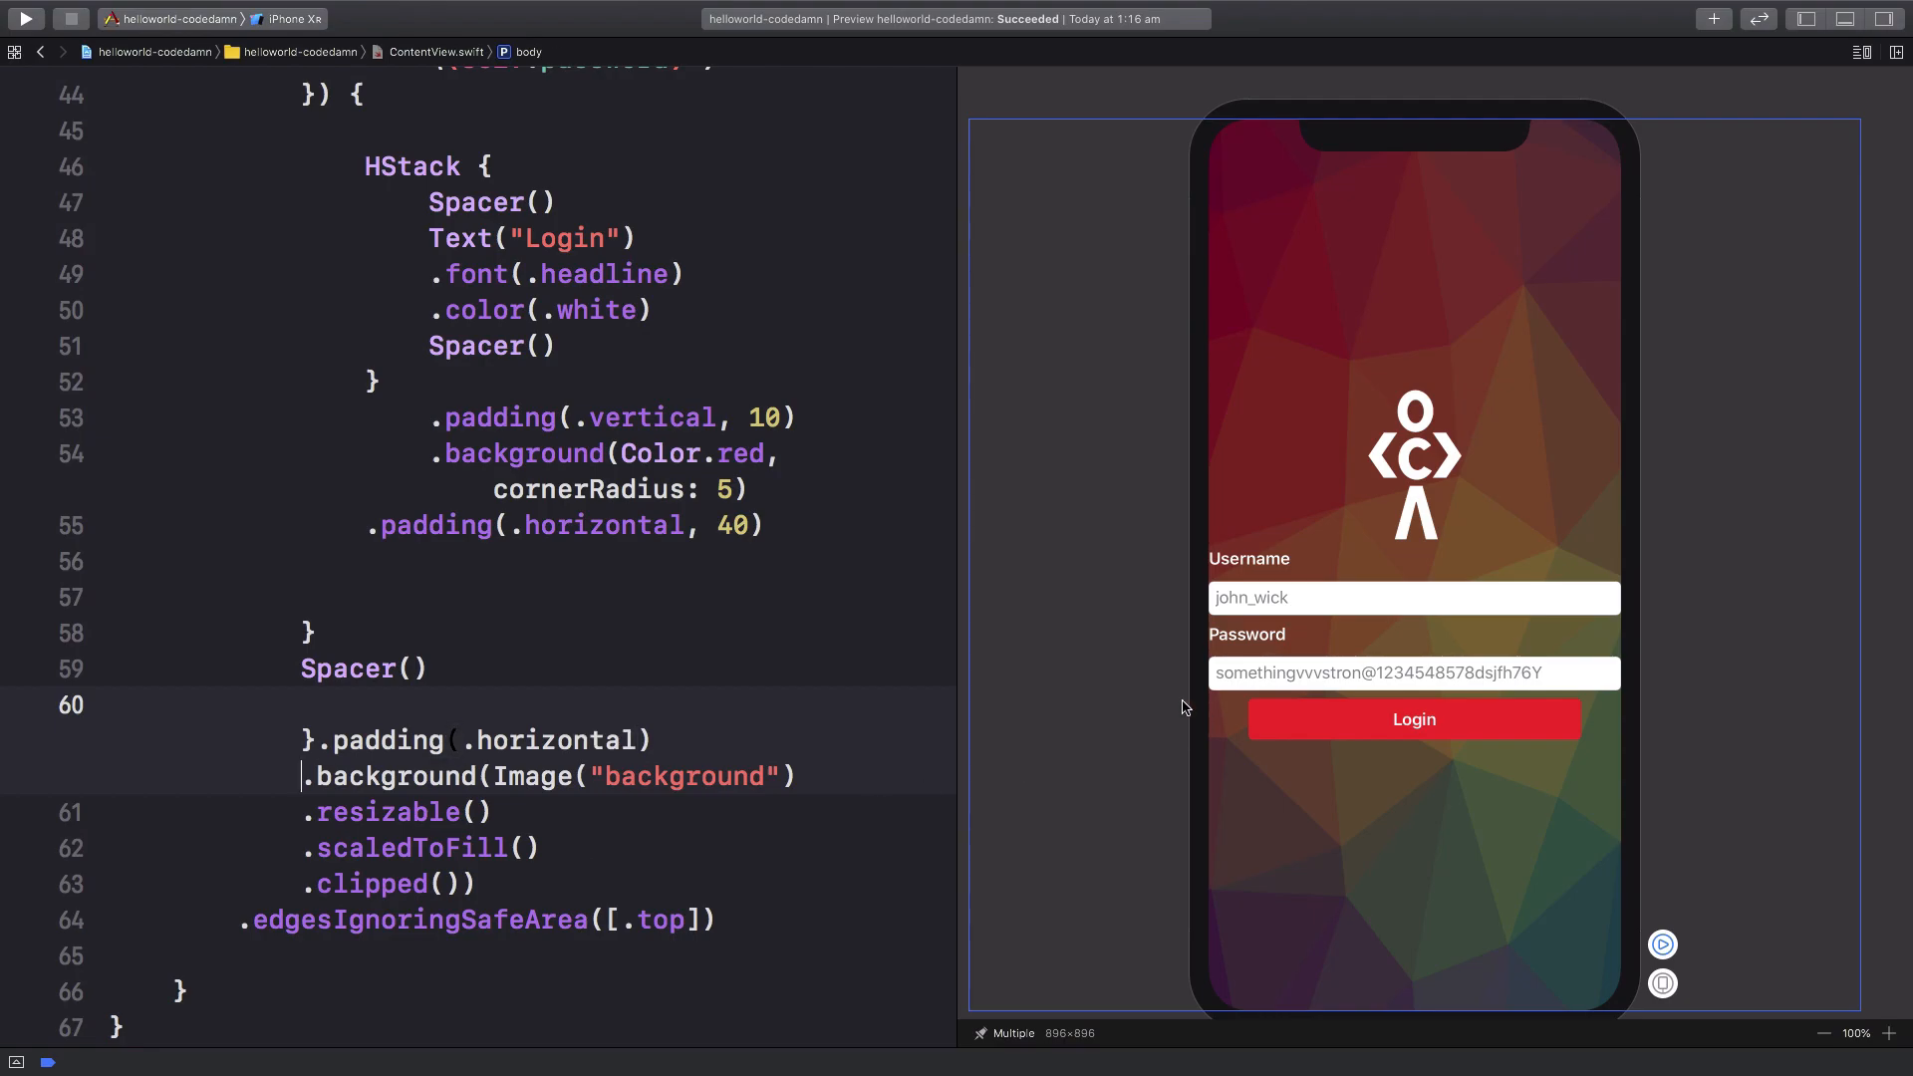
pyautogui.moveTo(1222, 629)
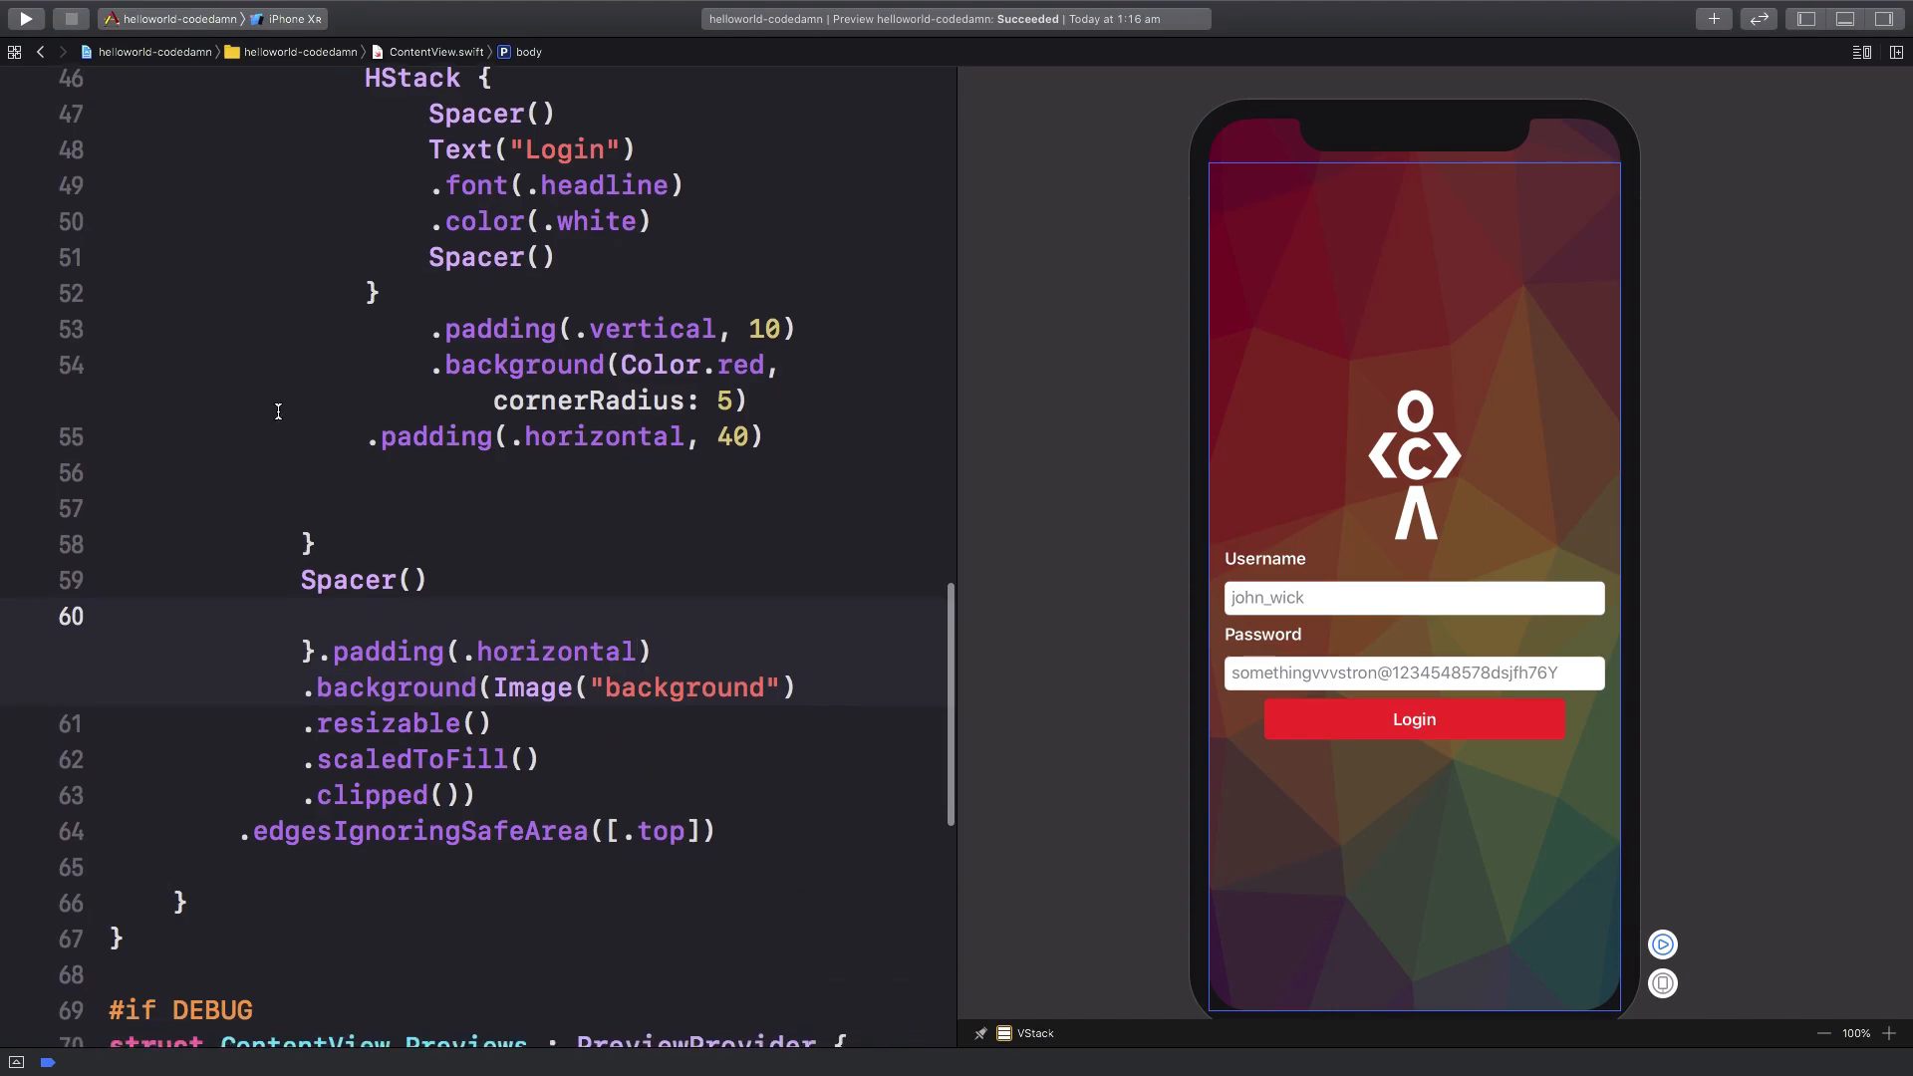
pyautogui.click(634, 649)
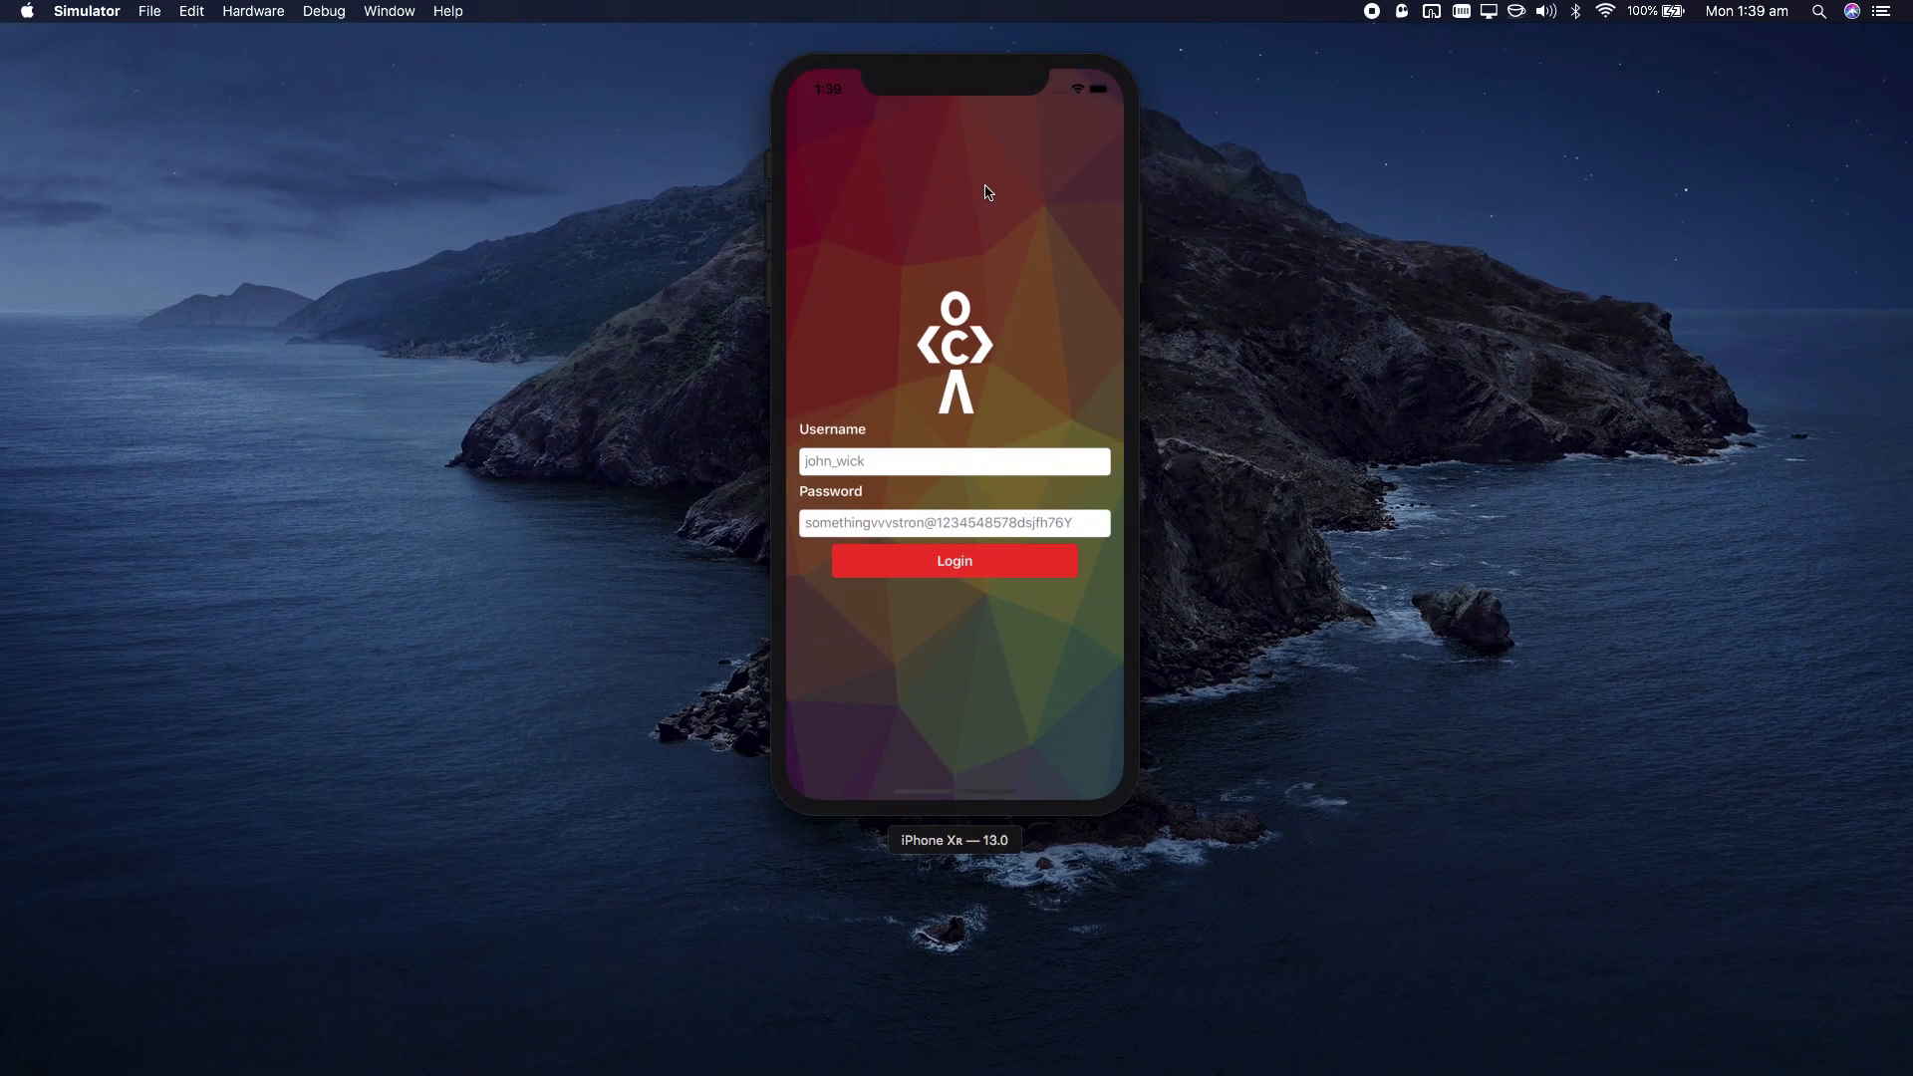
pyautogui.moveTo(909, 261)
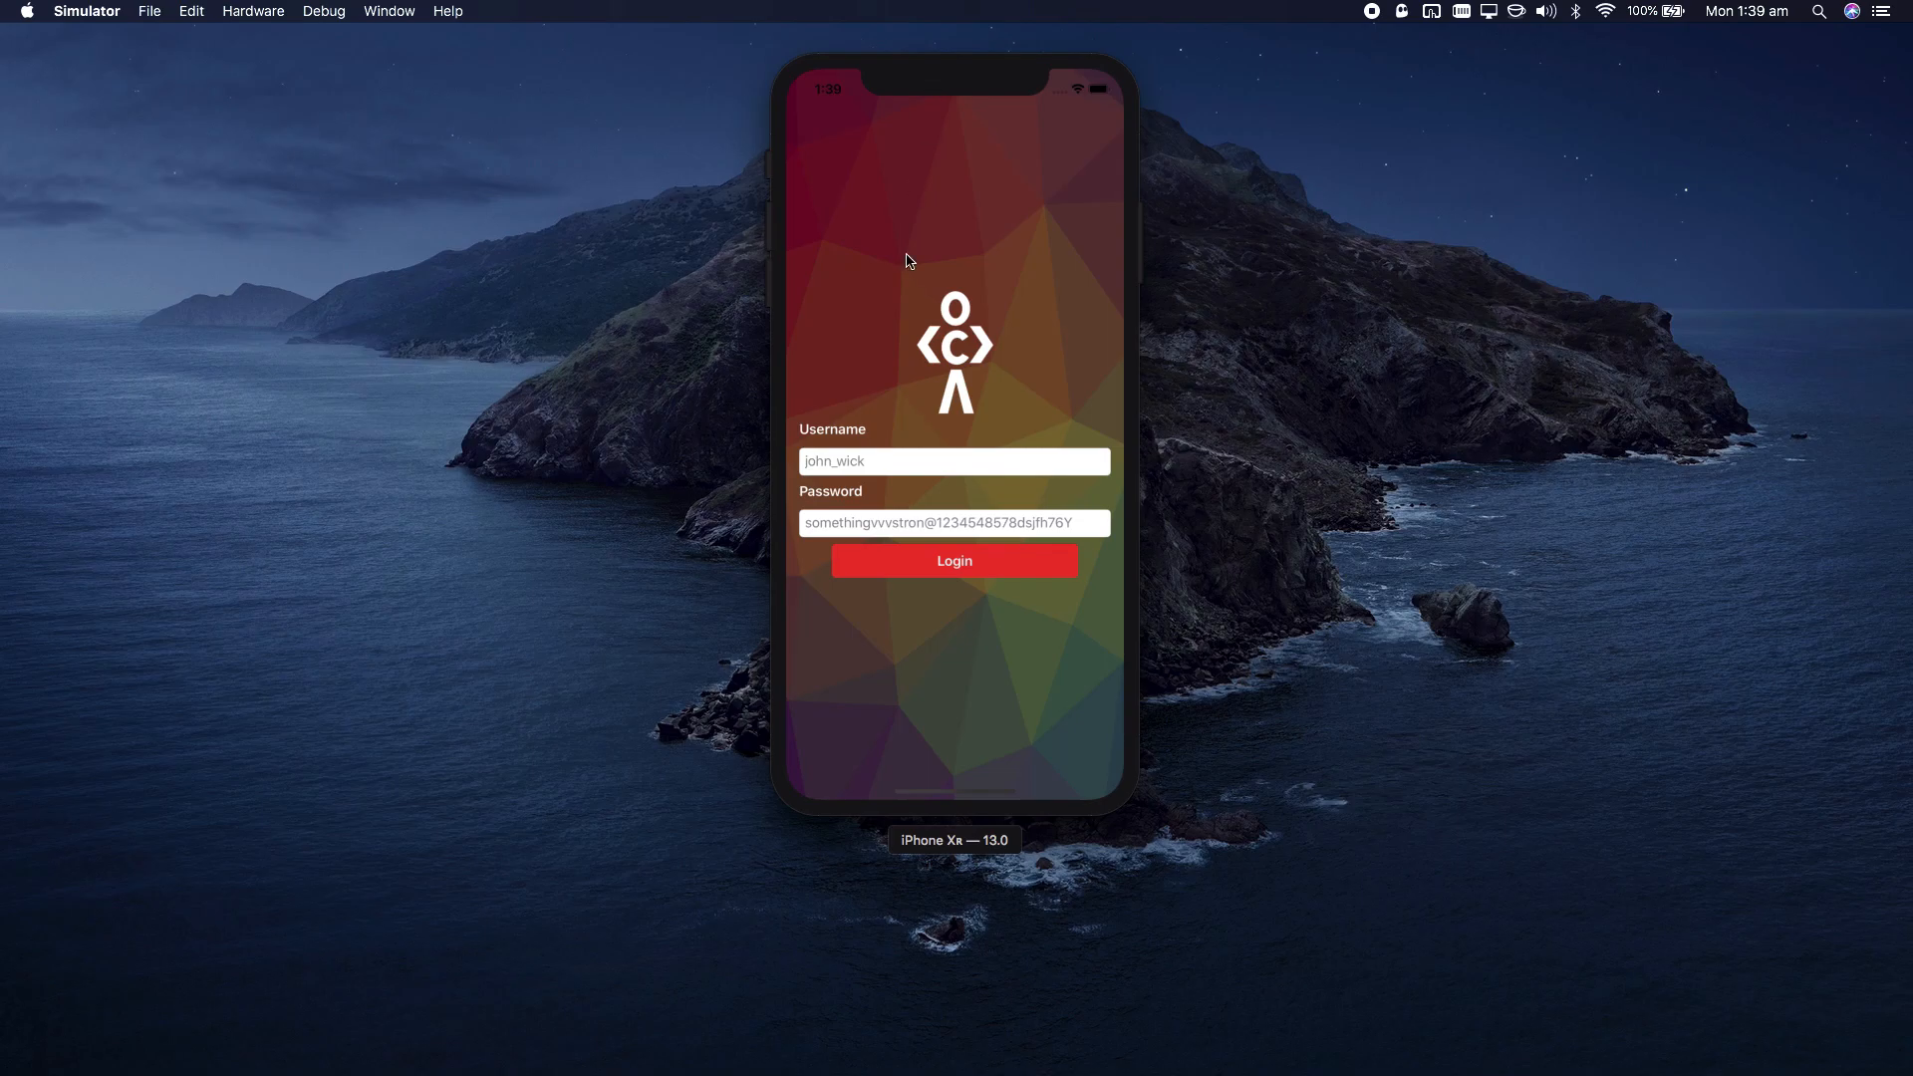
# Focus the Username field in the Simulator and type Gfgfd.
pyautogui.click(954, 461)
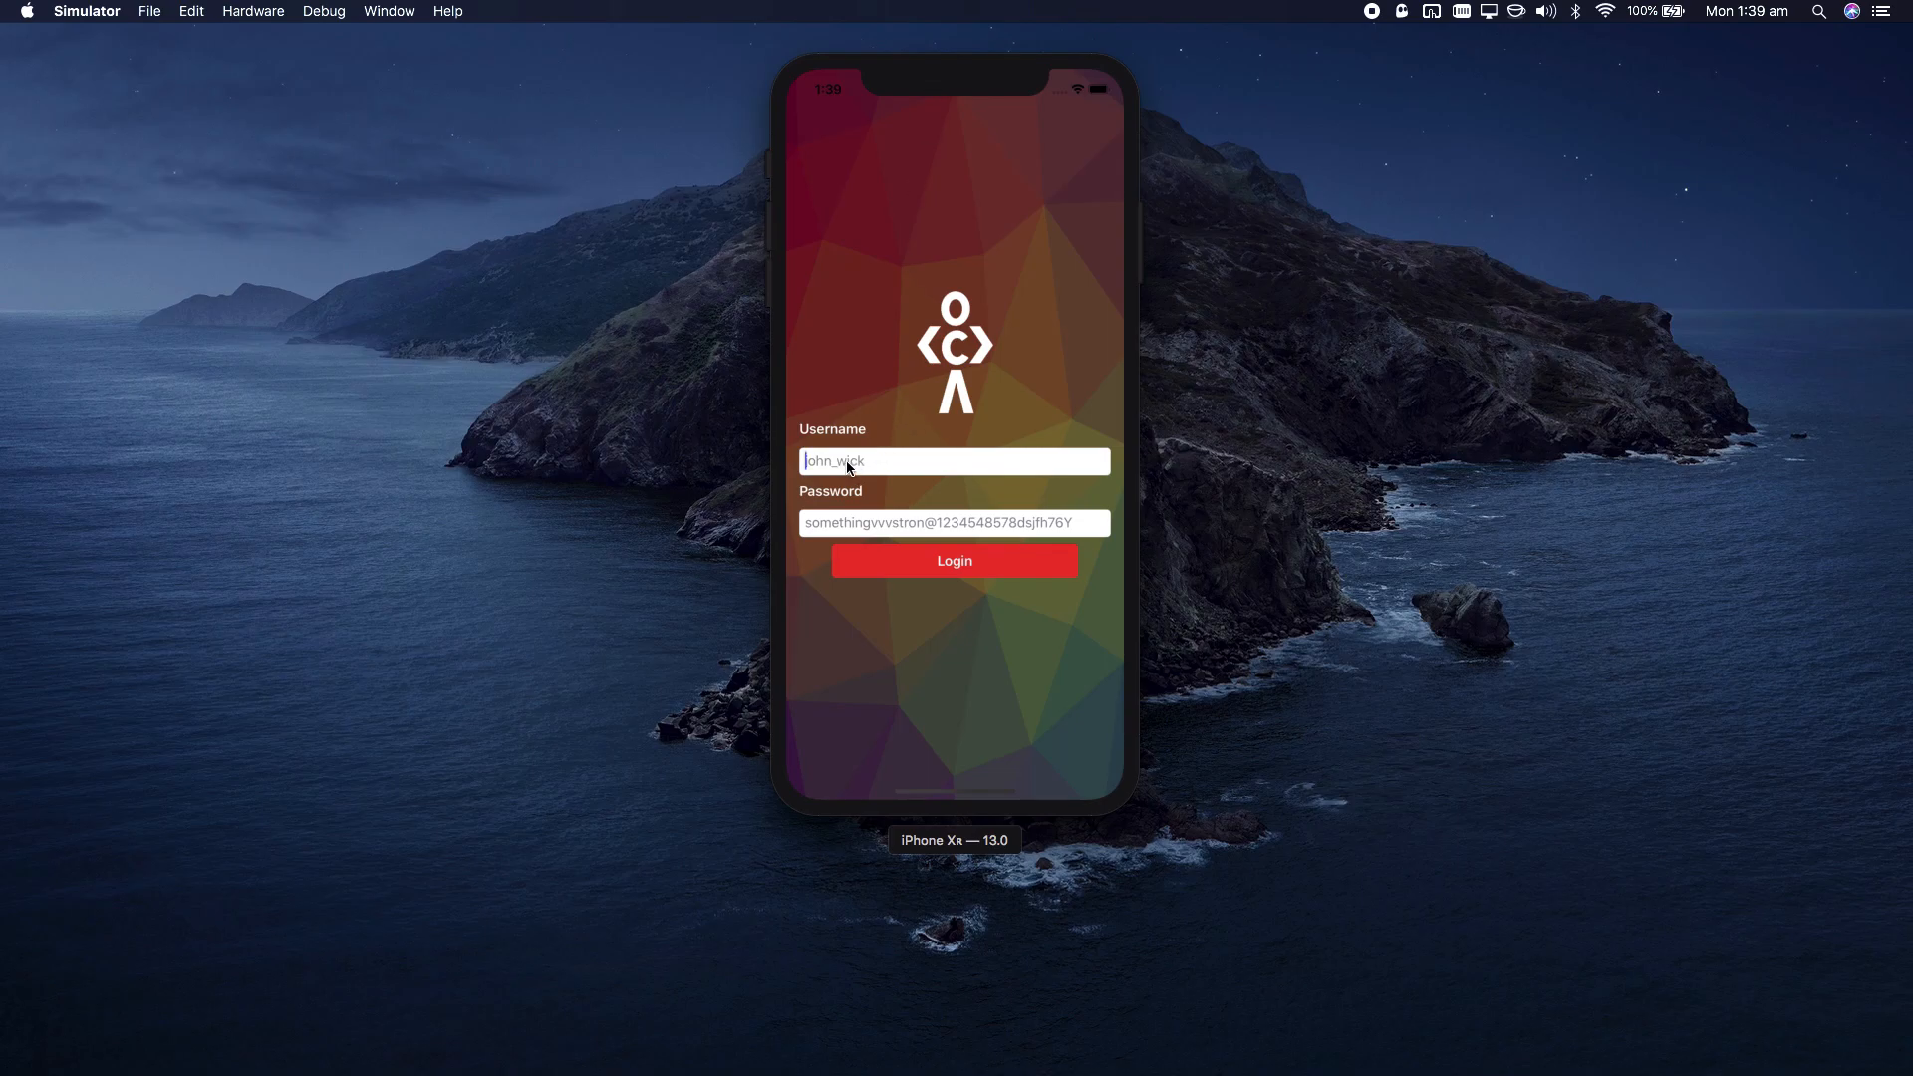
pyautogui.write('Gfgfd')
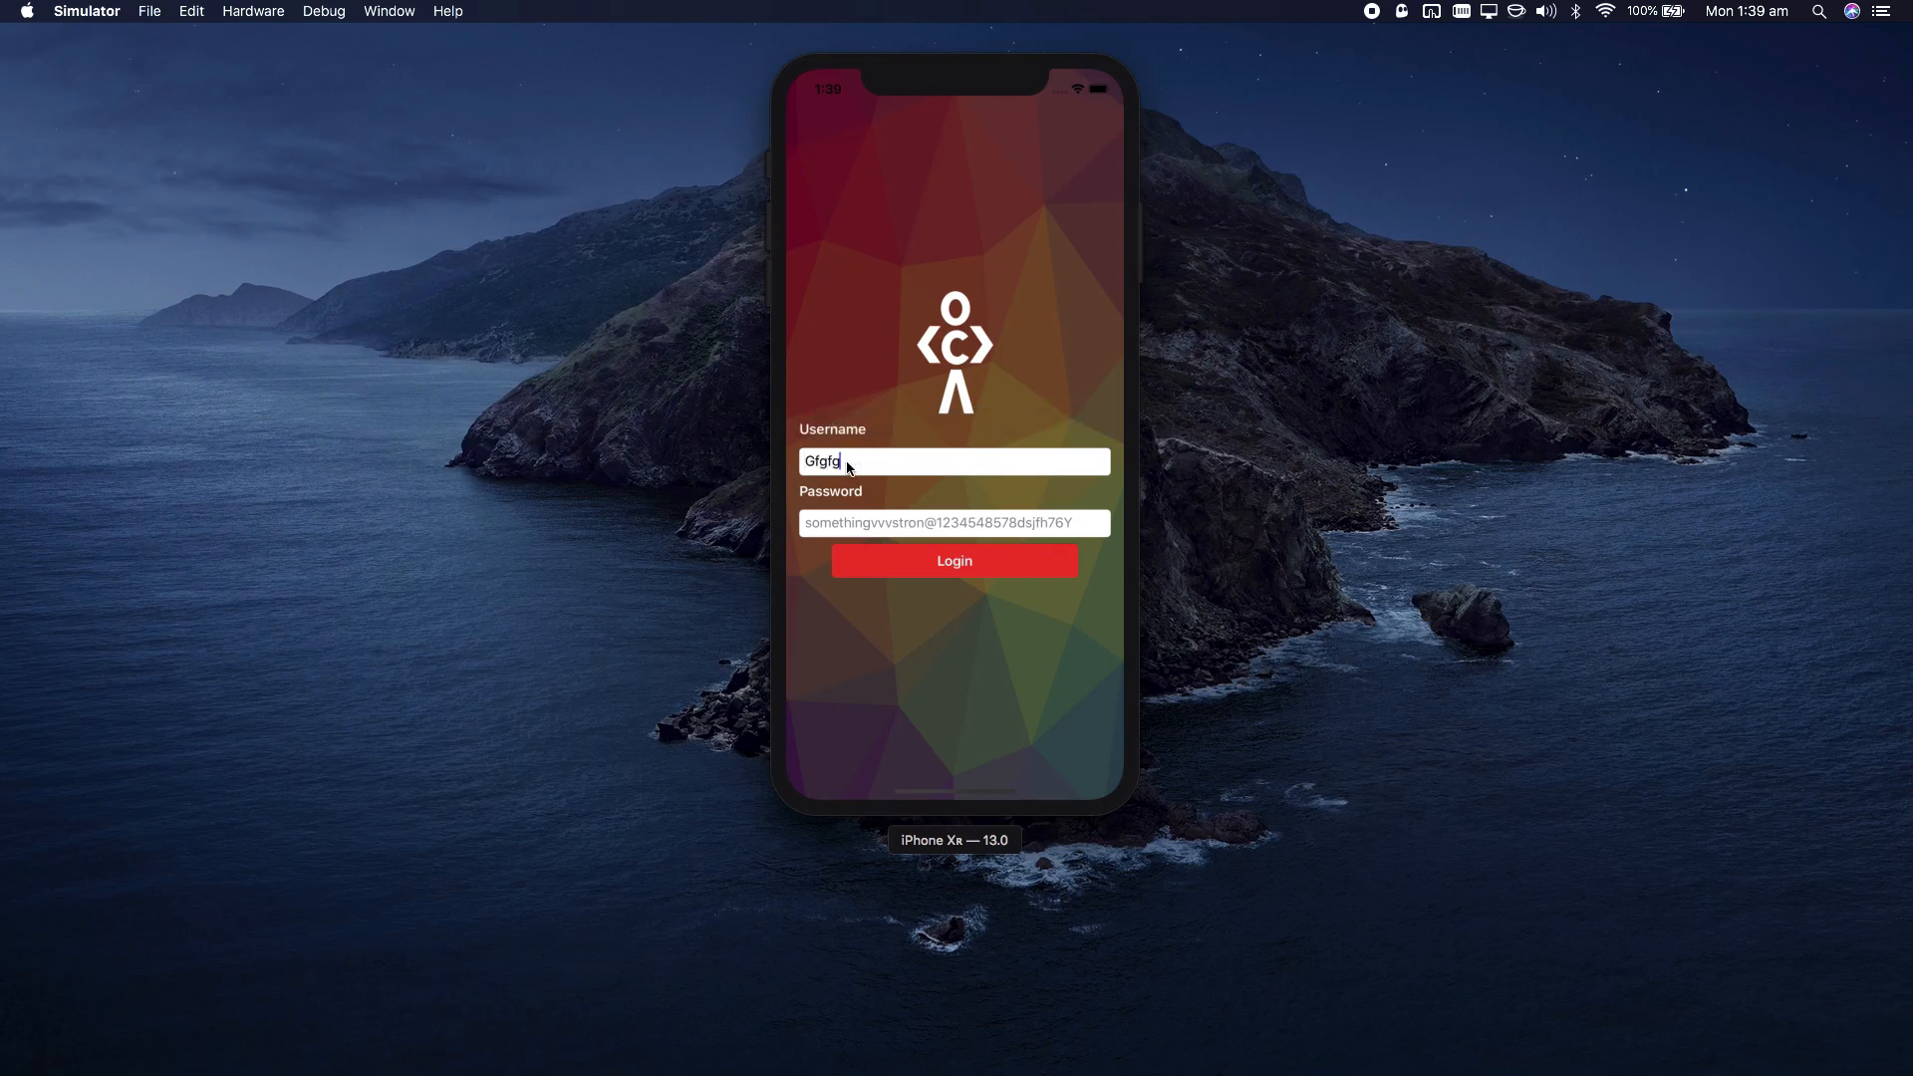